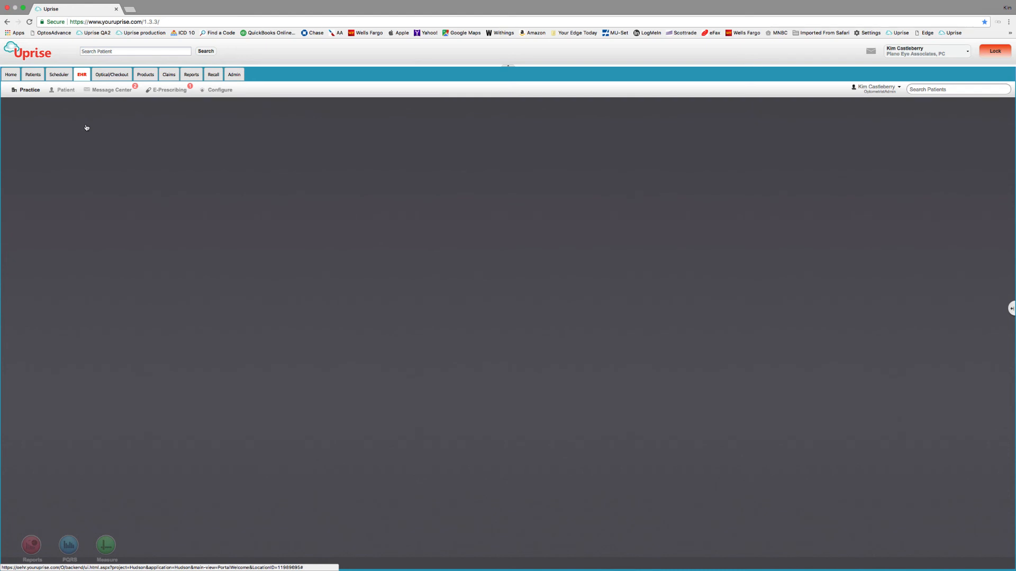
pyautogui.moveTo(52, 512)
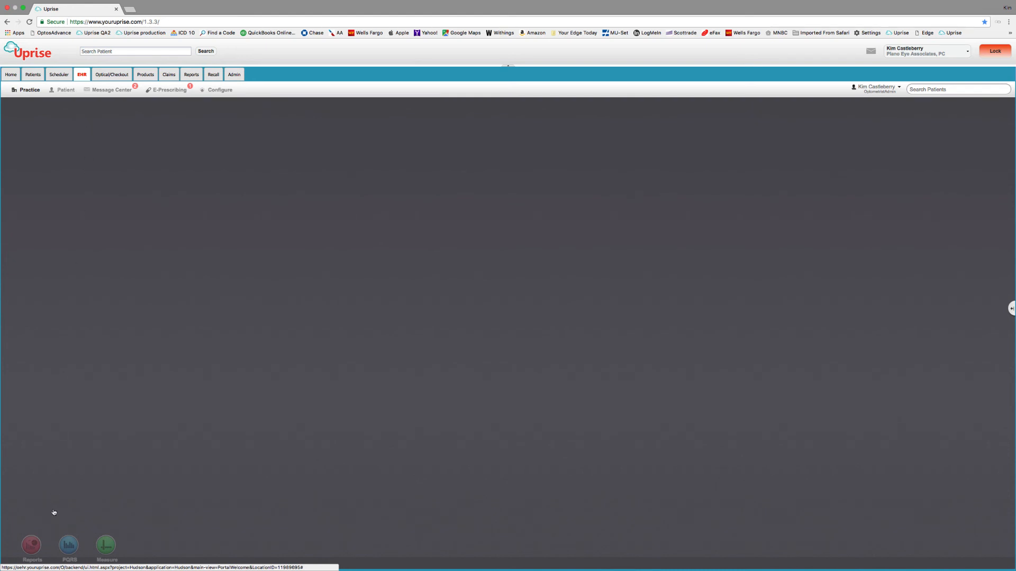
# Step: Briefly view the PQRS measures calculator, close it, and switch to the Message Center
pyautogui.click(67, 544)
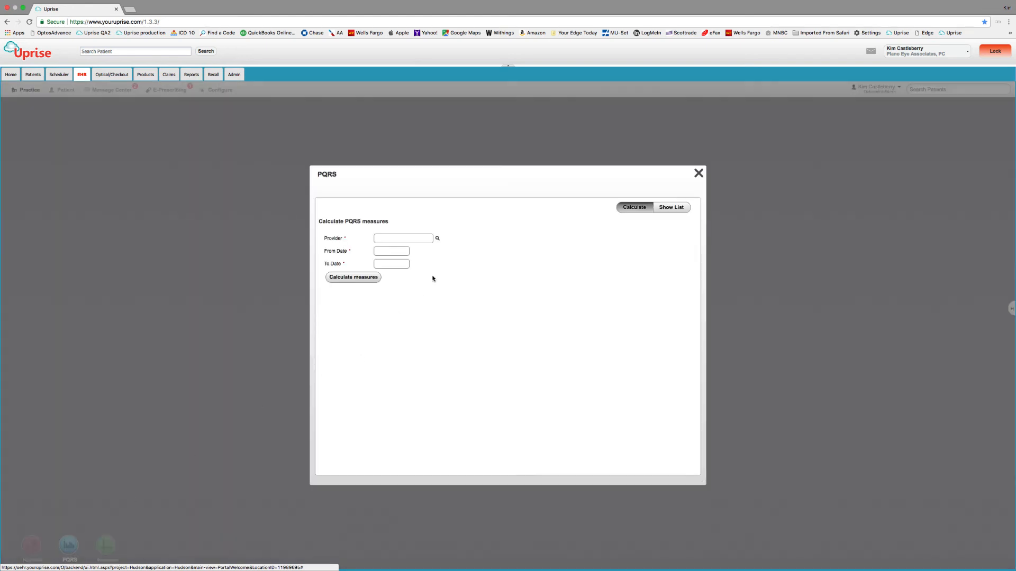
pyautogui.click(698, 173)
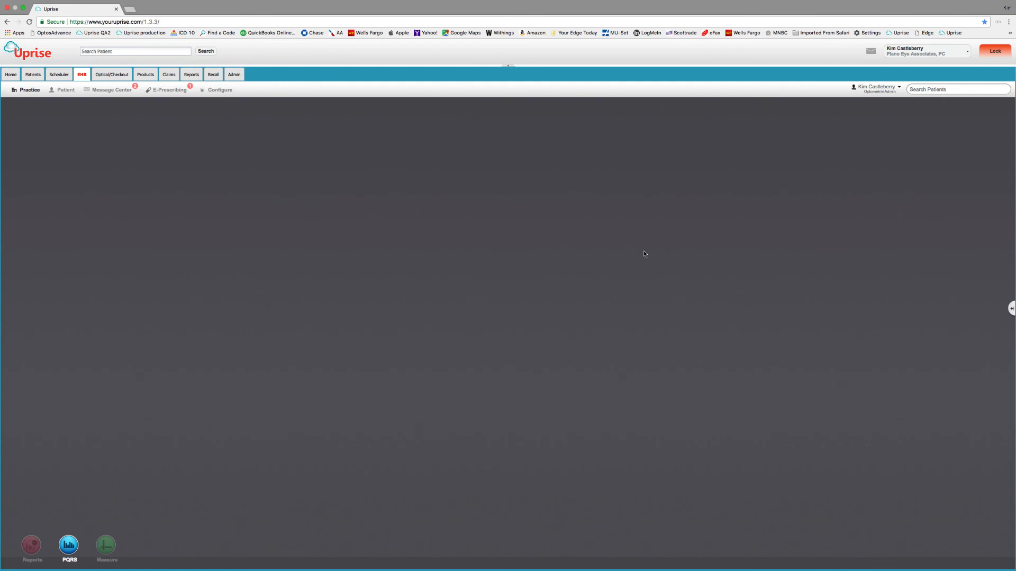
pyautogui.click(110, 89)
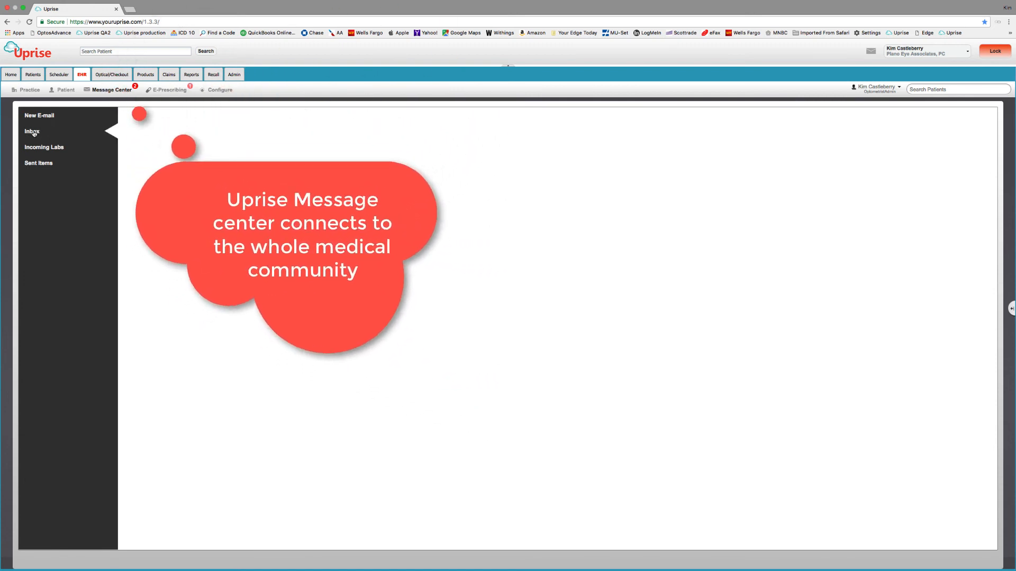
pyautogui.moveTo(142, 258)
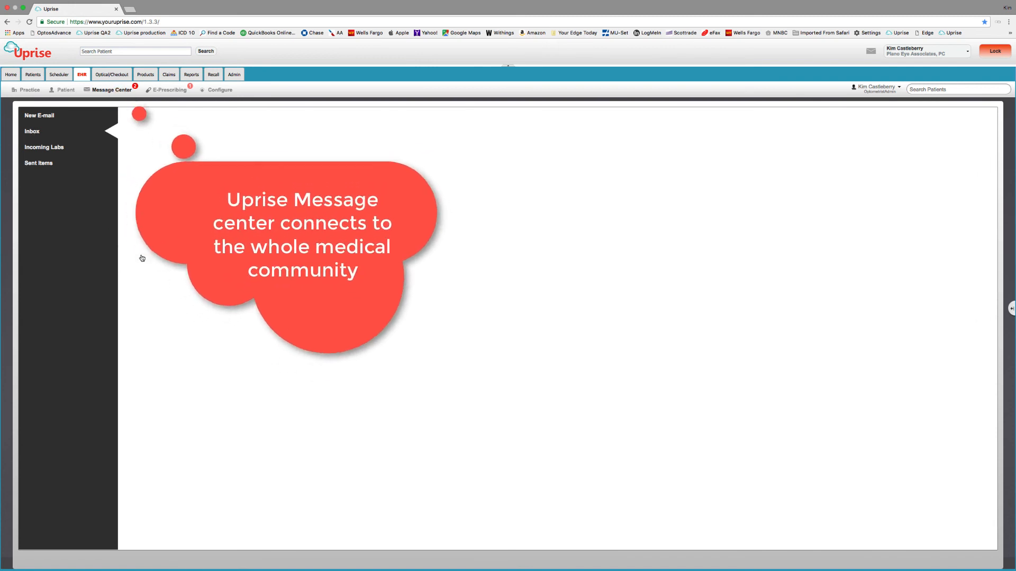
# Step: Show inbox messages and open the 7/19/2017 referral's CCD attachment
pyautogui.click(32, 131)
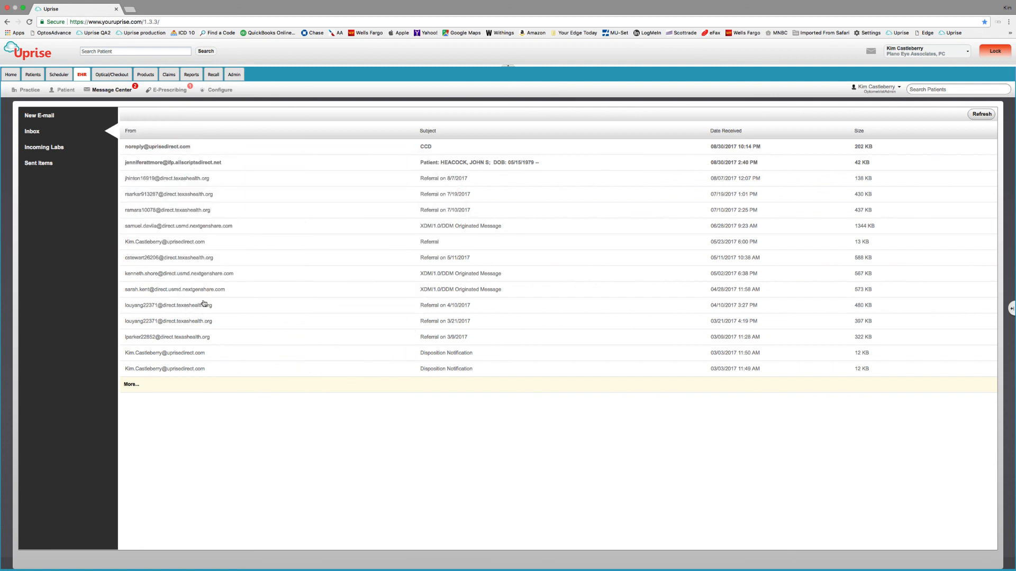
pyautogui.moveTo(293, 274)
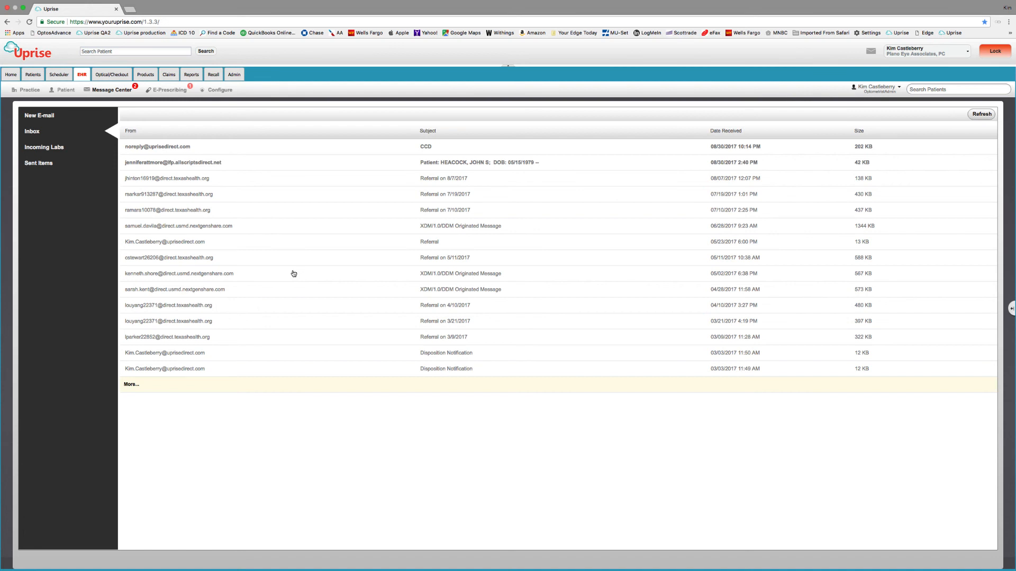
pyautogui.moveTo(719, 150)
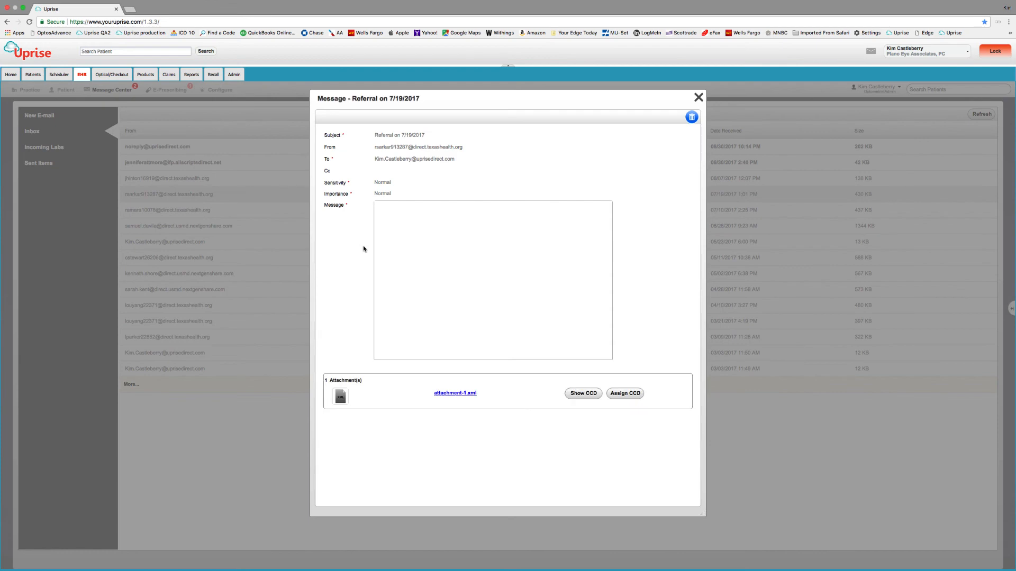
pyautogui.moveTo(587, 365)
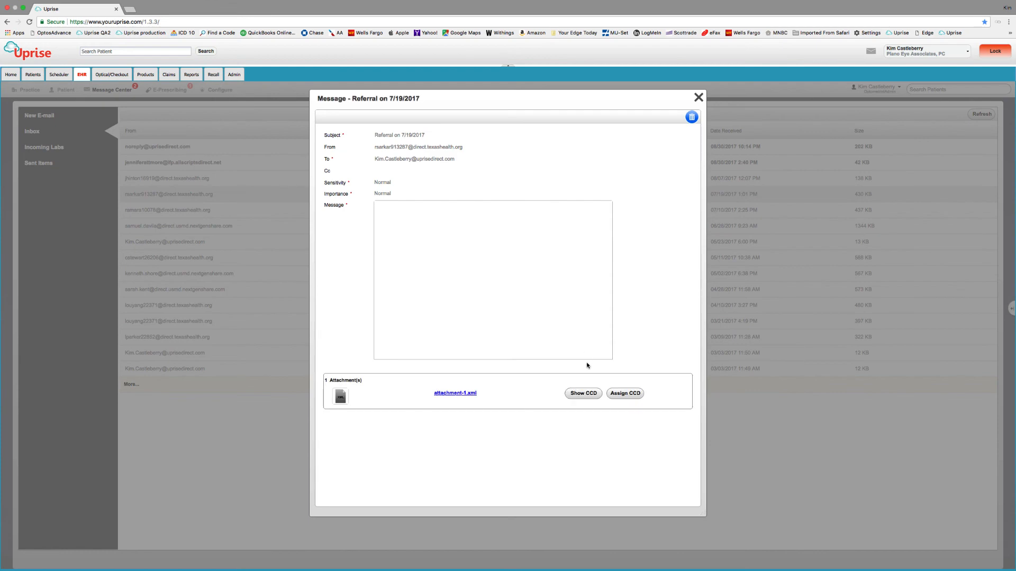
pyautogui.click(583, 393)
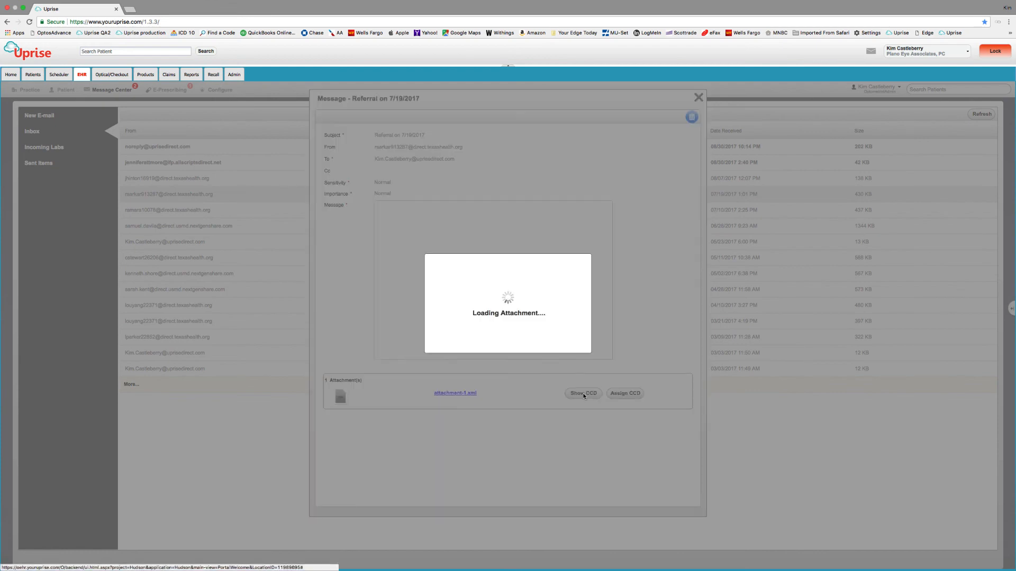
# Step: Read through the referral summary sections, highlighting the type 2 diabetes diagnosis
pyautogui.click(583, 394)
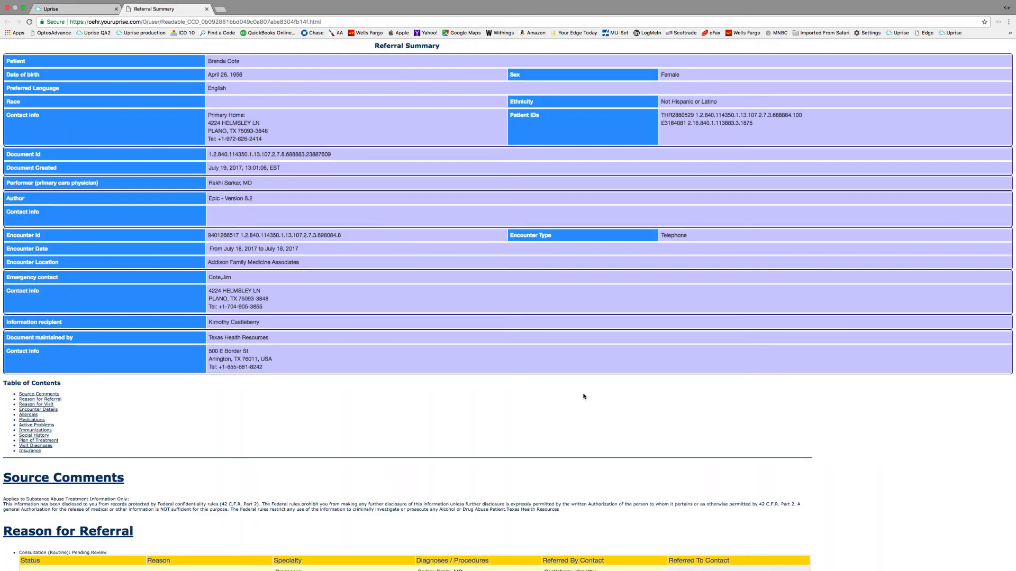
pyautogui.moveTo(544, 388)
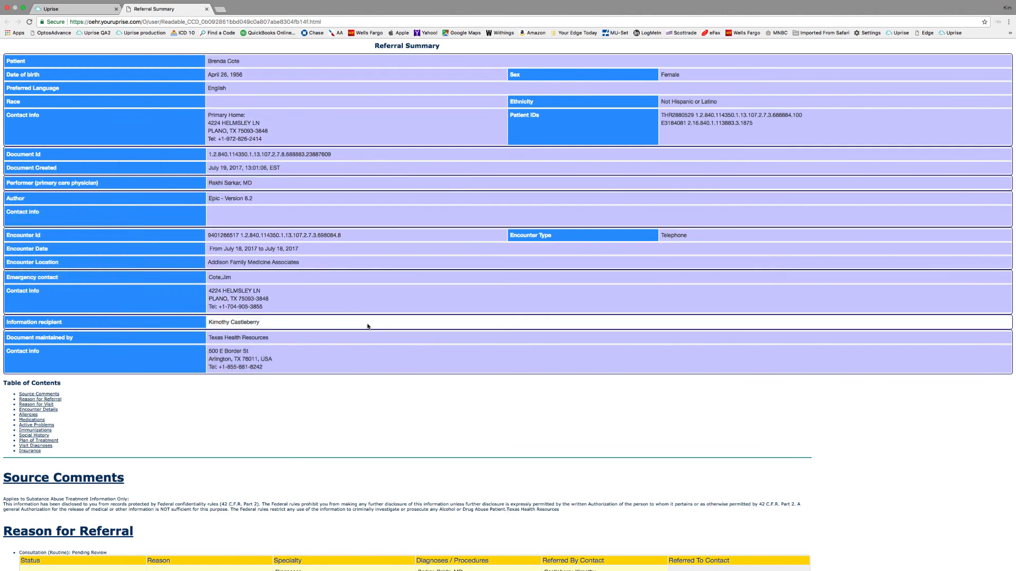
pyautogui.scroll(-3)
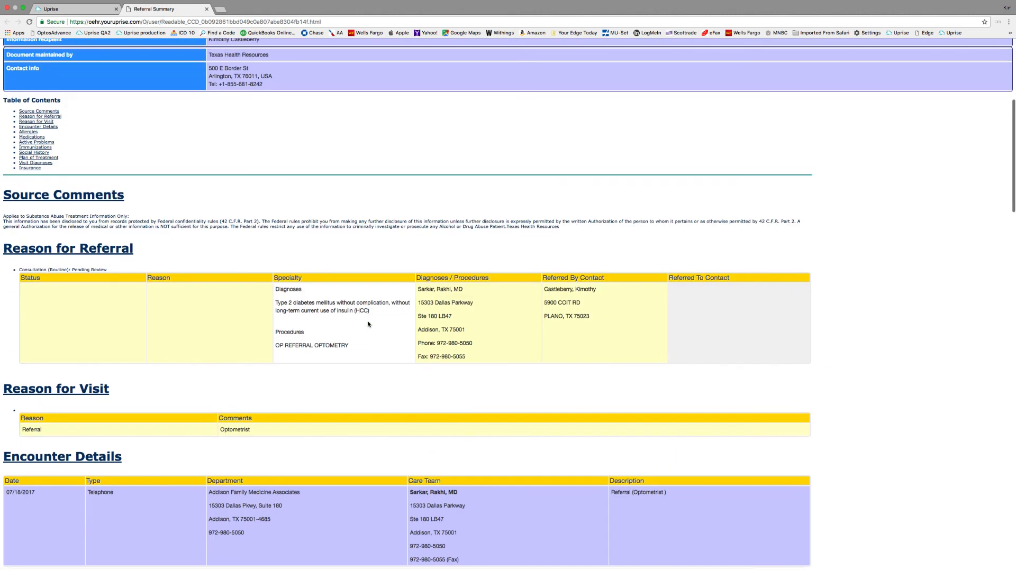
pyautogui.scroll(-3)
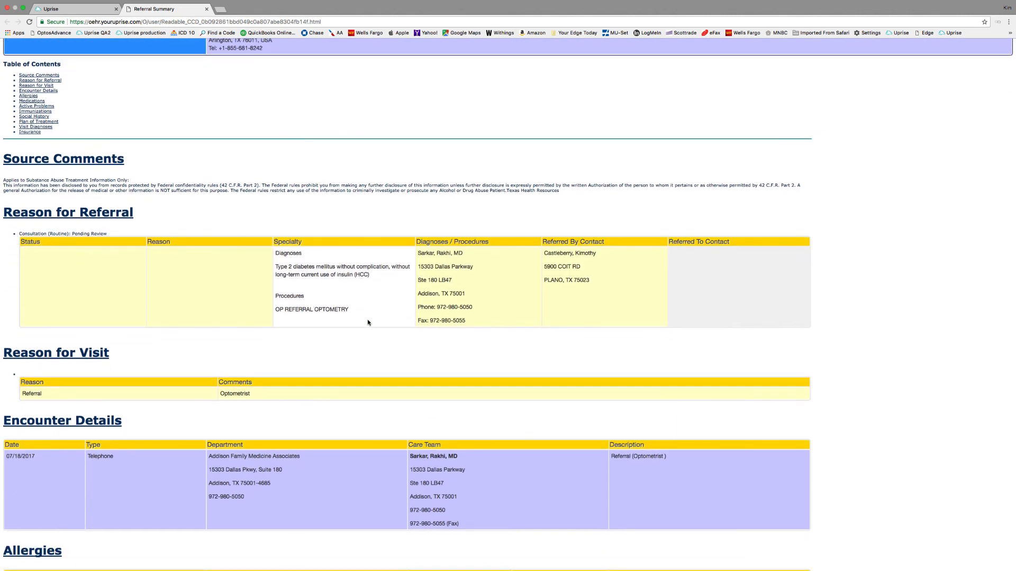
pyautogui.moveTo(278, 304)
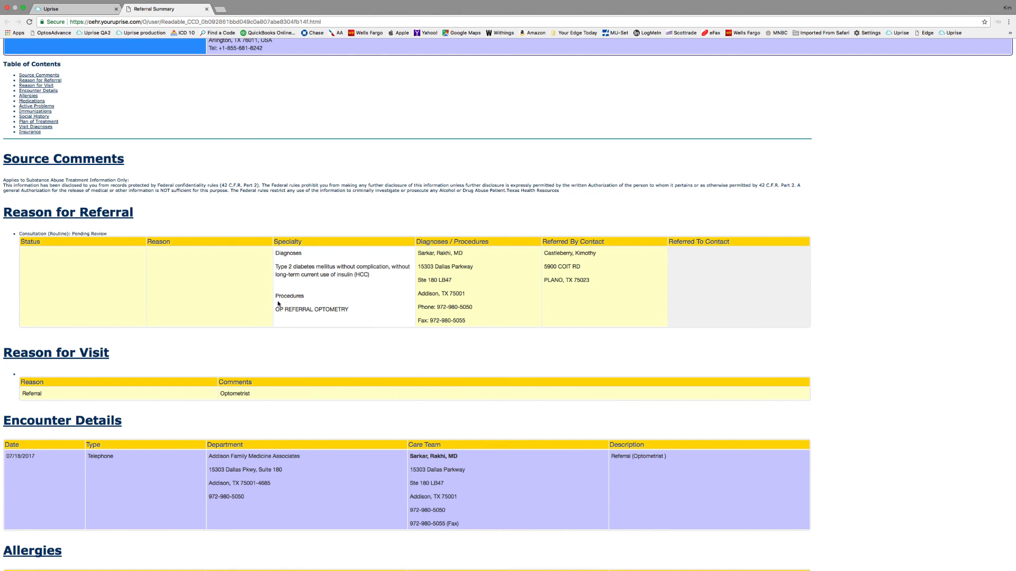
pyautogui.doubleClick(311, 309)
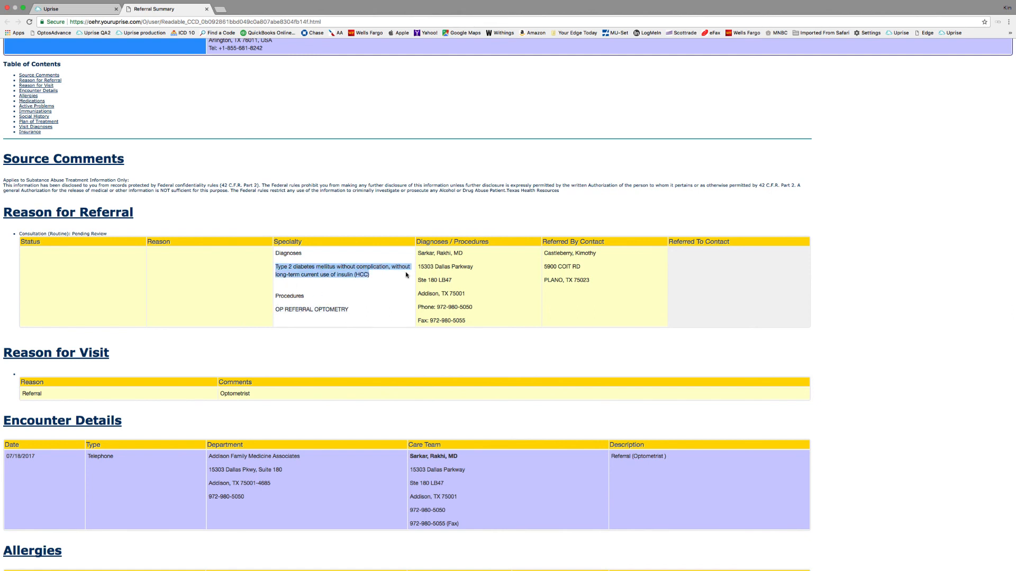
pyautogui.scroll(-3)
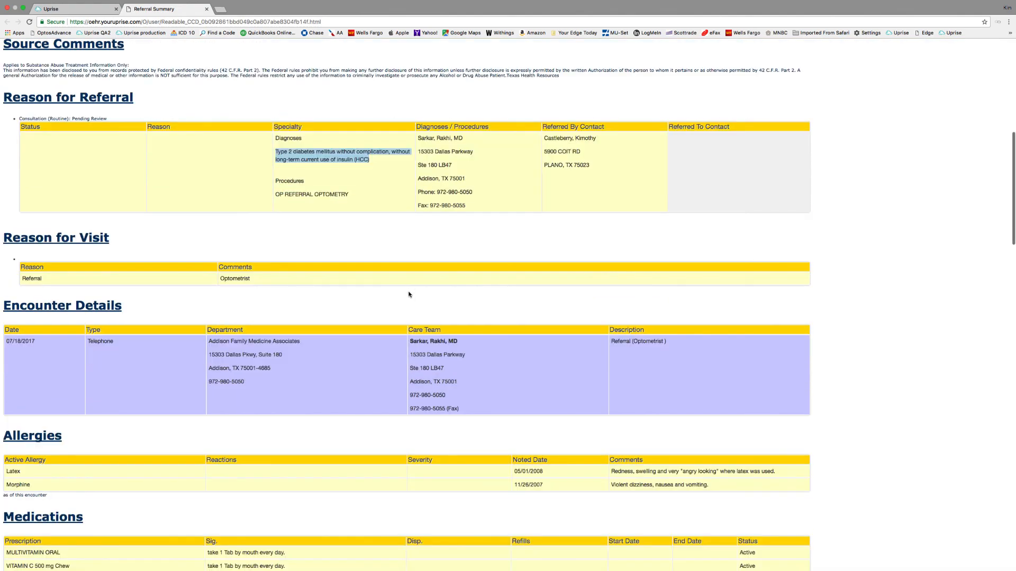
pyautogui.scroll(-3)
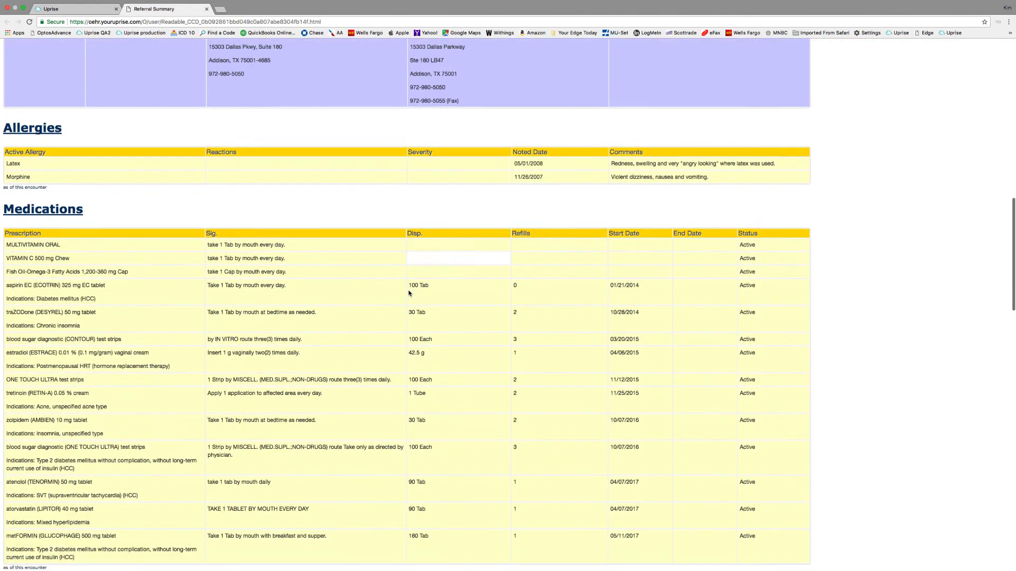
pyautogui.scroll(-3)
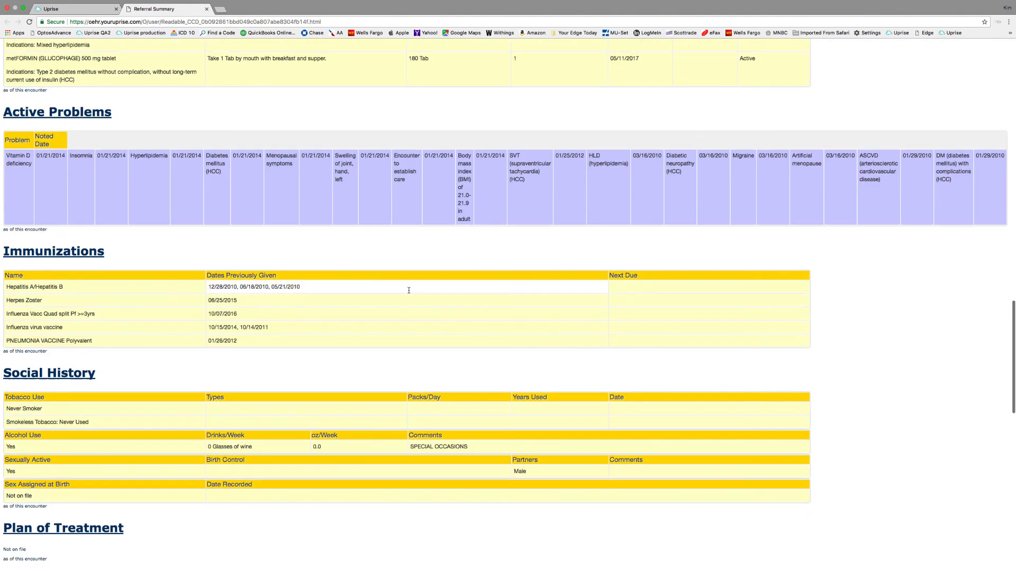
pyautogui.scroll(-3)
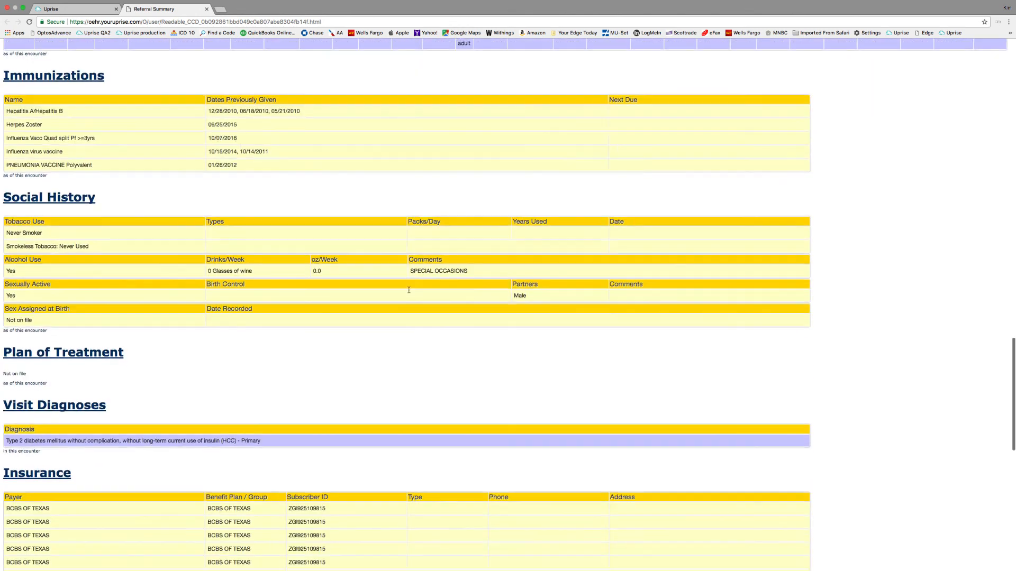
pyautogui.scroll(-3)
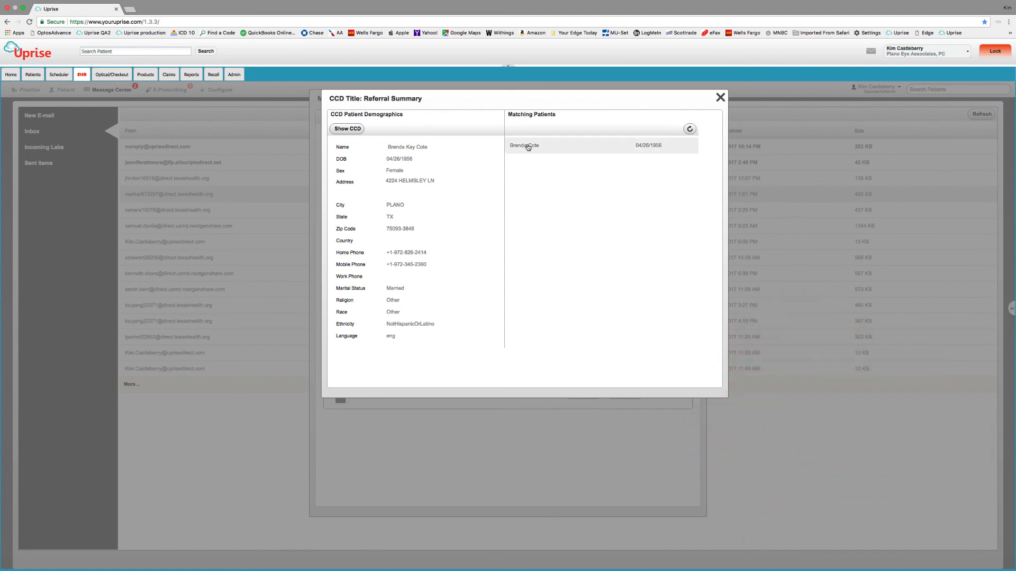
pyautogui.click(525, 145)
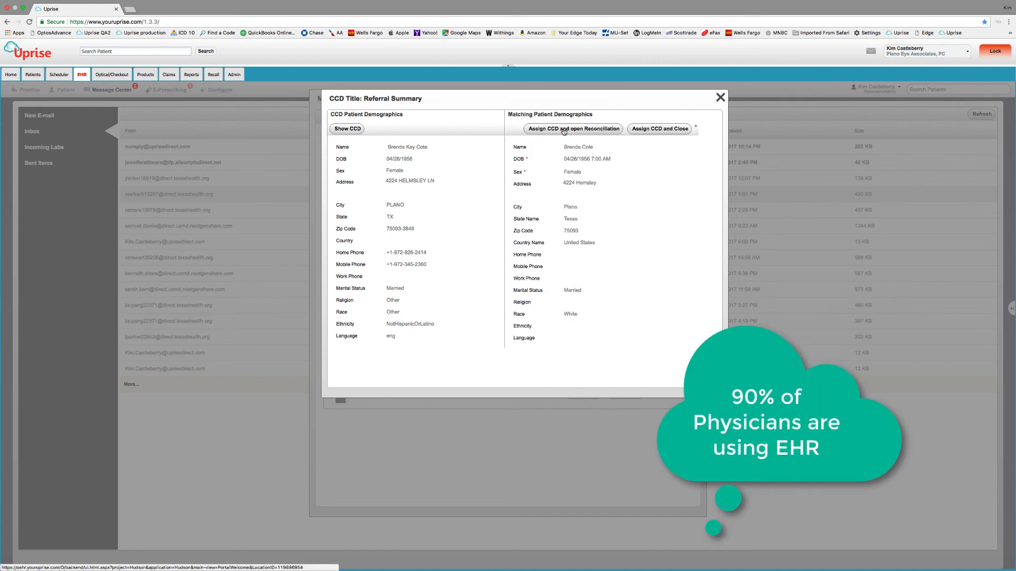
pyautogui.click(572, 128)
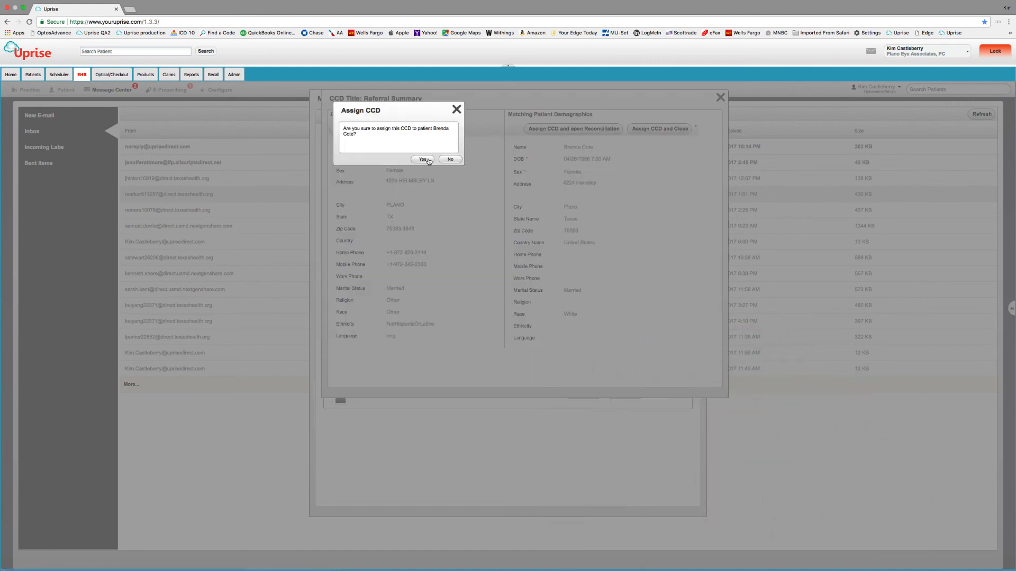
pyautogui.click(421, 159)
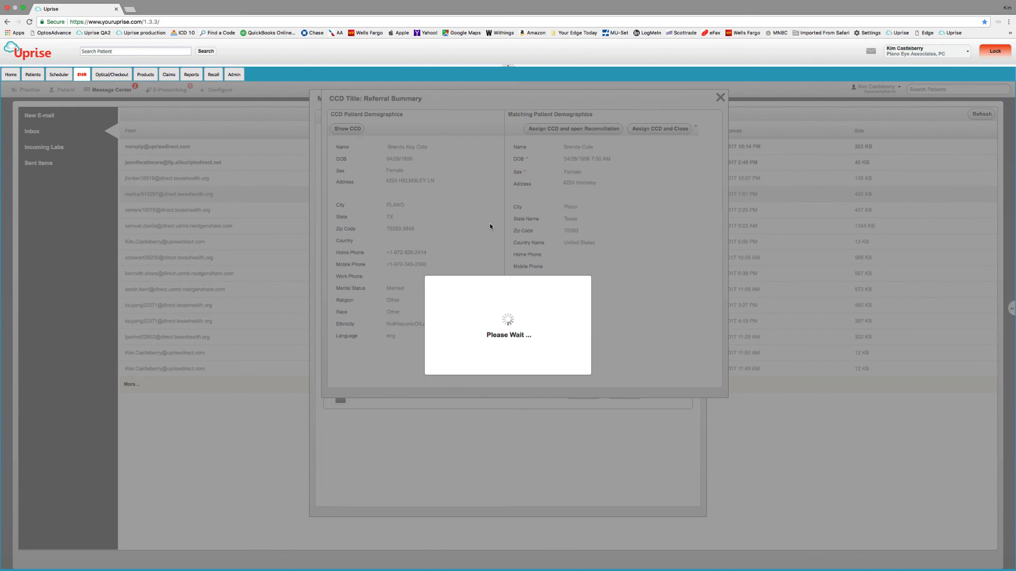
pyautogui.click(573, 129)
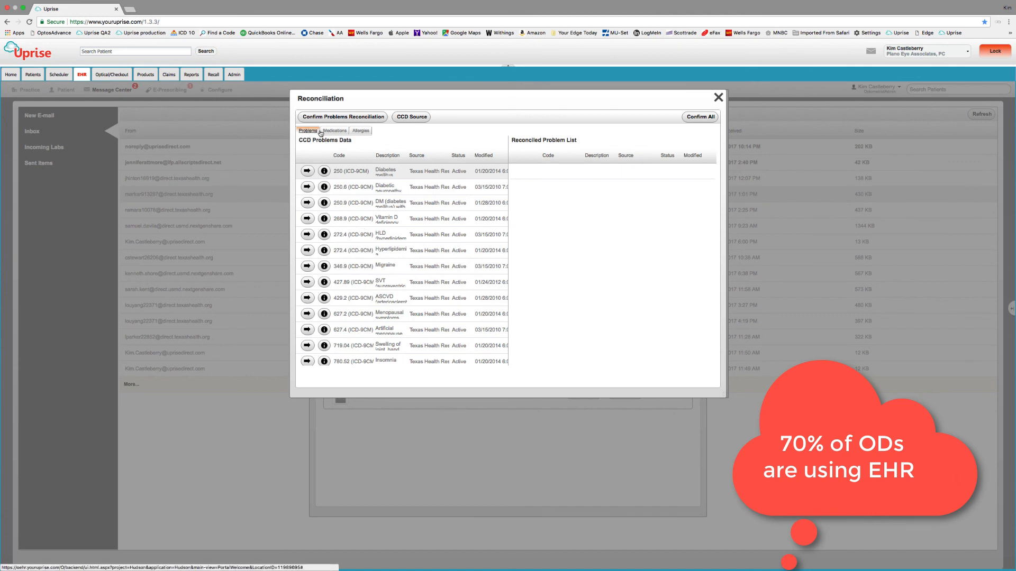
pyautogui.click(361, 130)
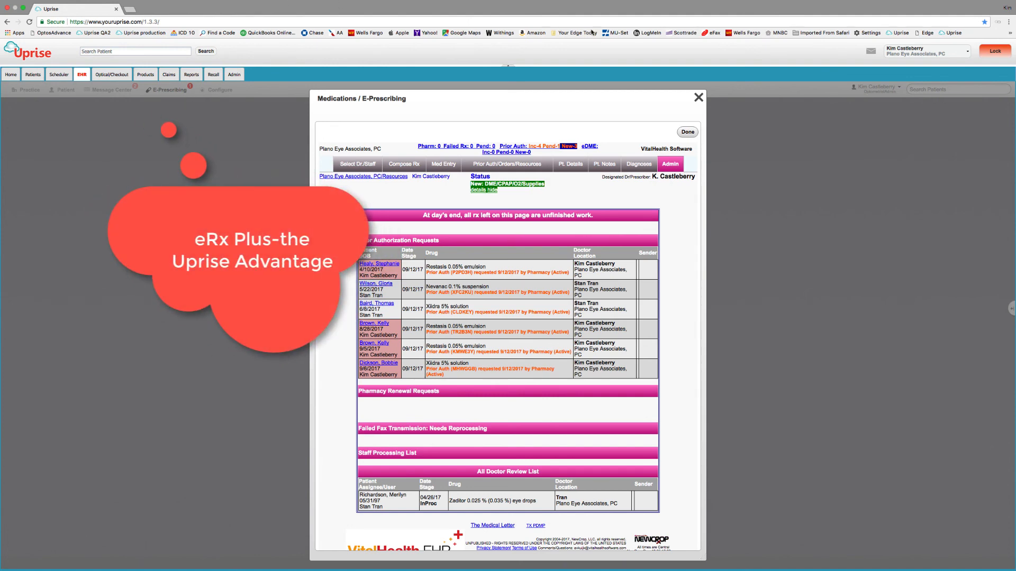
# Step: View the e-prescribing Admin account settings for the prescriber, then close the window
pyautogui.click(670, 164)
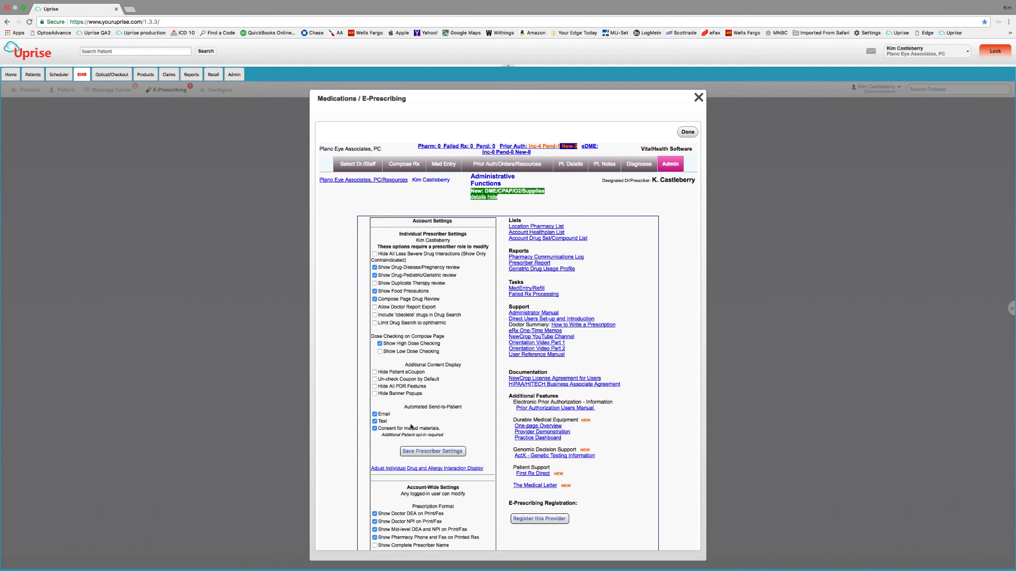
pyautogui.moveTo(676, 139)
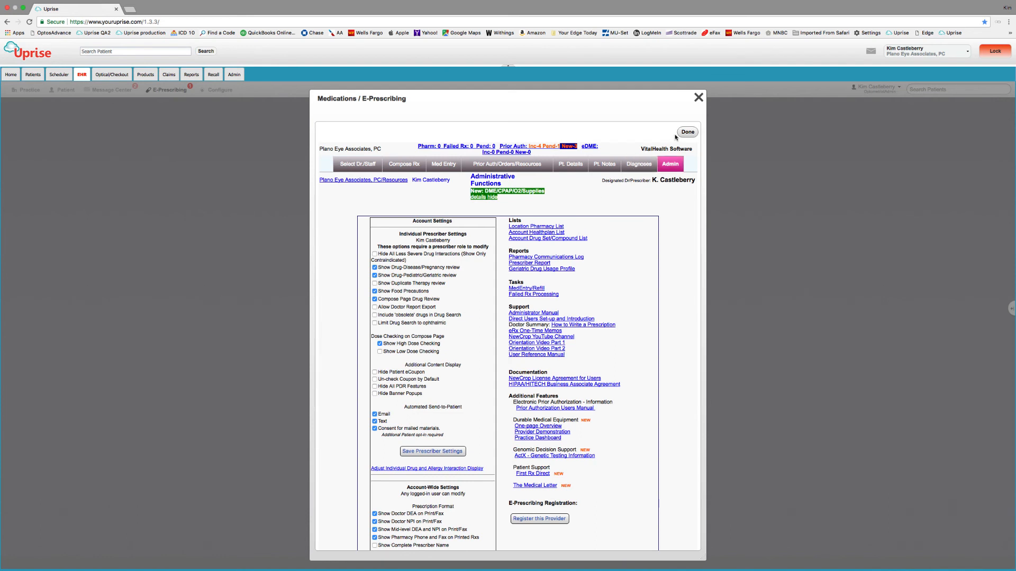
pyautogui.click(687, 132)
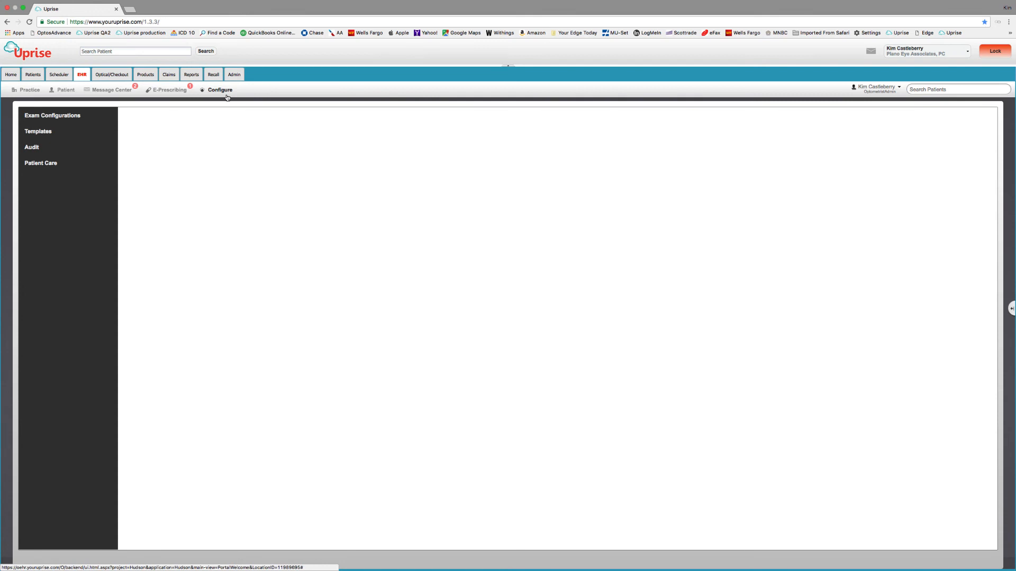
# Step: Browse exam types, appointment types and statuses, chief complaints, ocular medications, then other tests
pyautogui.click(52, 116)
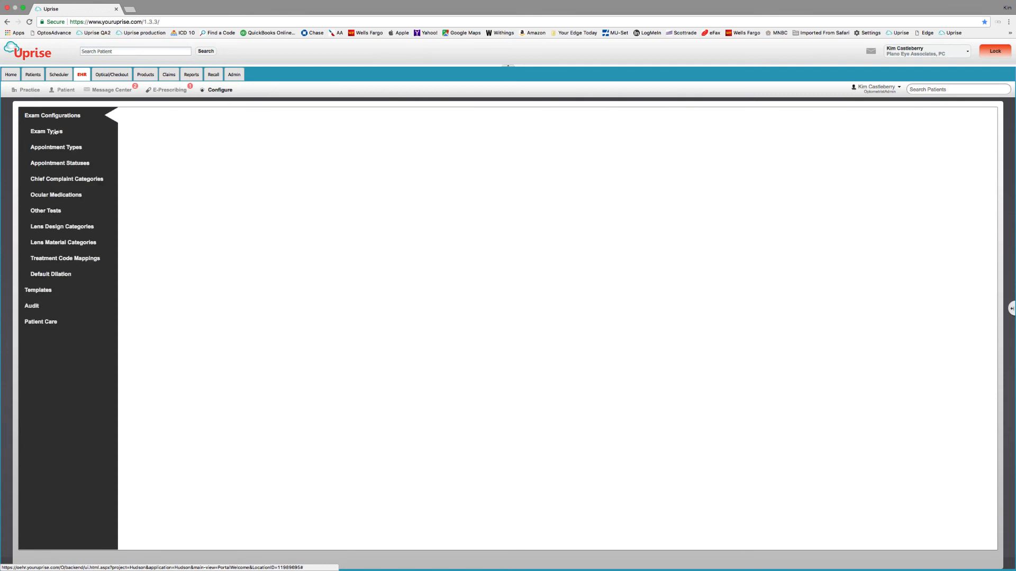
pyautogui.click(43, 131)
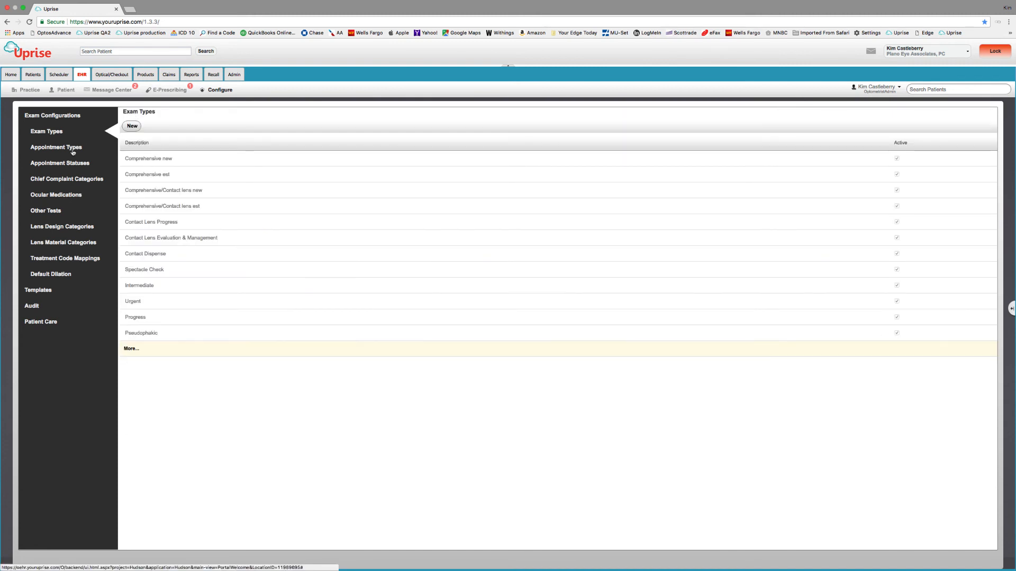
pyautogui.click(56, 147)
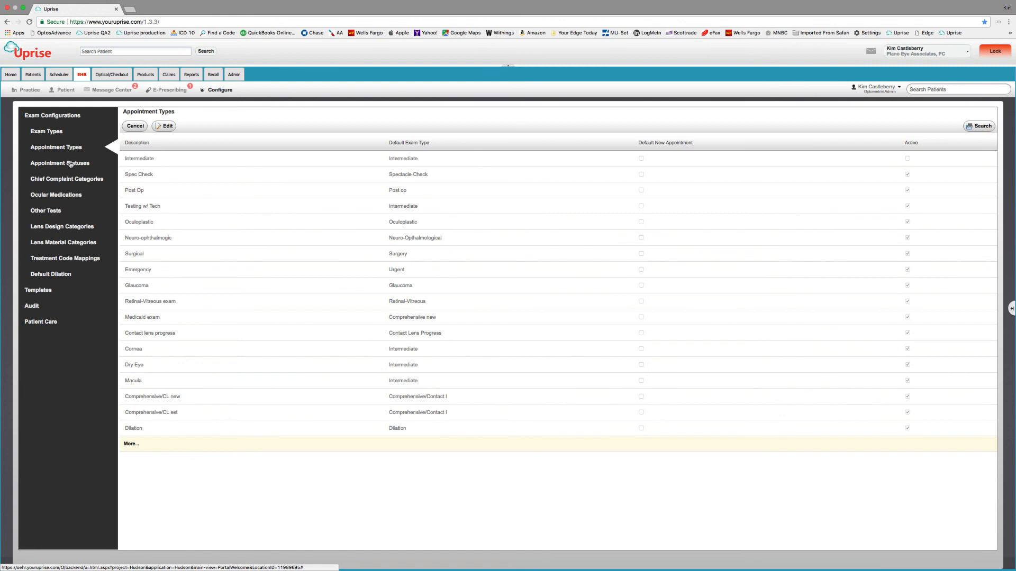
pyautogui.click(60, 163)
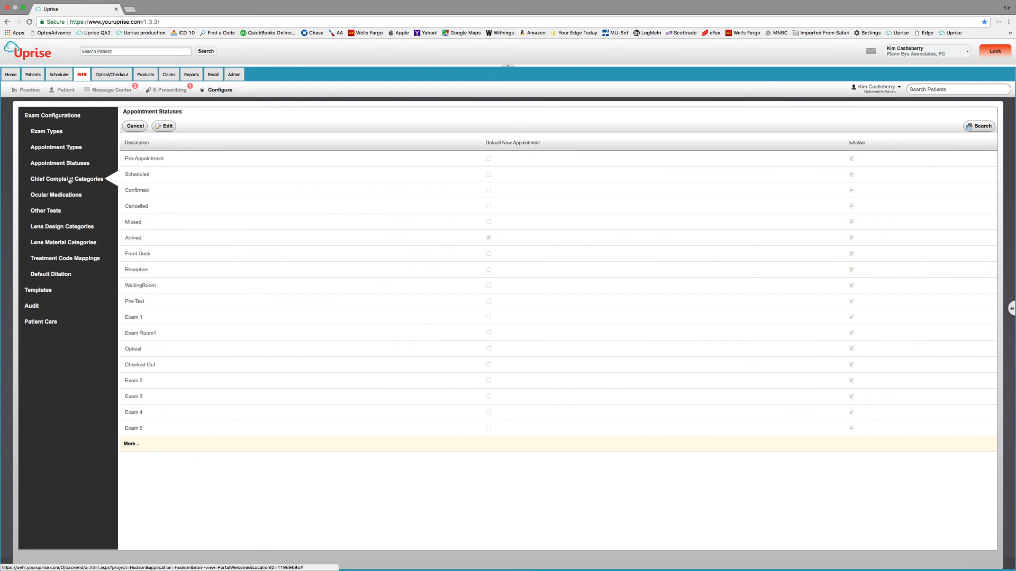
pyautogui.click(67, 179)
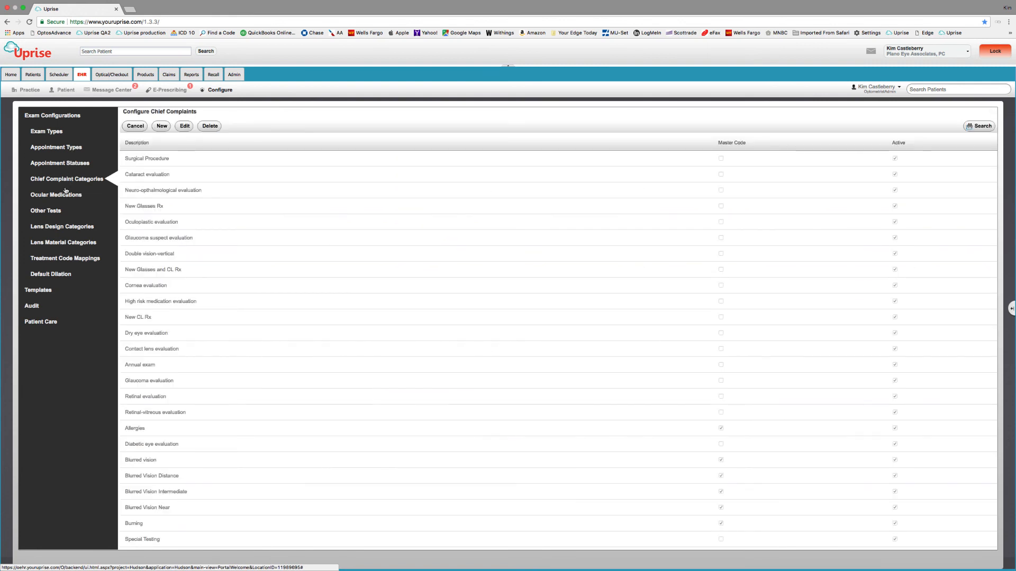
pyautogui.click(55, 195)
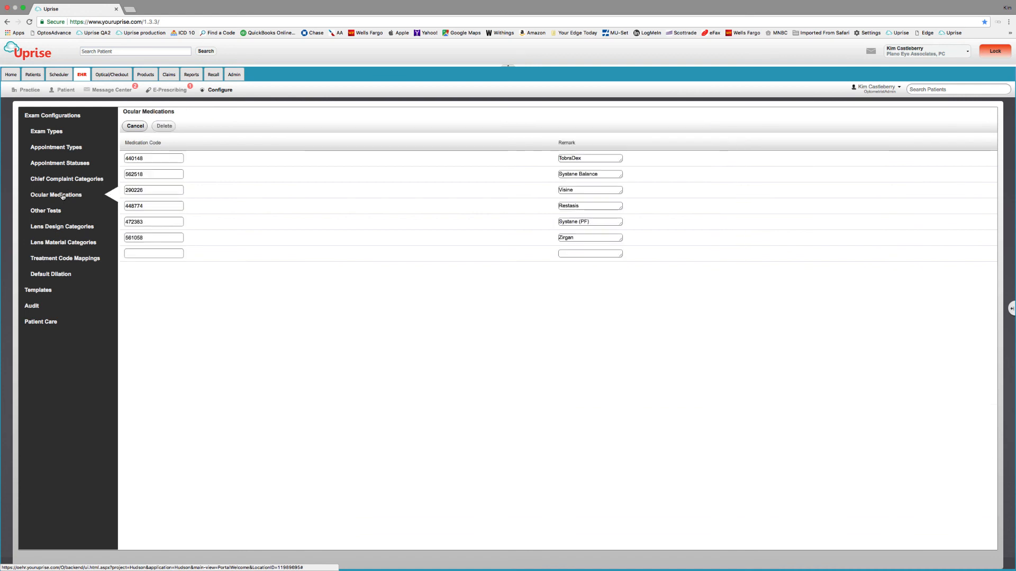
pyautogui.click(44, 211)
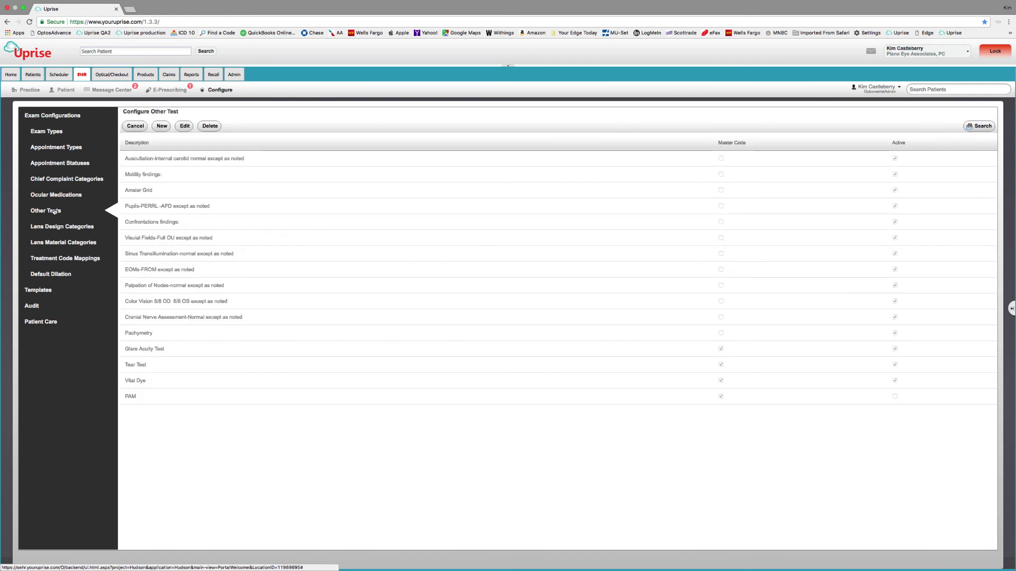
pyautogui.moveTo(55, 259)
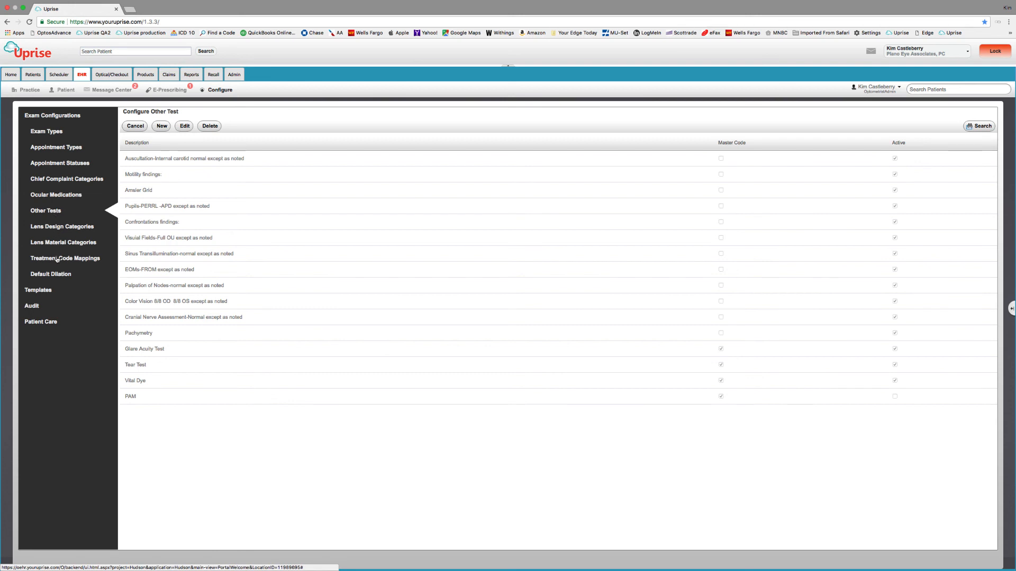
# Step: Open Treatment Code Mappings and search problem code H40 to show H40.011 treatments
pyautogui.click(64, 258)
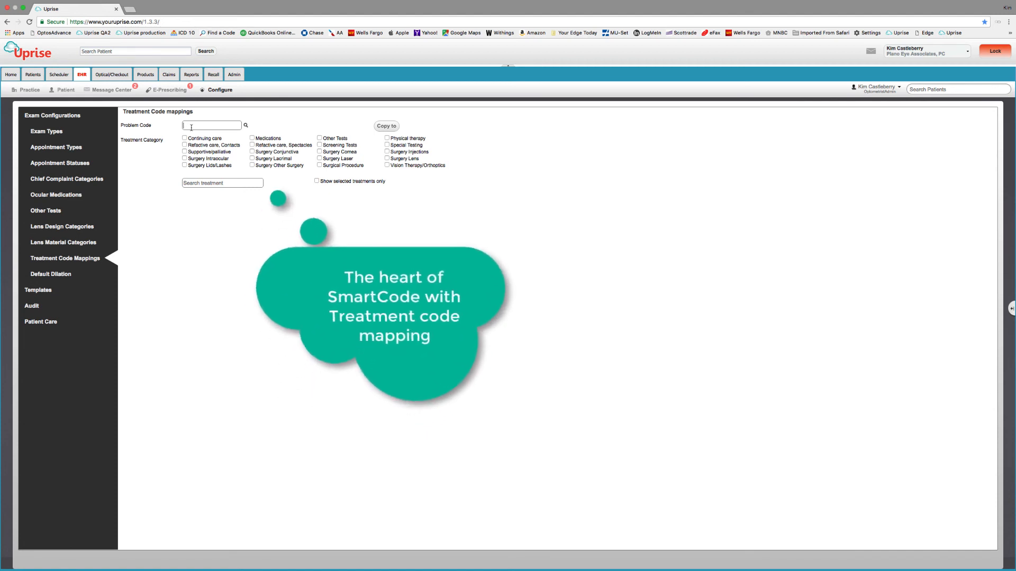
pyautogui.write('H40.011')
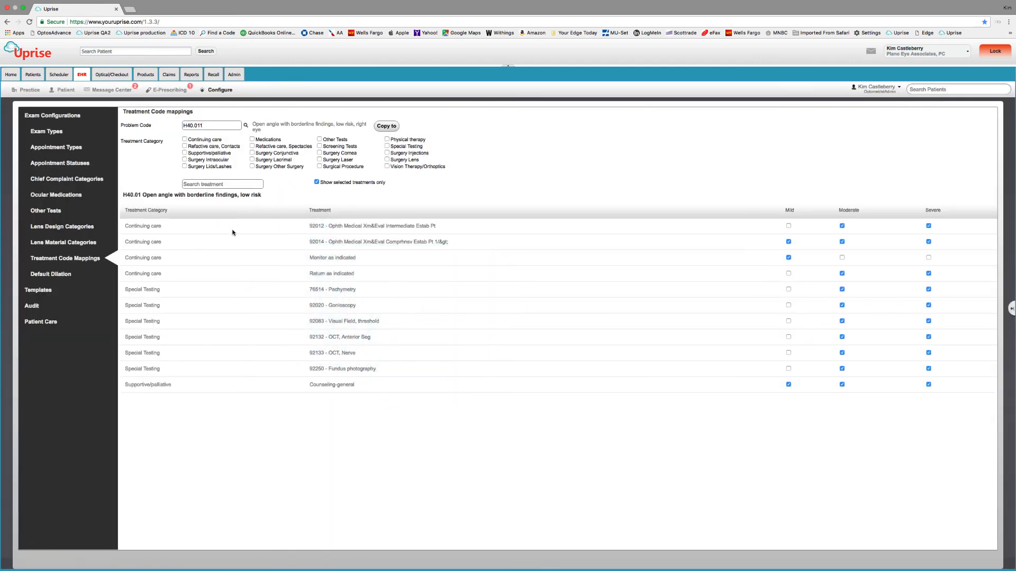
pyautogui.moveTo(257, 239)
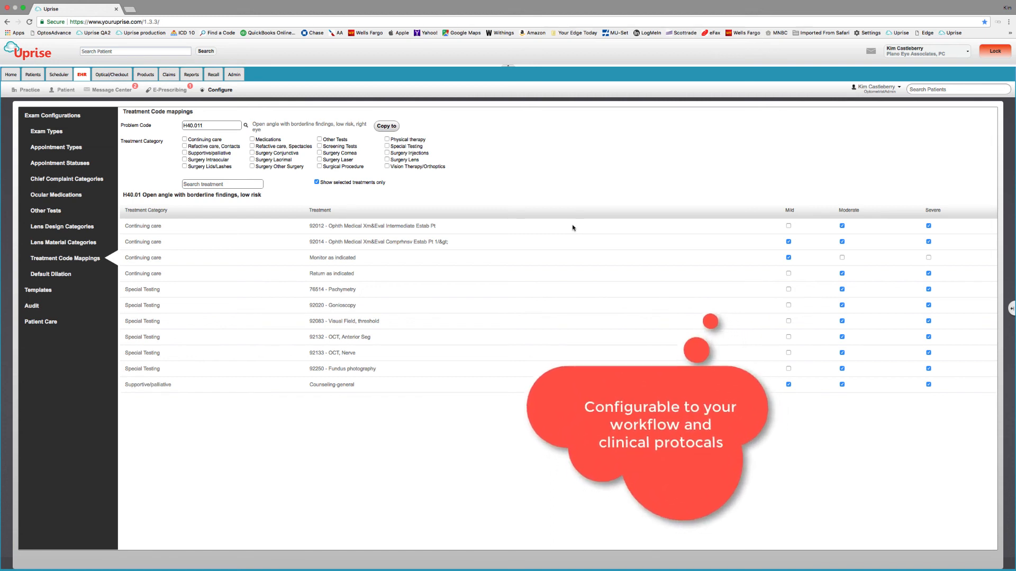
pyautogui.moveTo(604, 246)
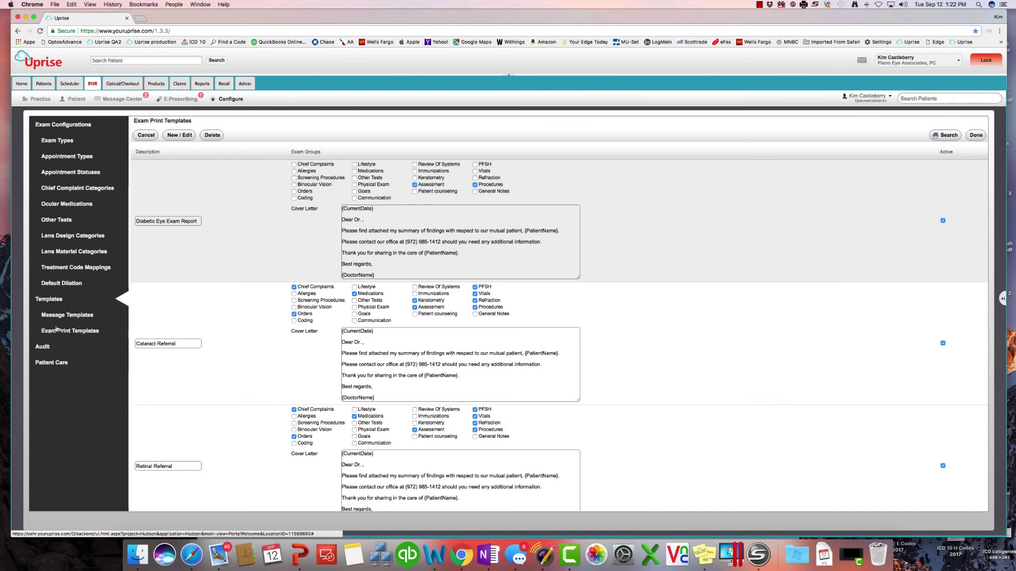
# Step: Put Message Templates in edit mode and select the Retinal Consult description and message
pyautogui.click(67, 315)
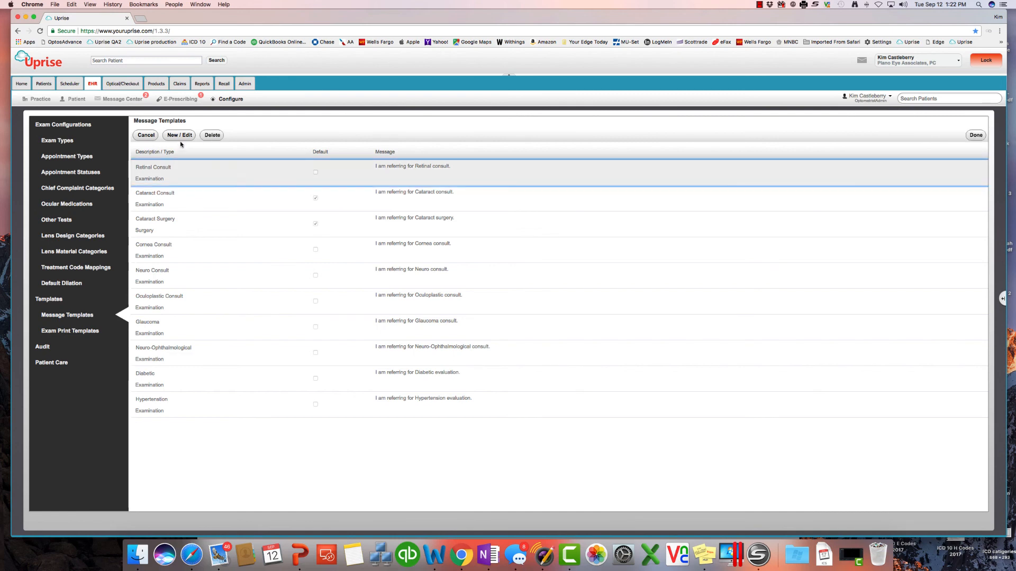
pyautogui.click(178, 135)
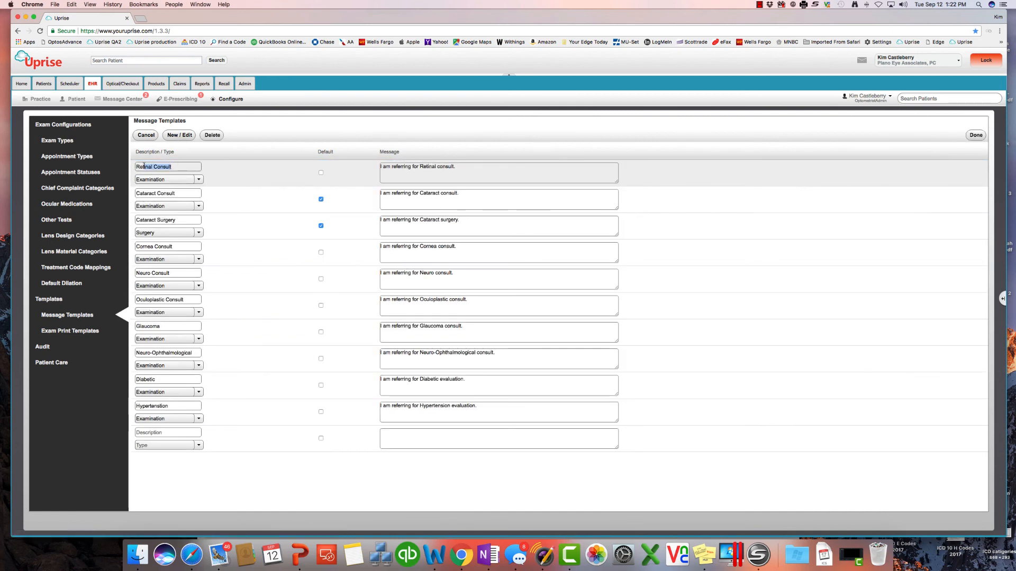
pyautogui.tripleClick(158, 166)
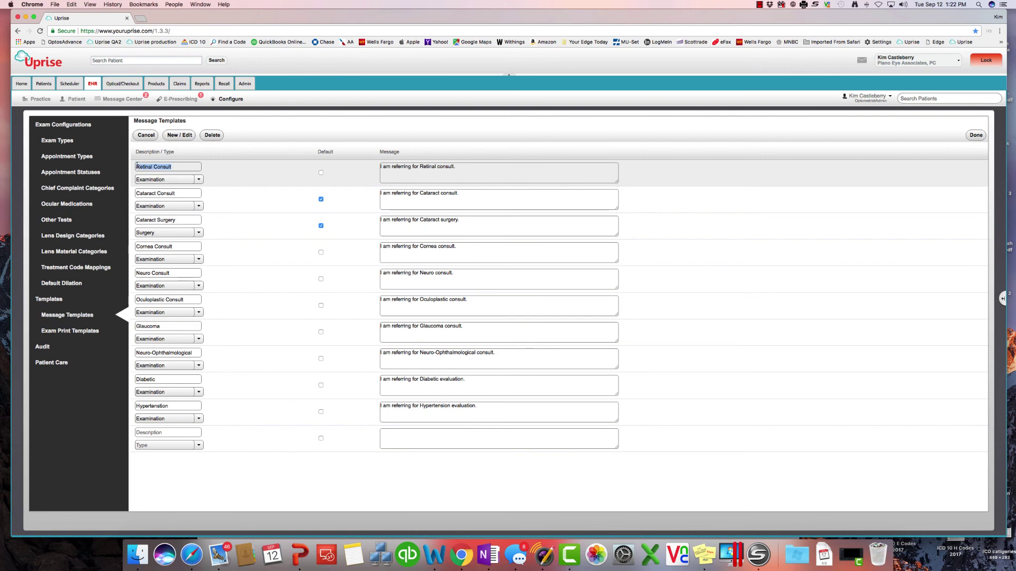
pyautogui.click(199, 180)
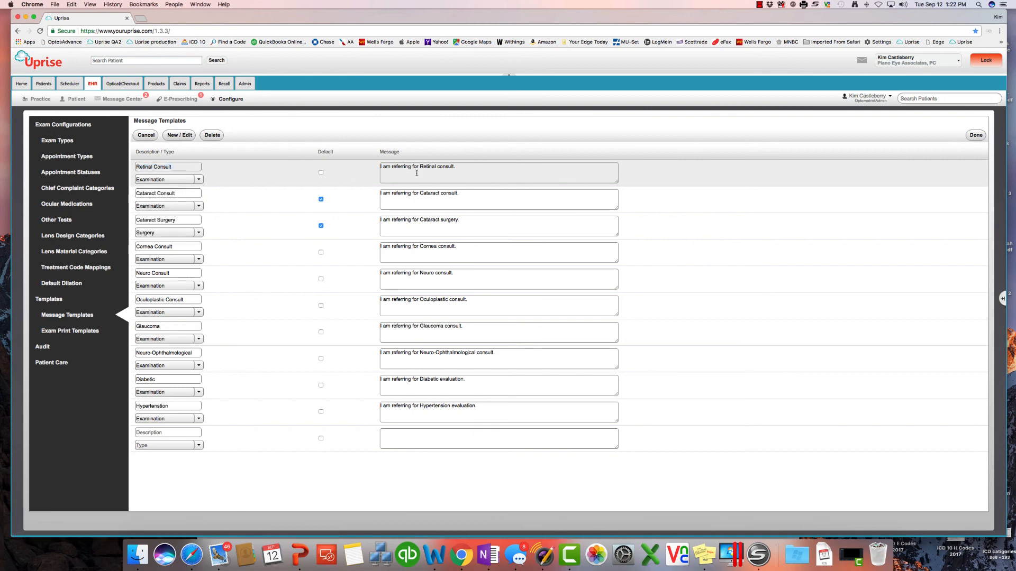
pyautogui.tripleClick(418, 167)
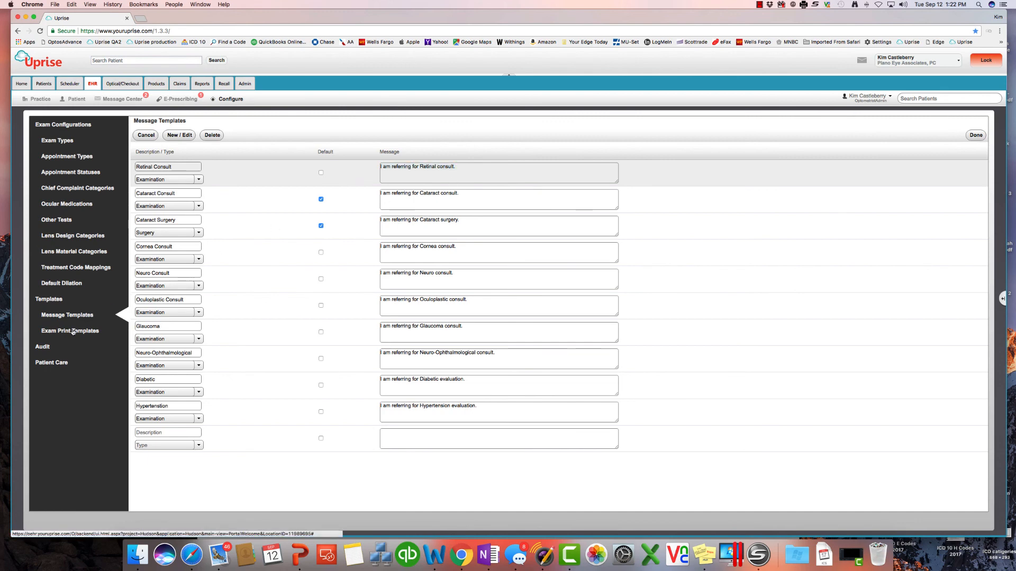
# Step: Make Exam Print Templates editable and scroll through the referral and exam report templates
pyautogui.click(69, 331)
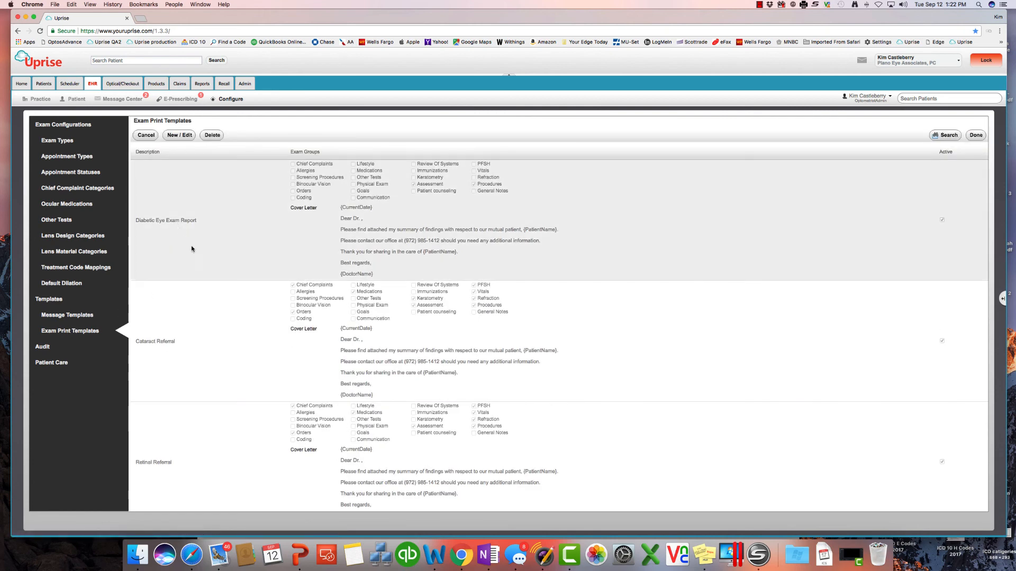
pyautogui.moveTo(214, 247)
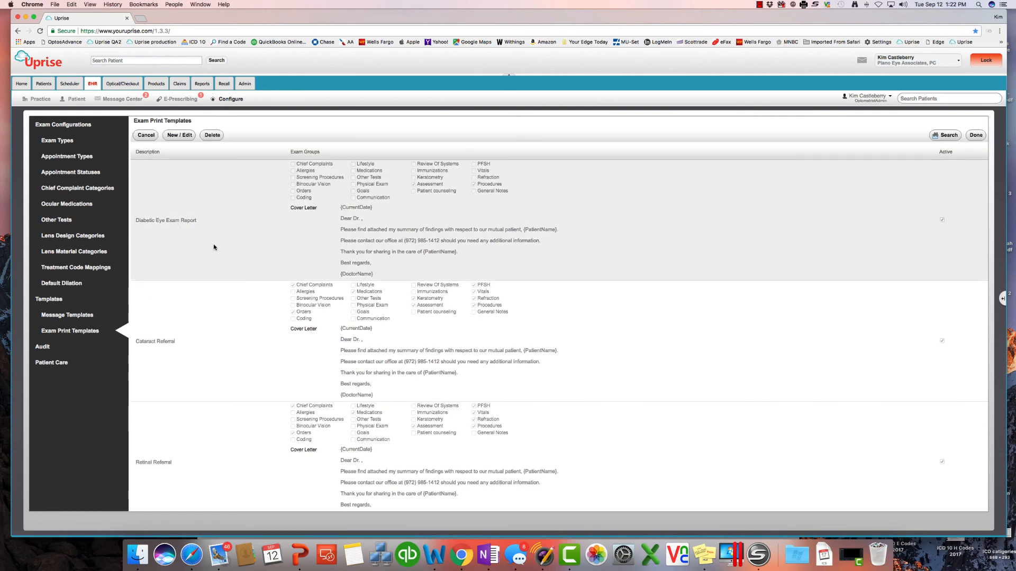
pyautogui.click(179, 135)
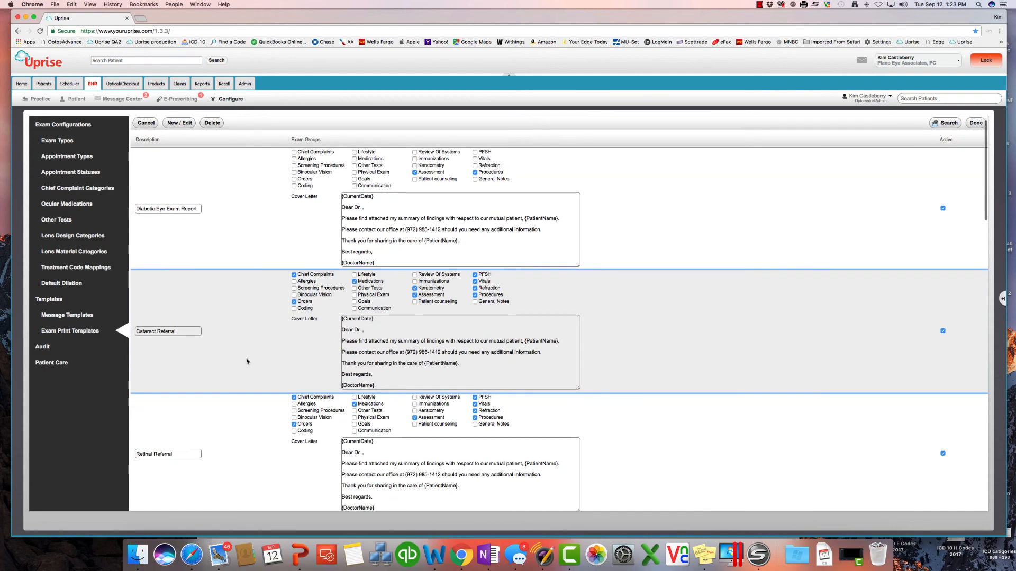
pyautogui.scroll(-3)
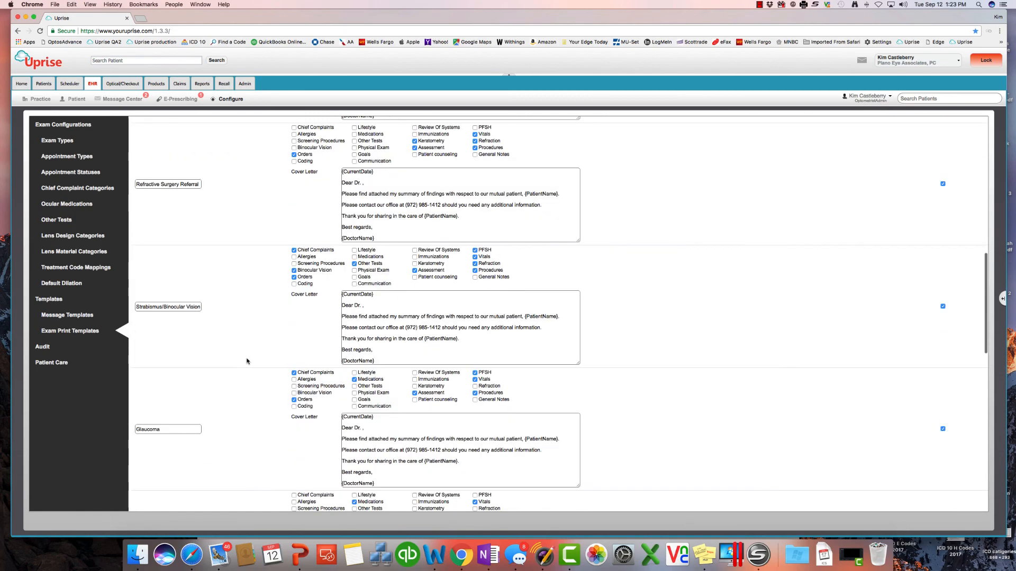
pyautogui.scroll(-3)
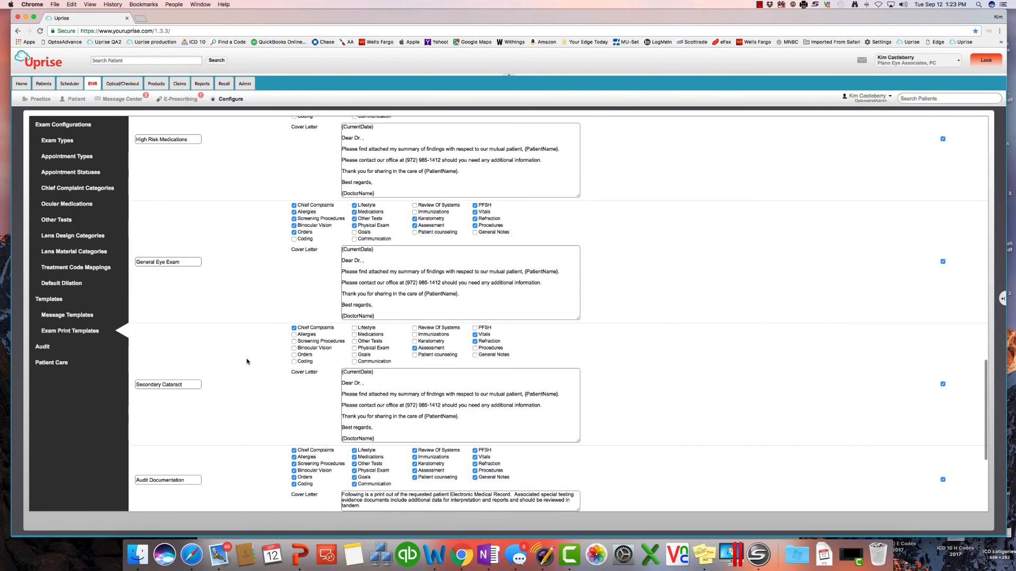
pyautogui.scroll(-3)
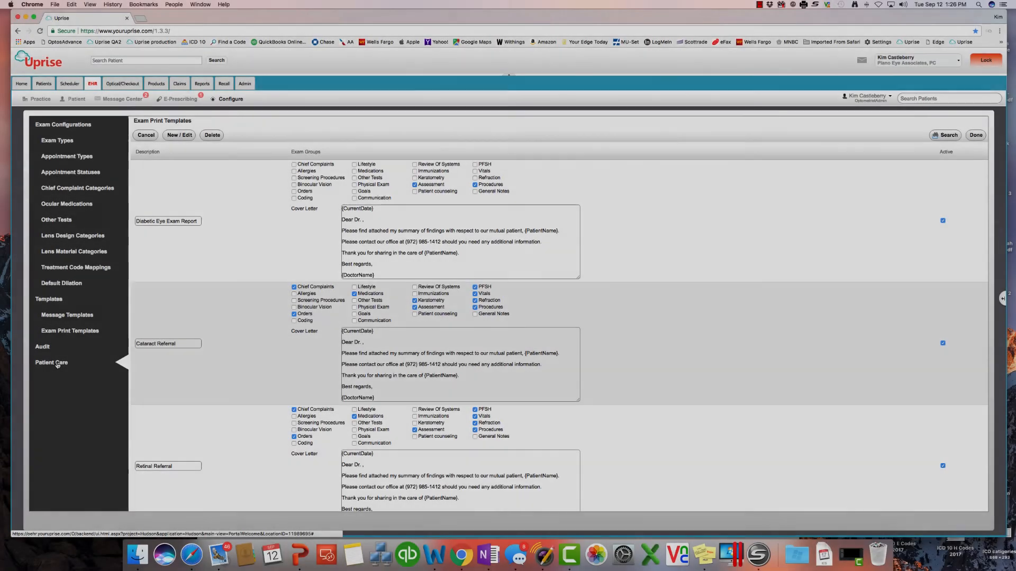
# Step: Open Blepharoplasty: Introduction in Patient Care counseling material, selecting its description and hyperlink field
pyautogui.click(51, 363)
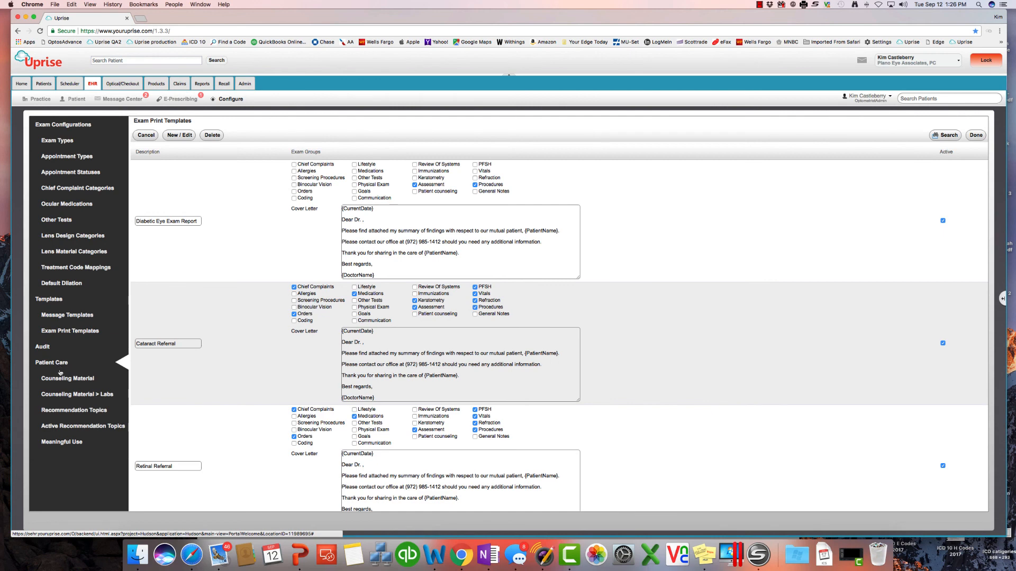
pyautogui.click(67, 378)
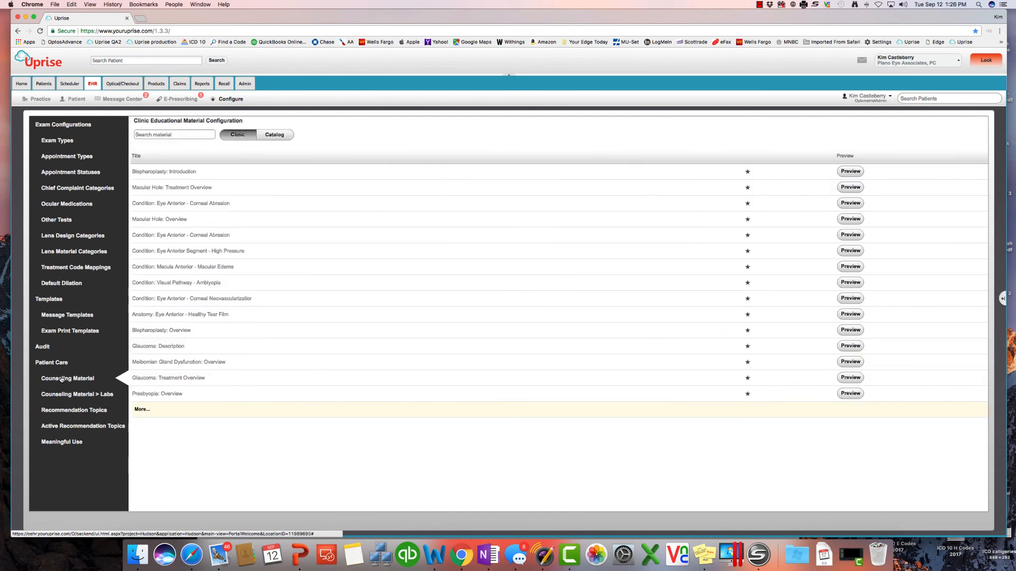
pyautogui.moveTo(213, 273)
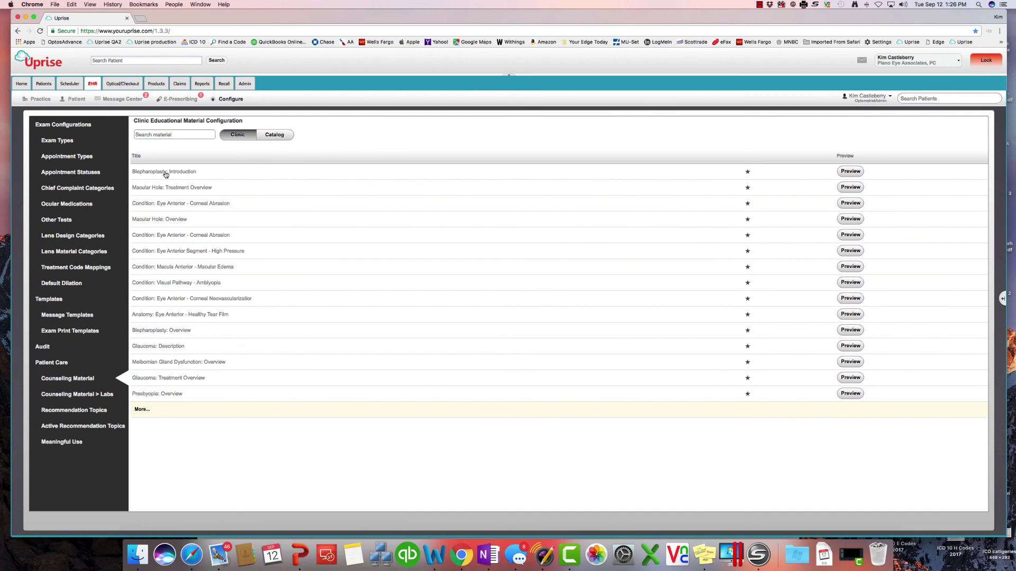
pyautogui.click(164, 172)
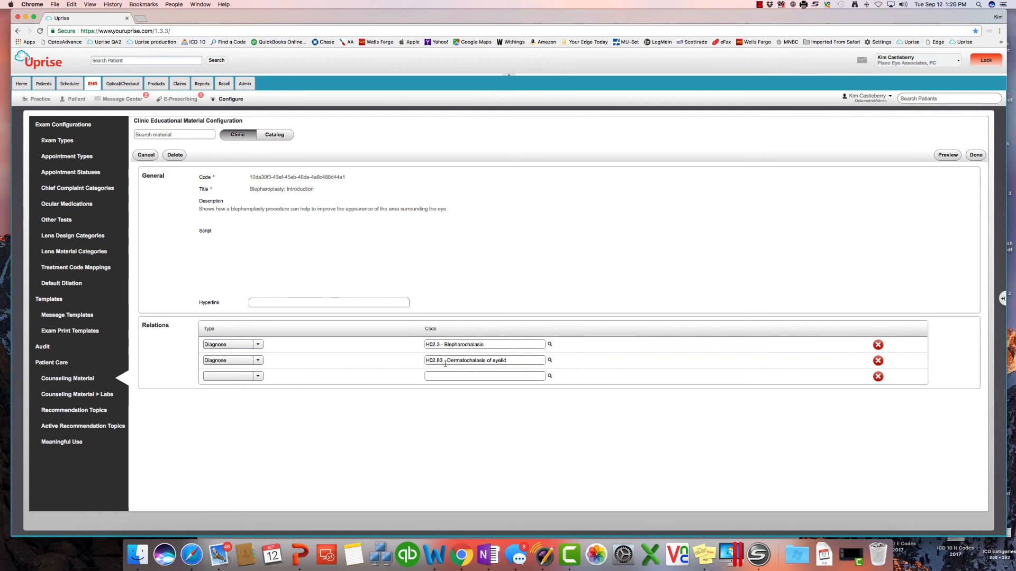
pyautogui.tripleClick(321, 209)
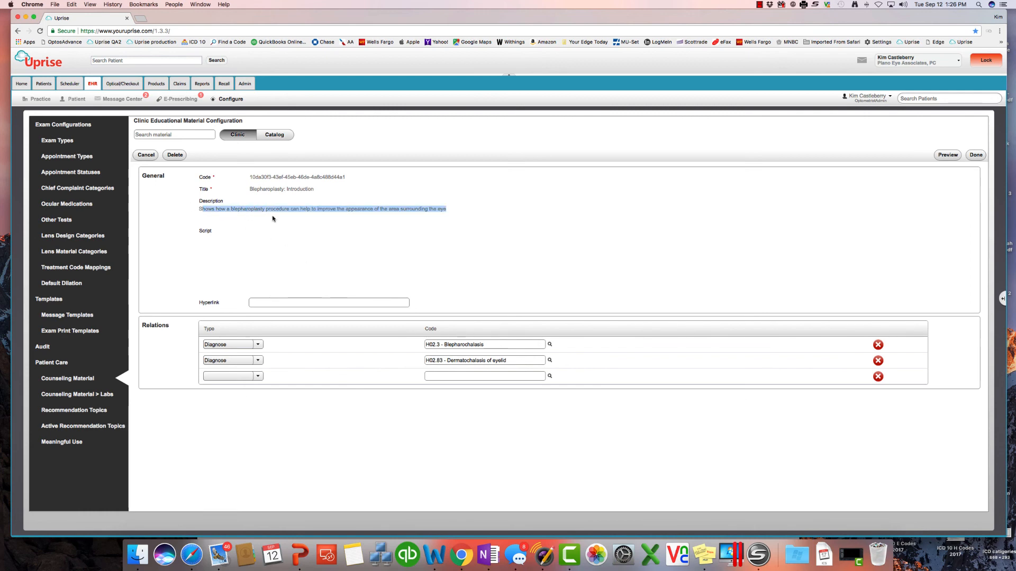
pyautogui.moveTo(403, 217)
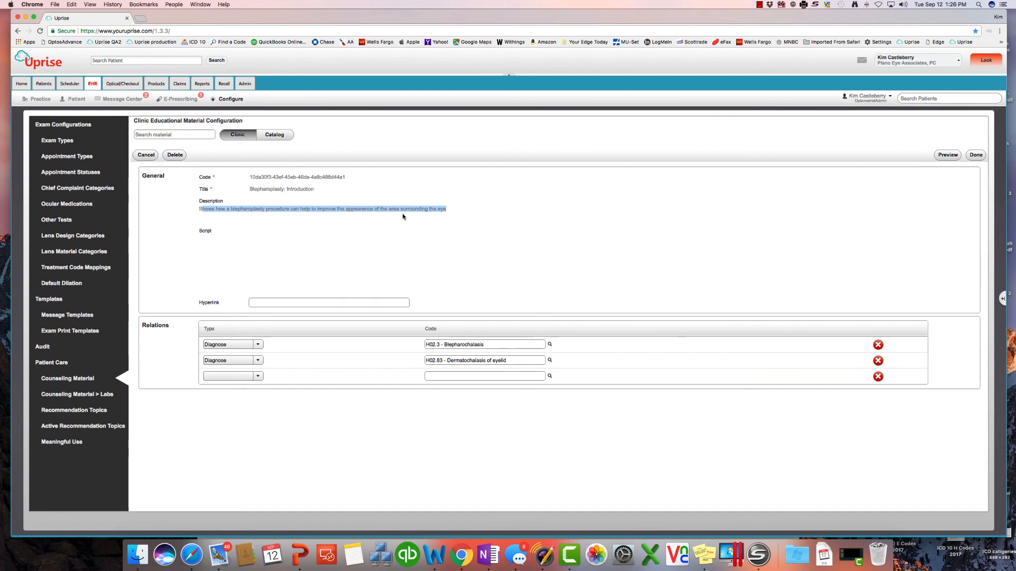
pyautogui.moveTo(411, 251)
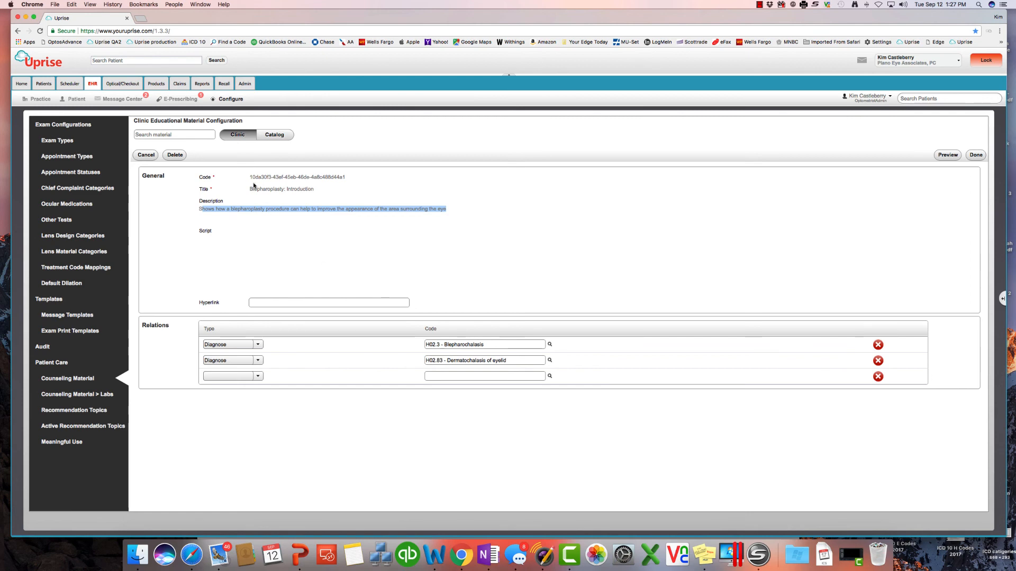
pyautogui.moveTo(264, 314)
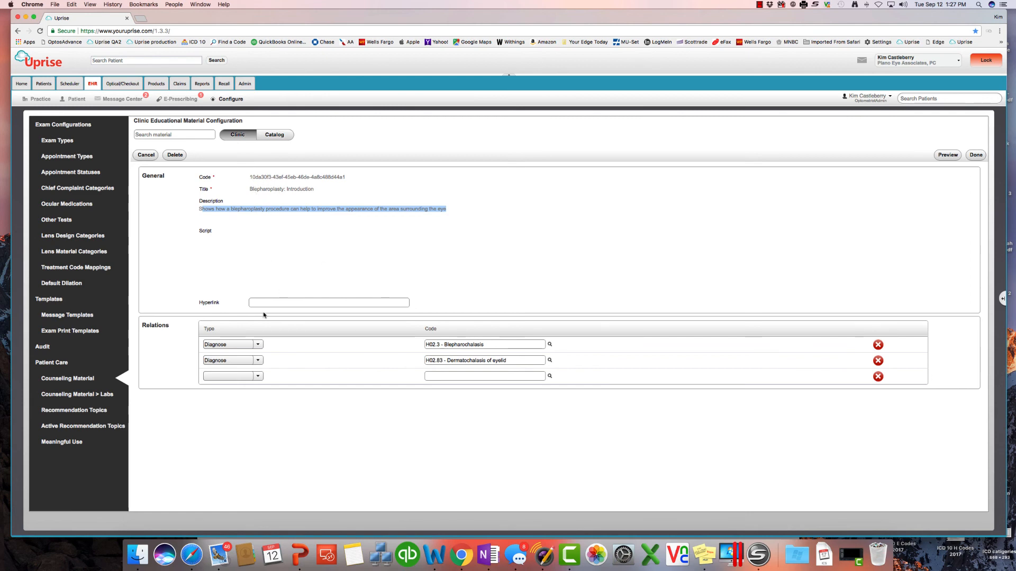
pyautogui.click(328, 302)
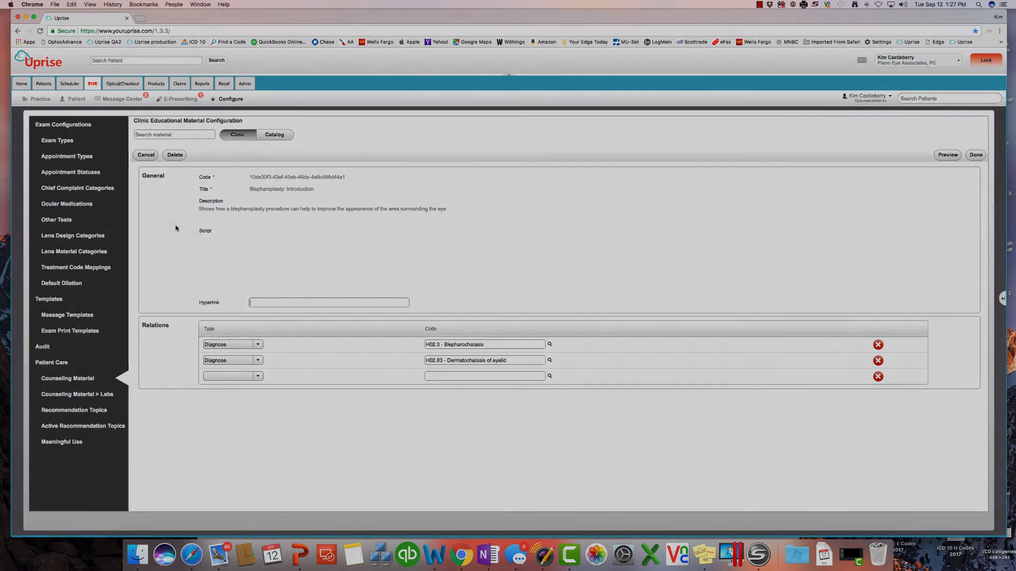
# Step: Return briefly to the Message Center inbox, then open the Restasis CoverMyMeds ePA showing its Favorable outcome
pyautogui.click(123, 99)
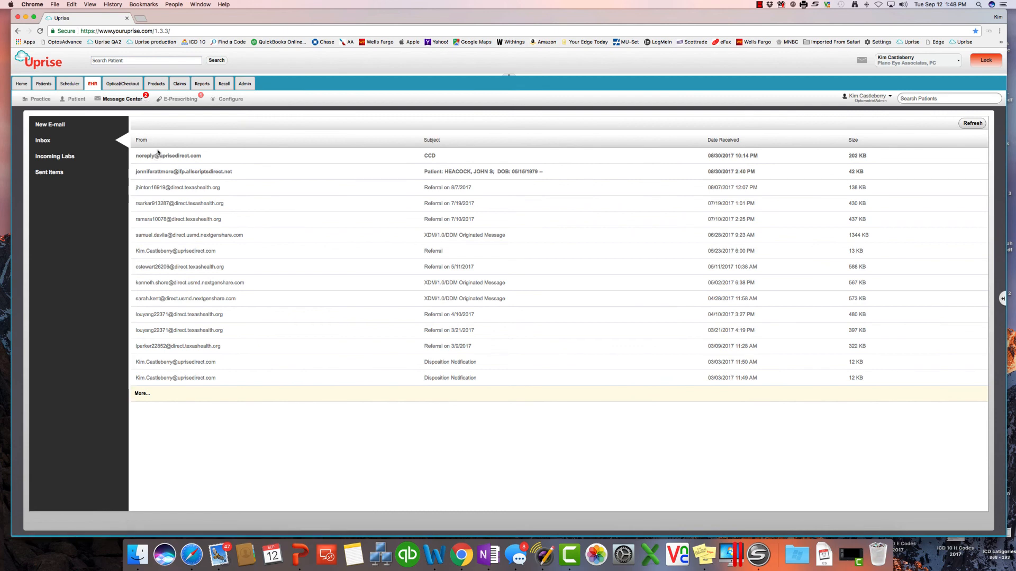
pyautogui.moveTo(164, 167)
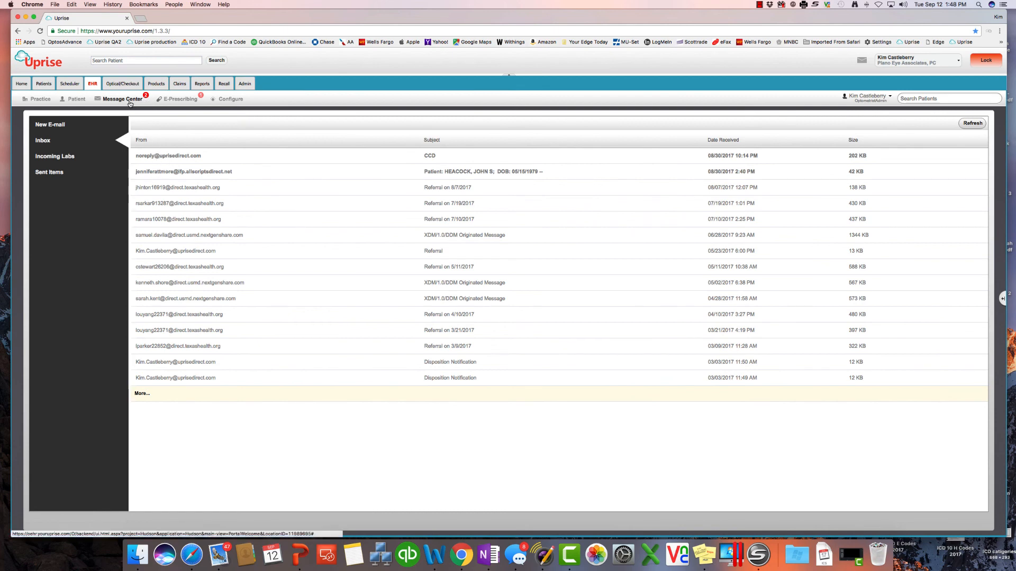
pyautogui.click(180, 99)
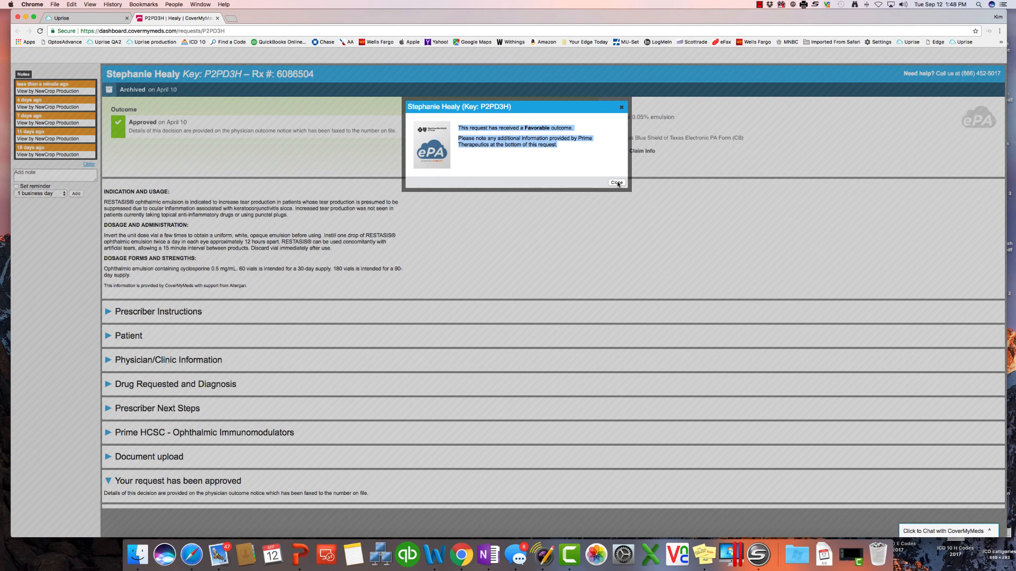
# Step: Dismiss the Favorable outcome popup and close the Medications / E-Prescribing window
pyautogui.click(617, 182)
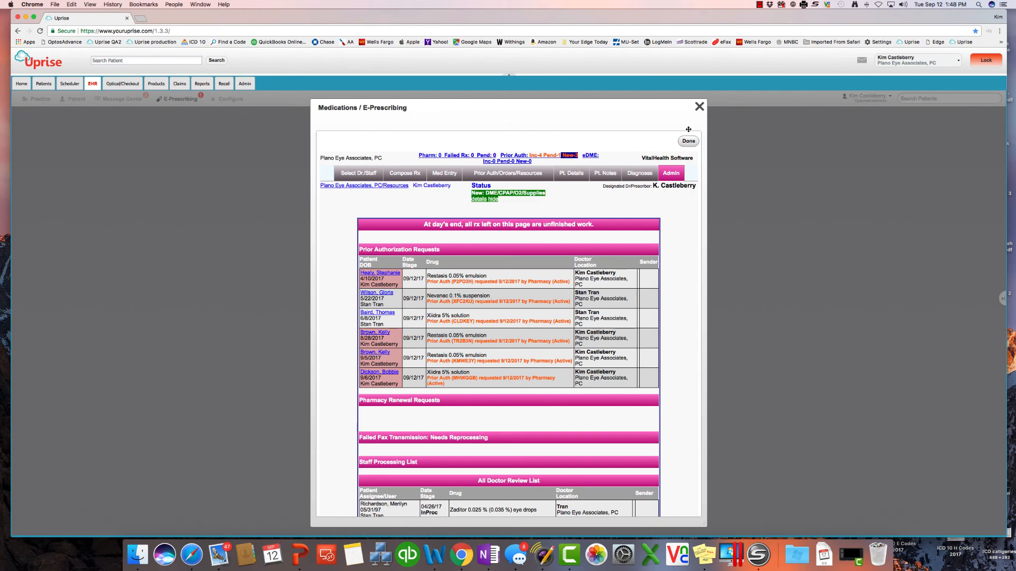
pyautogui.click(688, 141)
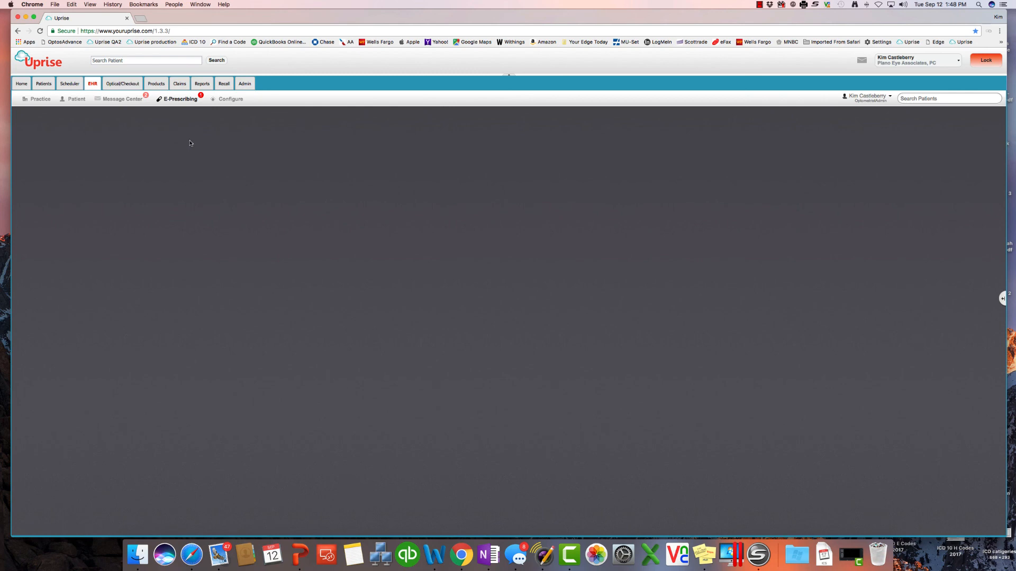
pyautogui.moveTo(235, 172)
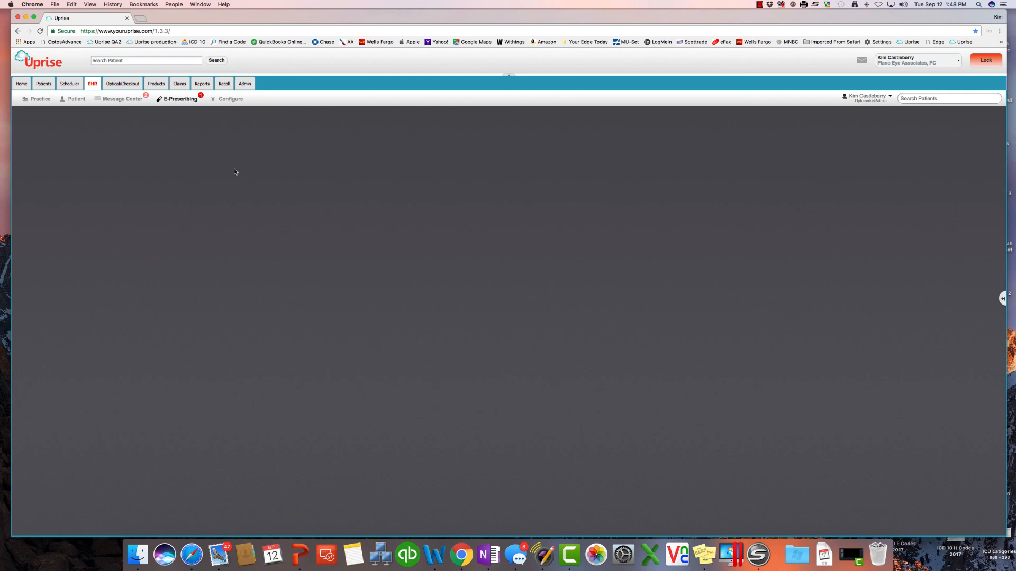
pyautogui.moveTo(241, 176)
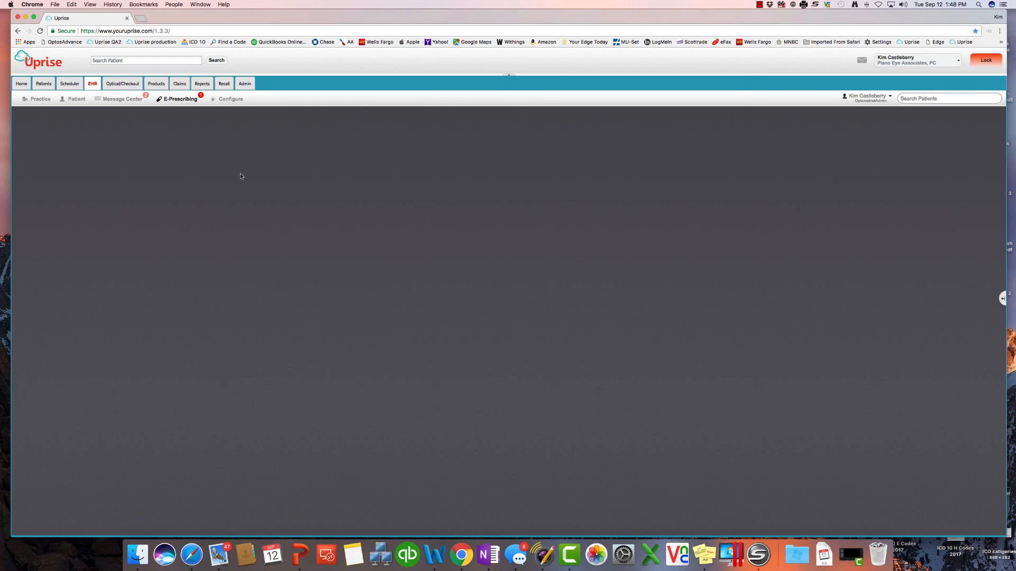
pyautogui.moveTo(652, 138)
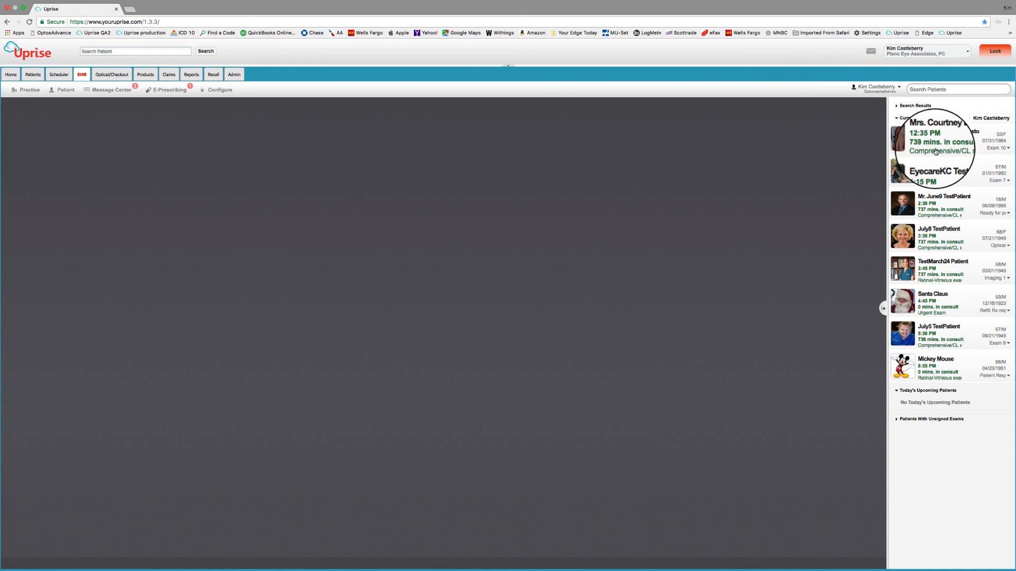
pyautogui.moveTo(981, 139)
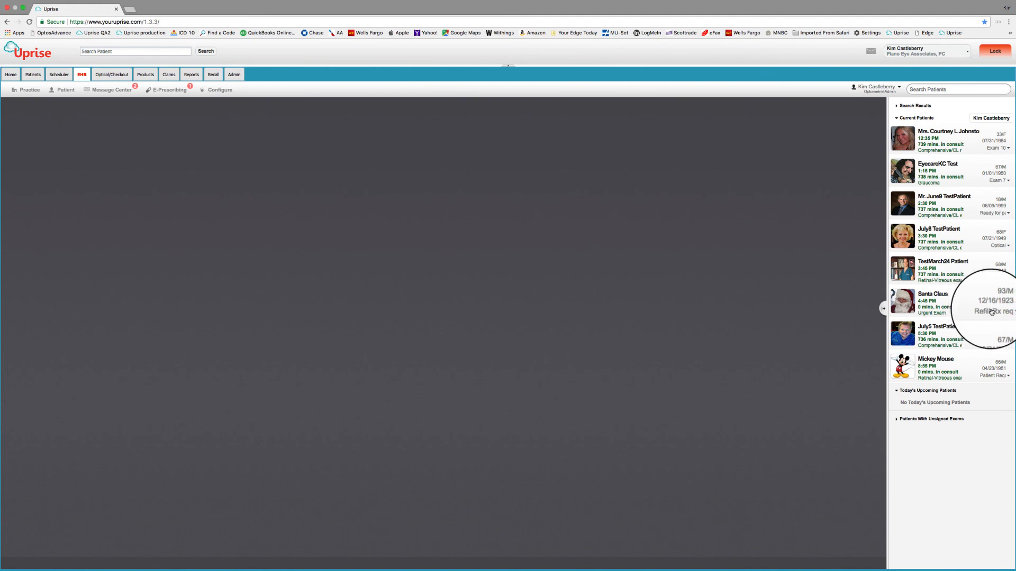
# Step: Expand the right-hand patient sidebar listing Current Patients and Today's Upcoming Patients
pyautogui.click(998, 310)
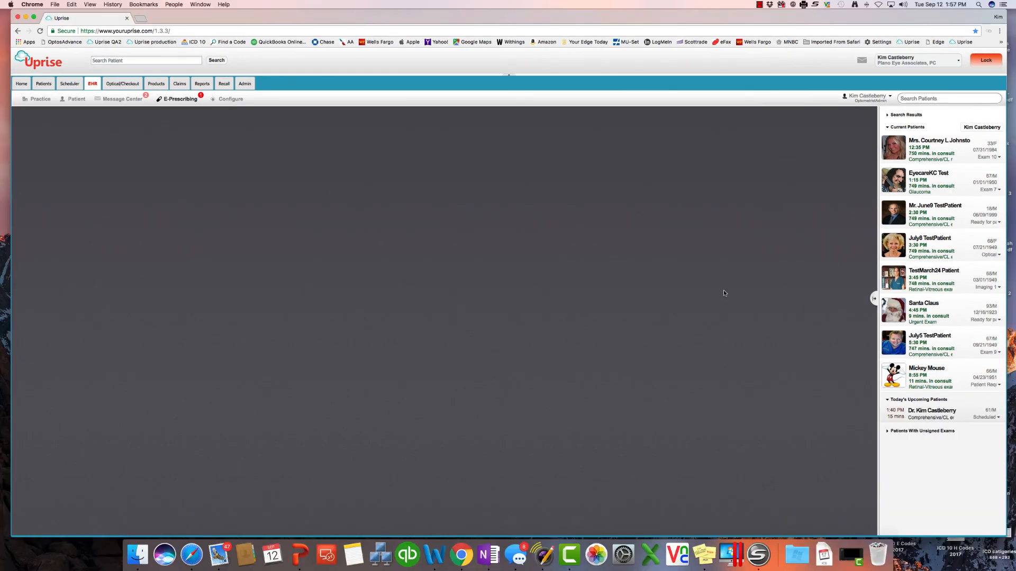
pyautogui.moveTo(723, 294)
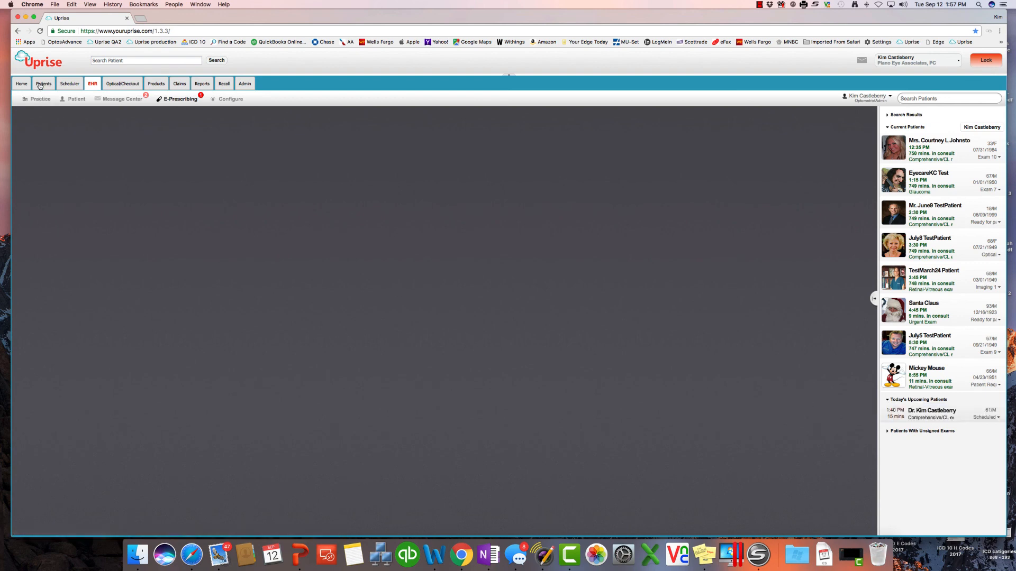
pyautogui.moveTo(516, 395)
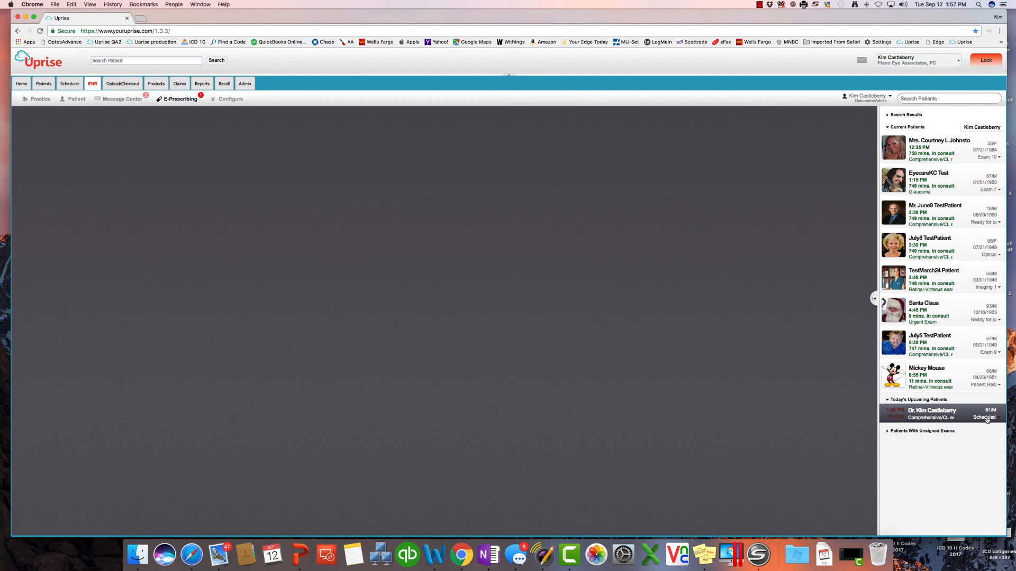
pyautogui.click(985, 414)
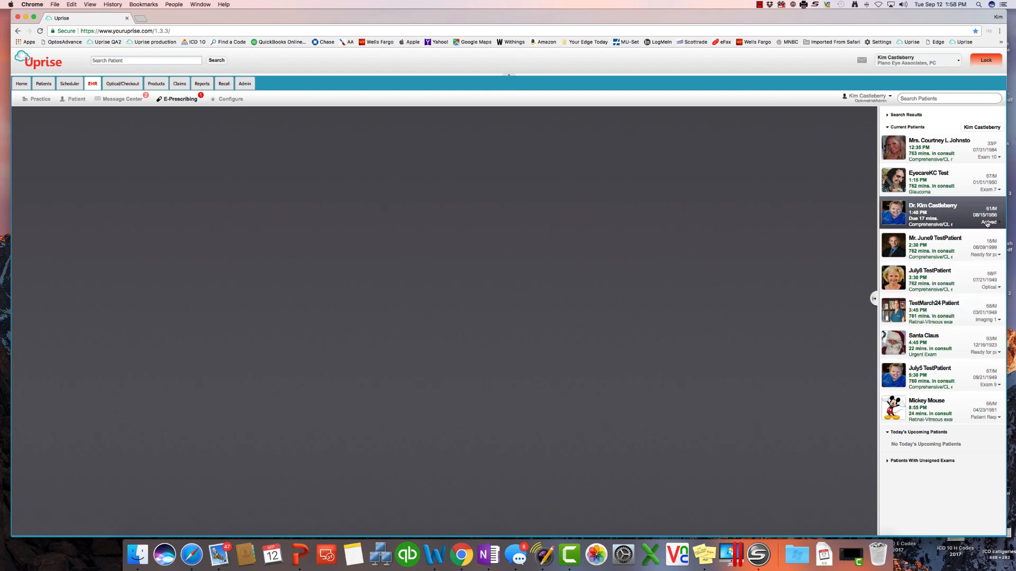
pyautogui.click(997, 221)
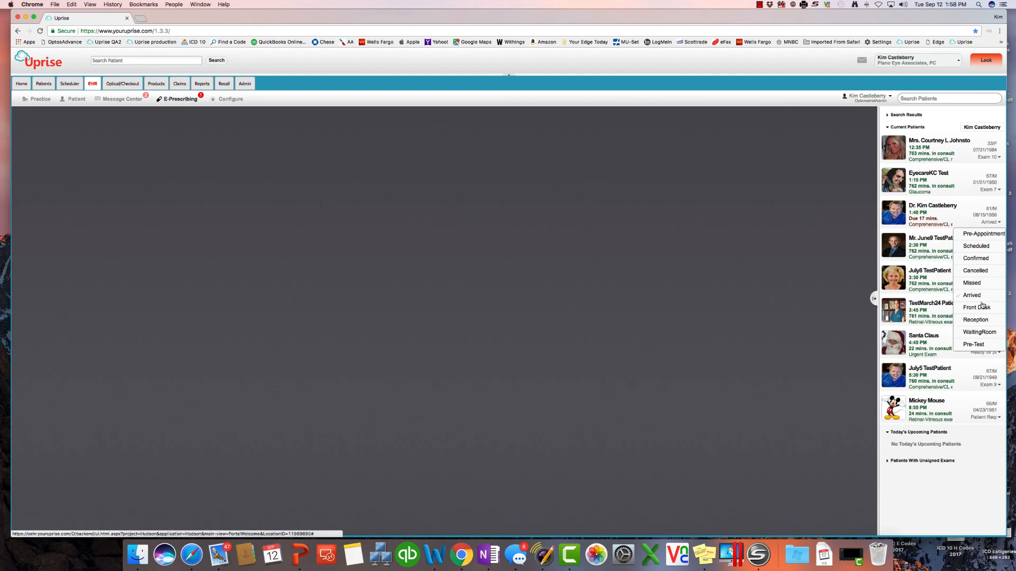
pyautogui.click(977, 307)
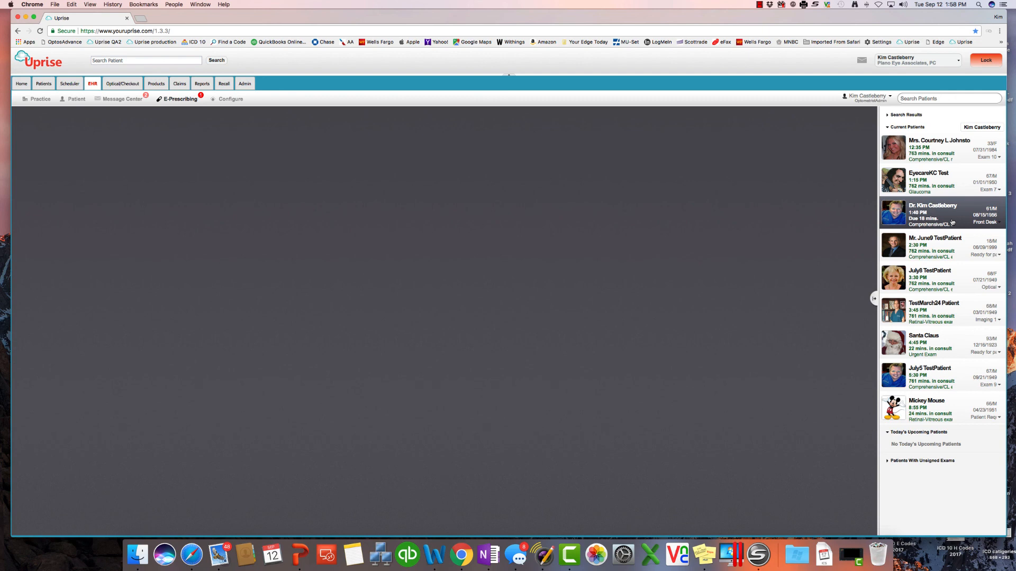
pyautogui.moveTo(953, 220)
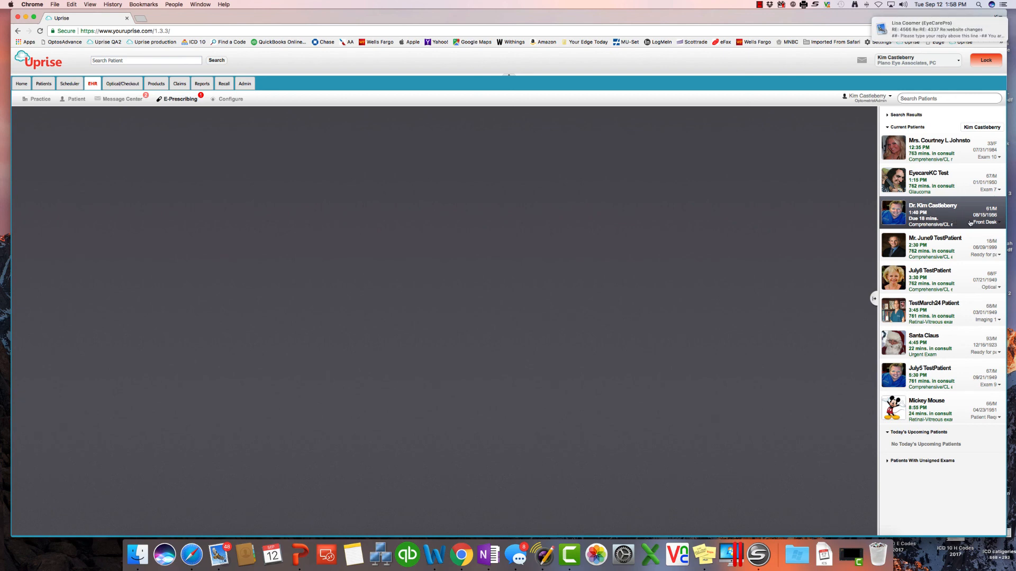
# Step: Advance the visit status to Reception, then Pre-Test, and open the patient's summary
pyautogui.click(985, 222)
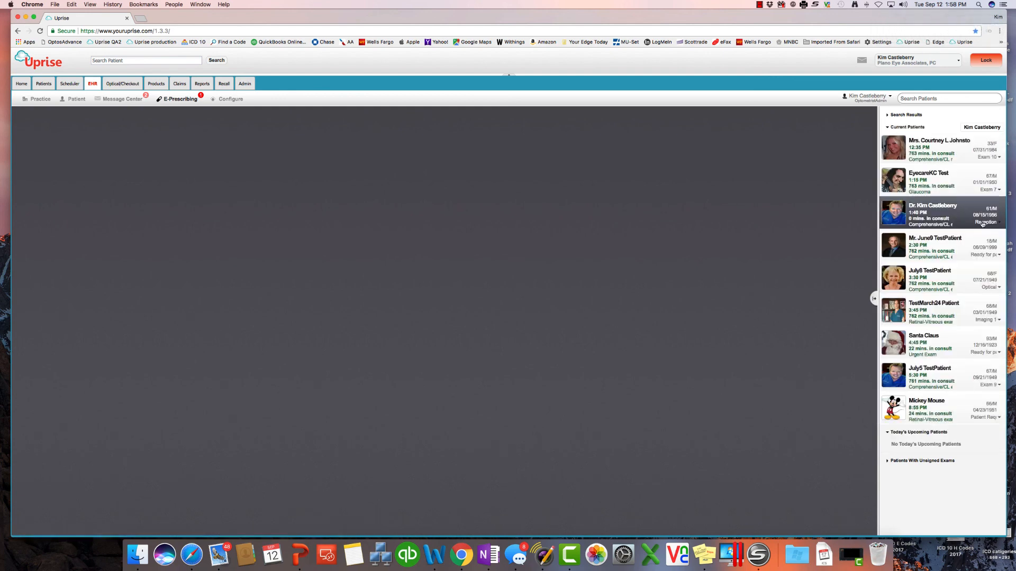
pyautogui.click(986, 222)
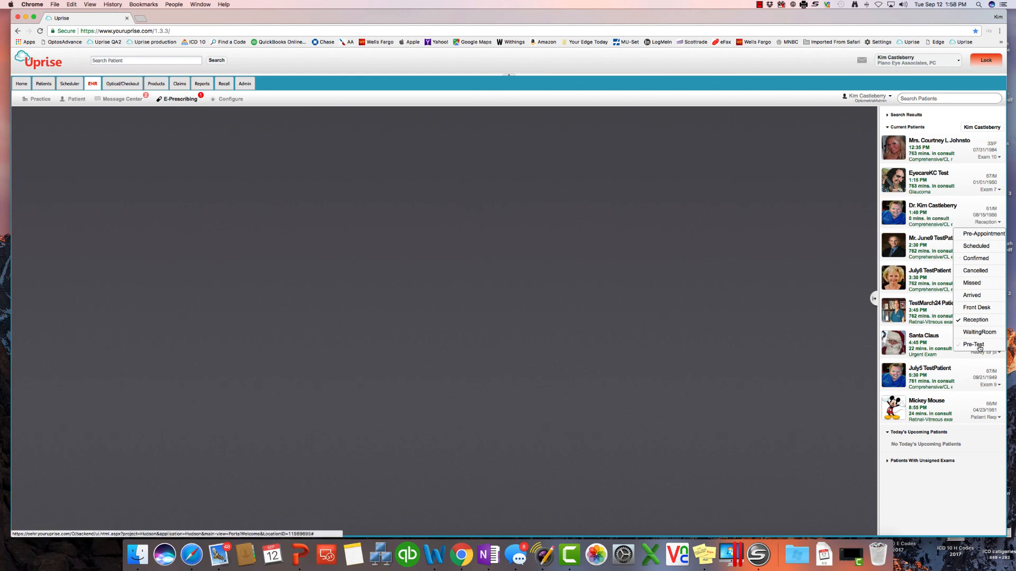
pyautogui.click(973, 345)
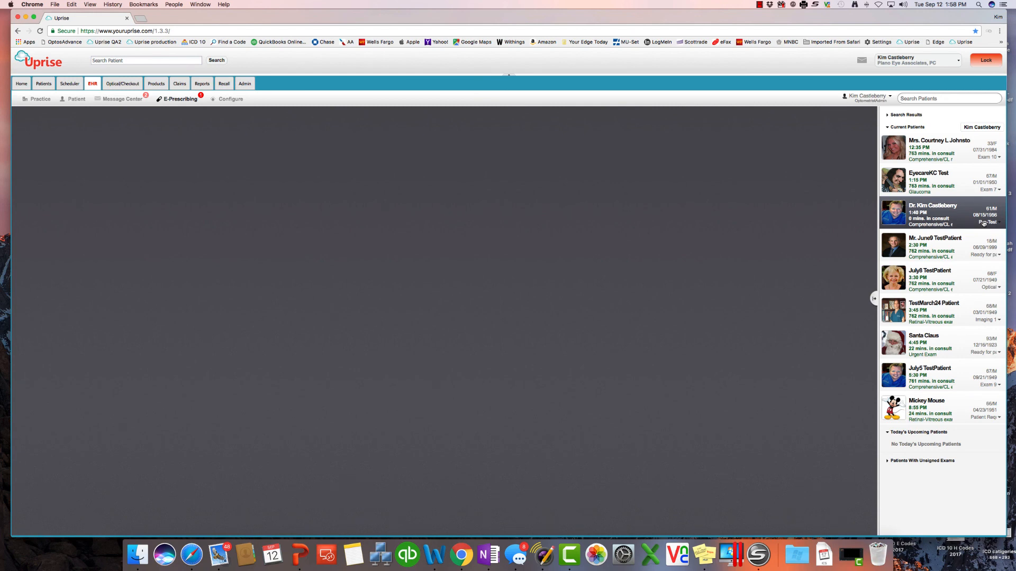
pyautogui.click(989, 223)
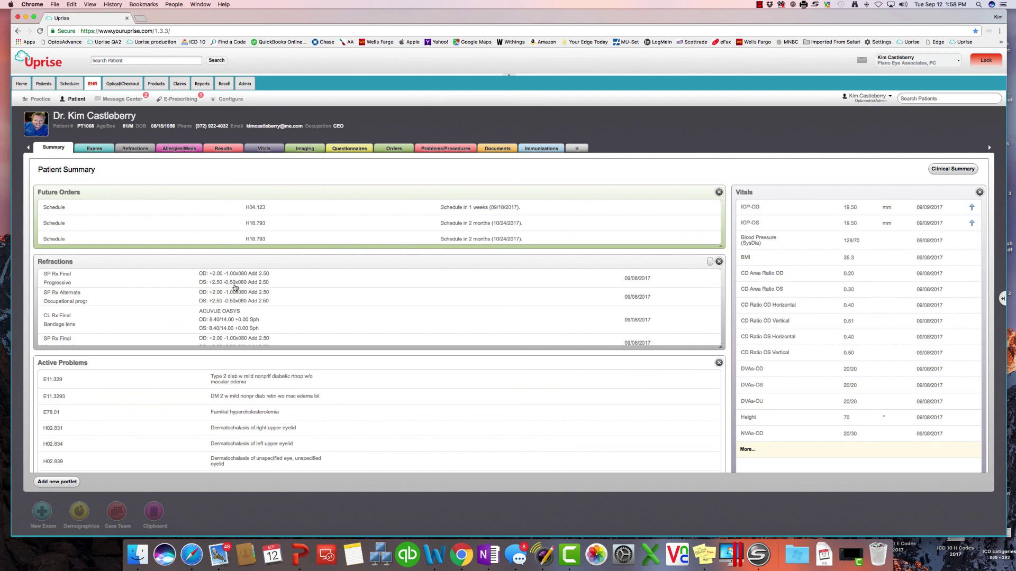
pyautogui.moveTo(325, 282)
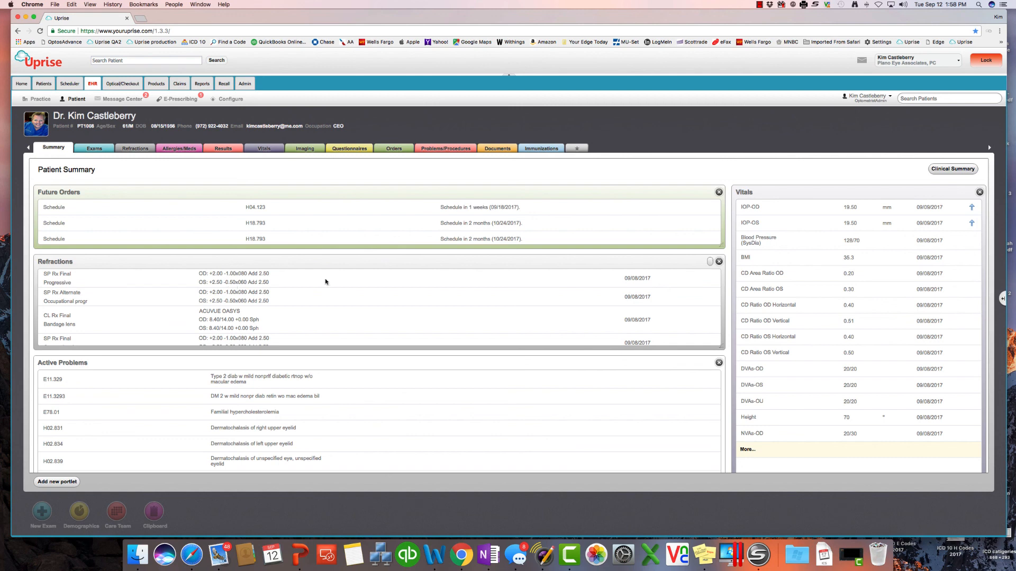
pyautogui.moveTo(334, 285)
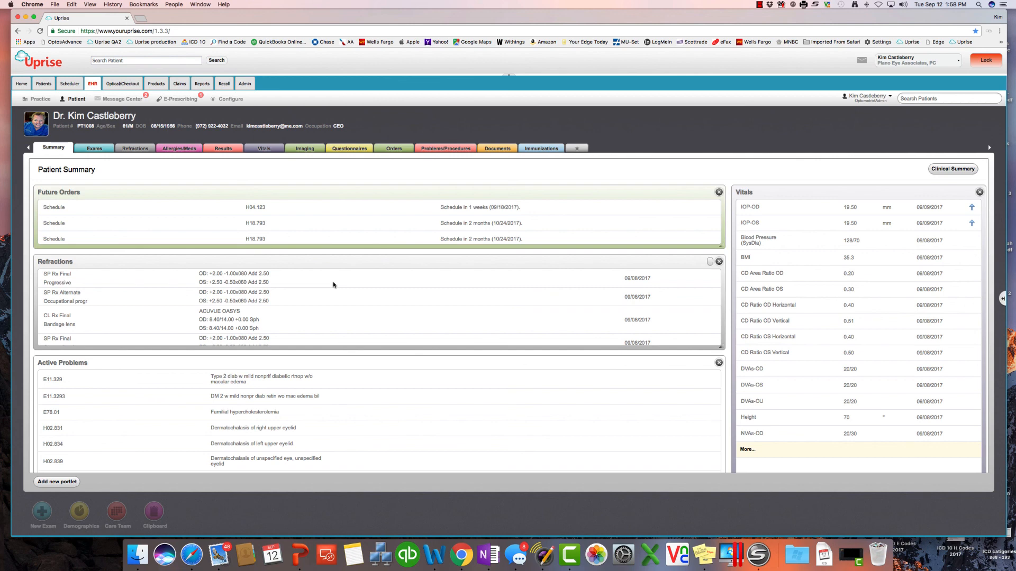
pyautogui.moveTo(226, 243)
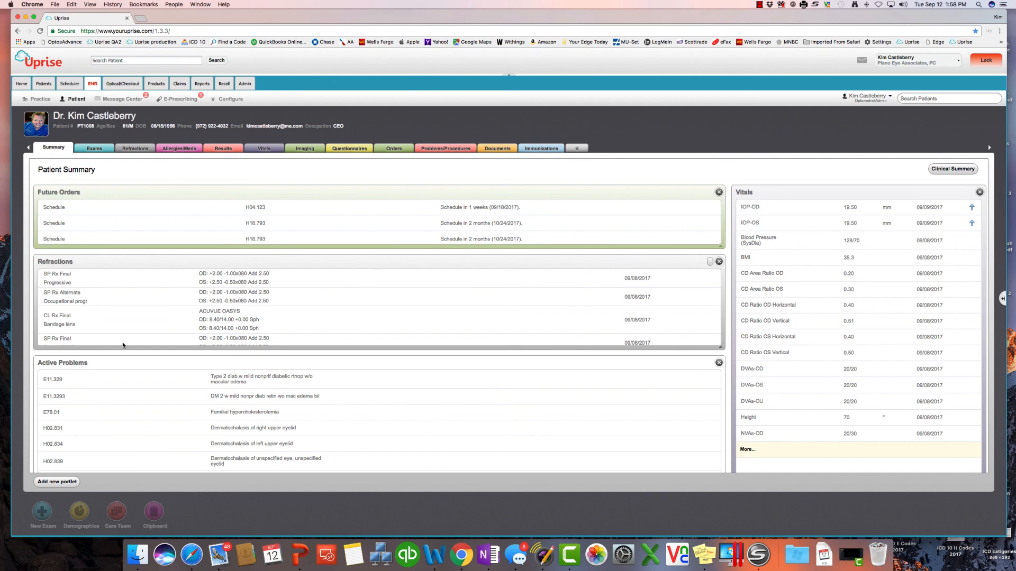
pyautogui.moveTo(319, 306)
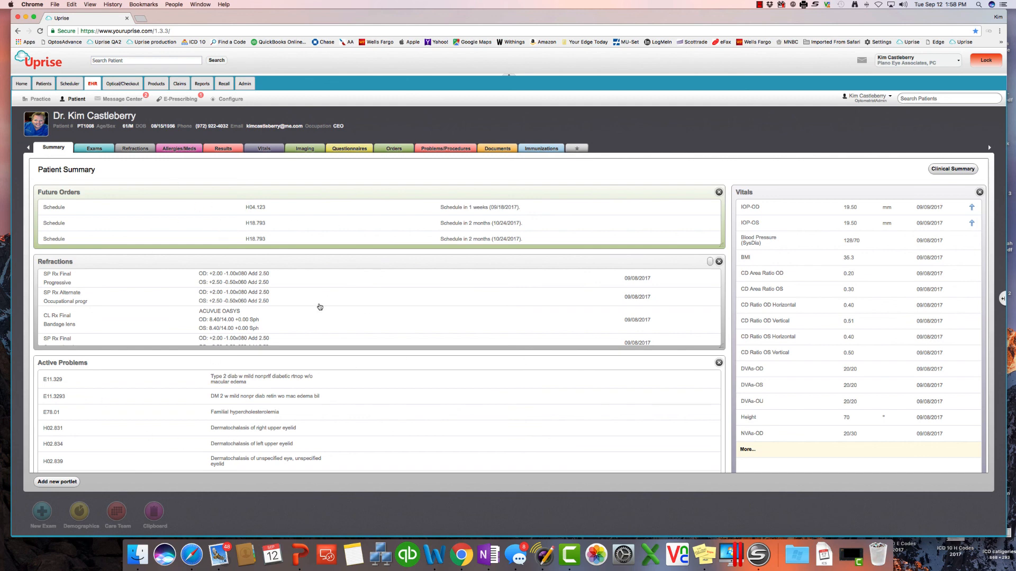
pyautogui.moveTo(258, 218)
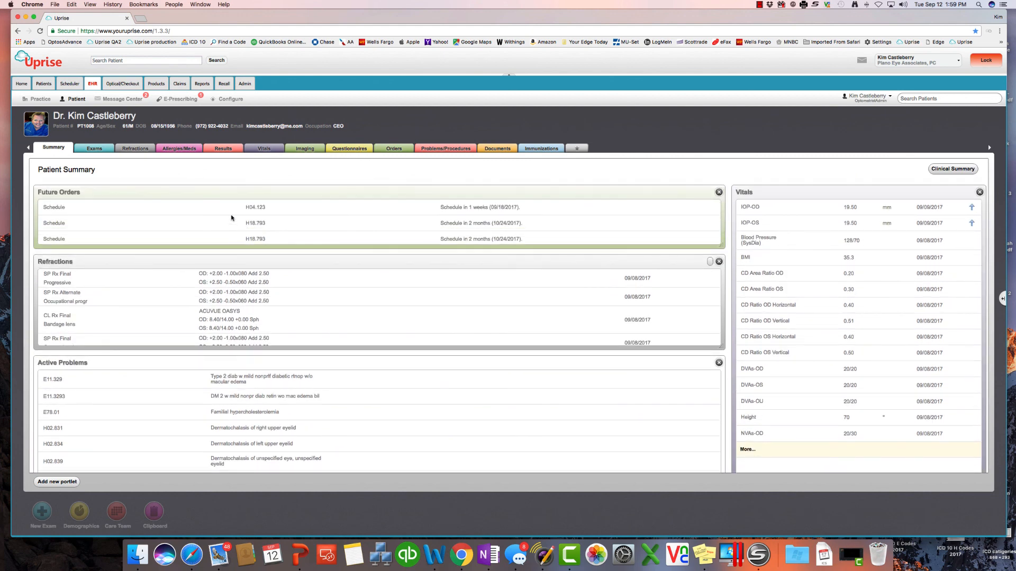
# Step: Scroll the patient summary through Refractions, Active Problems, Vitals and Medications portlets
pyautogui.scroll(-3)
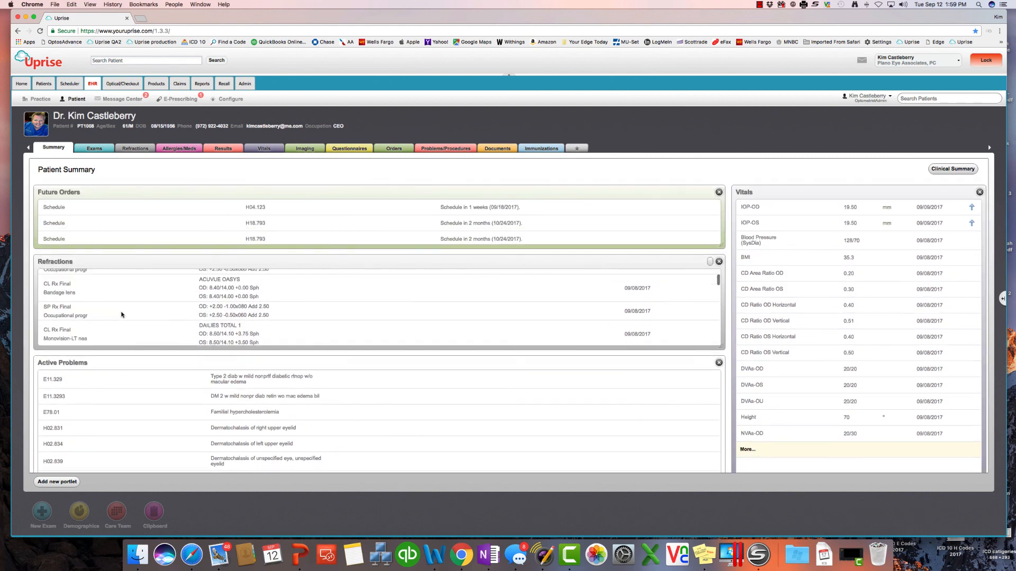
pyautogui.scroll(-3)
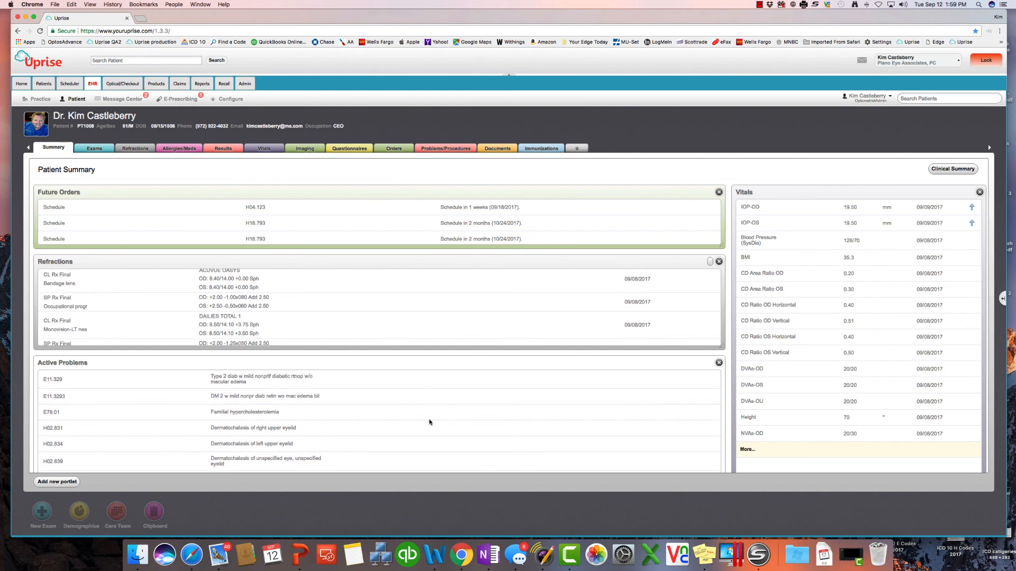
pyautogui.moveTo(802, 221)
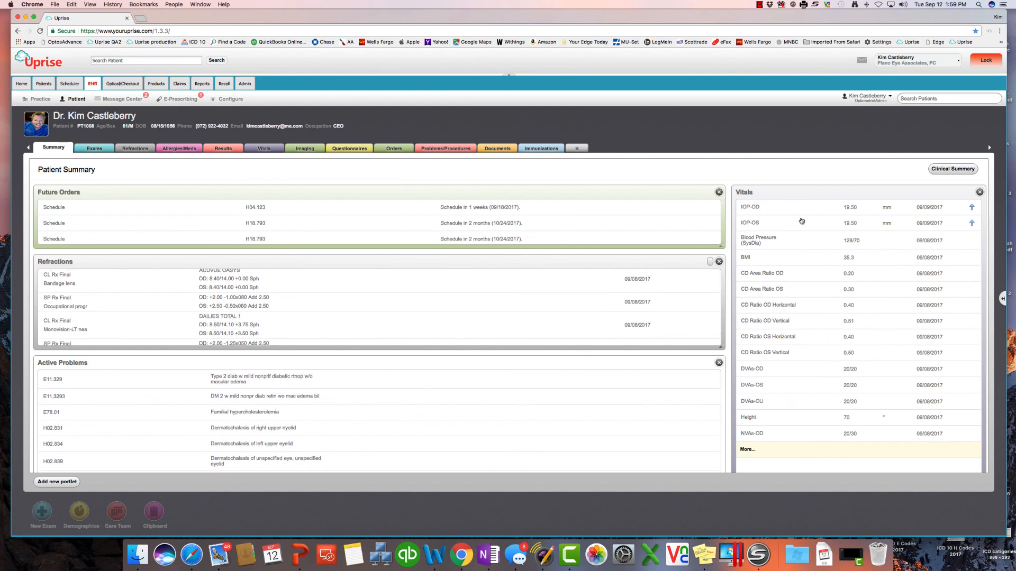
pyautogui.moveTo(812, 314)
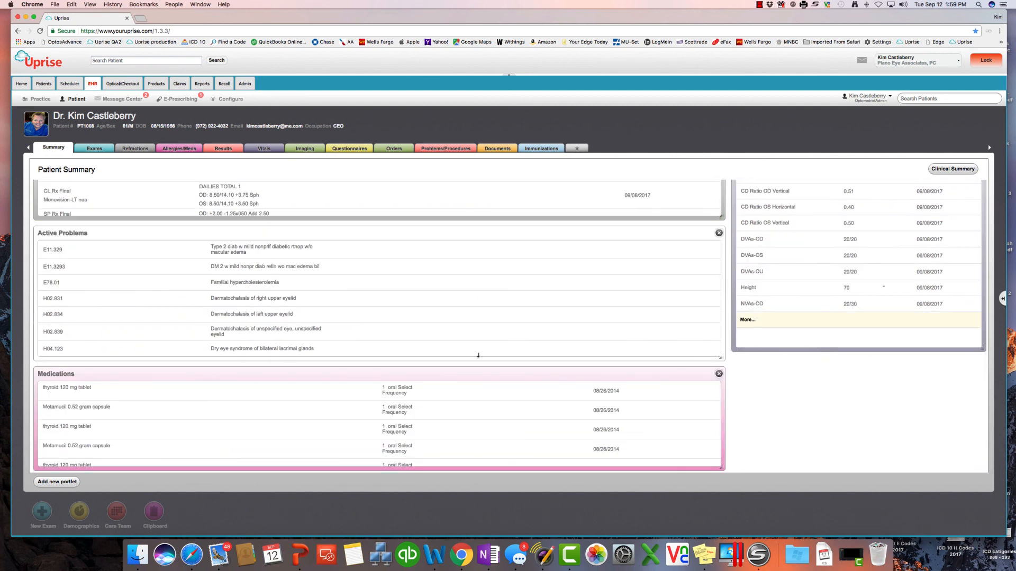
pyautogui.scroll(-3)
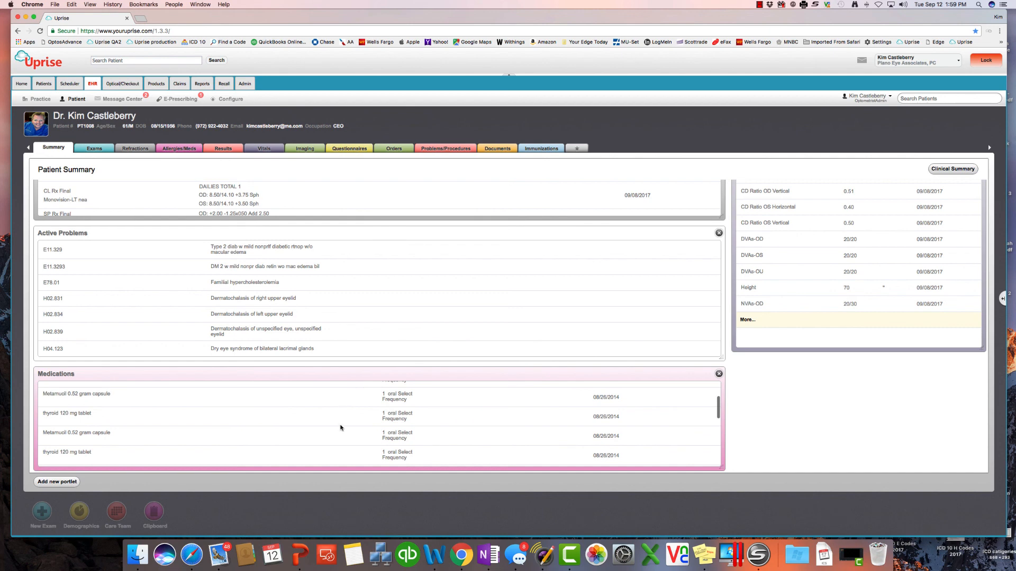
pyautogui.scroll(-3)
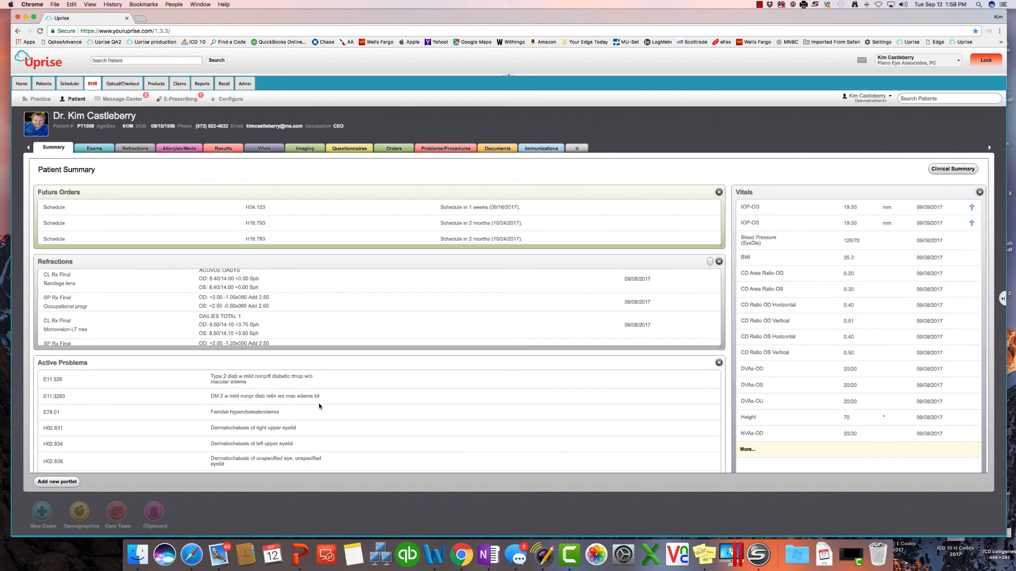
pyautogui.moveTo(784, 18)
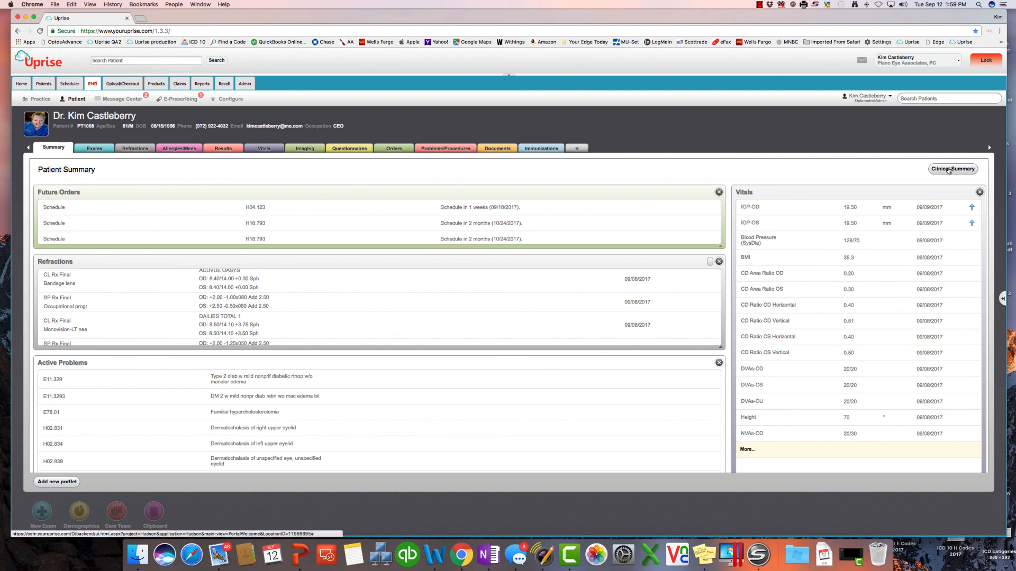
# Step: Start a clinical summary and set its Description to 'Summarization of encounter note'
pyautogui.click(952, 168)
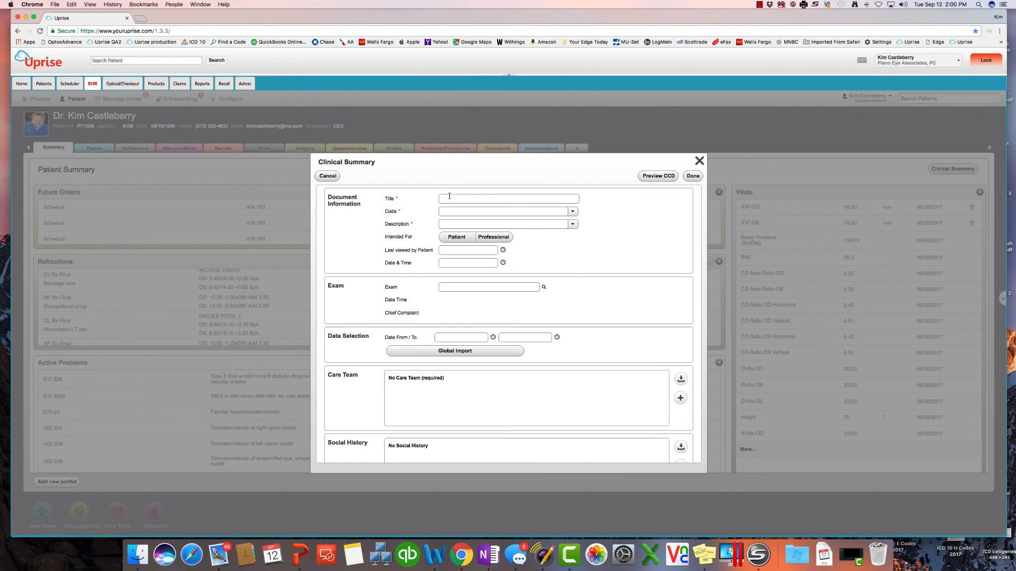
pyautogui.write('a;slfkjasdlkfjasl;fkjasdl')
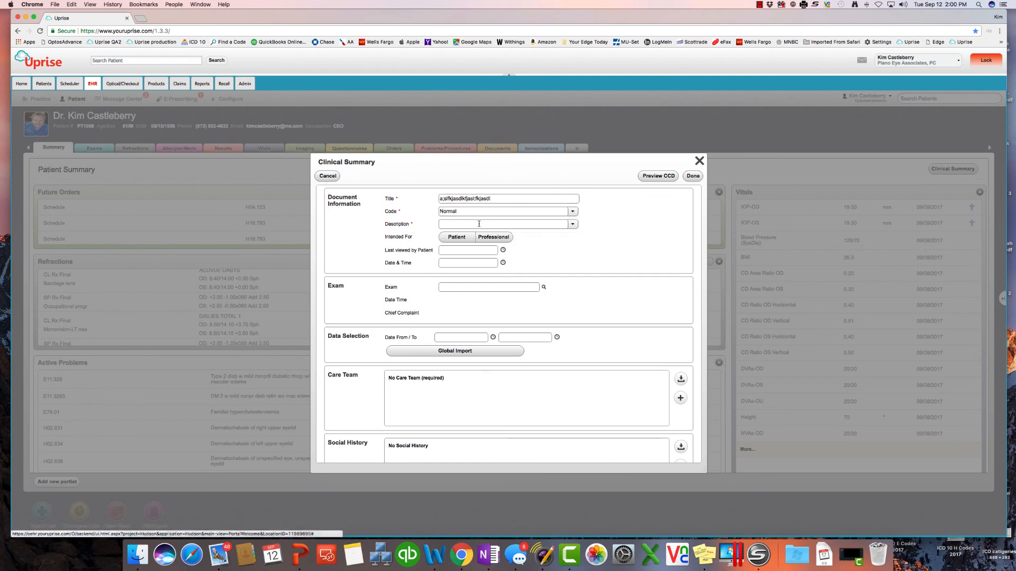
pyautogui.click(572, 225)
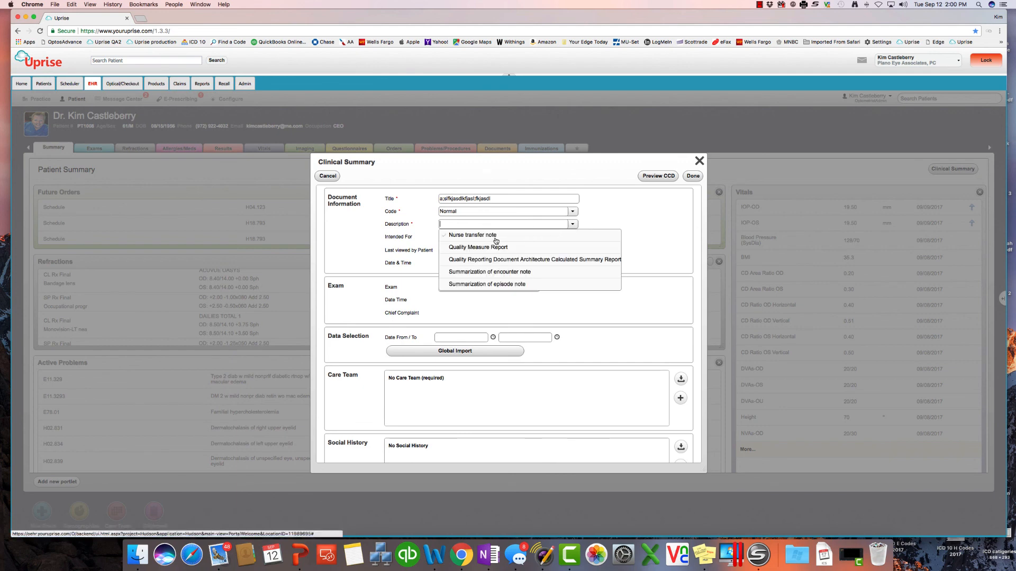
pyautogui.click(486, 272)
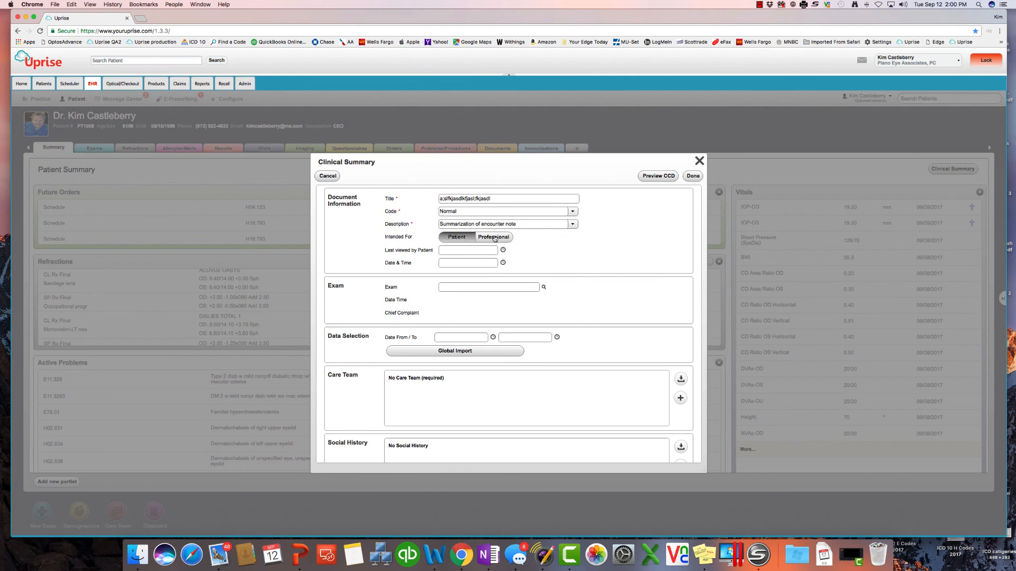
# Step: Mark it intended for the patient, select the exam, Global Import its data, and preview the CCD
pyautogui.click(456, 237)
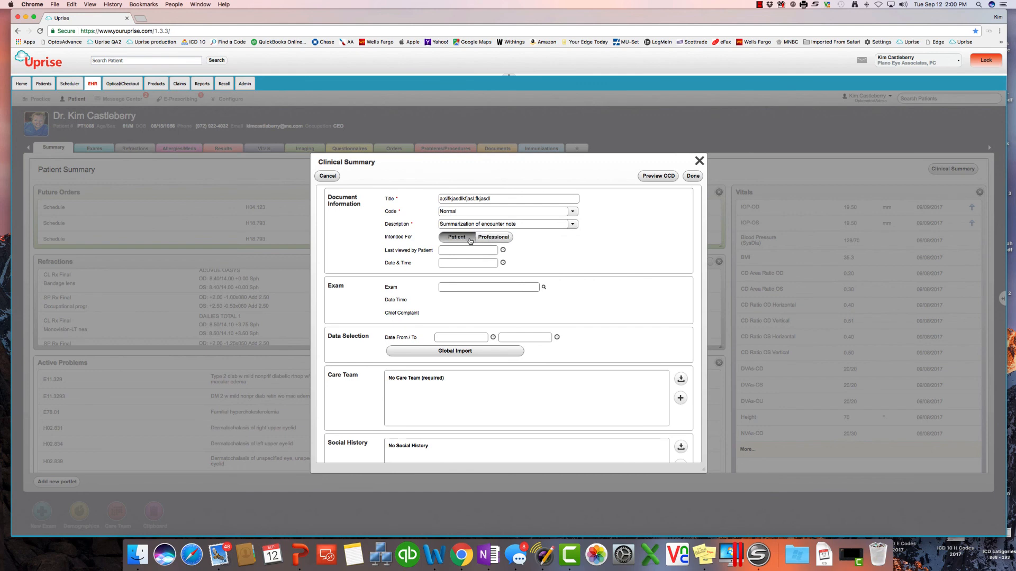
pyautogui.click(542, 286)
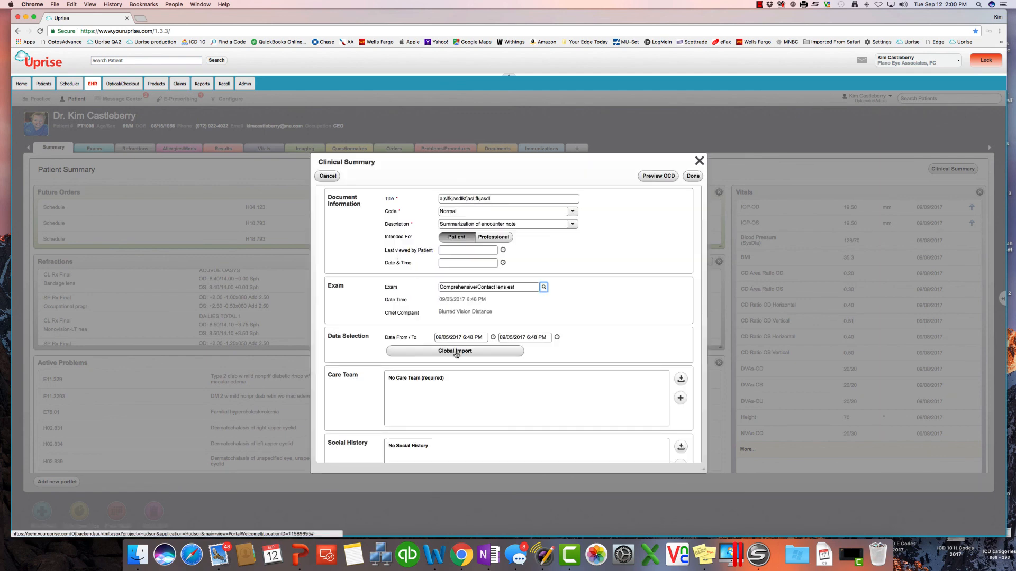
pyautogui.click(455, 351)
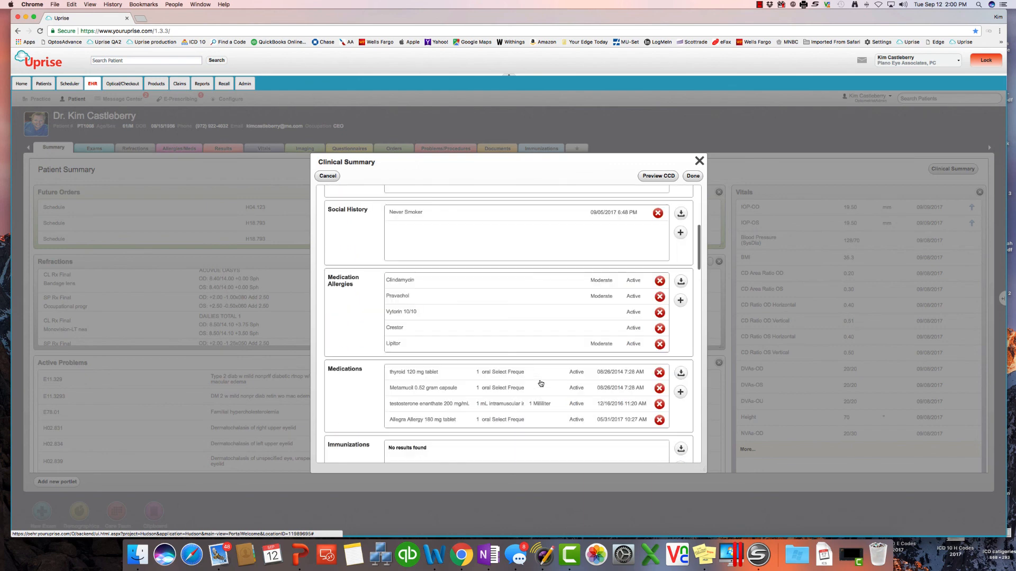
pyautogui.scroll(-3)
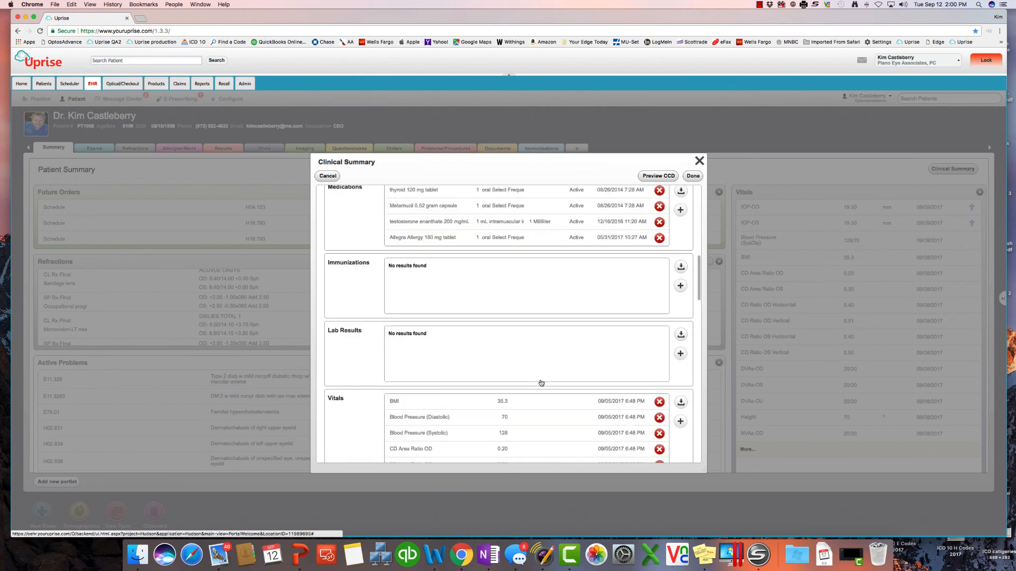
pyautogui.scroll(-3)
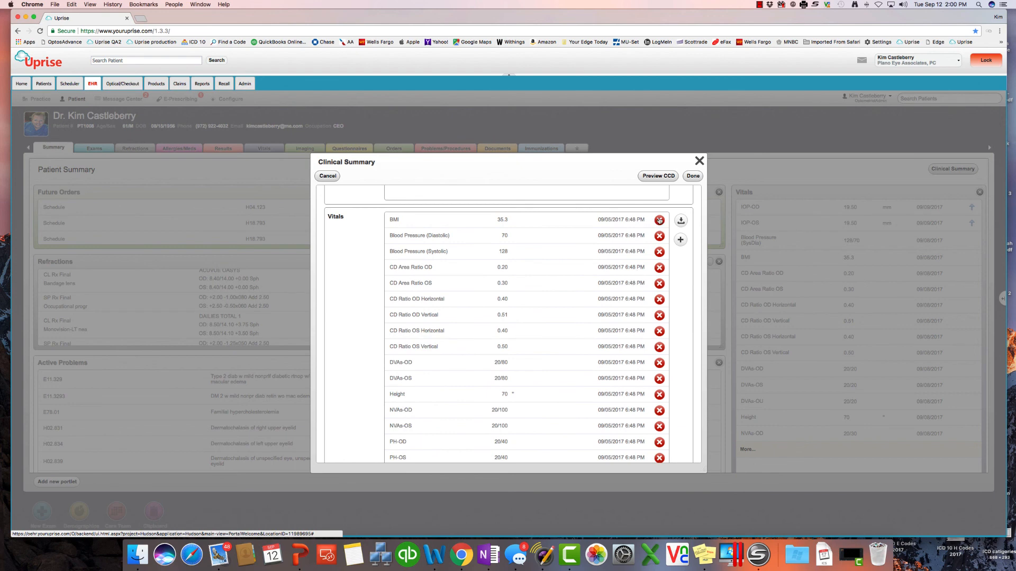
pyautogui.click(659, 220)
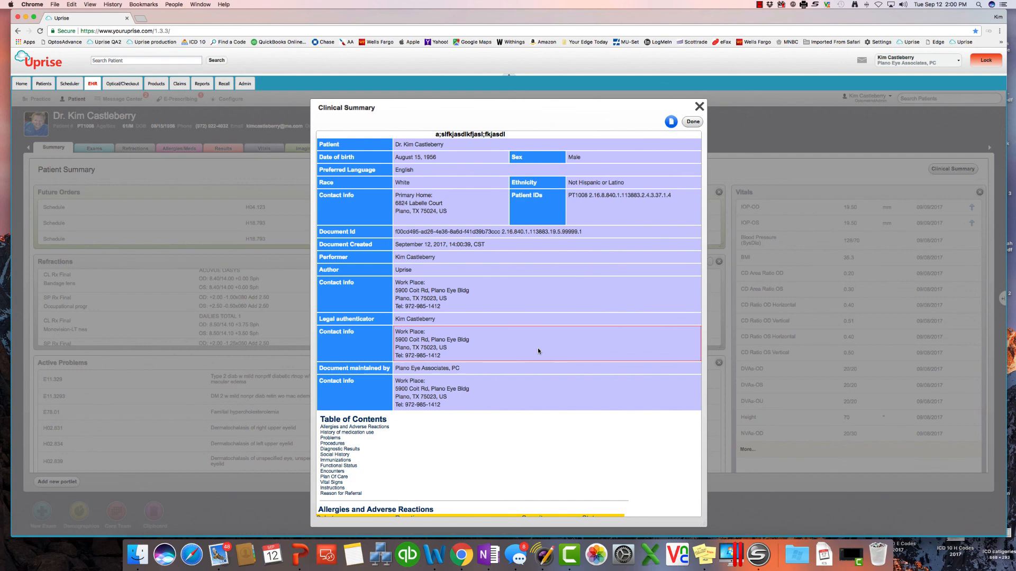
# Step: Scroll through the CCD preview's medications, problems, procedures and plan of care
pyautogui.scroll(-3)
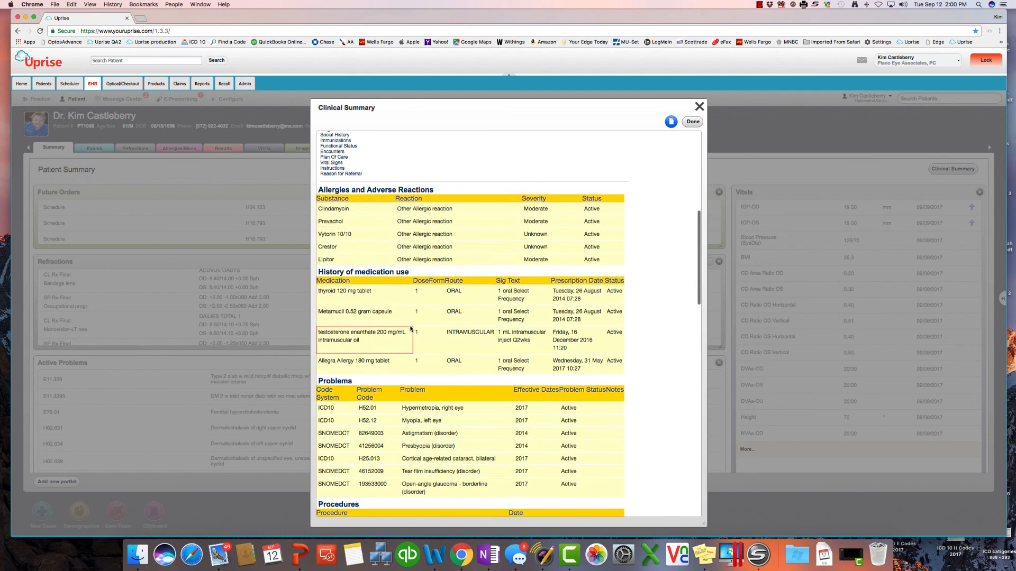
pyautogui.scroll(-3)
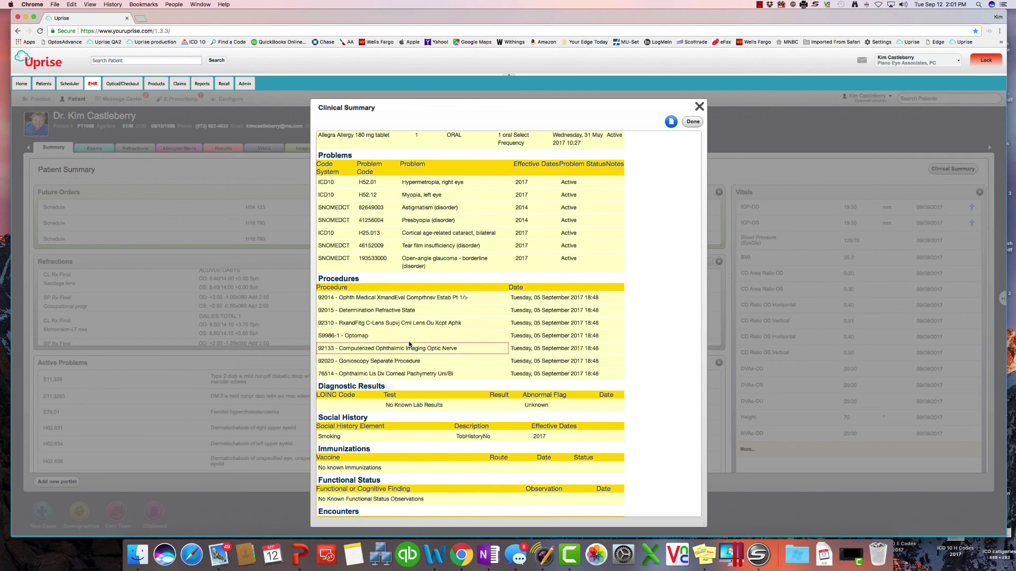
pyautogui.scroll(-3)
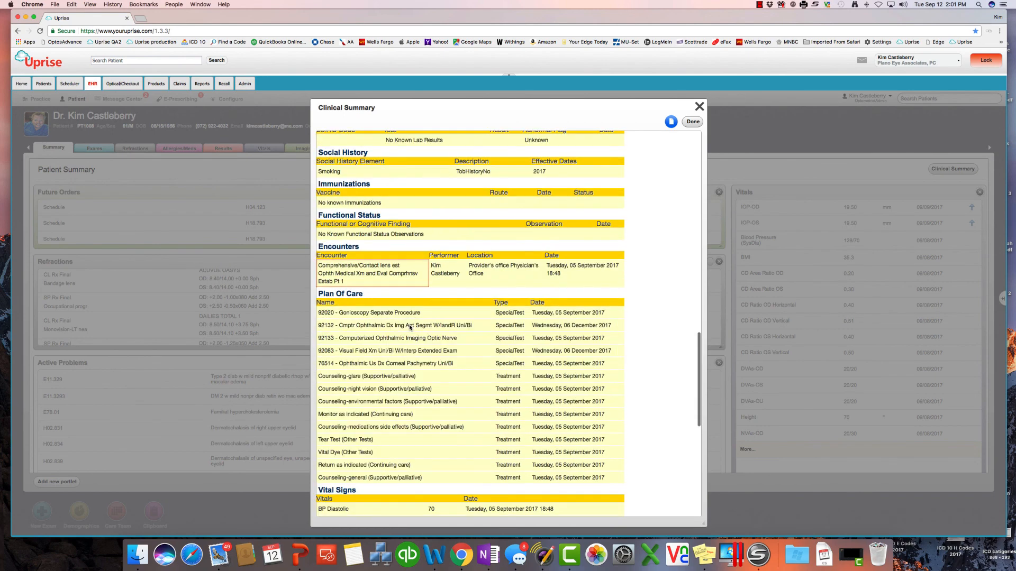
pyautogui.scroll(-3)
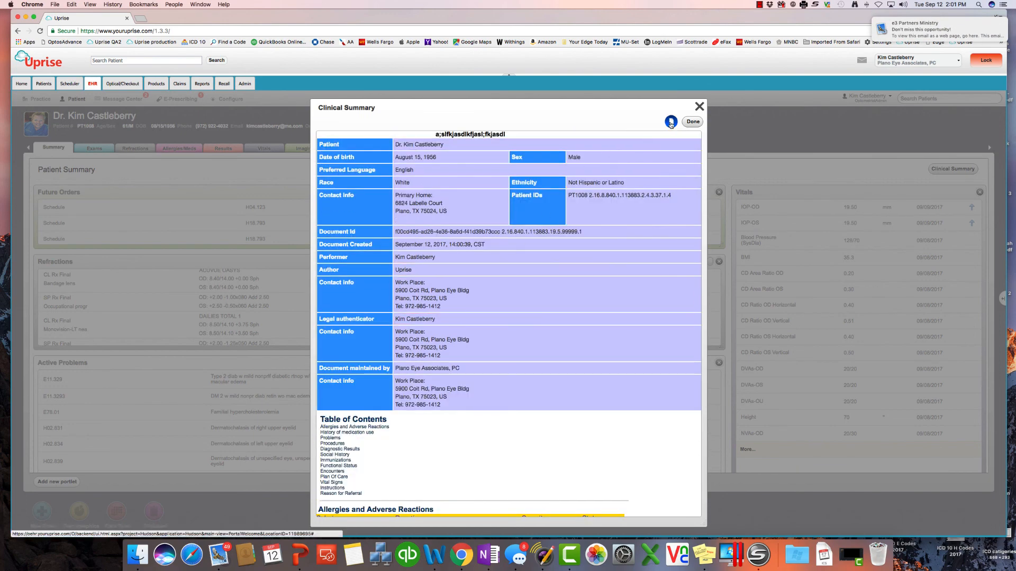
pyautogui.moveTo(671, 121)
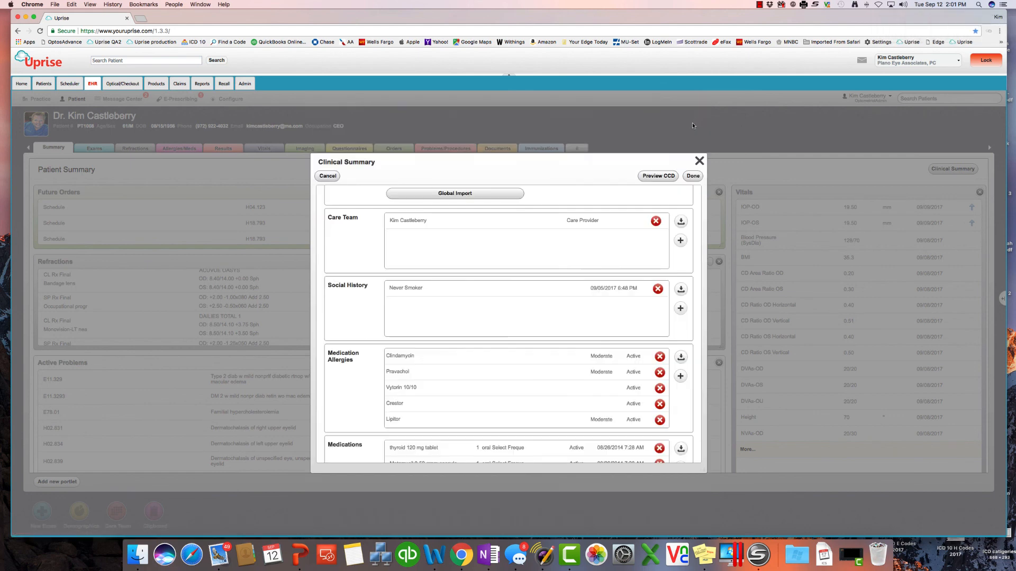
# Step: Close the Clinical Summary dialog and show the patient's Problems/Procedures list
pyautogui.click(692, 175)
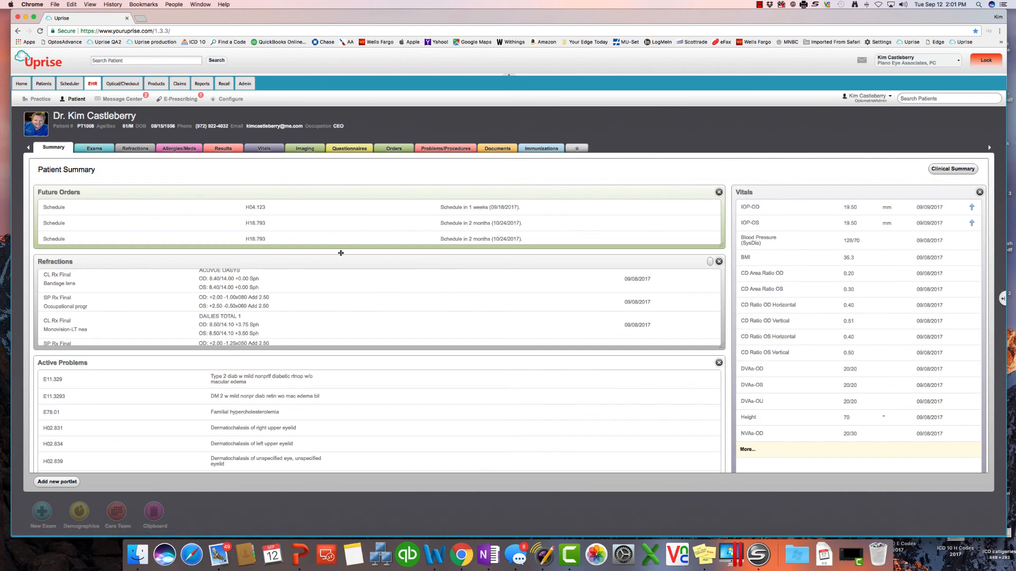
pyautogui.moveTo(240, 245)
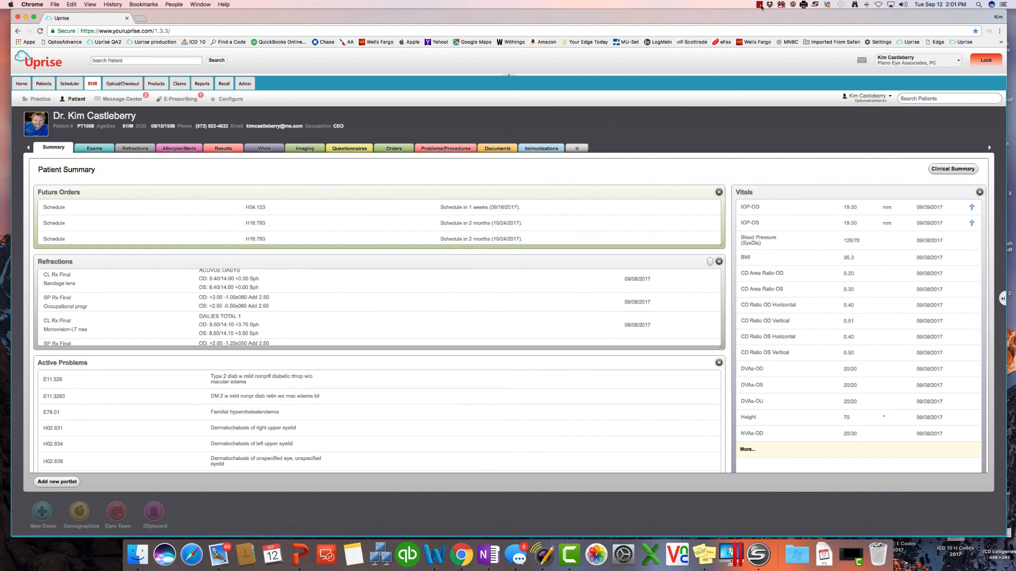
pyautogui.click(759, 4)
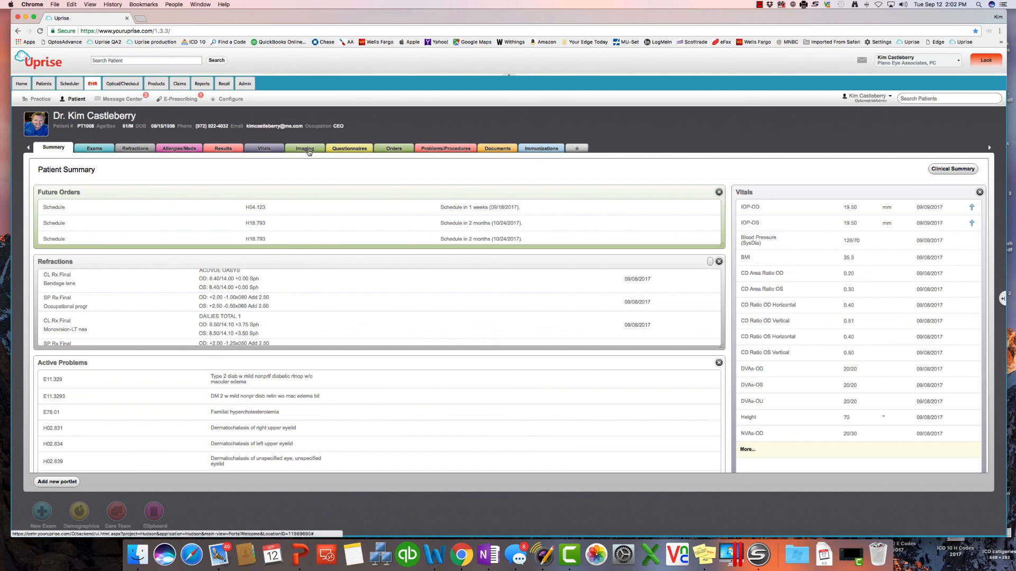
pyautogui.click(446, 148)
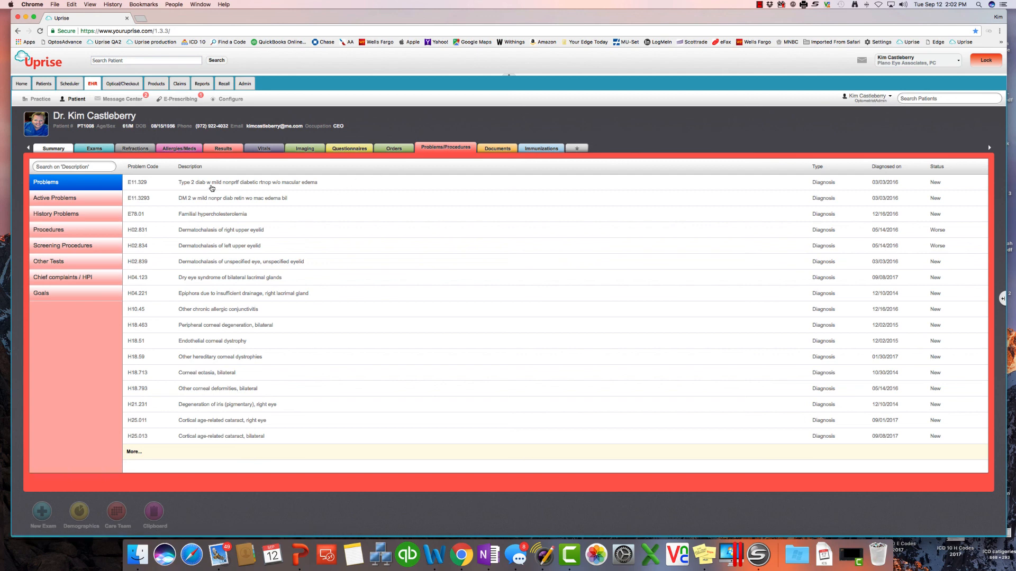
pyautogui.moveTo(204, 257)
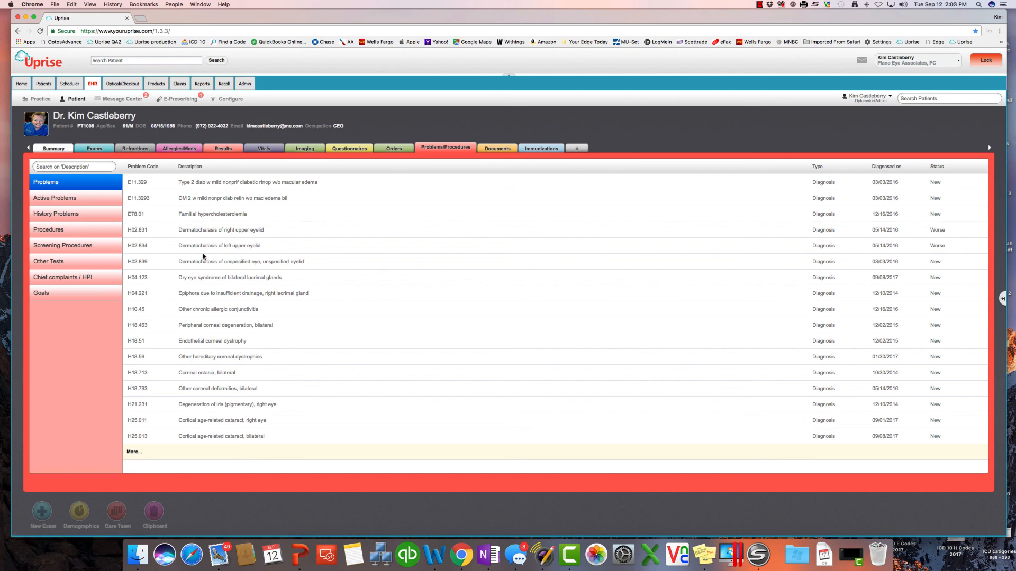
# Step: Browse the patient's Procedures, Chief complaints / HPI, Orders, then Questionnaires with PFSH reviewers
pyautogui.click(48, 229)
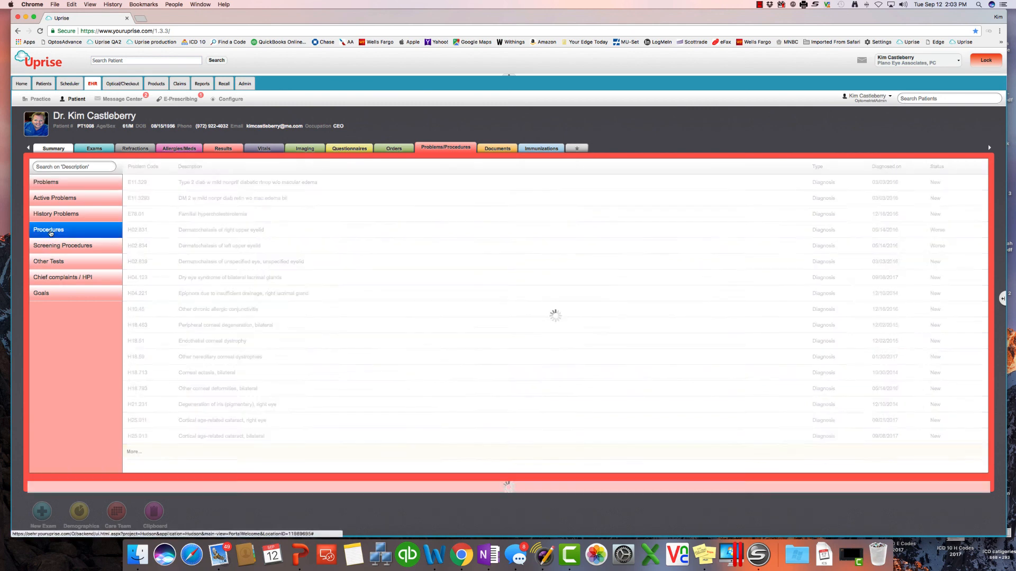
pyautogui.click(49, 229)
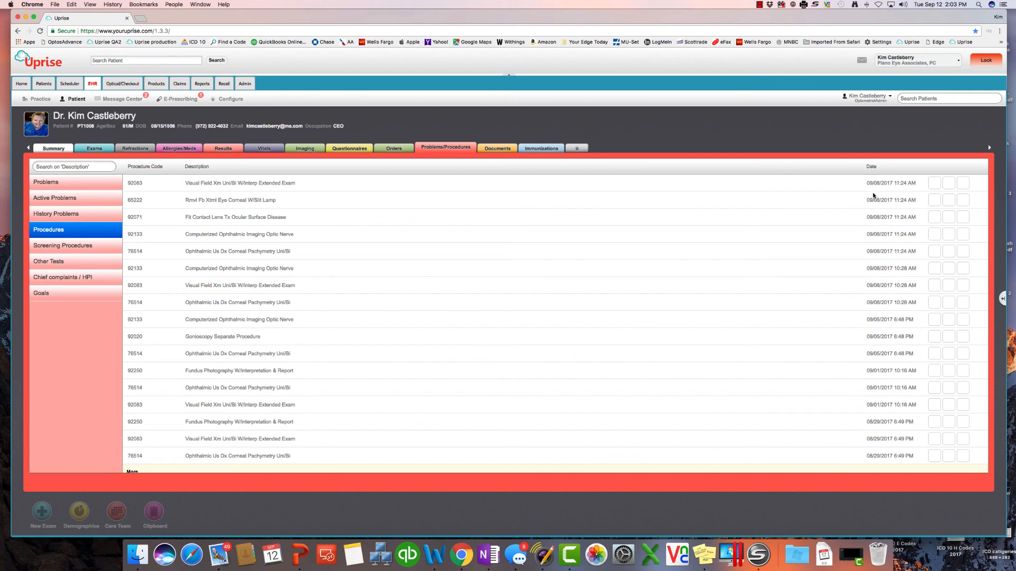
pyautogui.moveTo(69, 263)
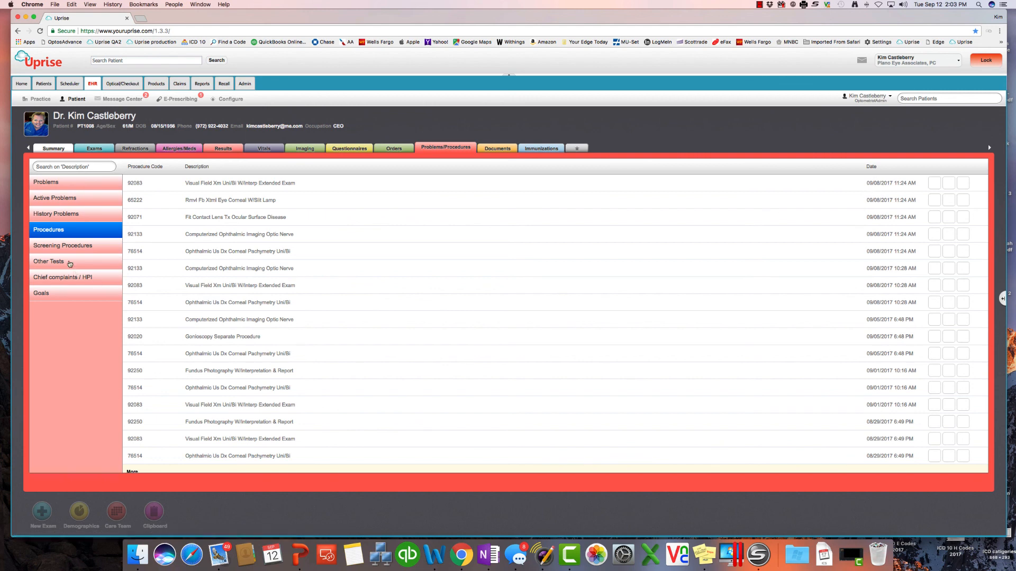
pyautogui.click(61, 277)
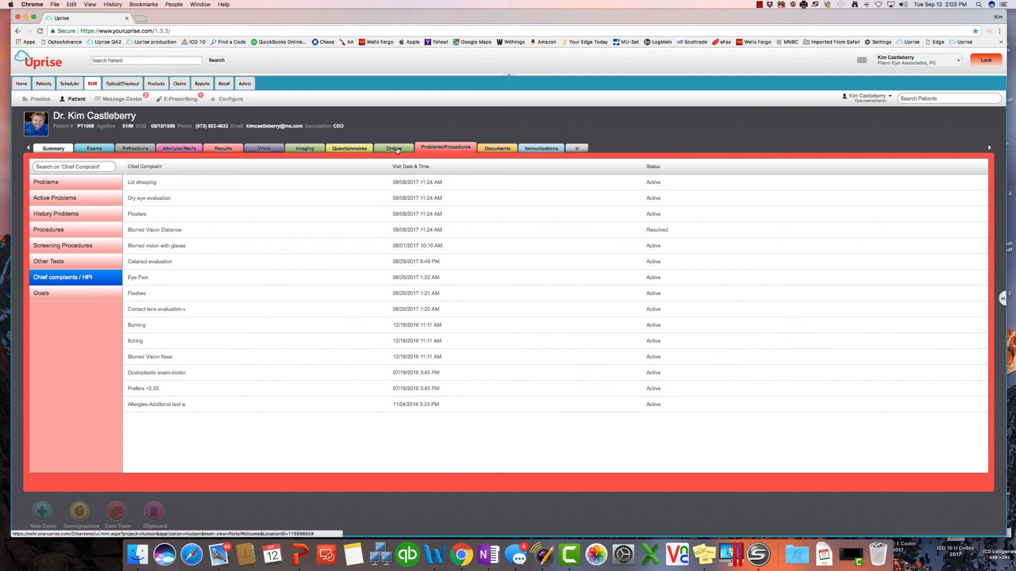
pyautogui.click(394, 148)
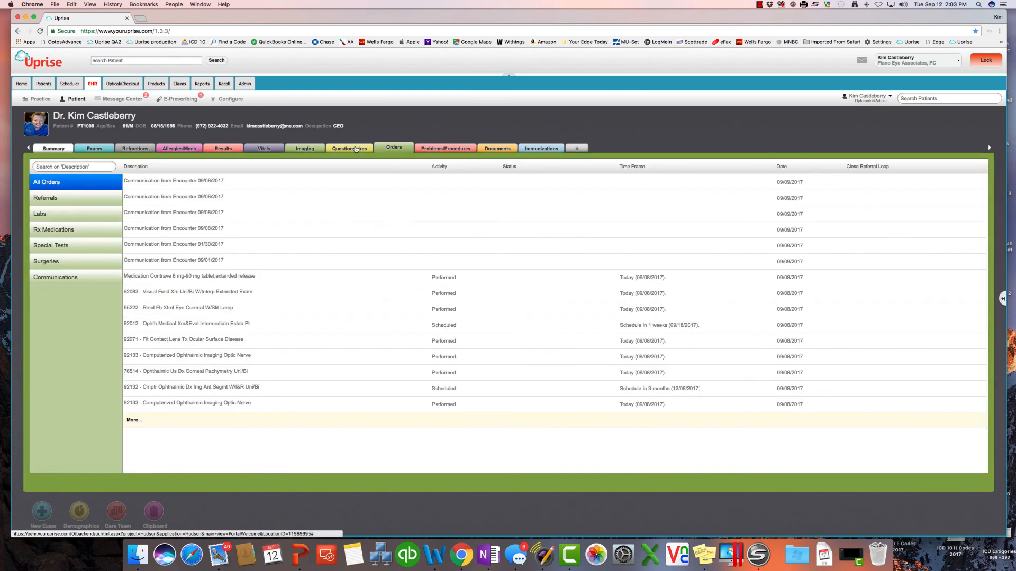
pyautogui.click(349, 148)
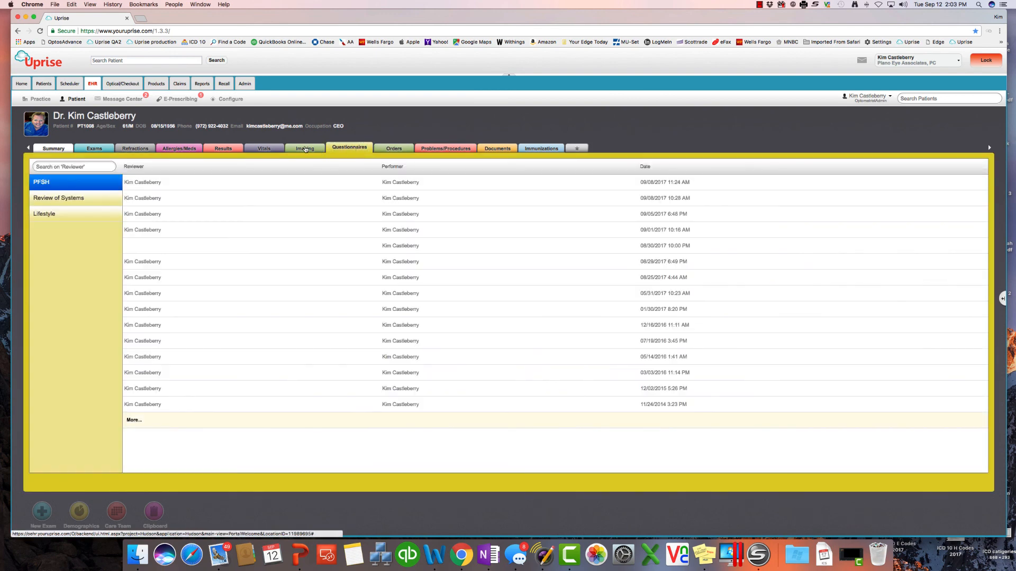
# Step: Filter Imaging by Radiology, Electro diagnostics, OCT and Visual Fields, then view and close the OD field image
pyautogui.click(304, 148)
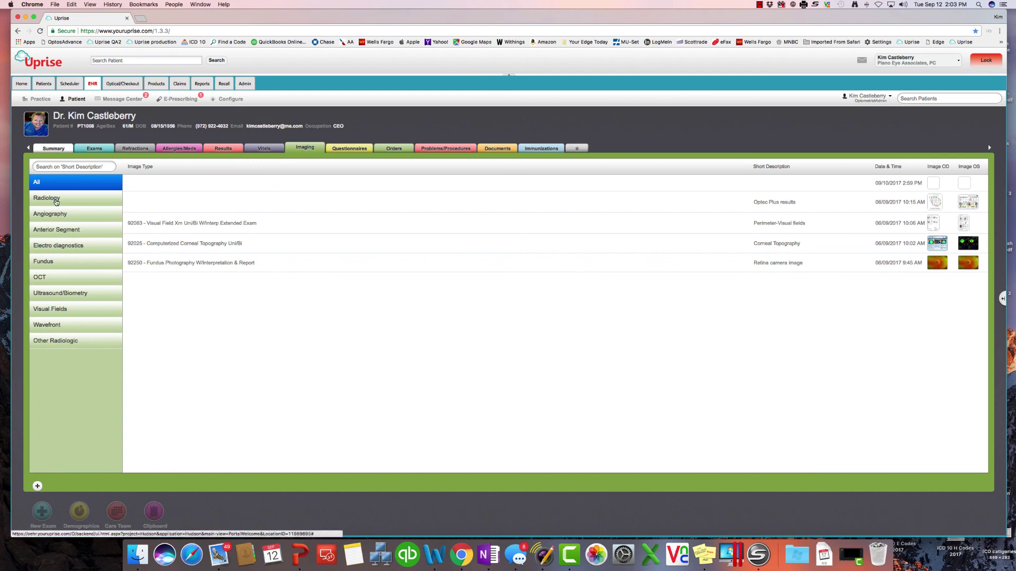
pyautogui.click(47, 198)
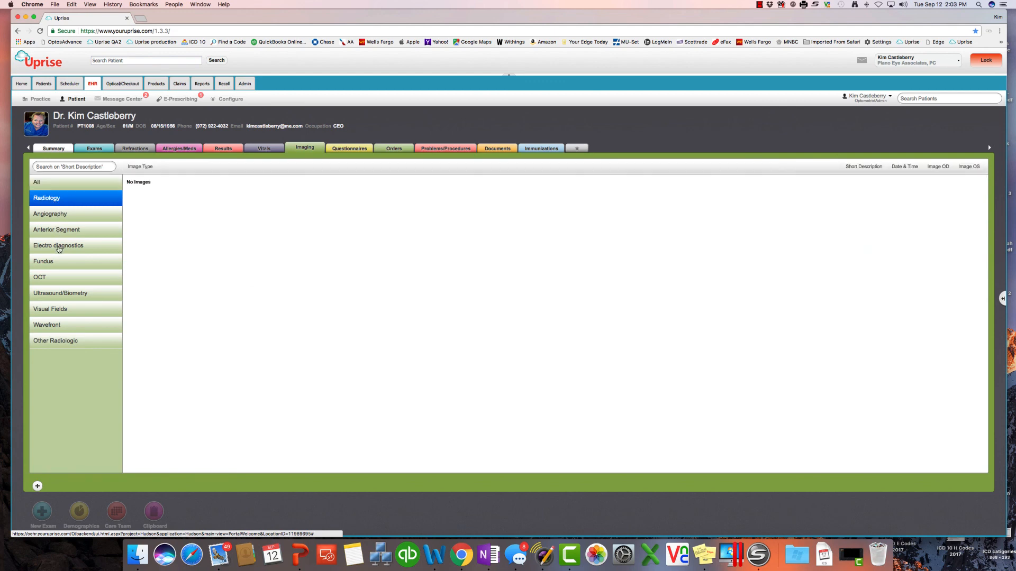
pyautogui.click(59, 245)
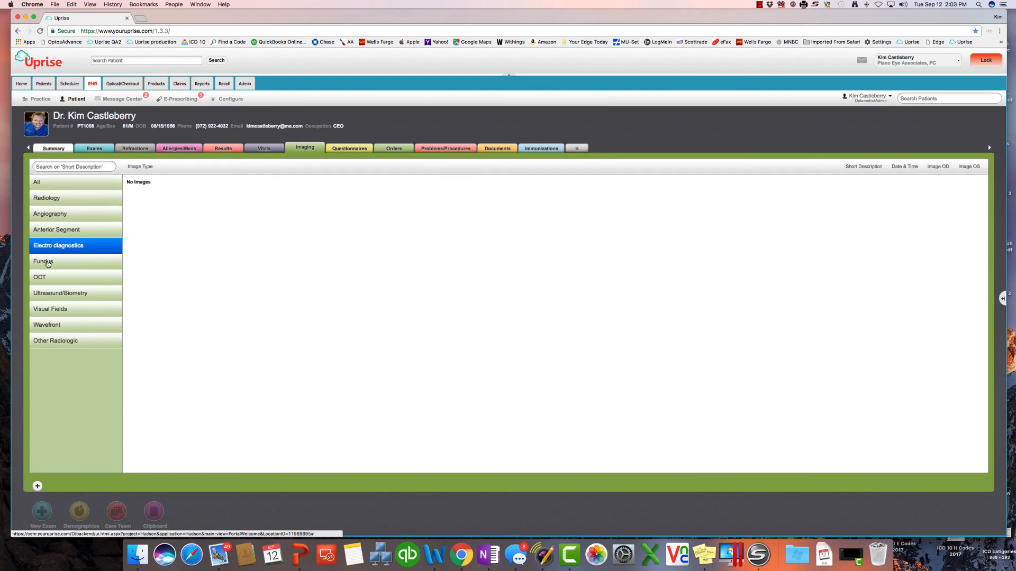
pyautogui.click(40, 277)
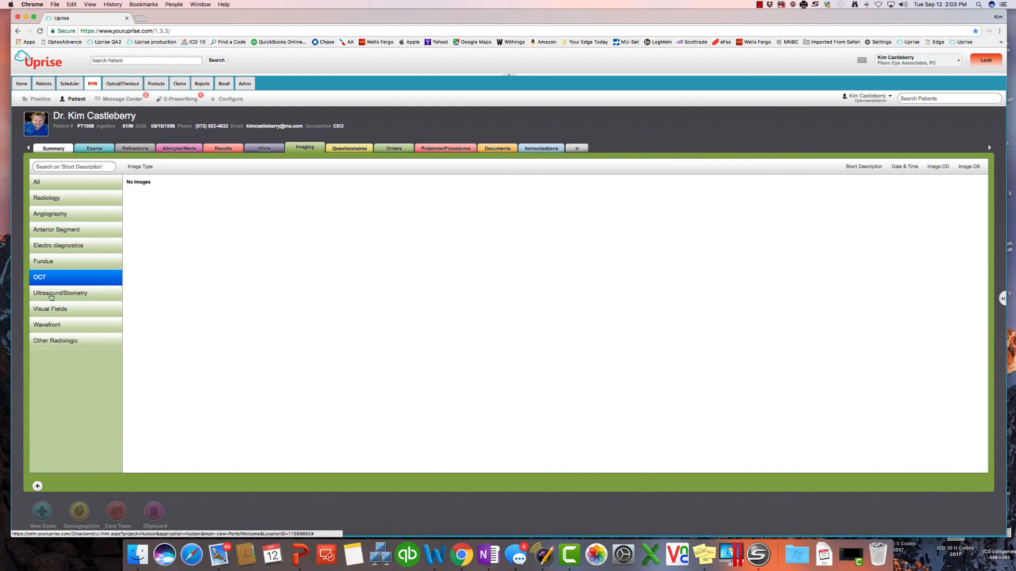
pyautogui.click(51, 308)
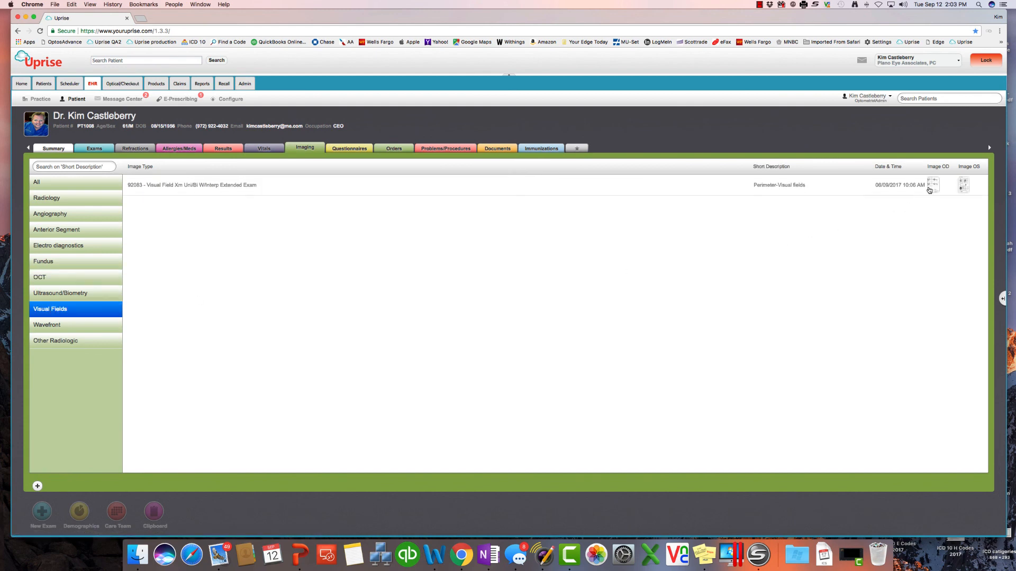
pyautogui.click(933, 185)
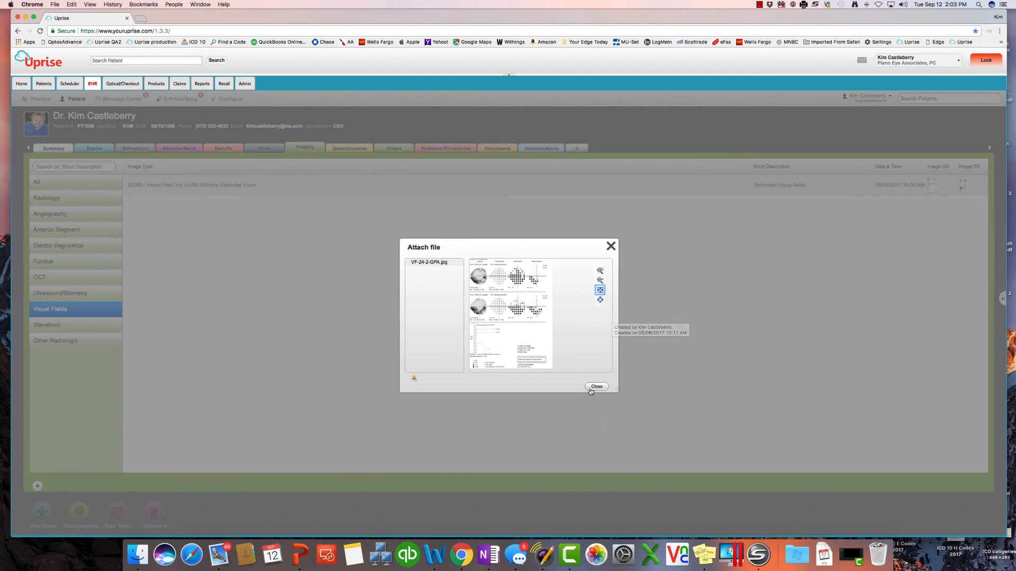
pyautogui.click(596, 386)
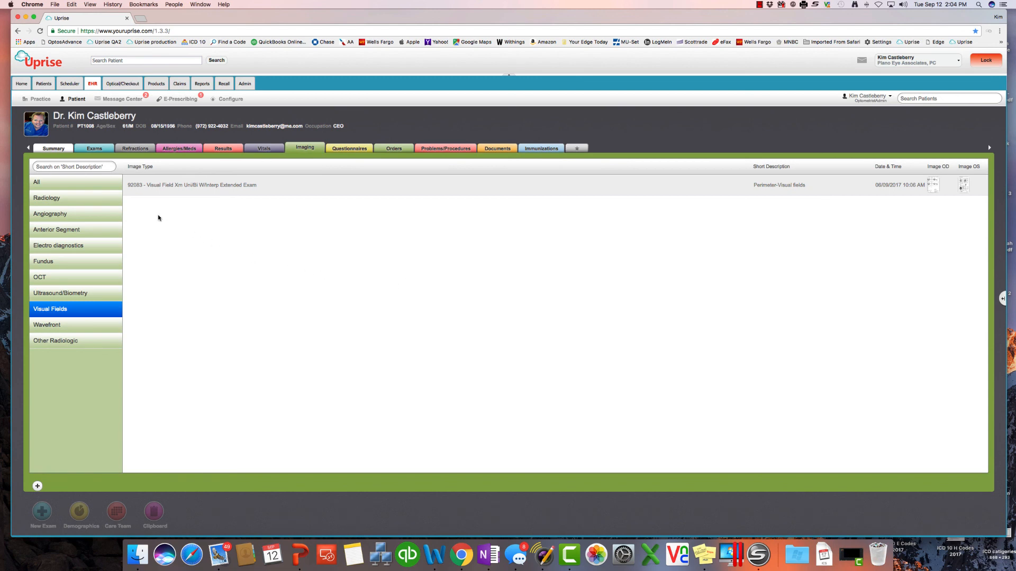
pyautogui.click(93, 147)
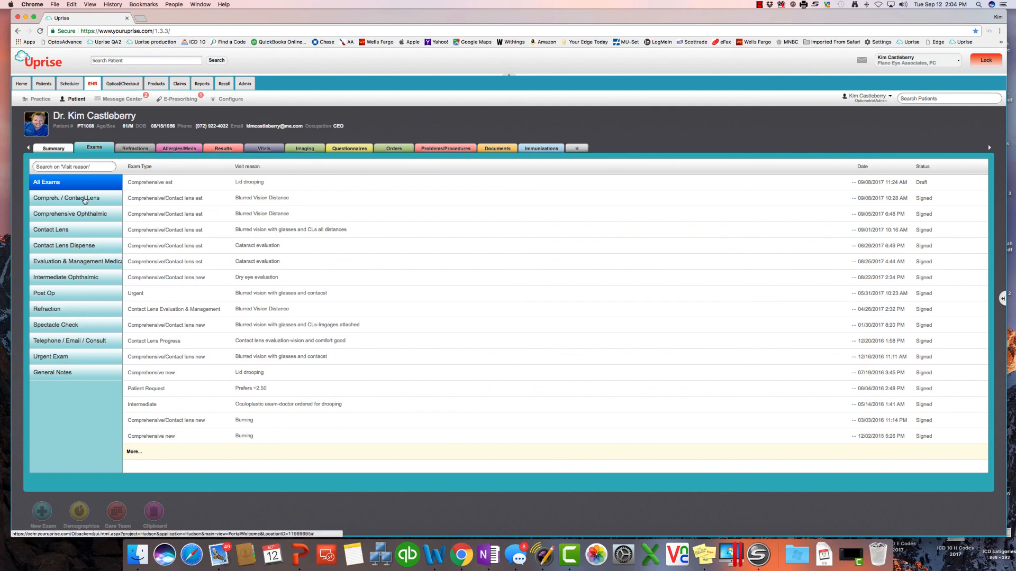
pyautogui.moveTo(58, 340)
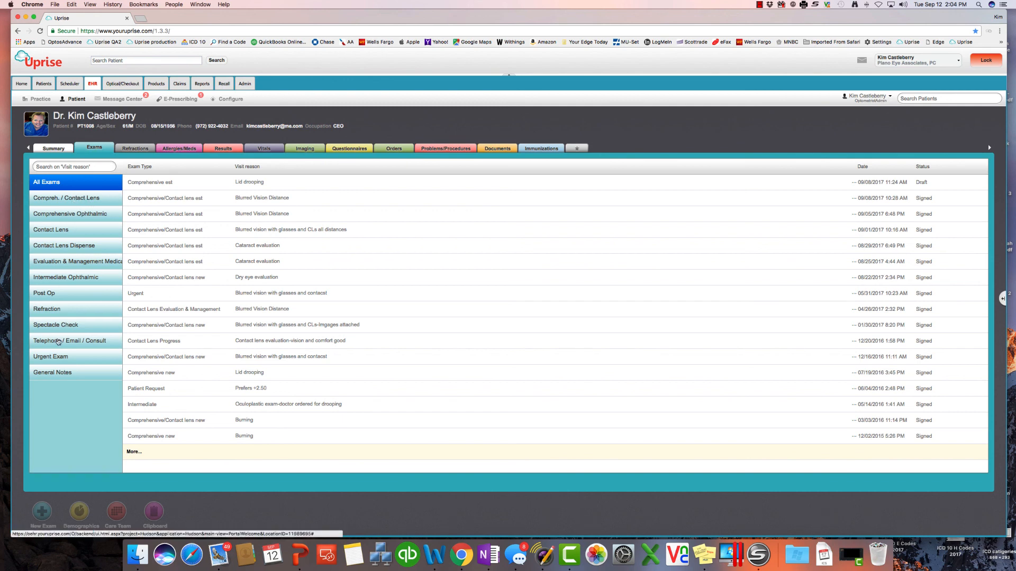
pyautogui.click(66, 198)
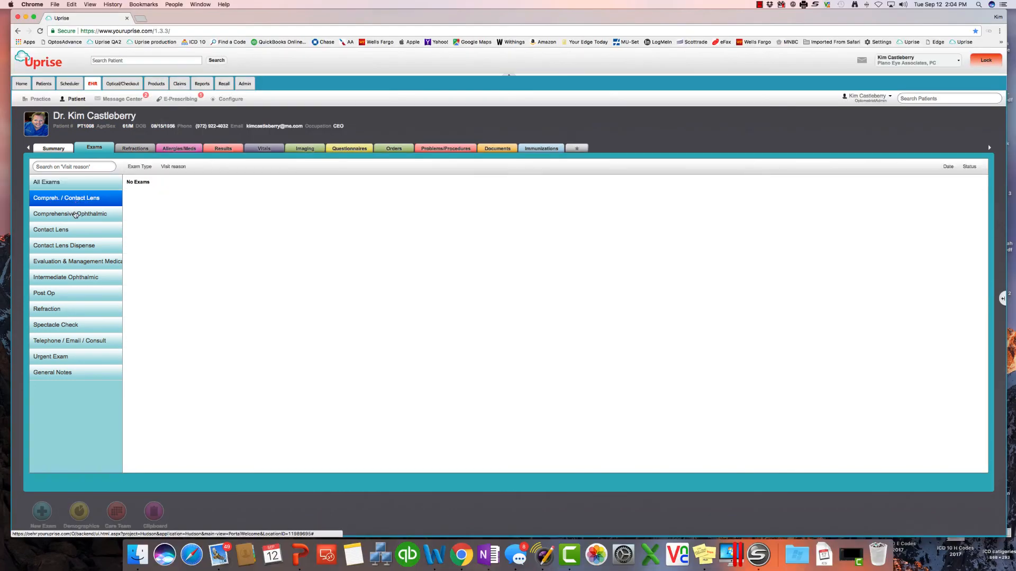
pyautogui.click(47, 182)
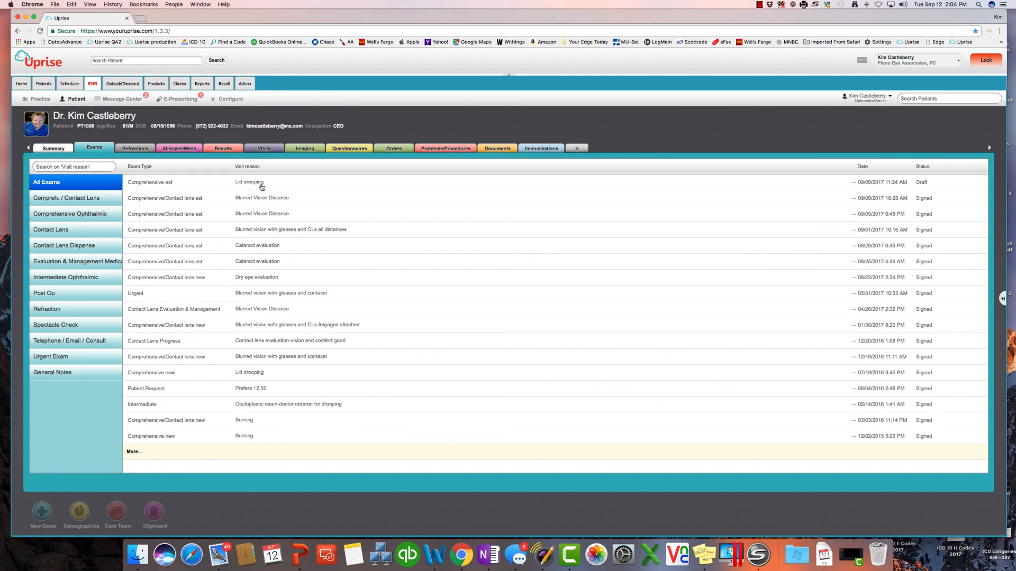
pyautogui.moveTo(864, 184)
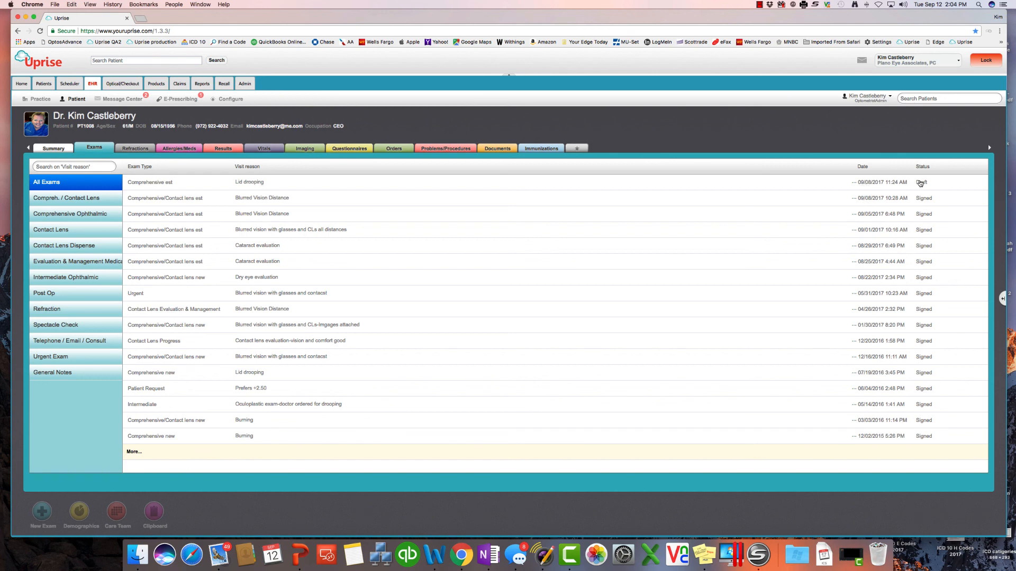
pyautogui.moveTo(821, 198)
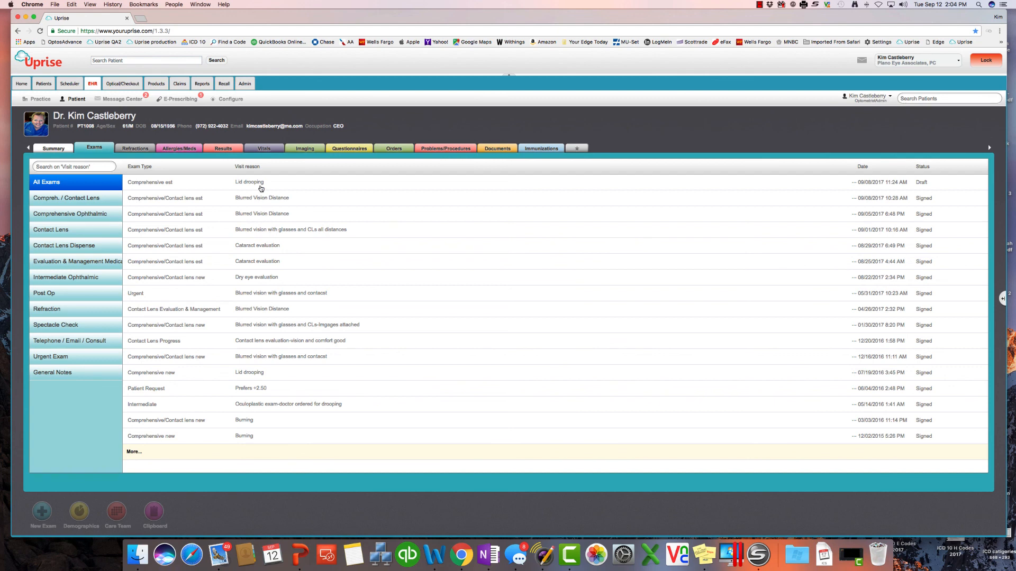
pyautogui.moveTo(914, 243)
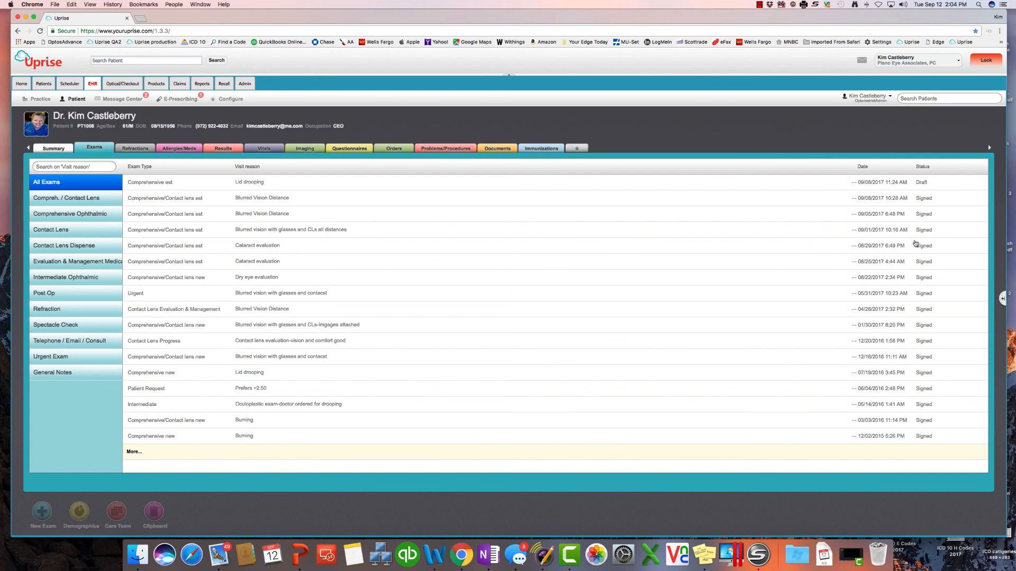
pyautogui.moveTo(247, 445)
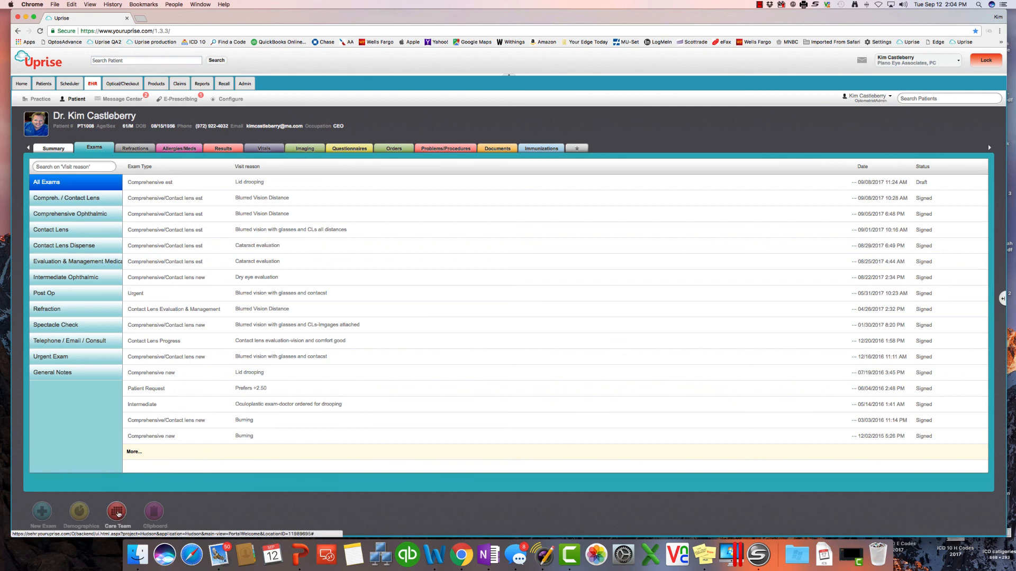
pyautogui.click(116, 511)
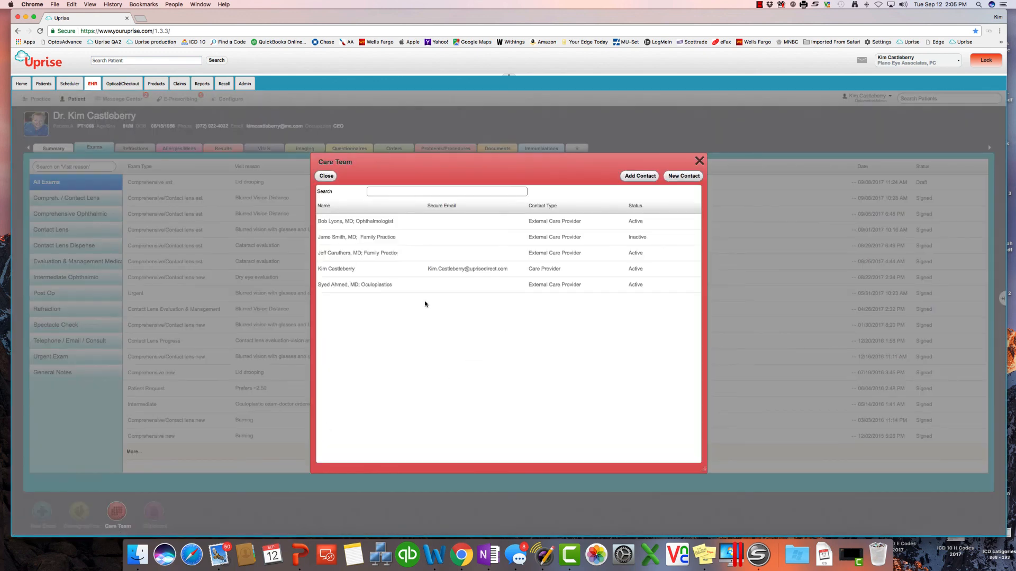
pyautogui.moveTo(373, 221)
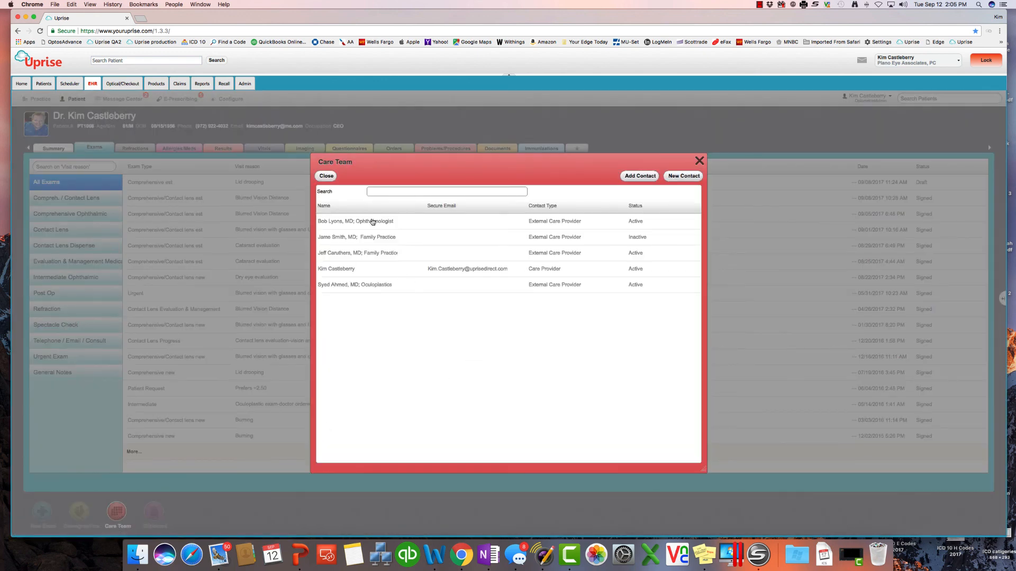
pyautogui.moveTo(378, 238)
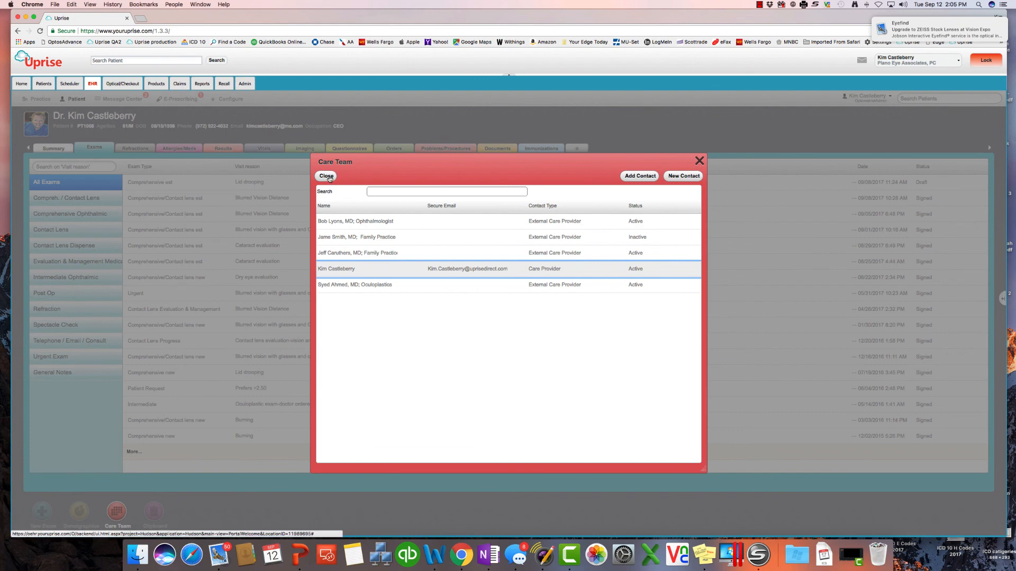
pyautogui.click(326, 176)
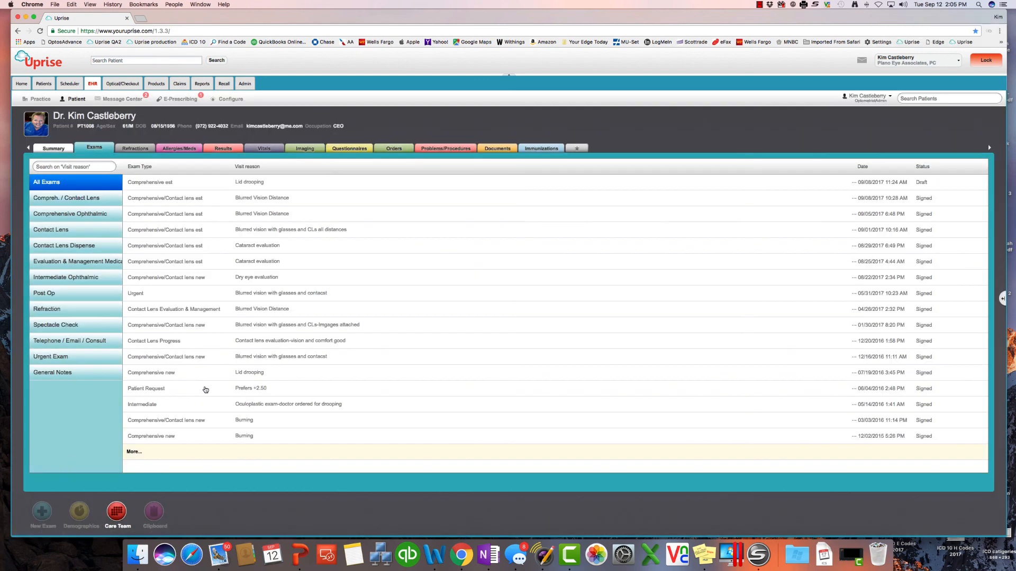
pyautogui.moveTo(263, 332)
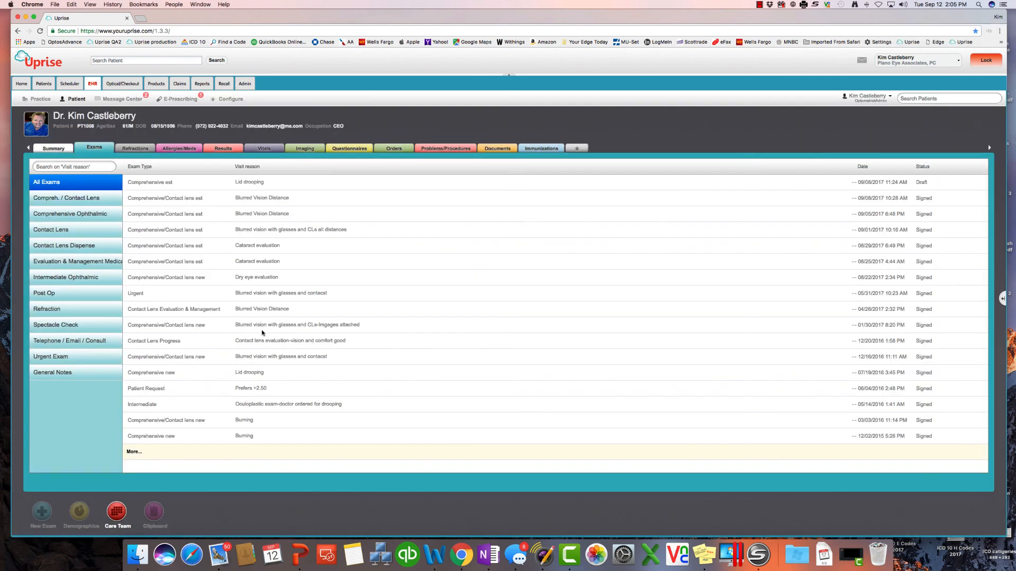
# Step: Open the 01/30/2017 Comprehensive/Contact lens exam and review history, allergies, medications and vitals
pyautogui.click(263, 325)
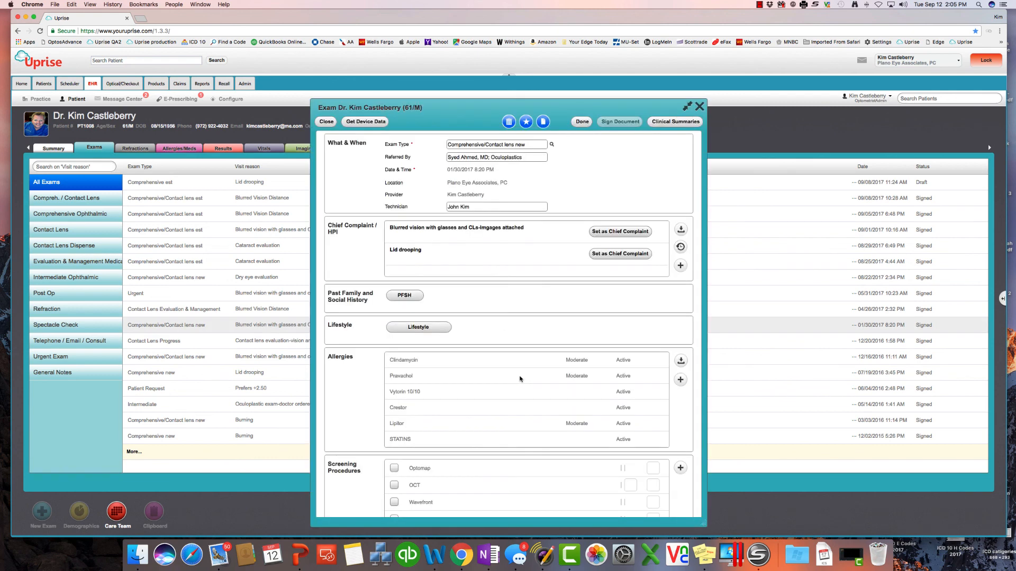
pyautogui.click(619, 121)
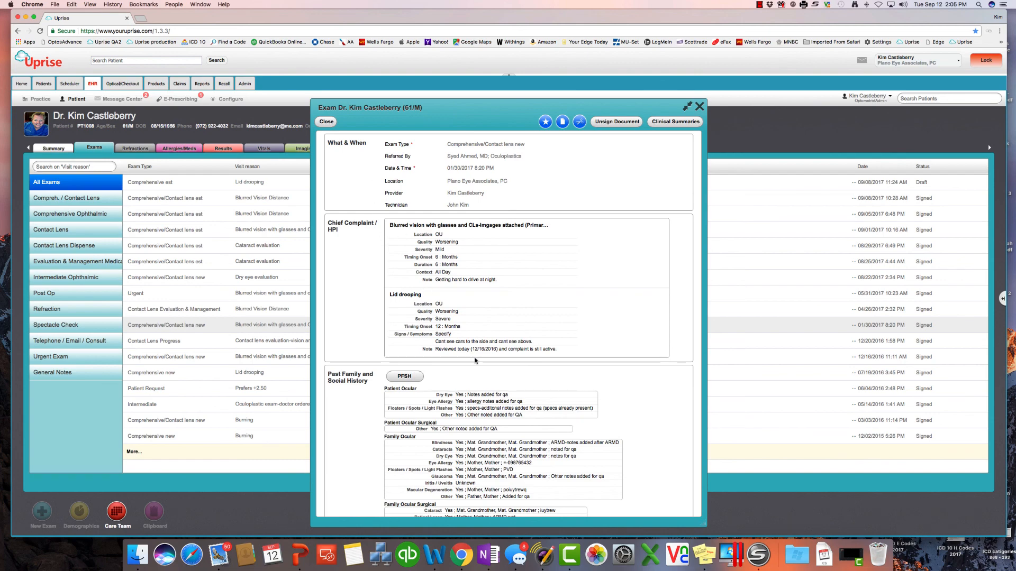
pyautogui.scroll(-3)
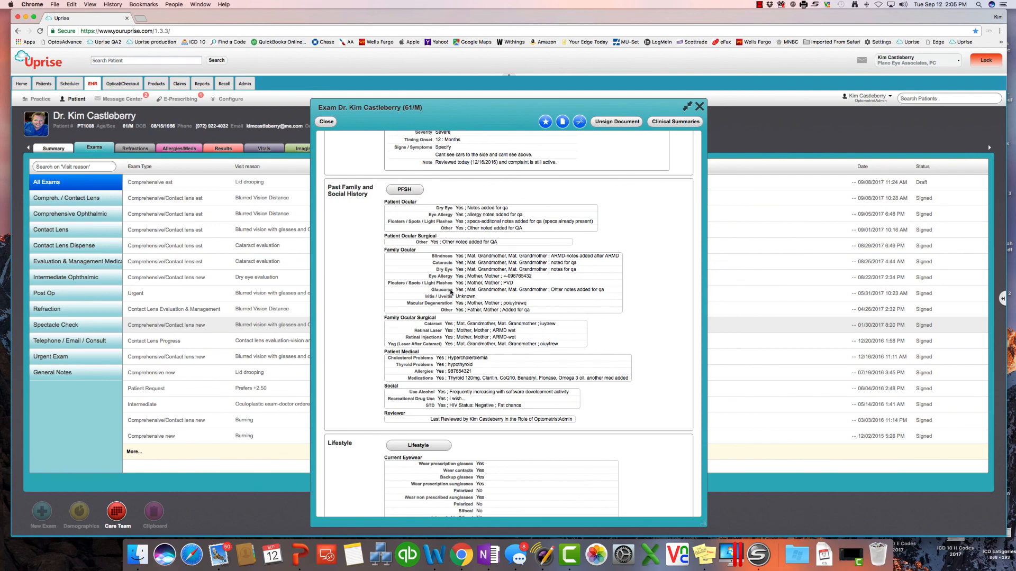
pyautogui.scroll(-3)
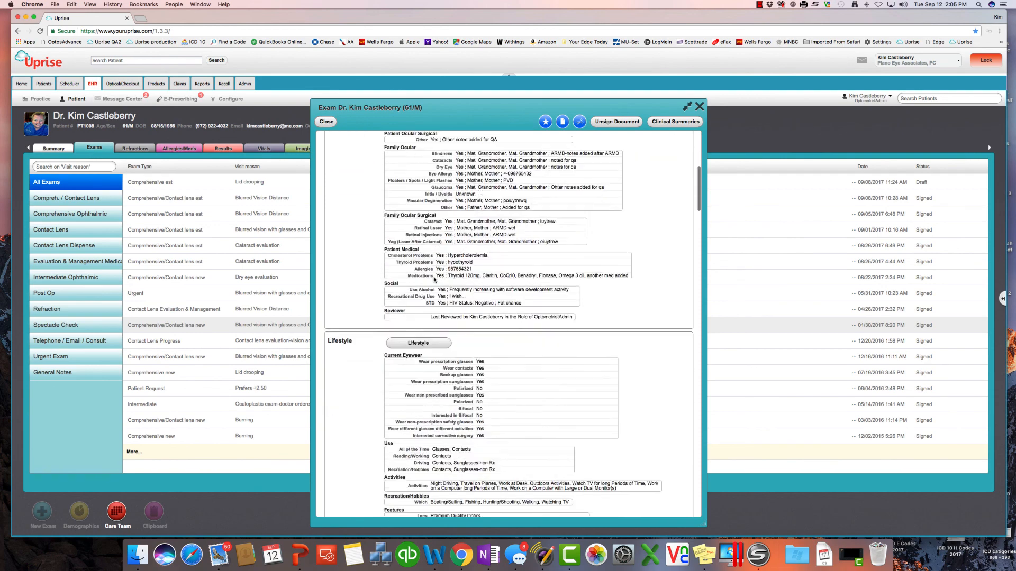
pyautogui.scroll(-3)
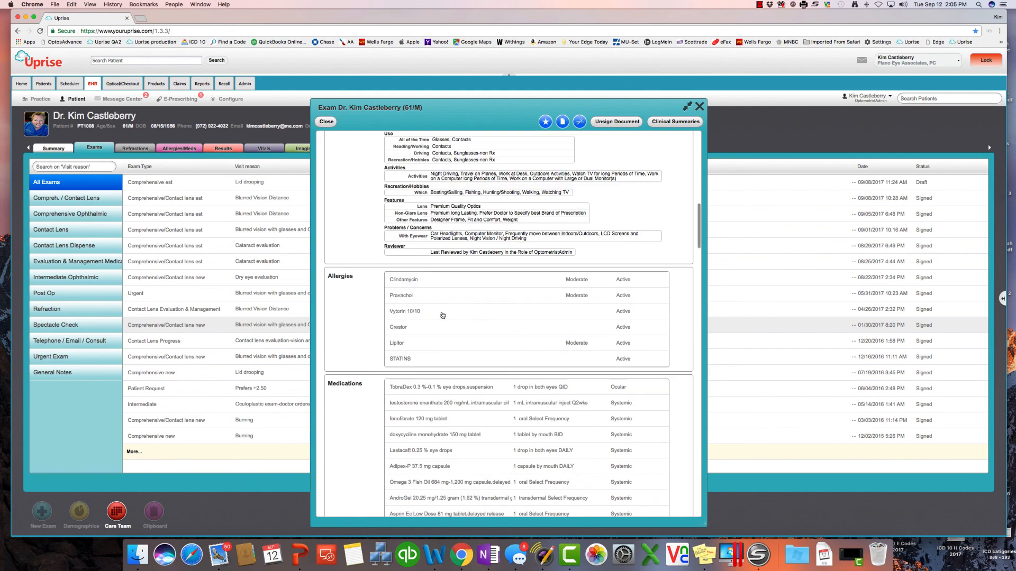
pyautogui.moveTo(445, 415)
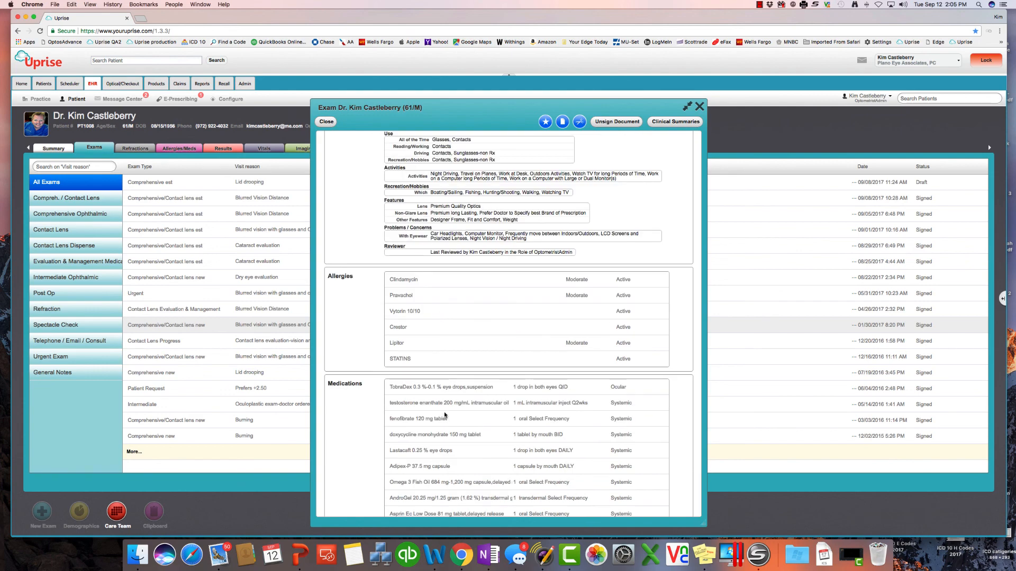
pyautogui.scroll(-3)
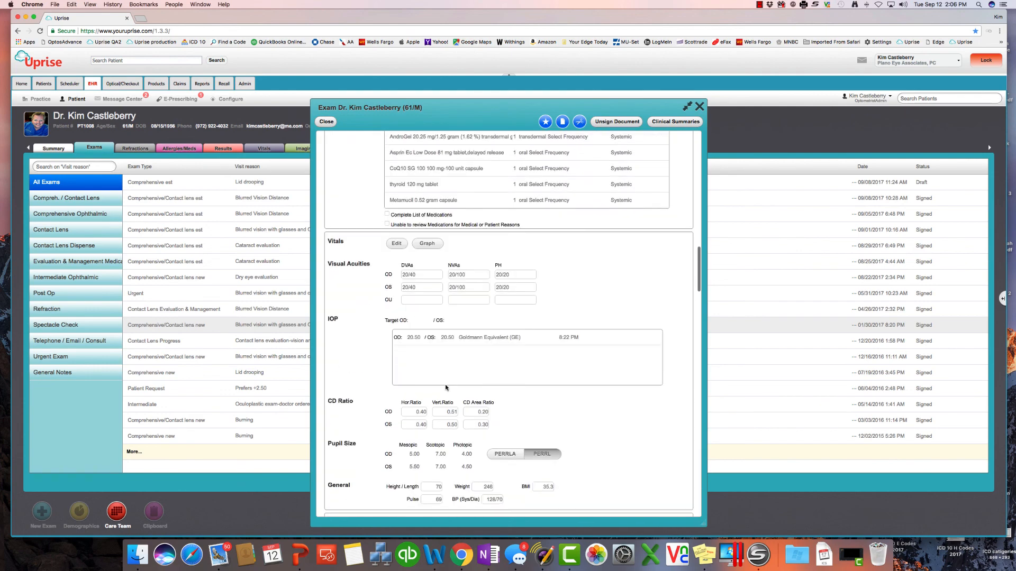
pyautogui.scroll(-3)
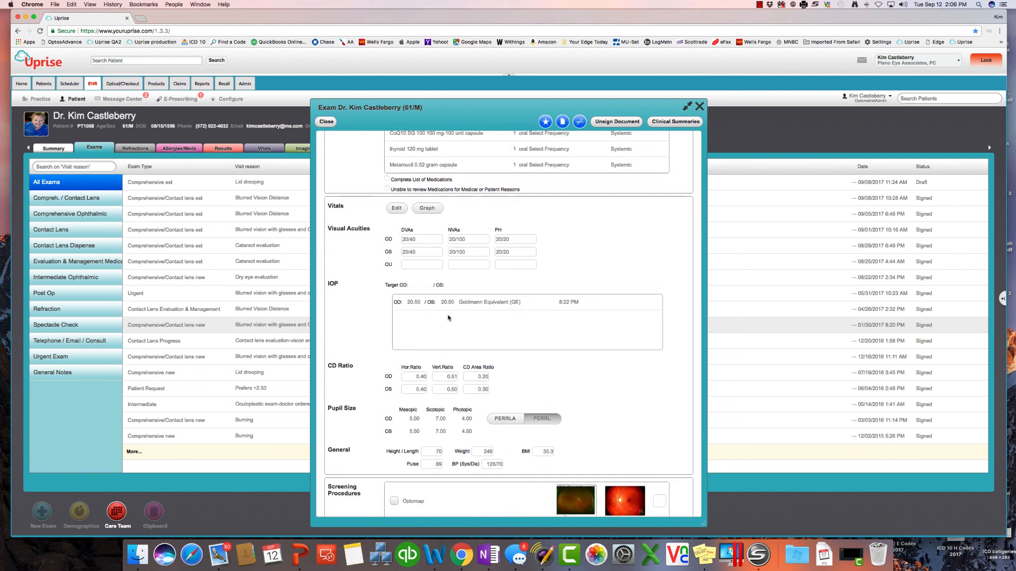
pyautogui.moveTo(493, 374)
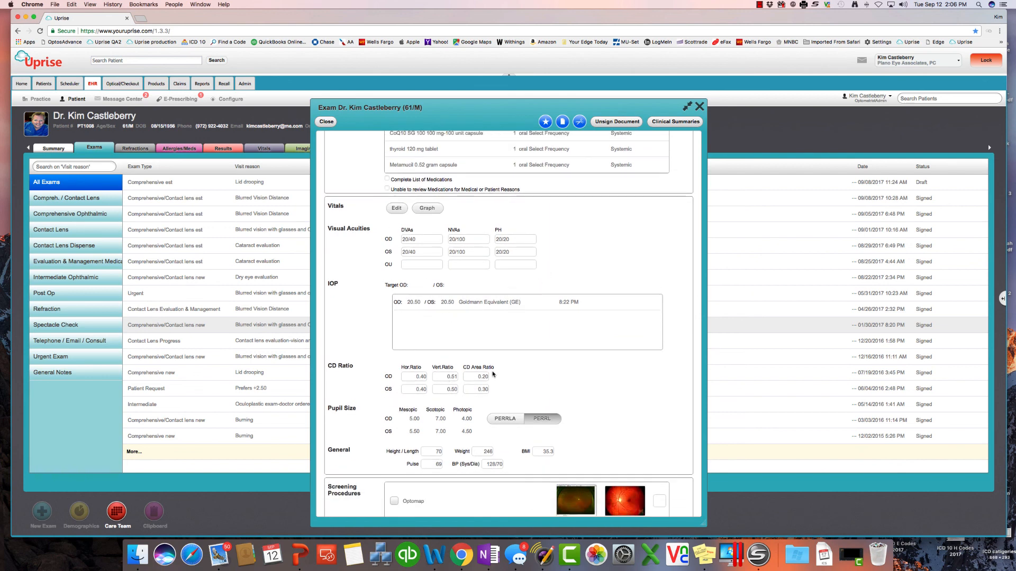
pyautogui.moveTo(494, 368)
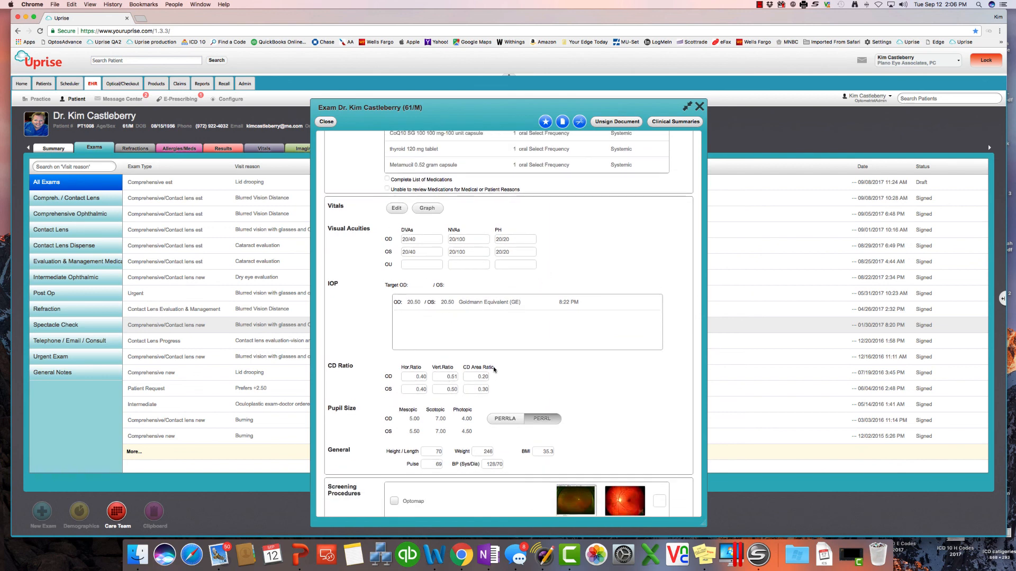
pyautogui.scroll(-3)
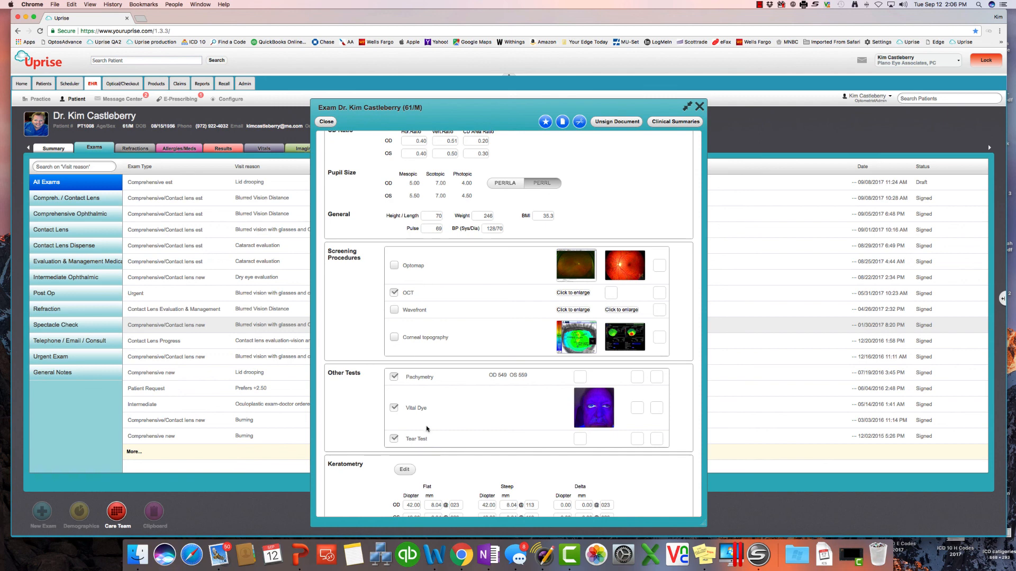
pyautogui.moveTo(502, 324)
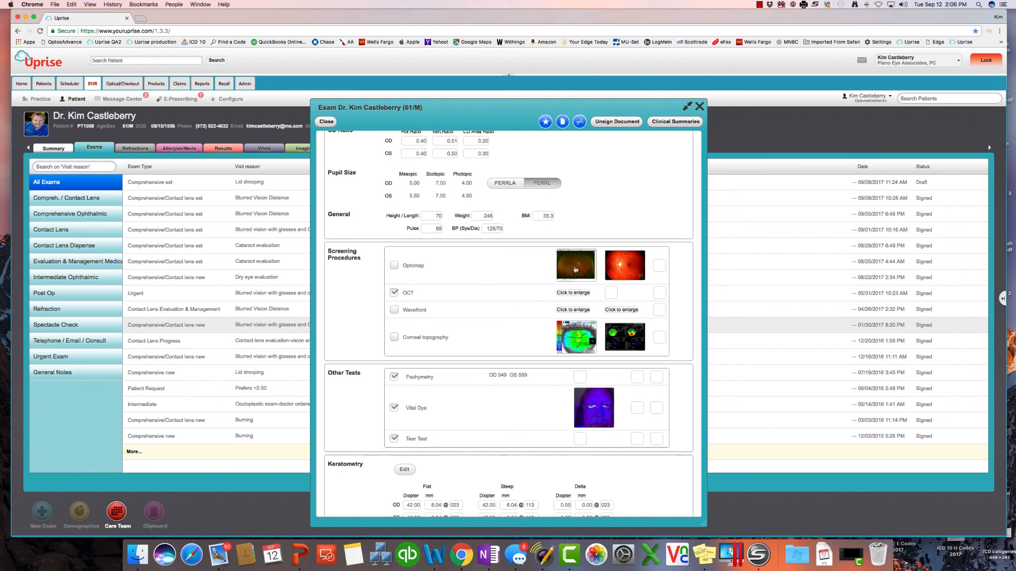
pyautogui.moveTo(577, 266)
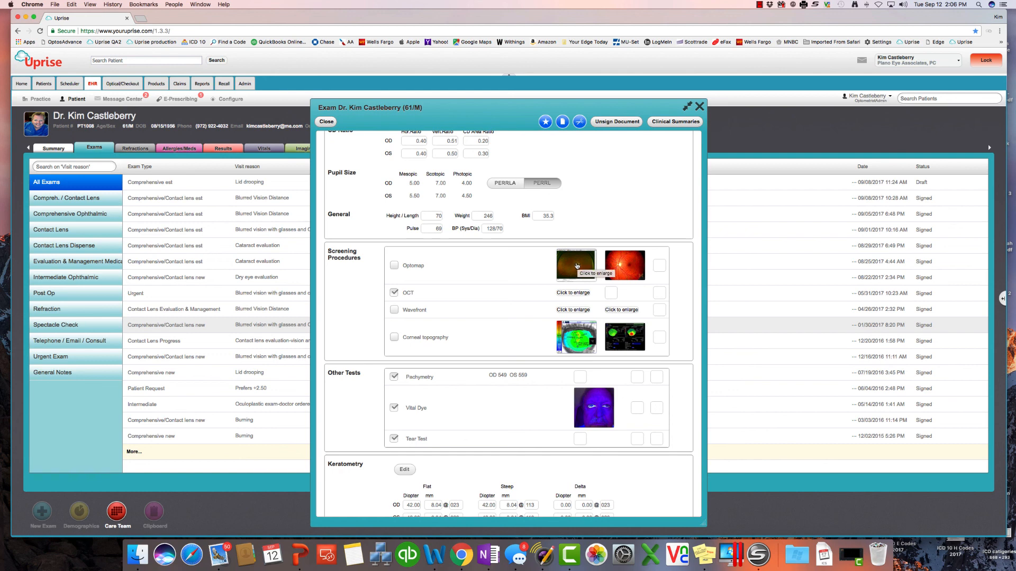
pyautogui.click(576, 265)
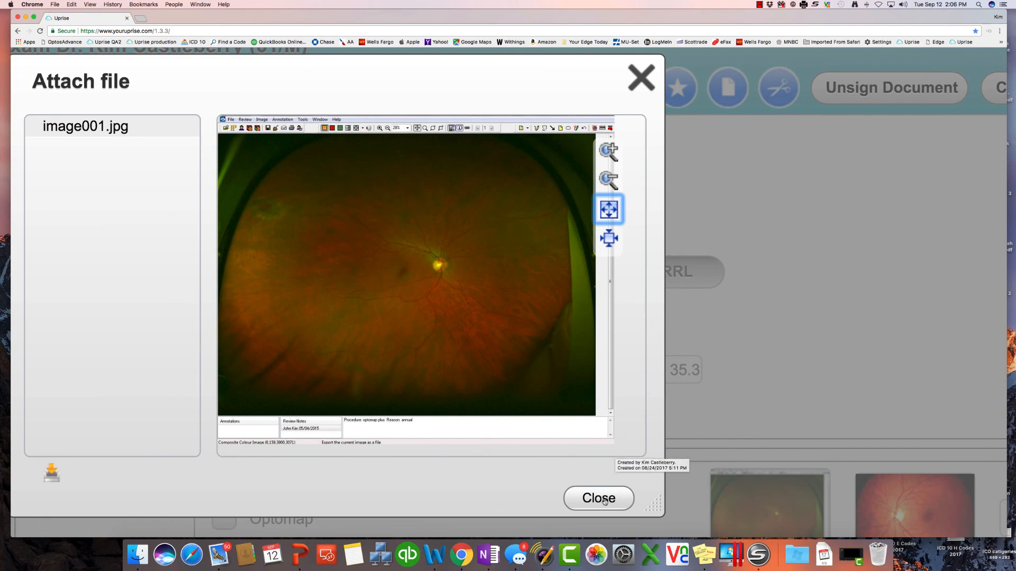
pyautogui.click(598, 498)
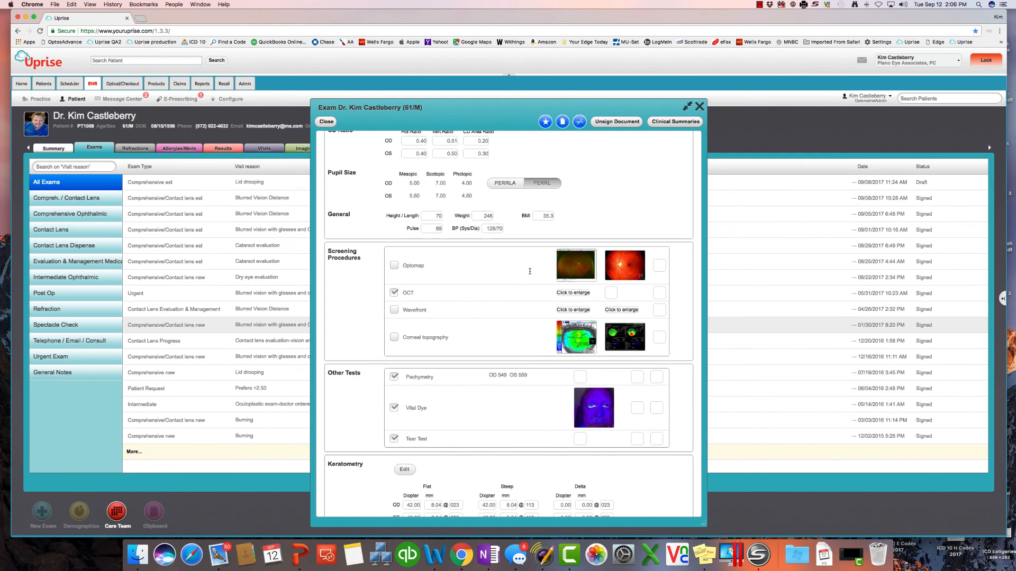
pyautogui.moveTo(554, 305)
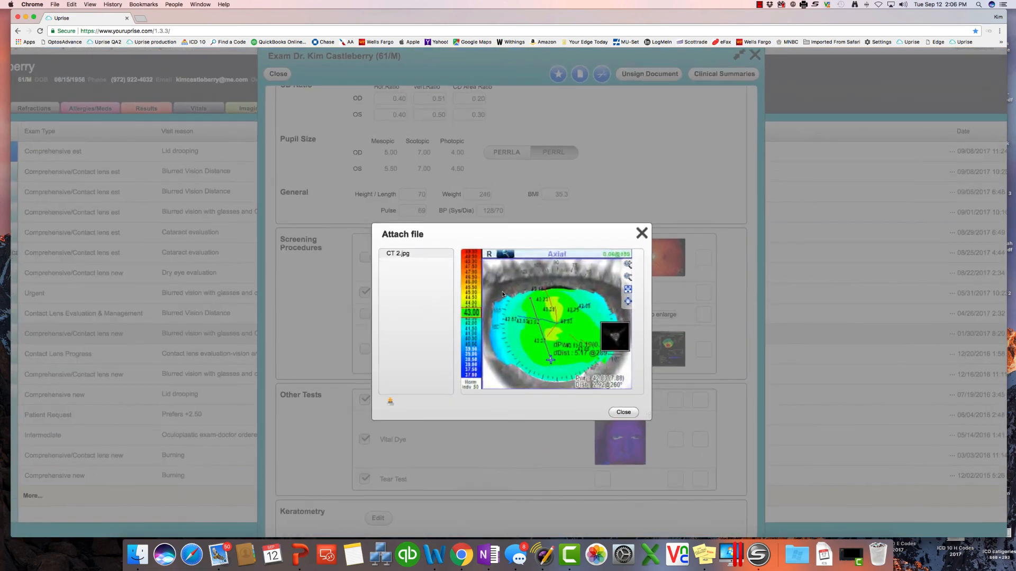
pyautogui.click(623, 412)
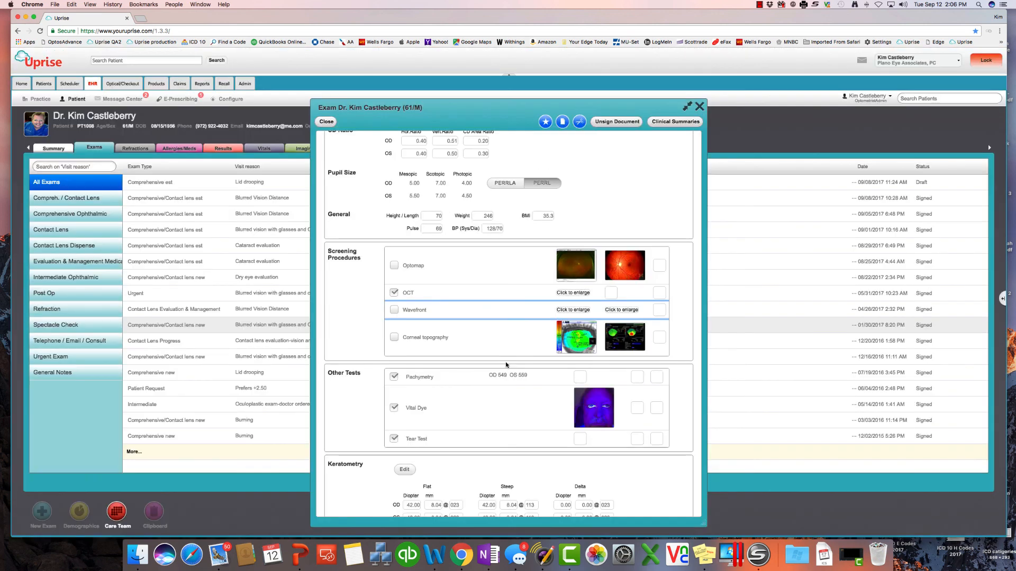
pyautogui.scroll(-3)
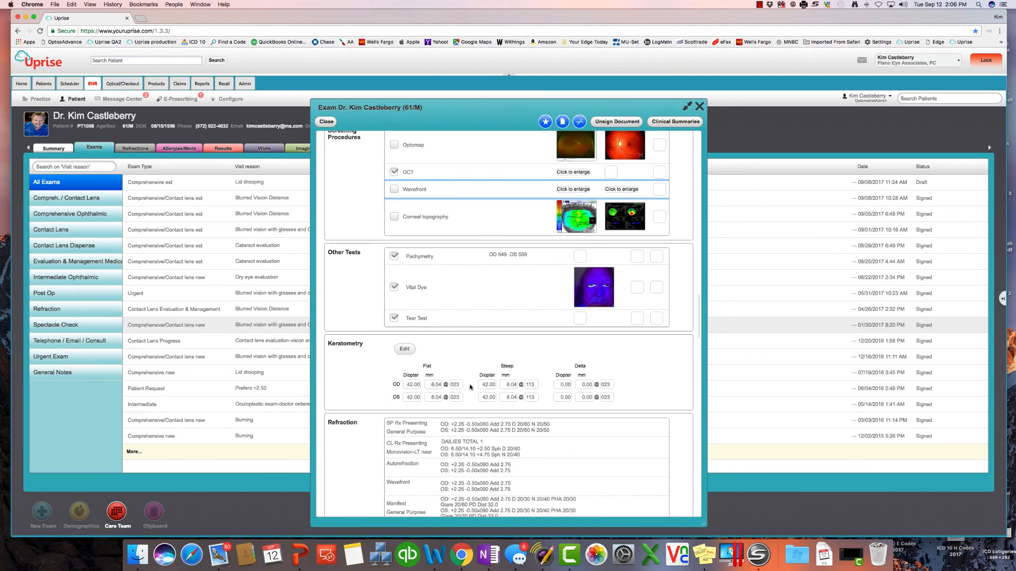
pyautogui.scroll(-3)
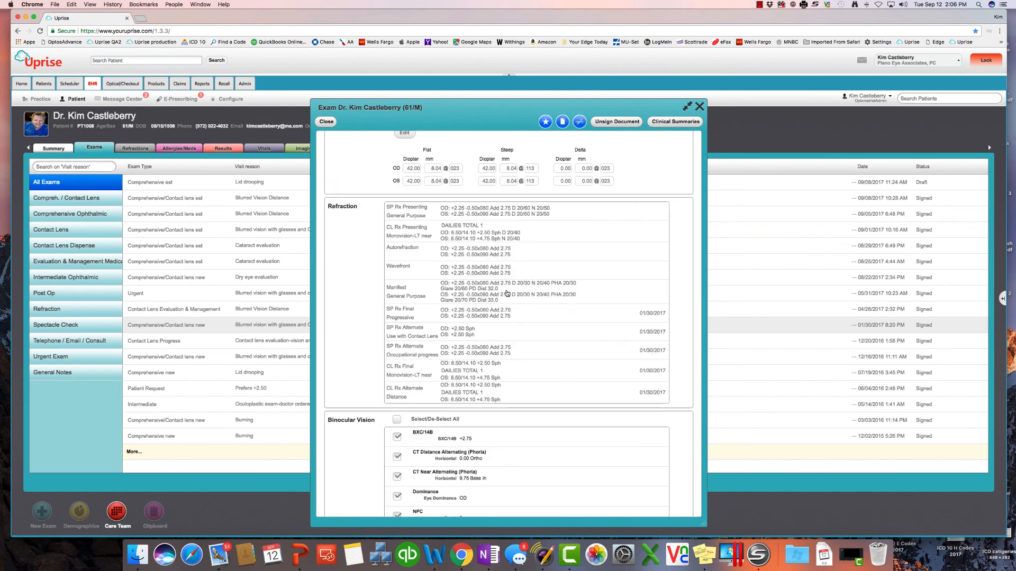
pyautogui.moveTo(503, 294)
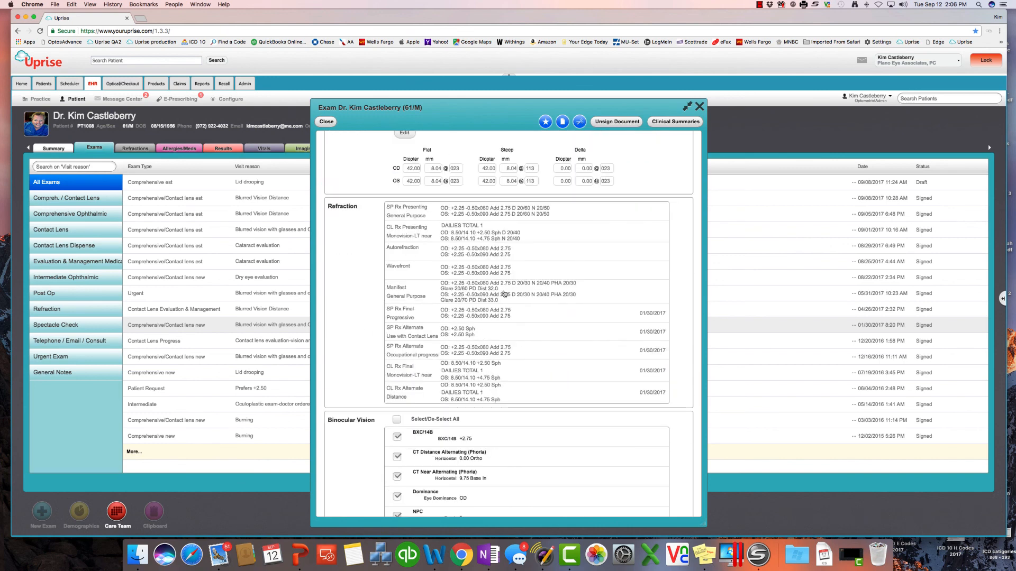
pyautogui.scroll(-3)
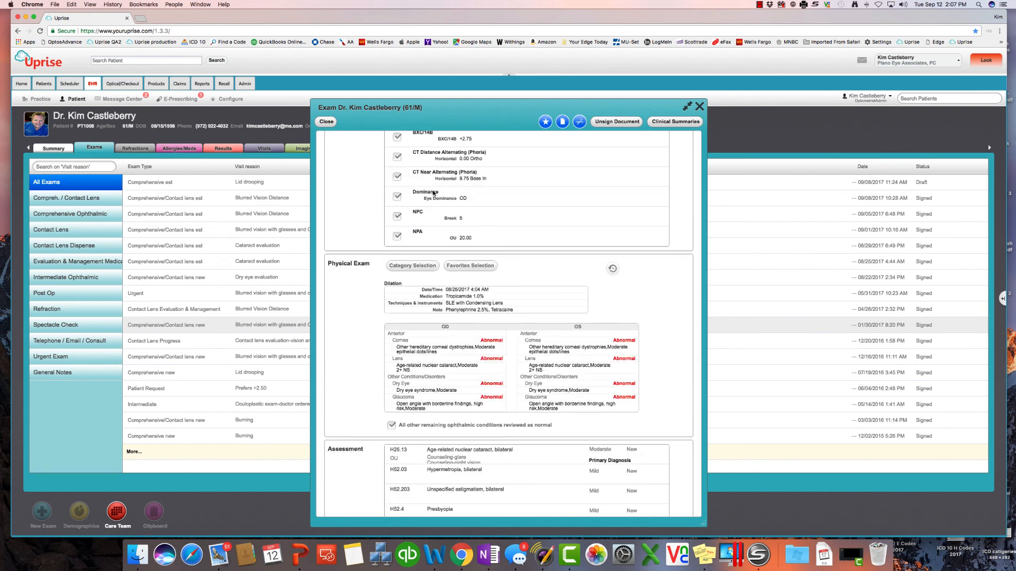
pyautogui.moveTo(466, 360)
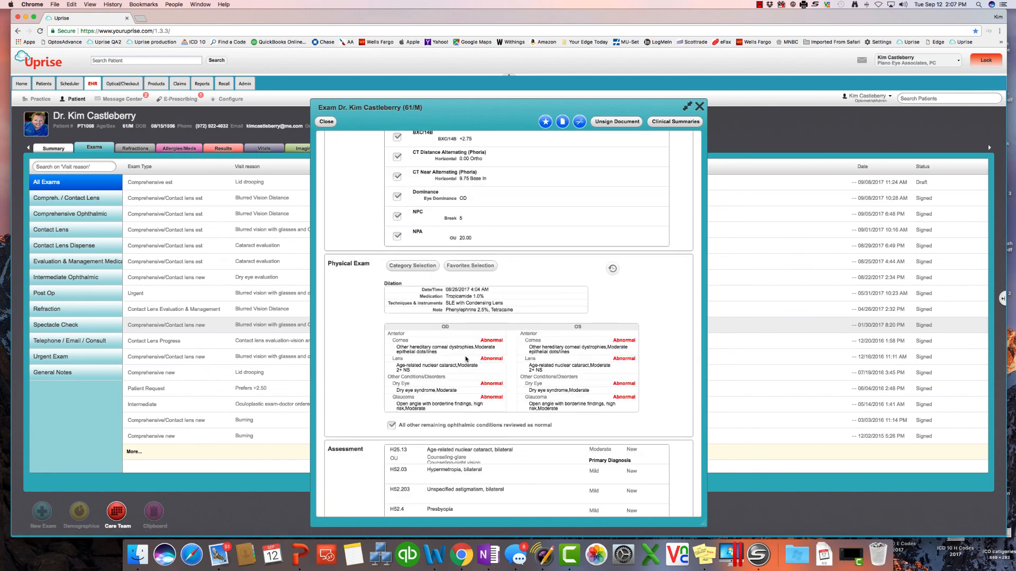
pyautogui.scroll(-3)
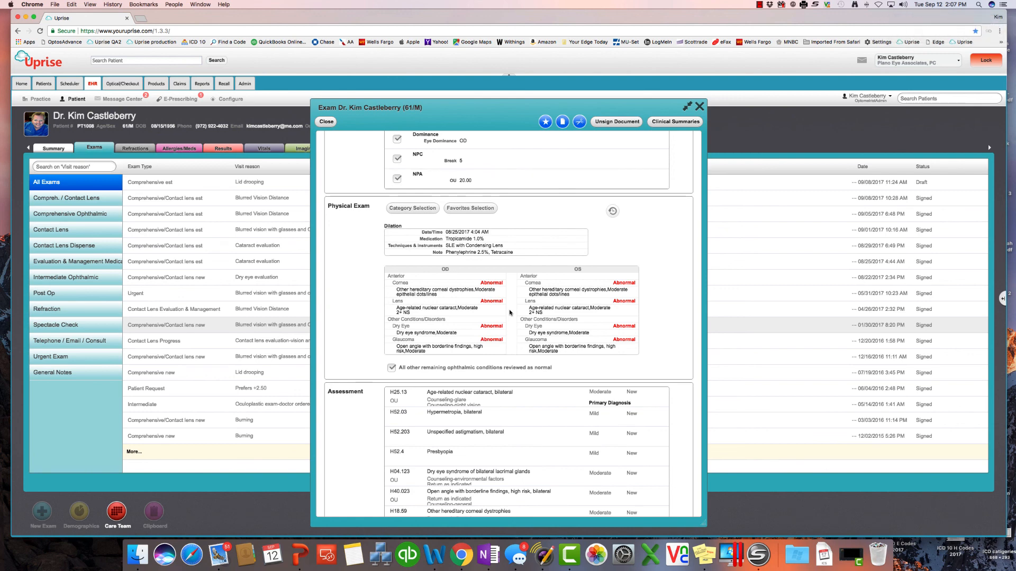
pyautogui.moveTo(439, 372)
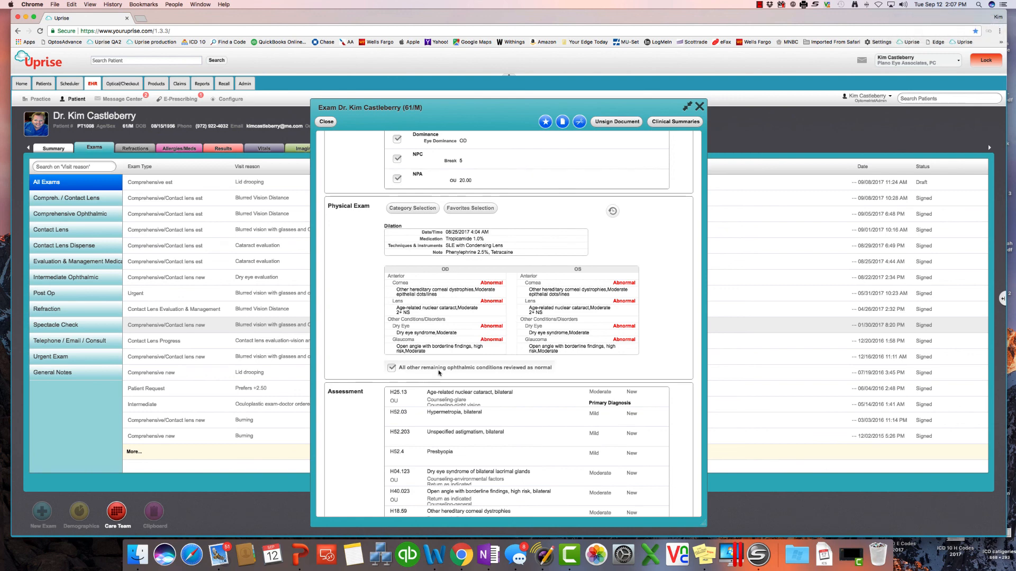
pyautogui.moveTo(434, 367)
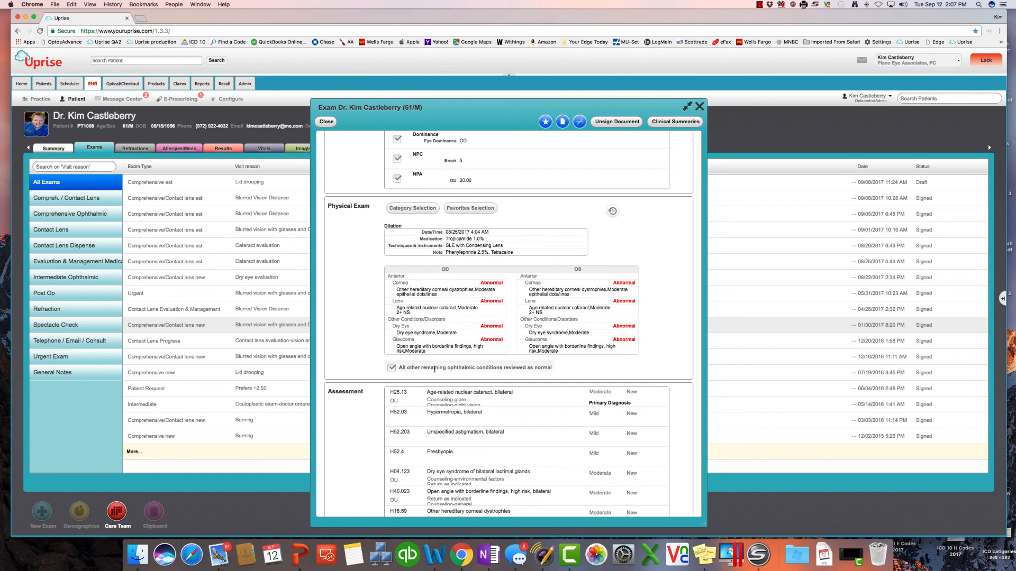
pyautogui.moveTo(593, 374)
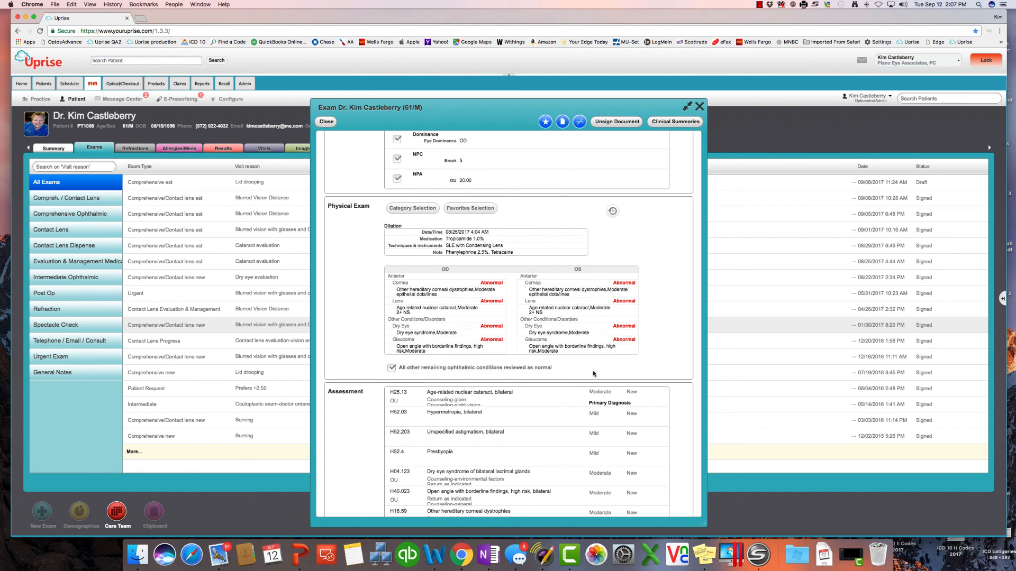
pyautogui.scroll(-3)
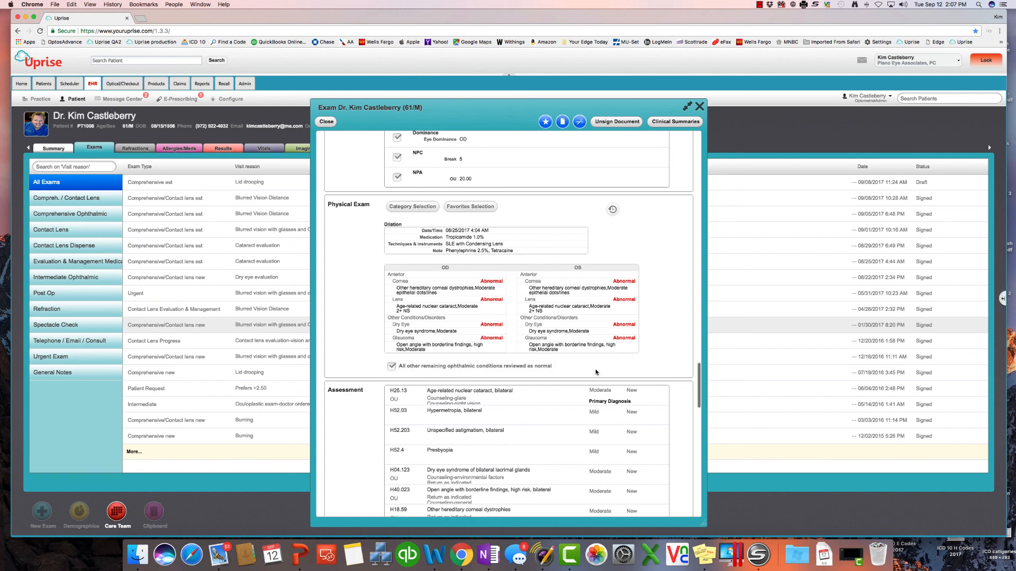
pyautogui.scroll(-3)
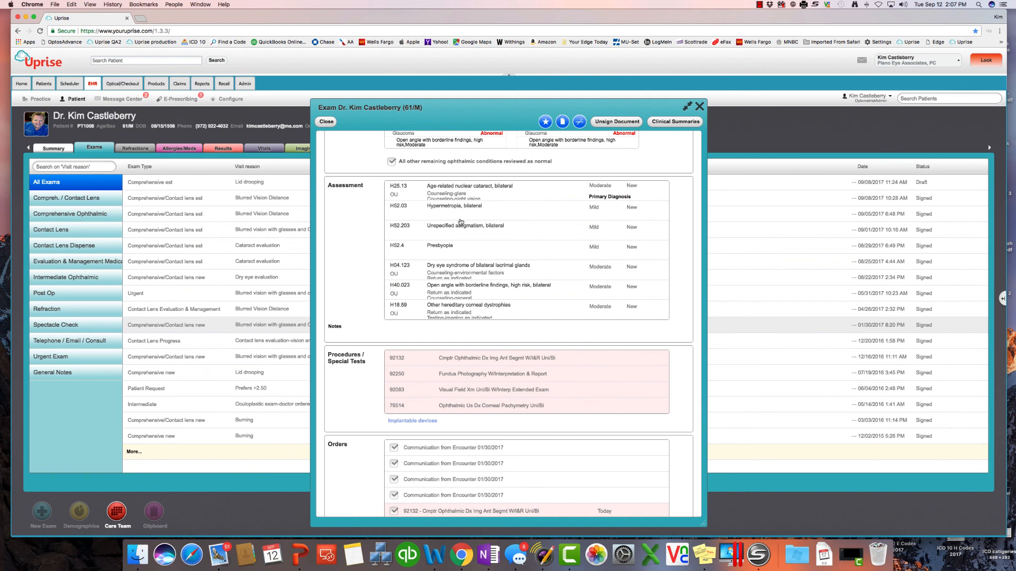
# Step: Check the H25.13 cataract diagnosis details, then open the 92132 imaging procedure report
pyautogui.click(464, 185)
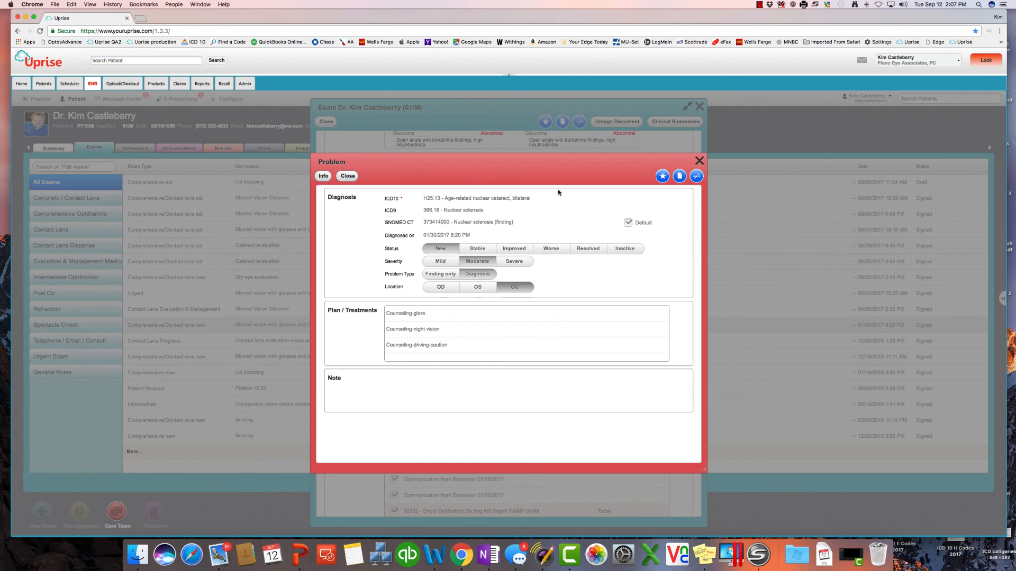
pyautogui.click(347, 176)
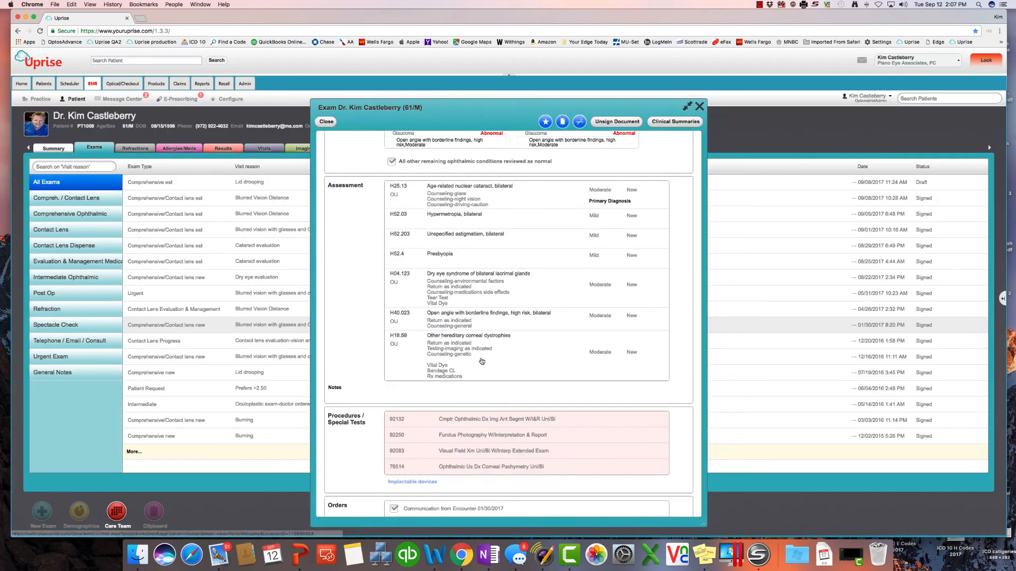
pyautogui.scroll(-3)
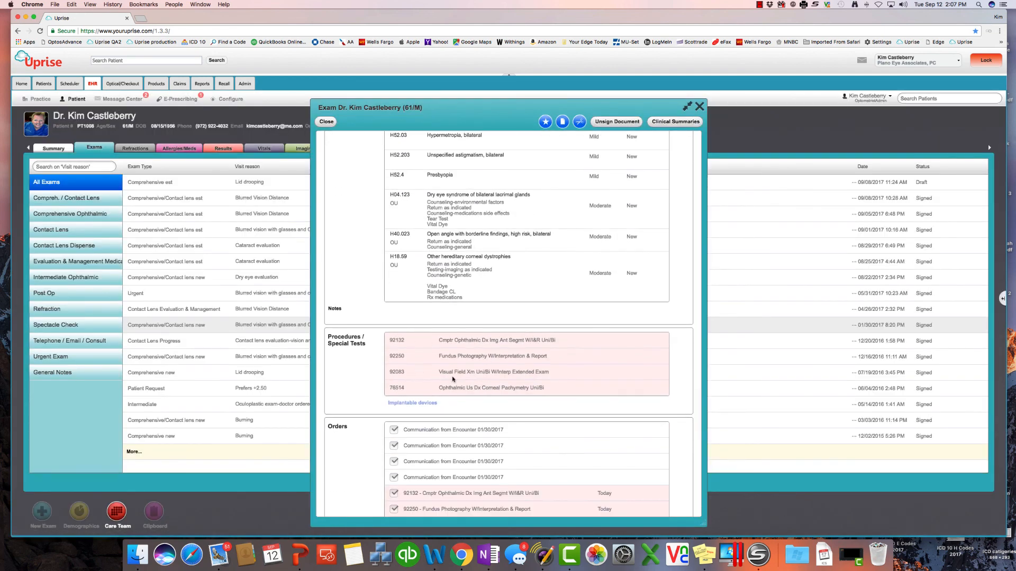
pyautogui.click(396, 340)
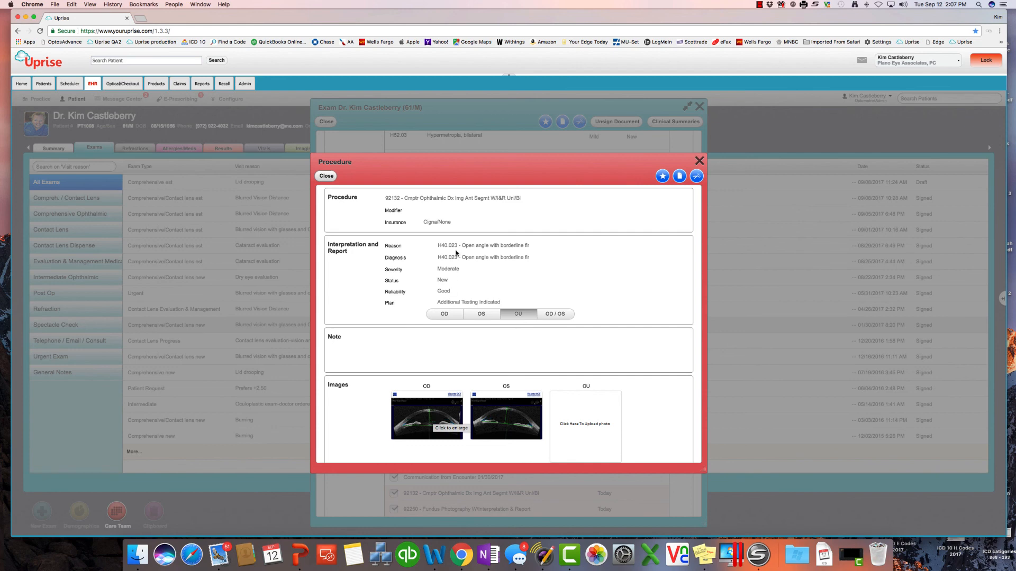
pyautogui.moveTo(489, 274)
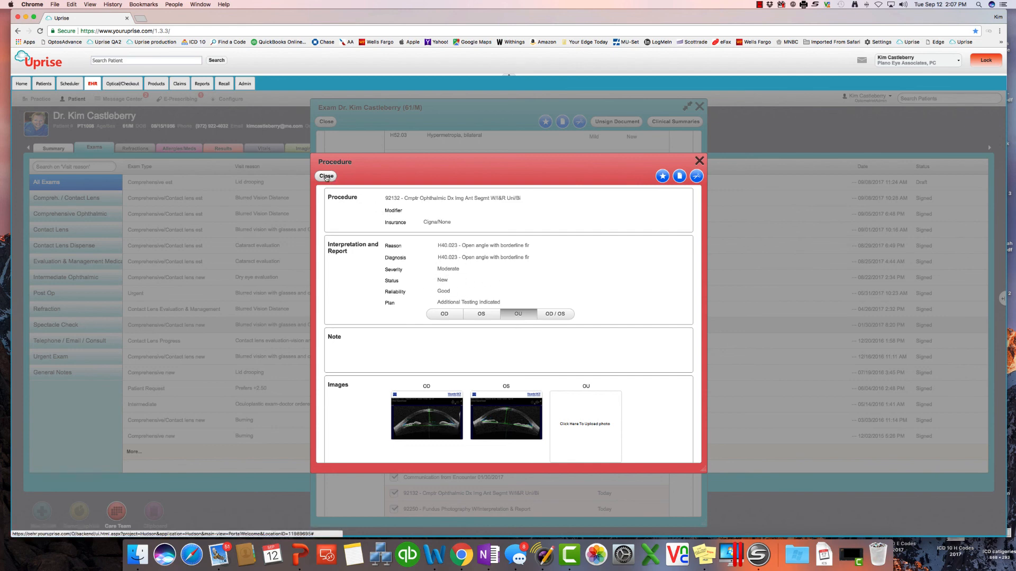
# Step: Close the 92132 report and review Orders, Patient Counseling, Coding and Workflow sections
pyautogui.click(326, 175)
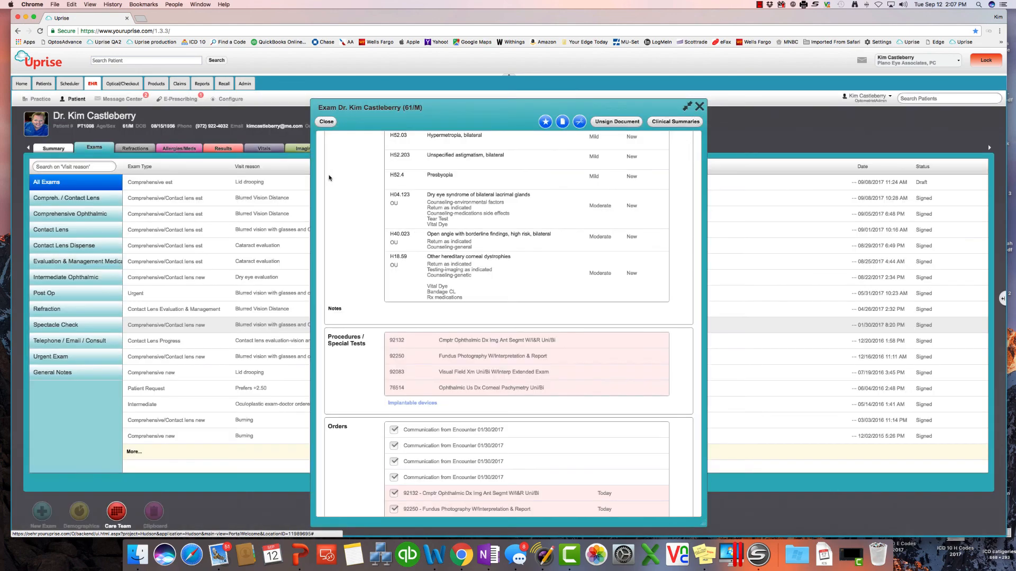
pyautogui.scroll(-3)
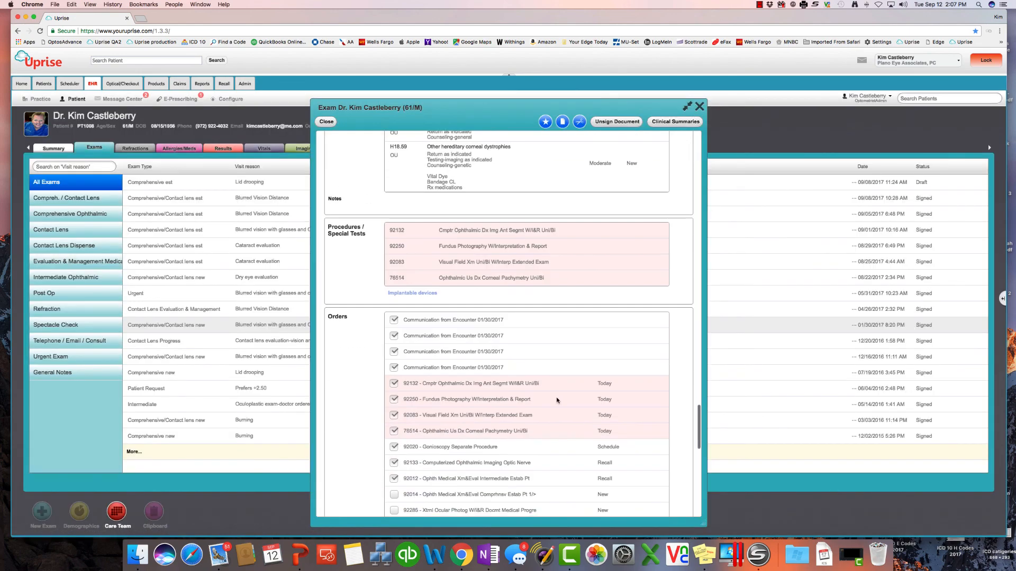
pyautogui.scroll(-3)
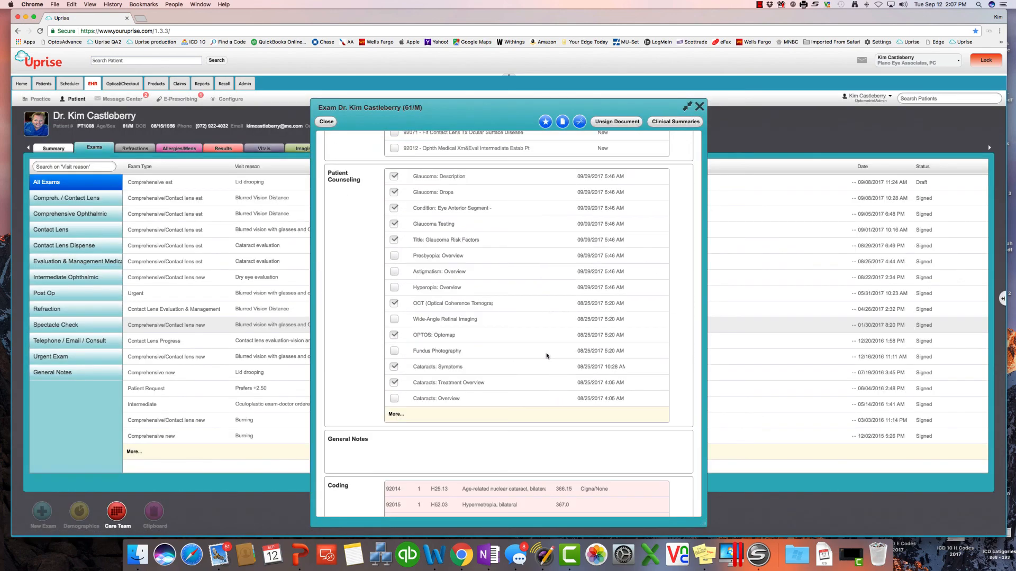
pyautogui.moveTo(415, 175)
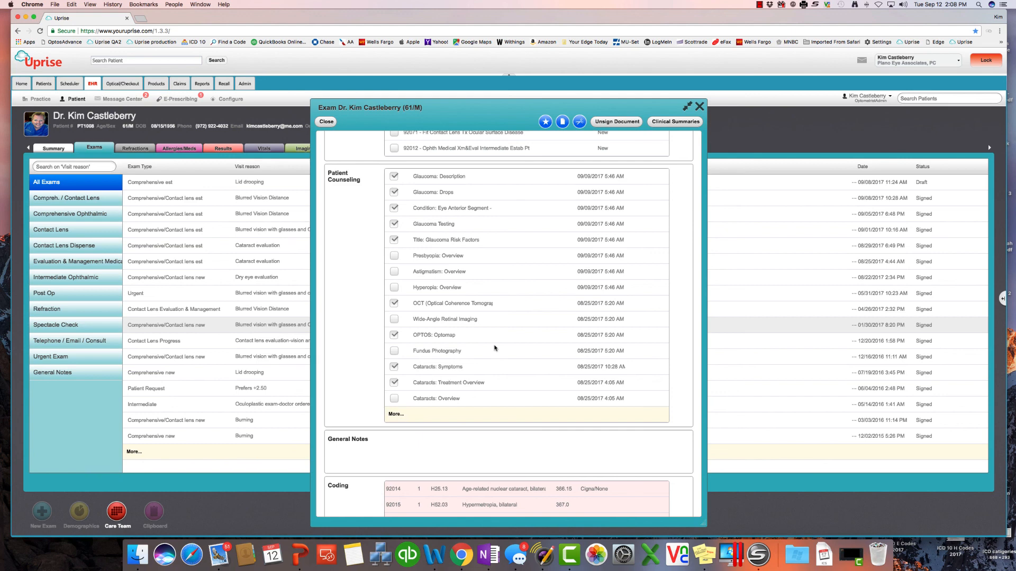
pyautogui.scroll(-3)
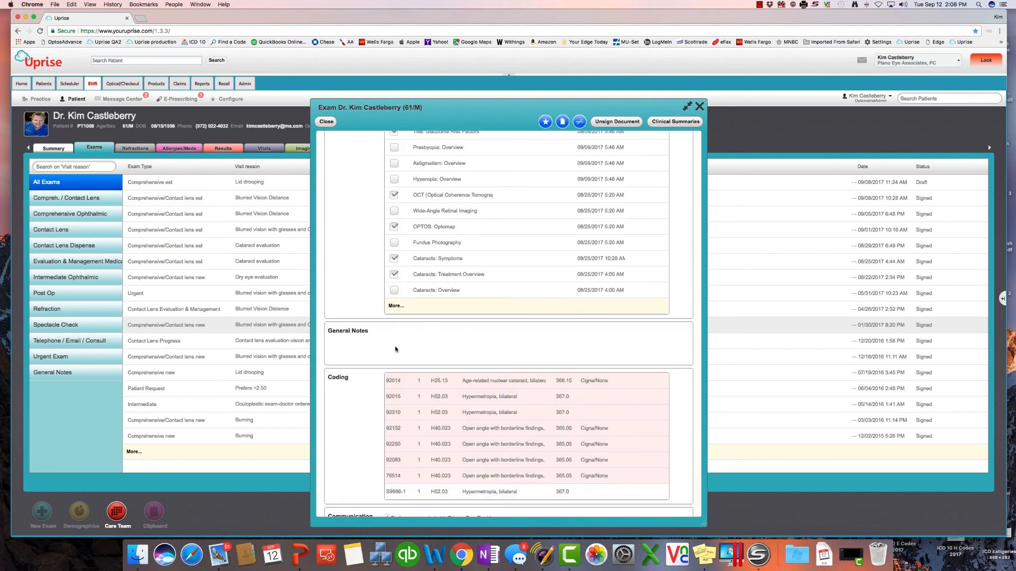
pyautogui.moveTo(476, 423)
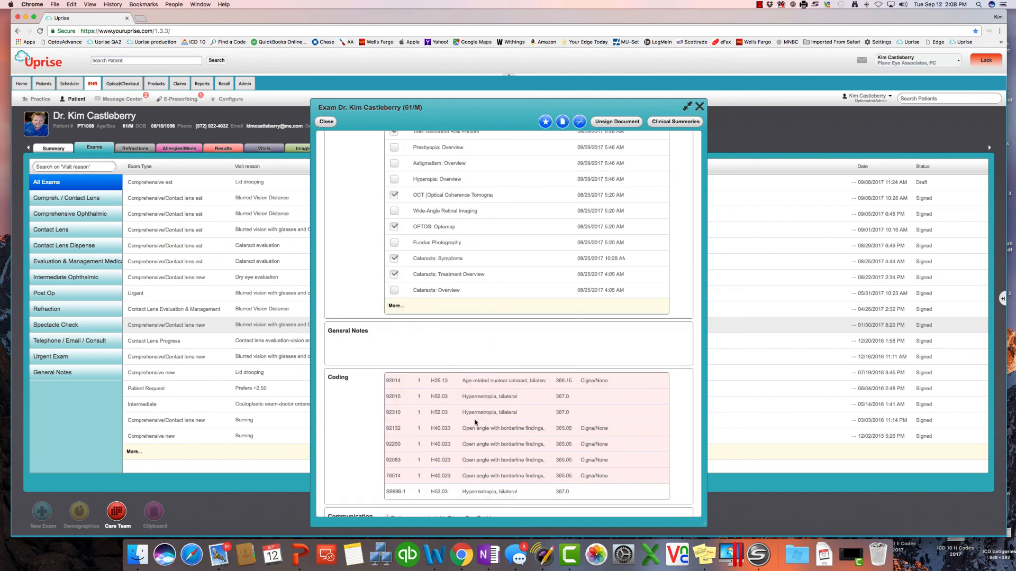
pyautogui.scroll(-3)
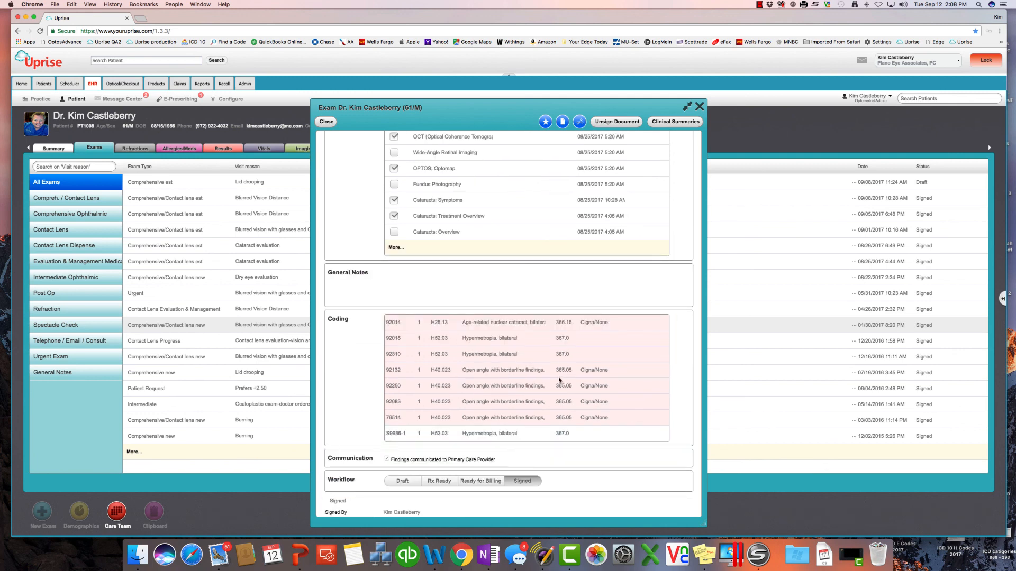
pyautogui.moveTo(536, 372)
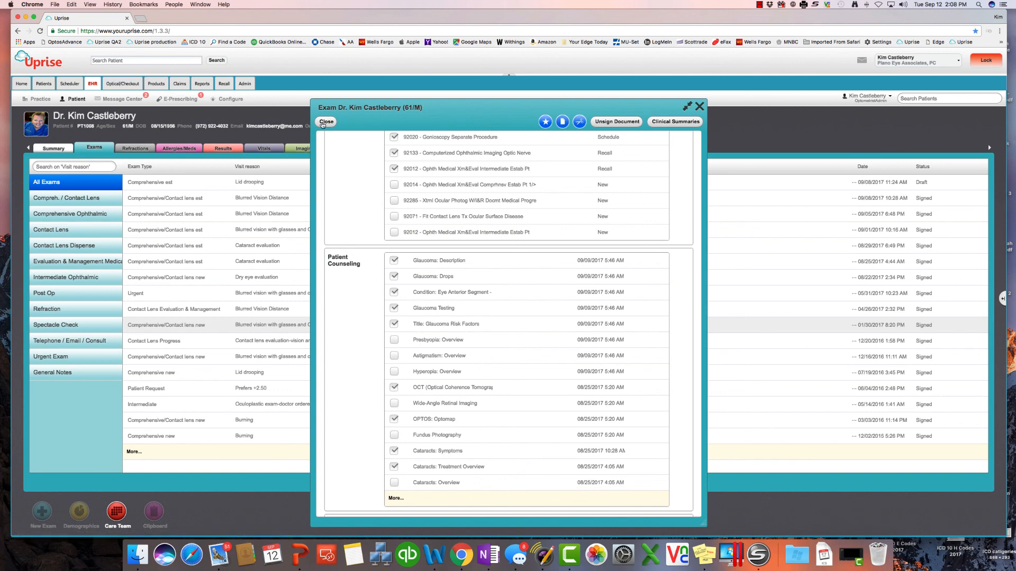
# Step: Close the signed exam and open the Open Eye Exam dialog for a new exam
pyautogui.click(325, 122)
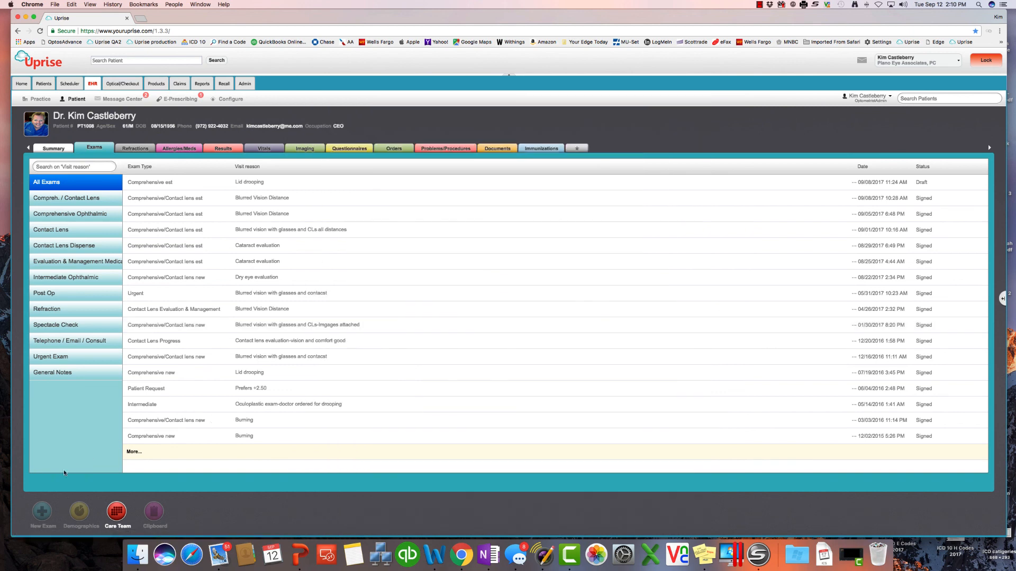
pyautogui.moveTo(98, 372)
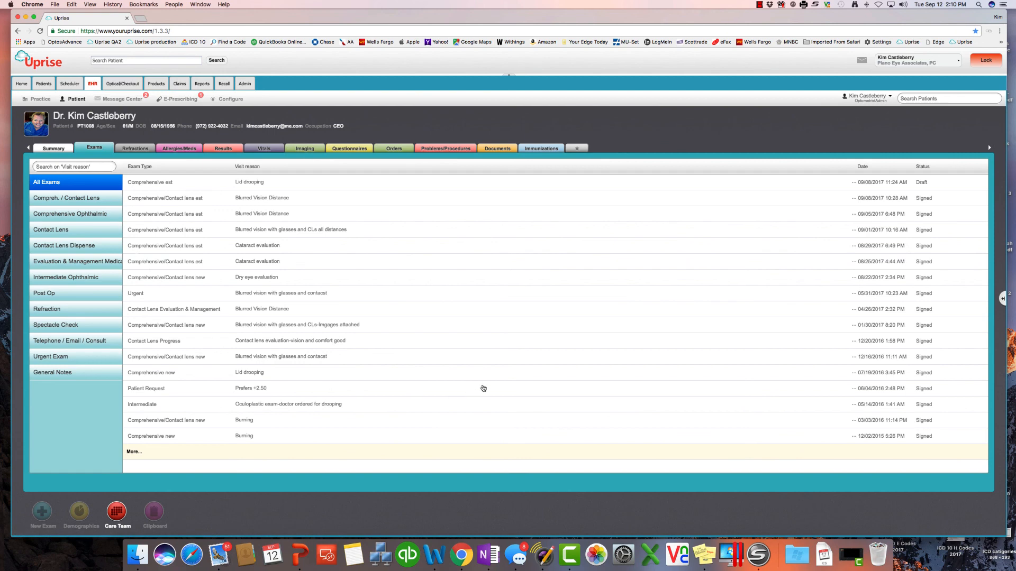
pyautogui.moveTo(39, 510)
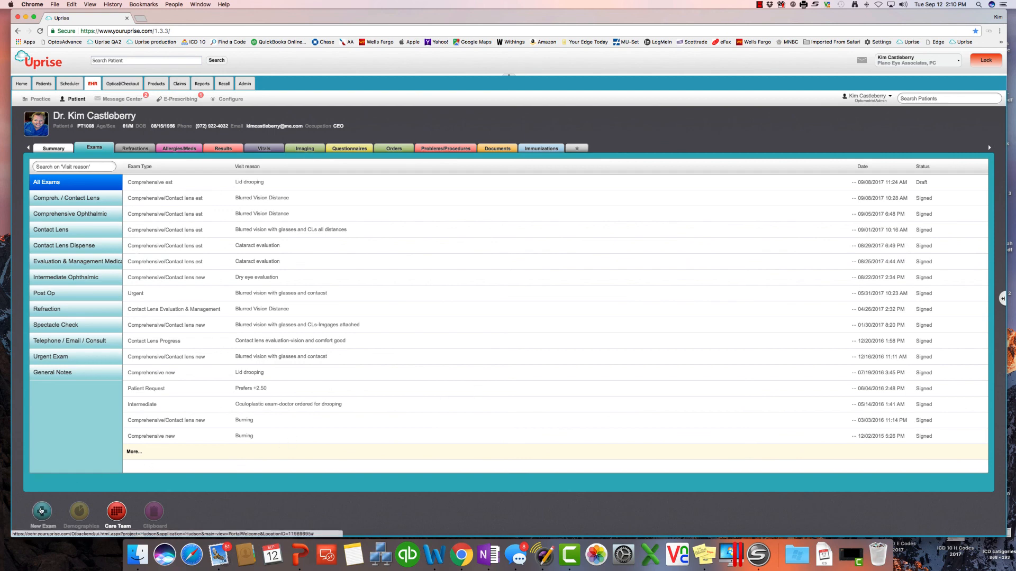
pyautogui.click(40, 511)
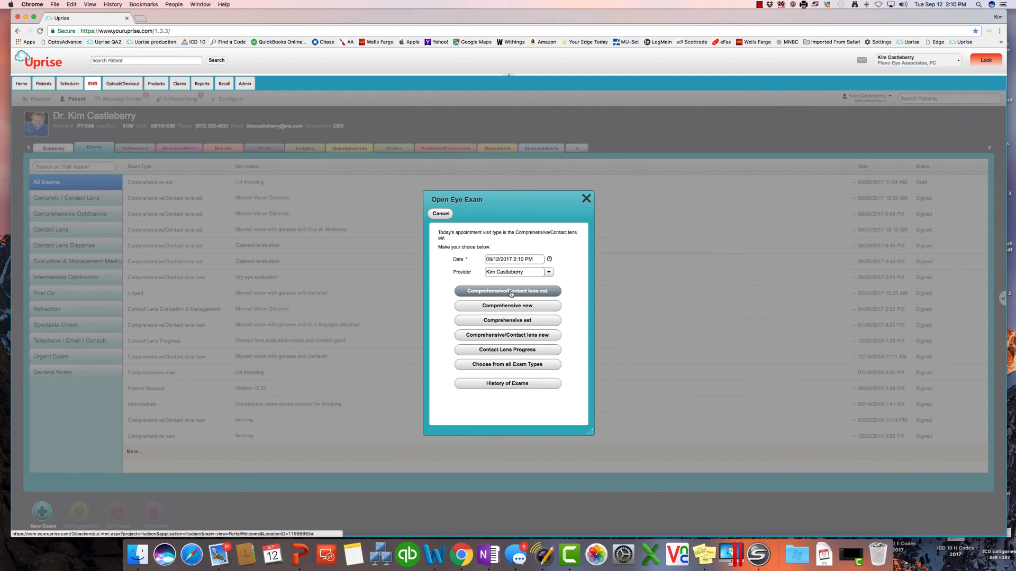
pyautogui.click(507, 291)
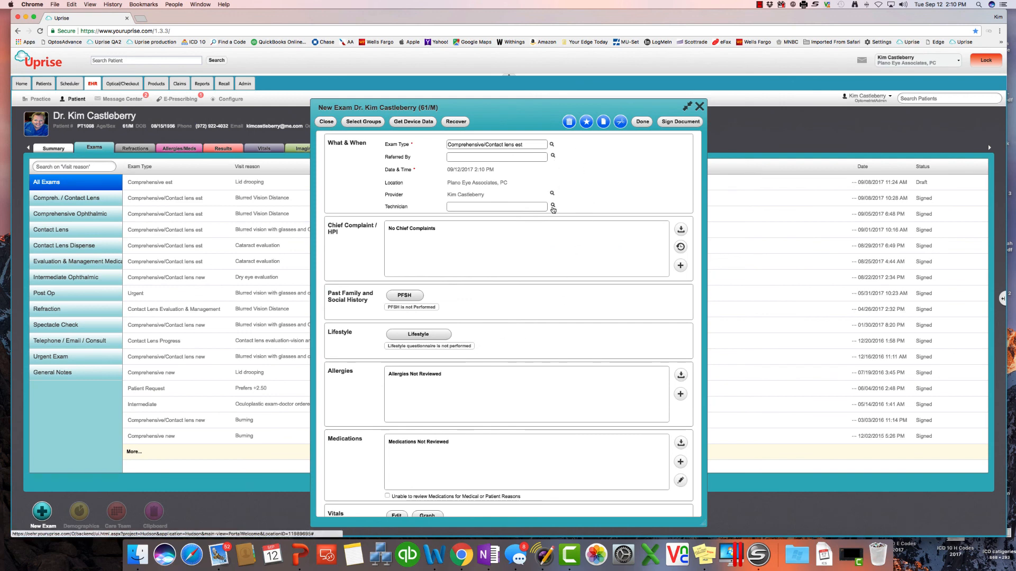
pyautogui.click(552, 206)
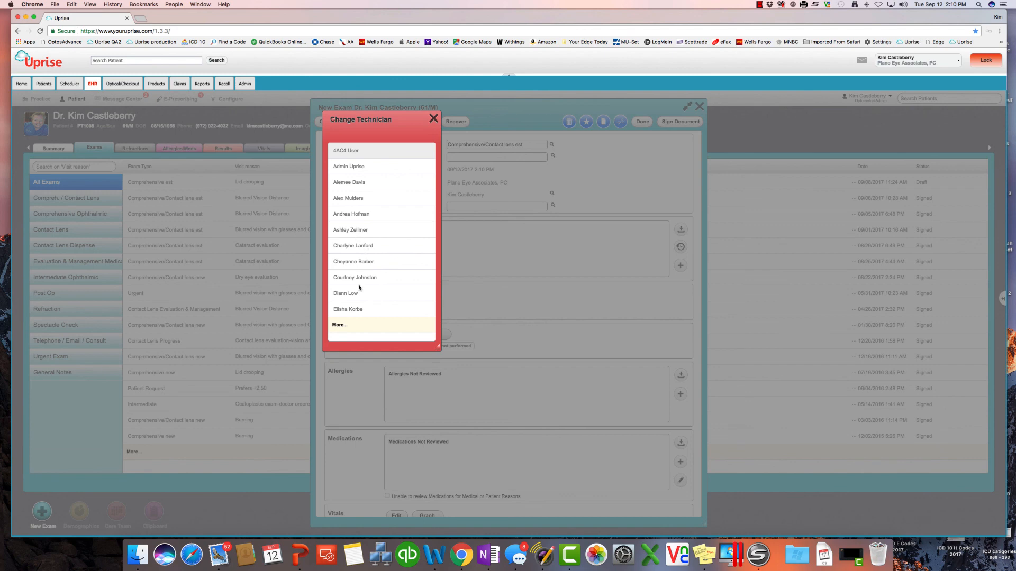
pyautogui.click(345, 293)
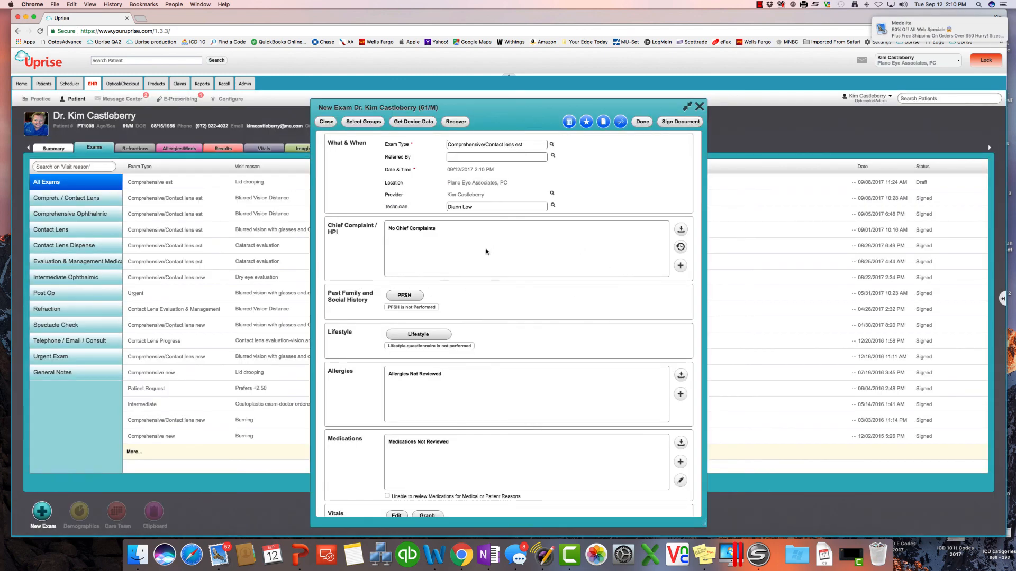
pyautogui.moveTo(498, 248)
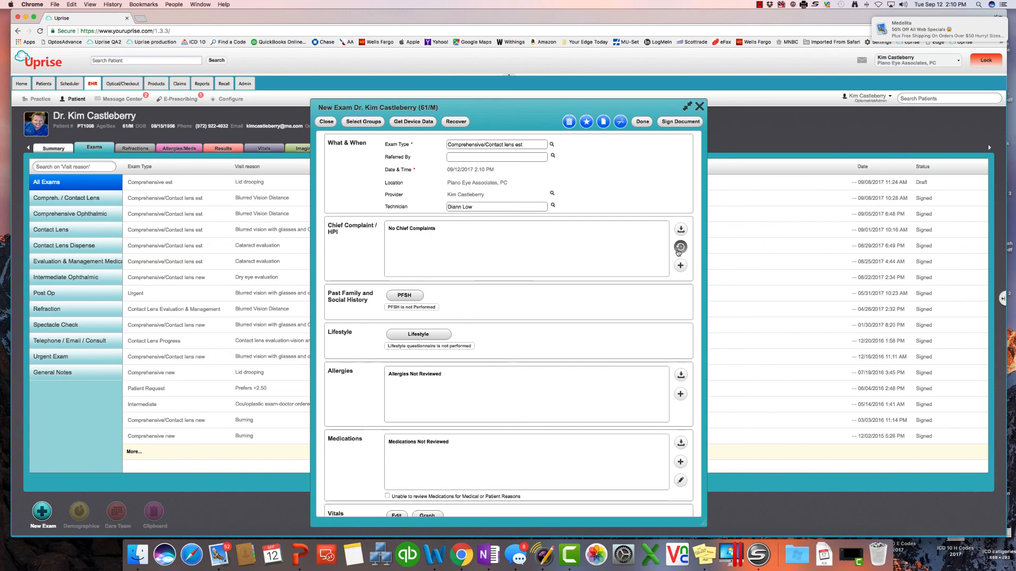
pyautogui.moveTo(679, 247)
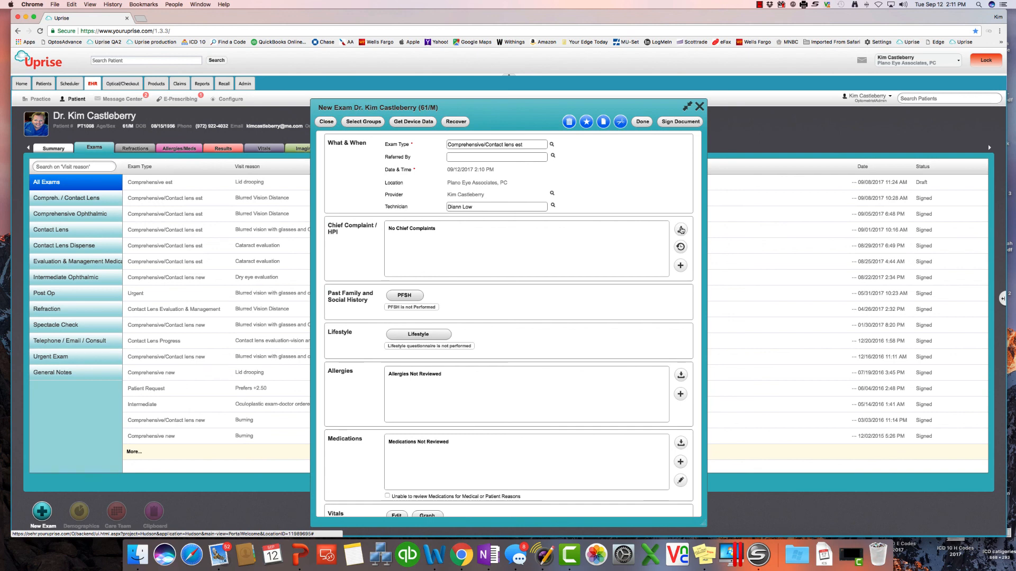
pyautogui.moveTo(680, 247)
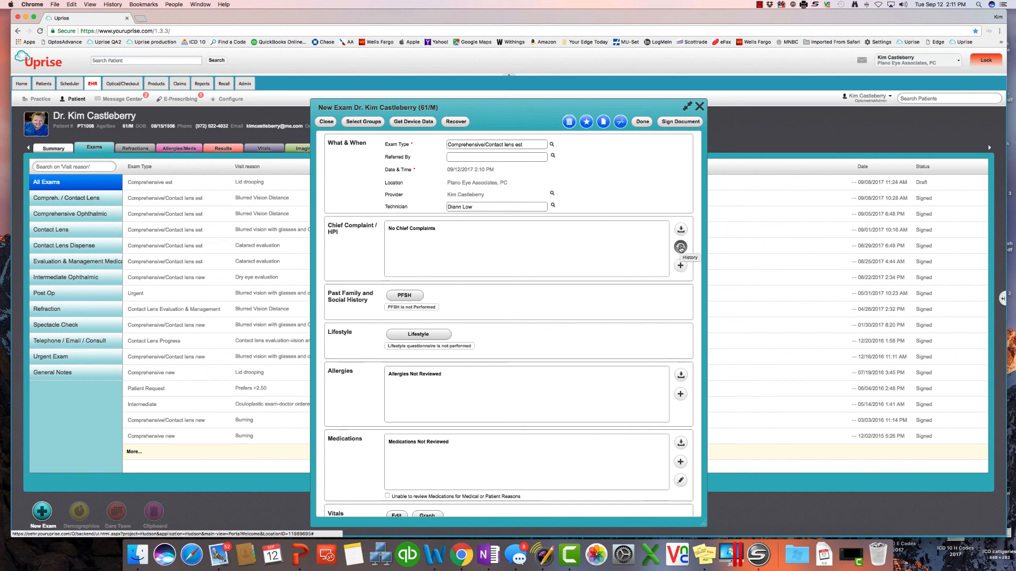
pyautogui.moveTo(680, 247)
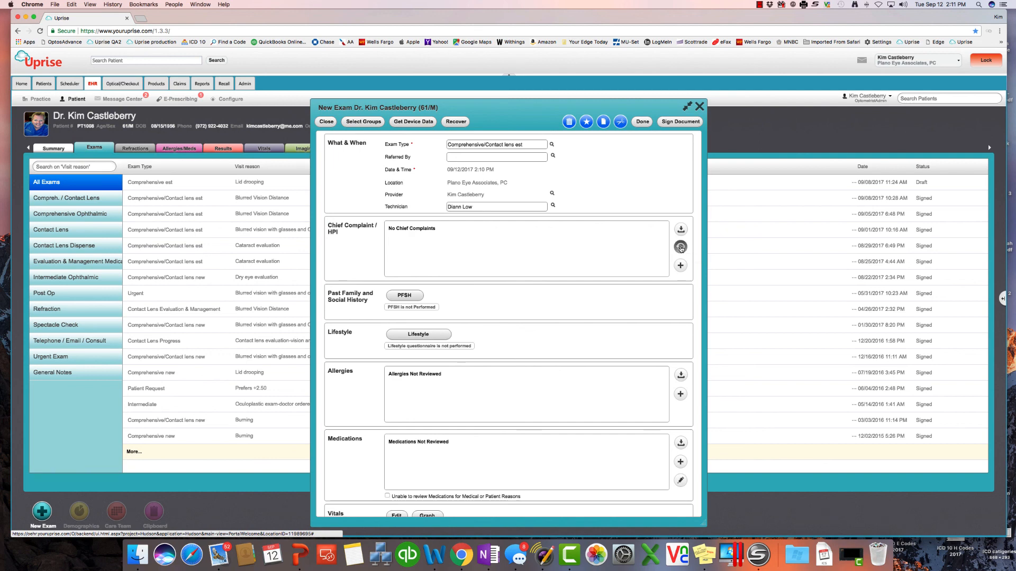
# Step: Add chief complaints Dry eye evaluation (improved, mild) and Floaters (resolved) to the exam
pyautogui.click(680, 247)
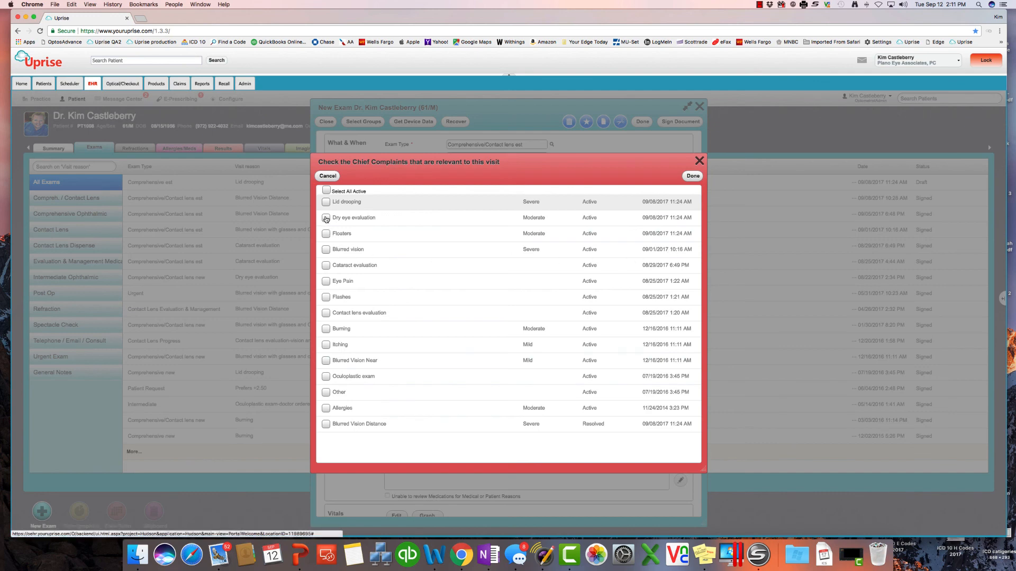
pyautogui.click(325, 218)
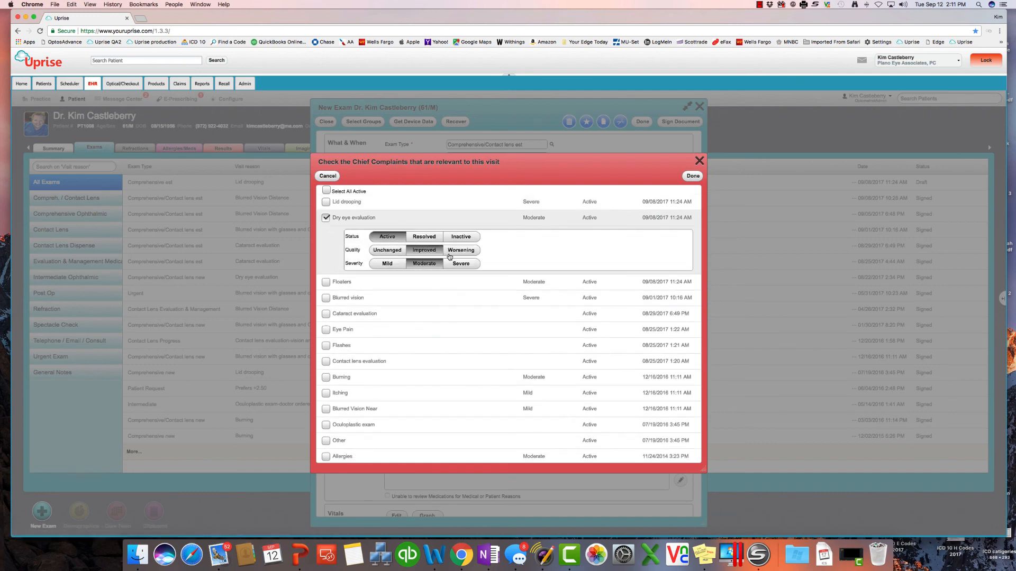
pyautogui.click(387, 264)
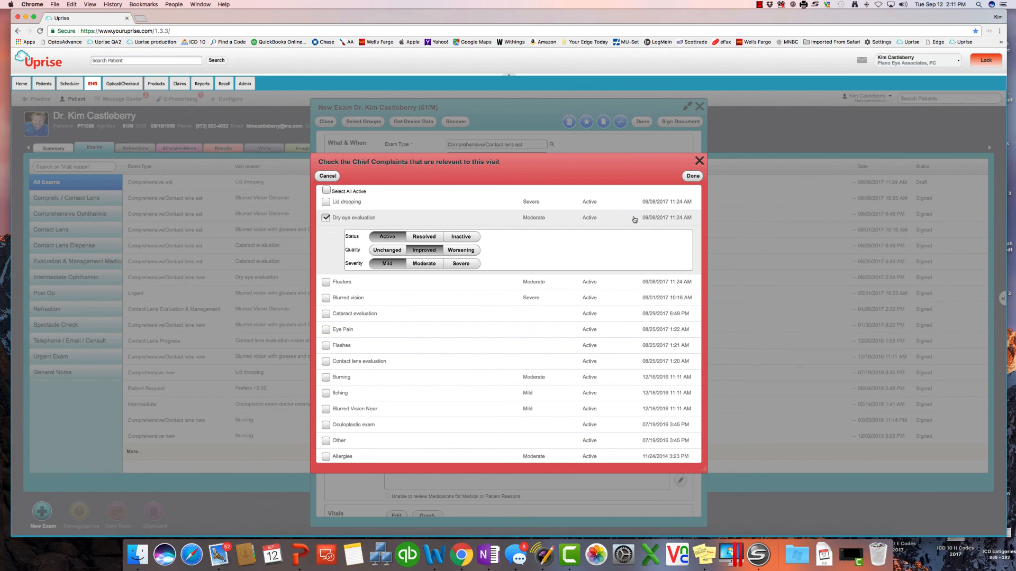
pyautogui.click(326, 282)
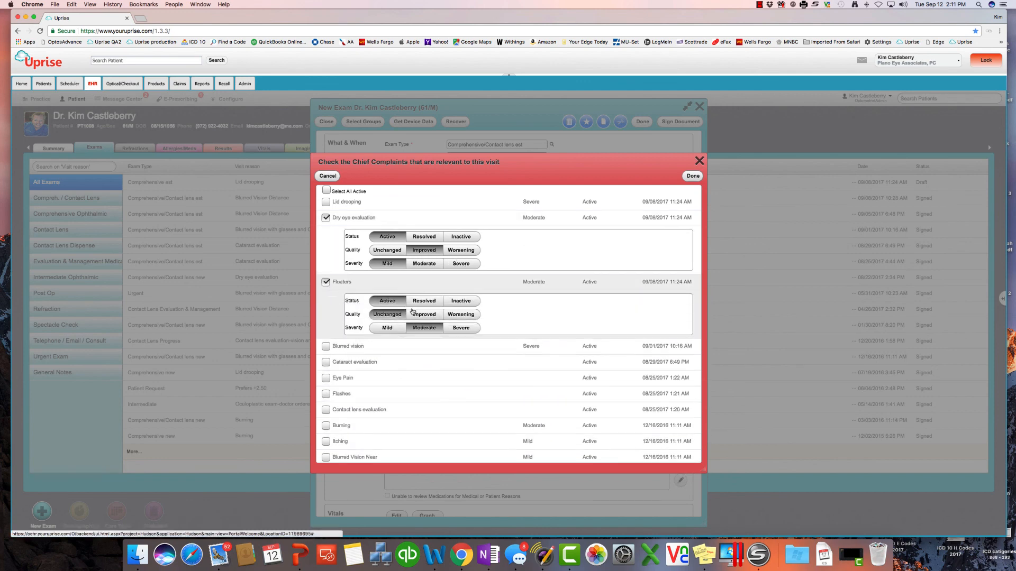
pyautogui.click(423, 301)
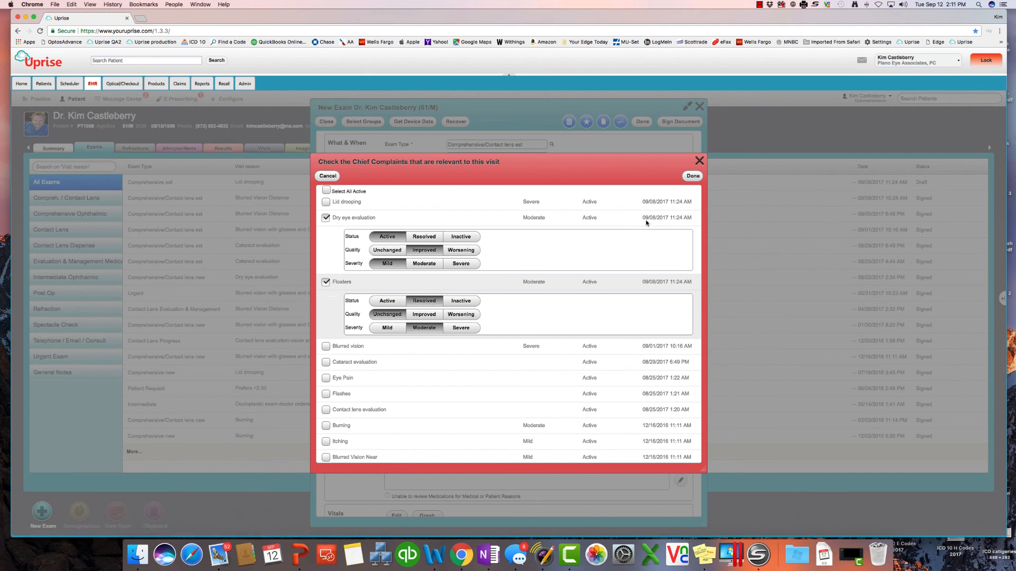
pyautogui.click(693, 176)
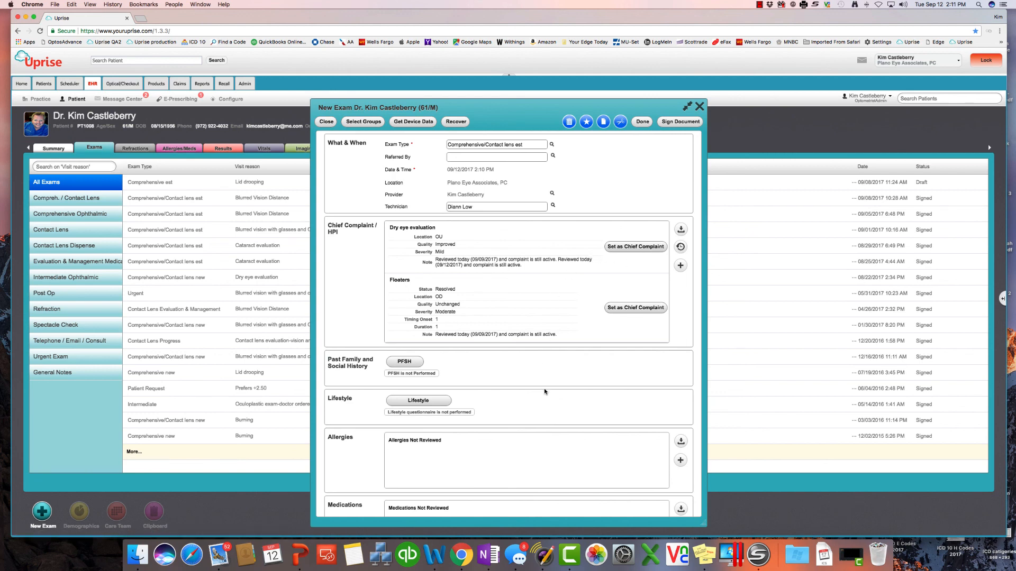
pyautogui.moveTo(543, 395)
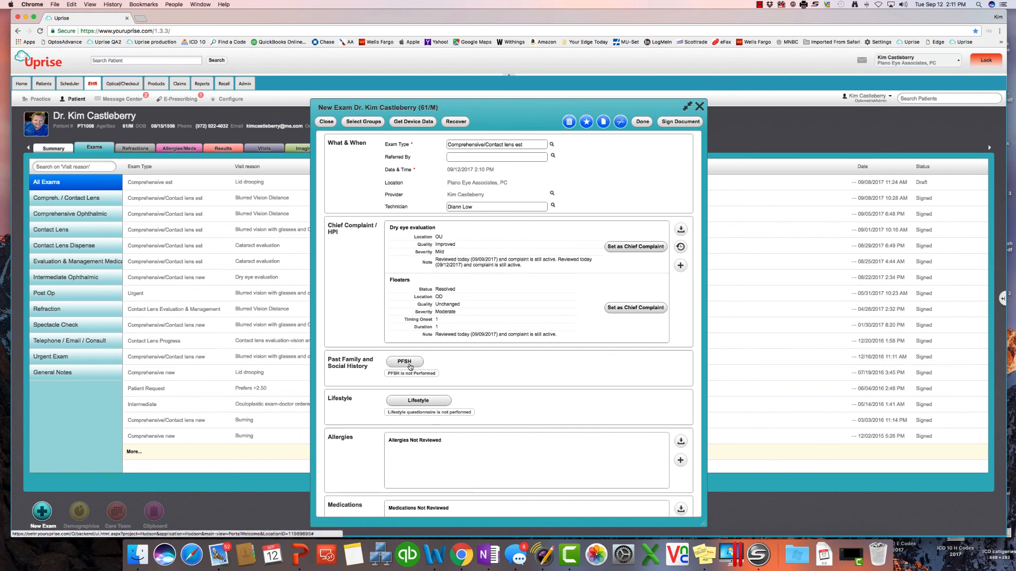
# Step: Prepopulate the PFSH questionnaire from prior answers and mark it reviewed
pyautogui.click(405, 361)
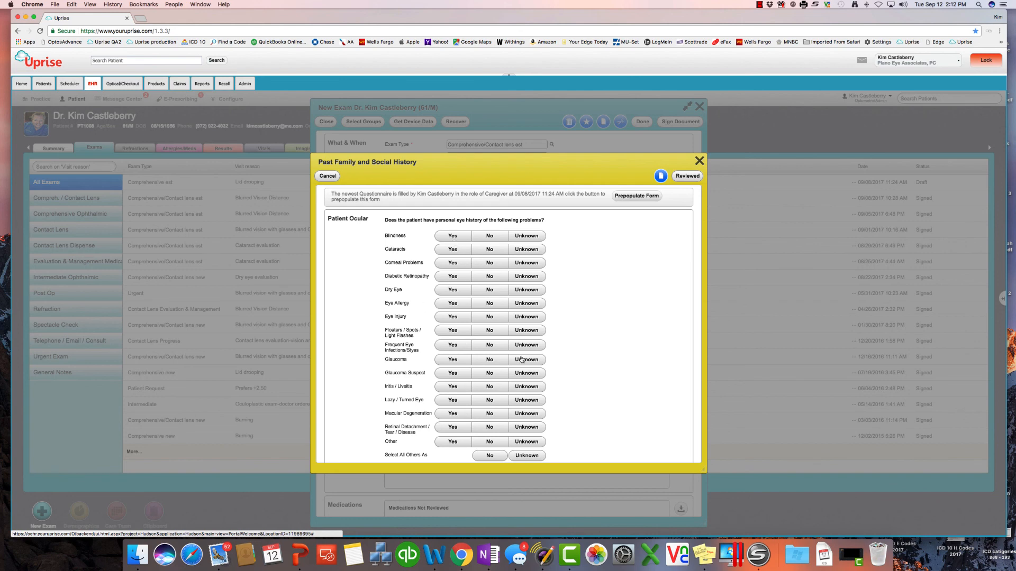
pyautogui.moveTo(593, 386)
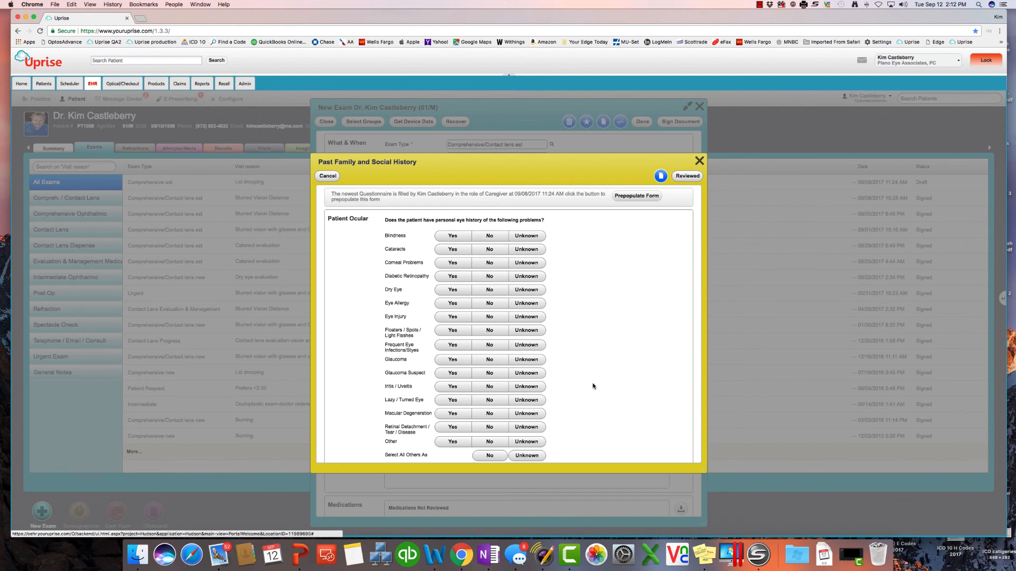
pyautogui.moveTo(596, 378)
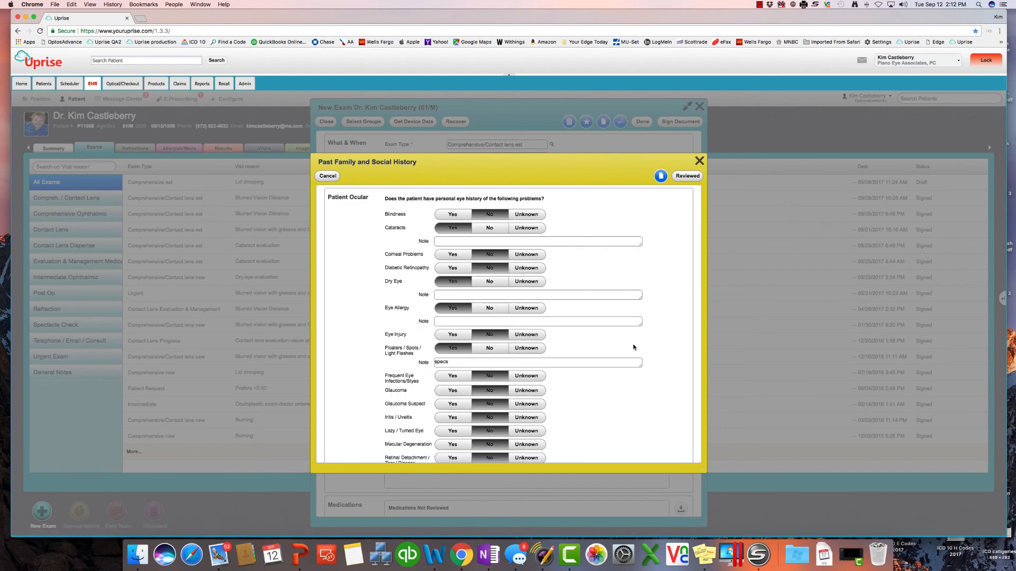
pyautogui.scroll(-3)
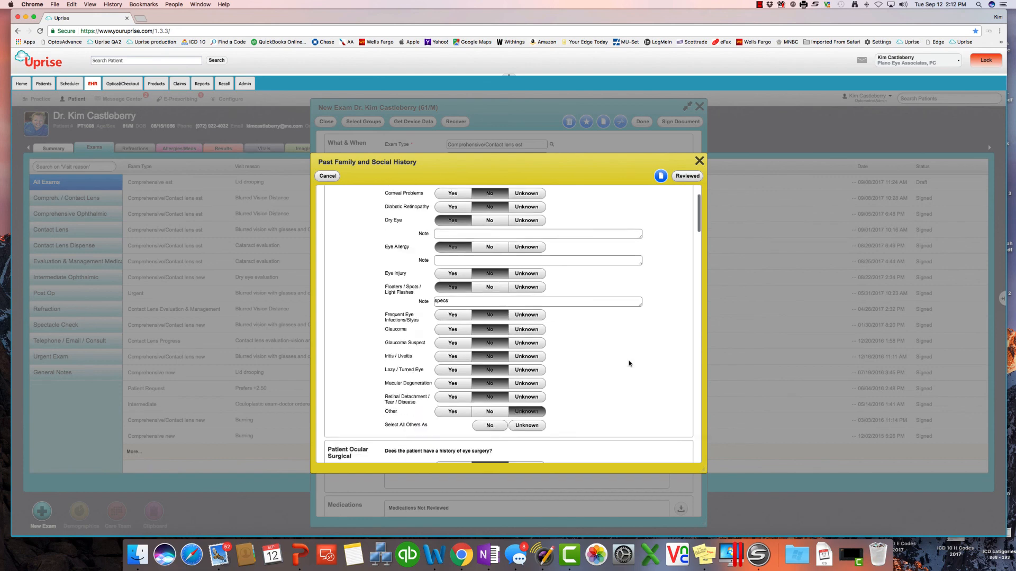
pyautogui.scroll(-3)
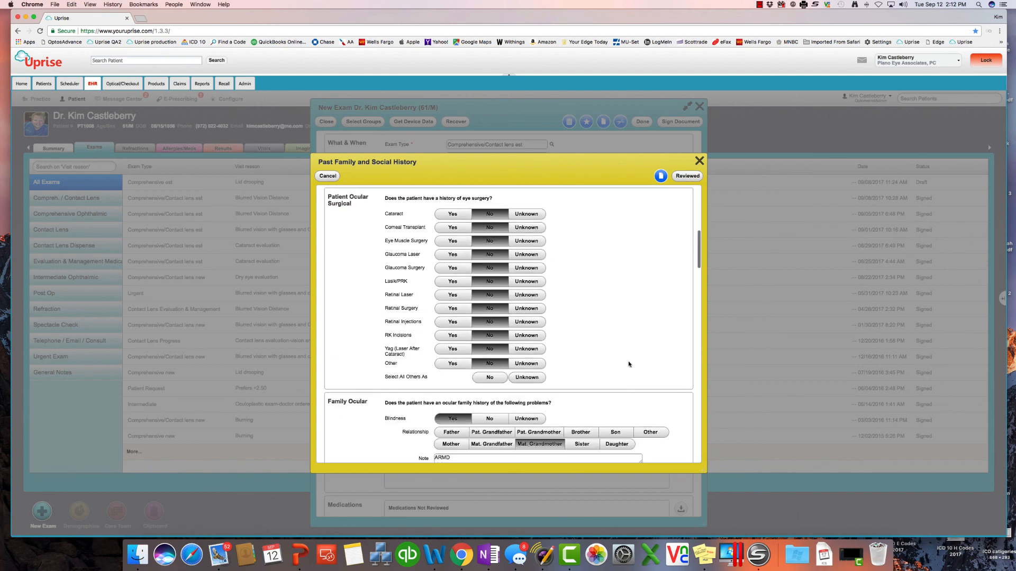
pyautogui.scroll(-3)
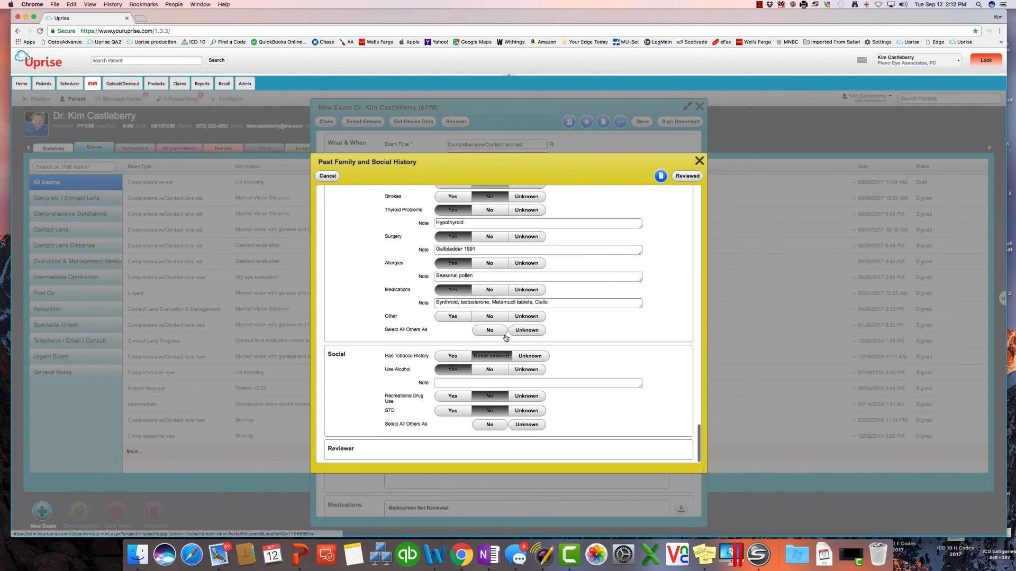
pyautogui.click(687, 176)
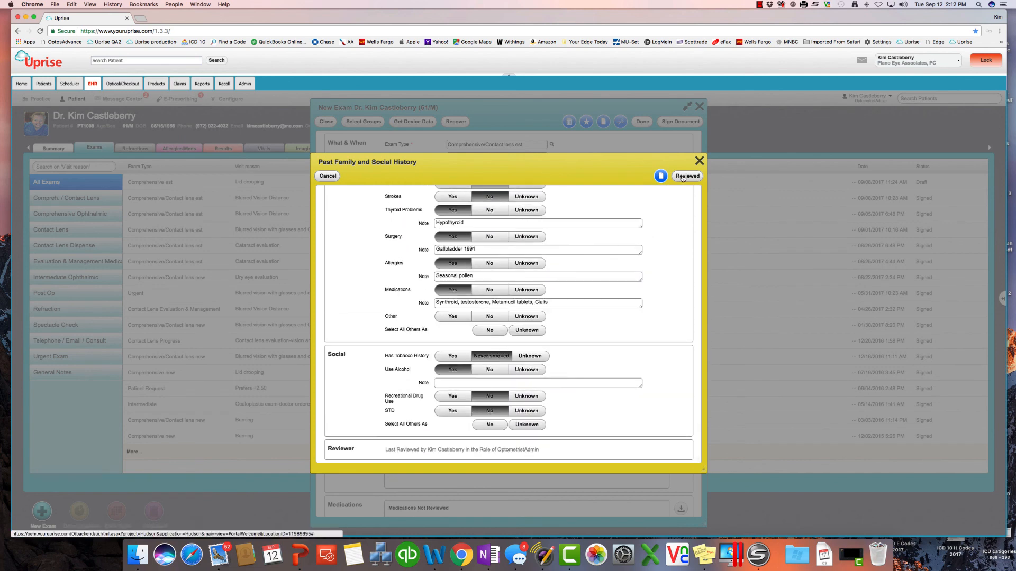
# Step: Save the reviewed PFSH and check its ocular, family, medical and social summary
pyautogui.click(687, 176)
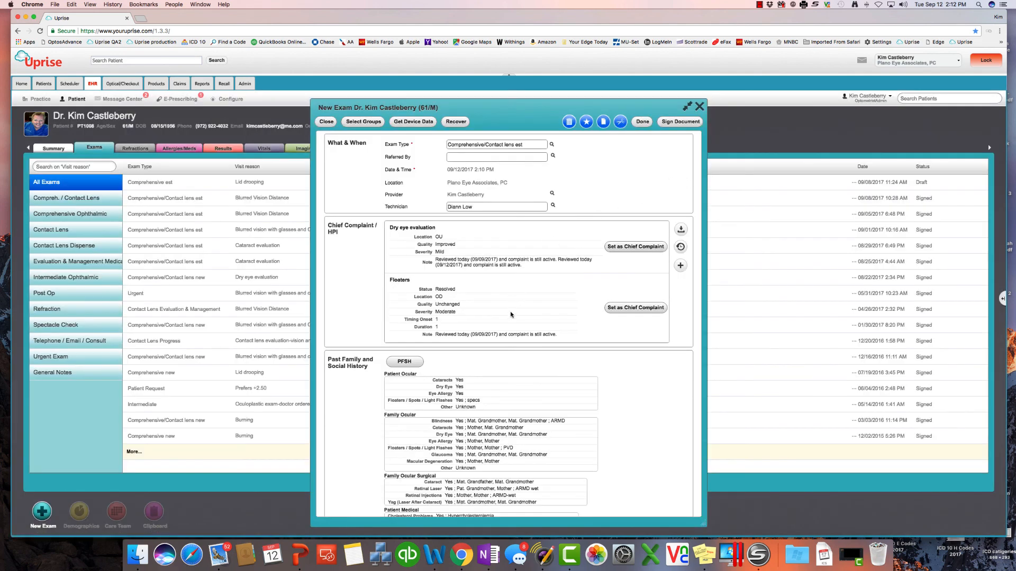
pyautogui.moveTo(438, 336)
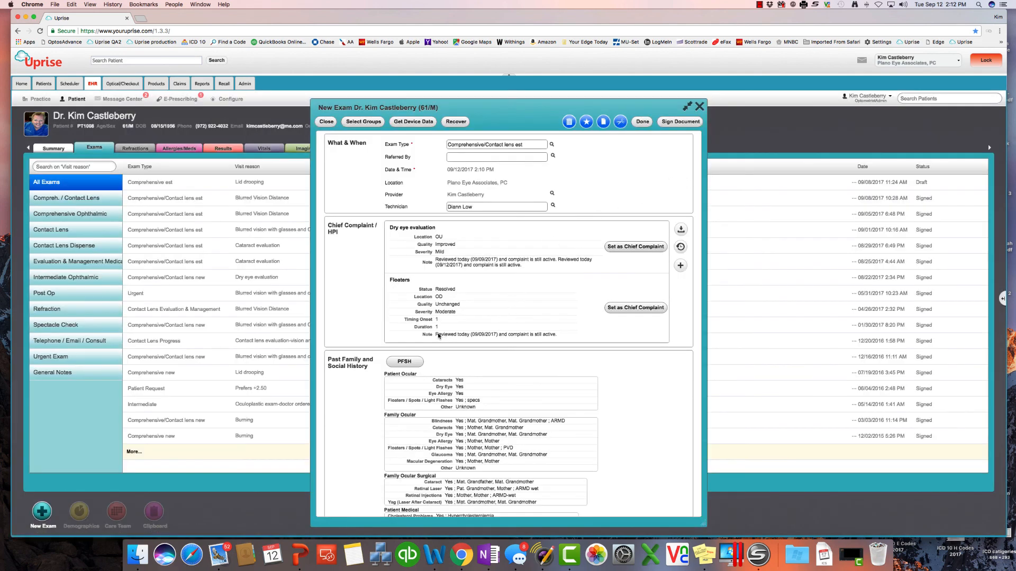
pyautogui.moveTo(521, 338)
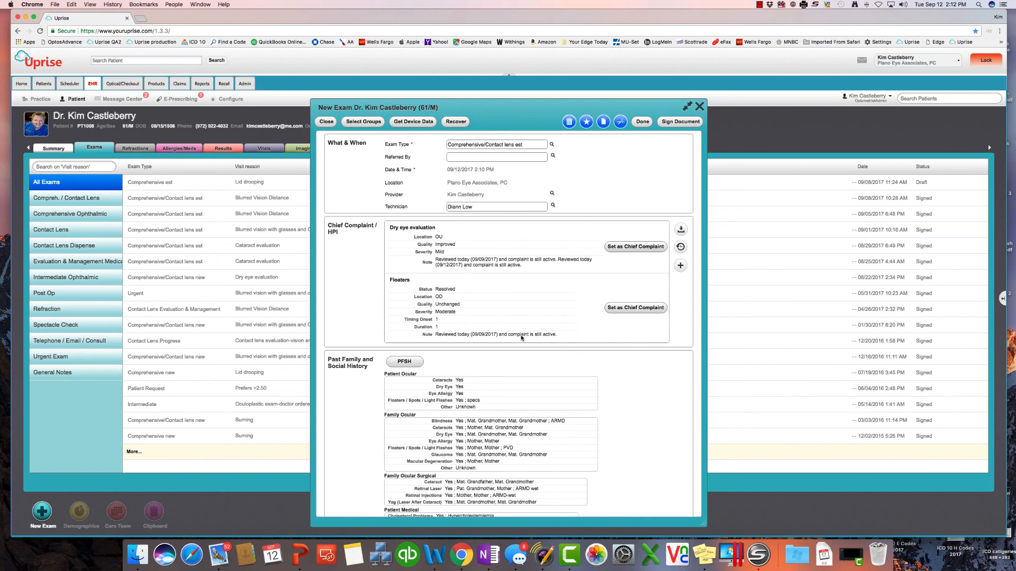
pyautogui.scroll(-3)
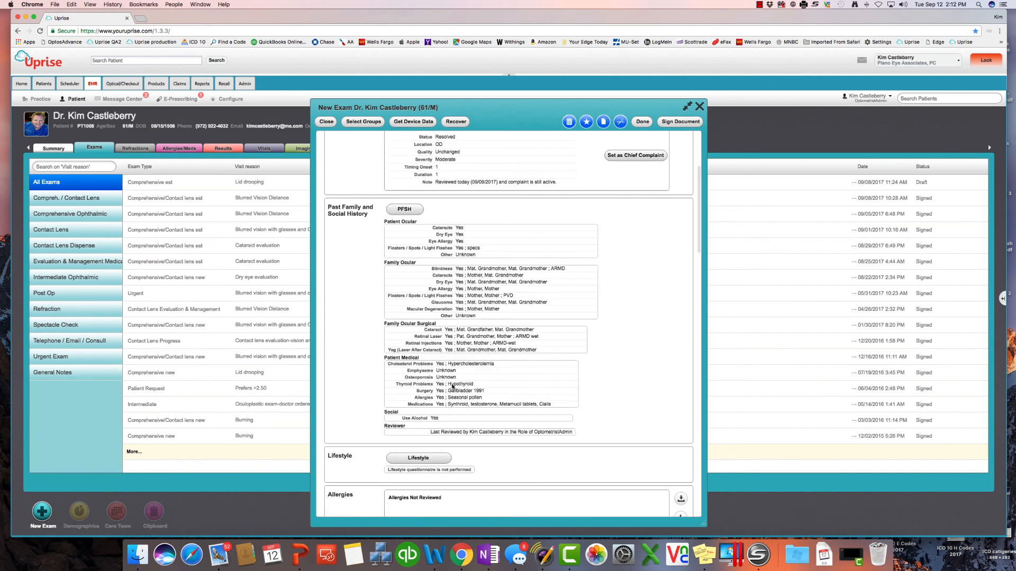
pyautogui.moveTo(467, 435)
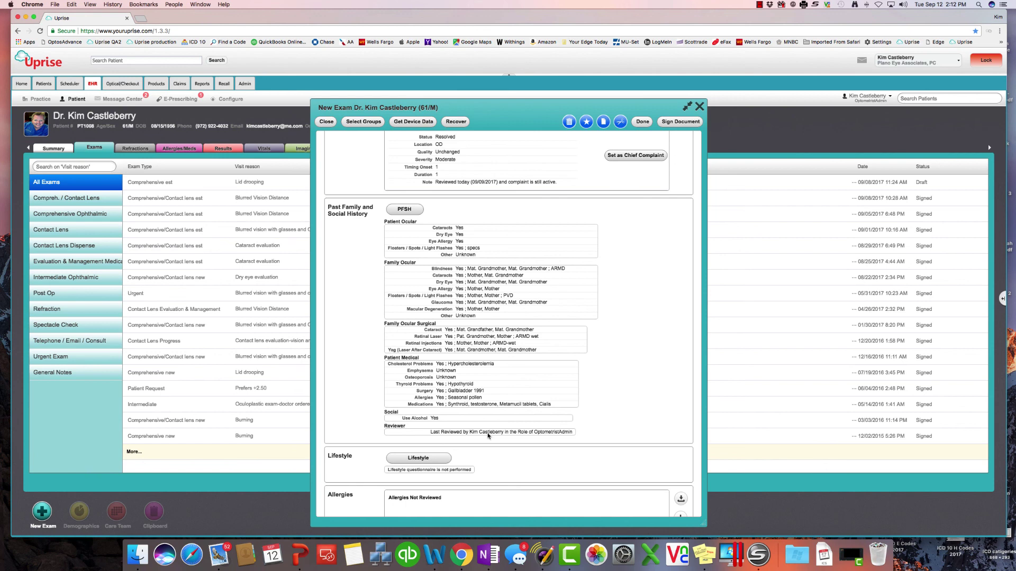
pyautogui.moveTo(486, 407)
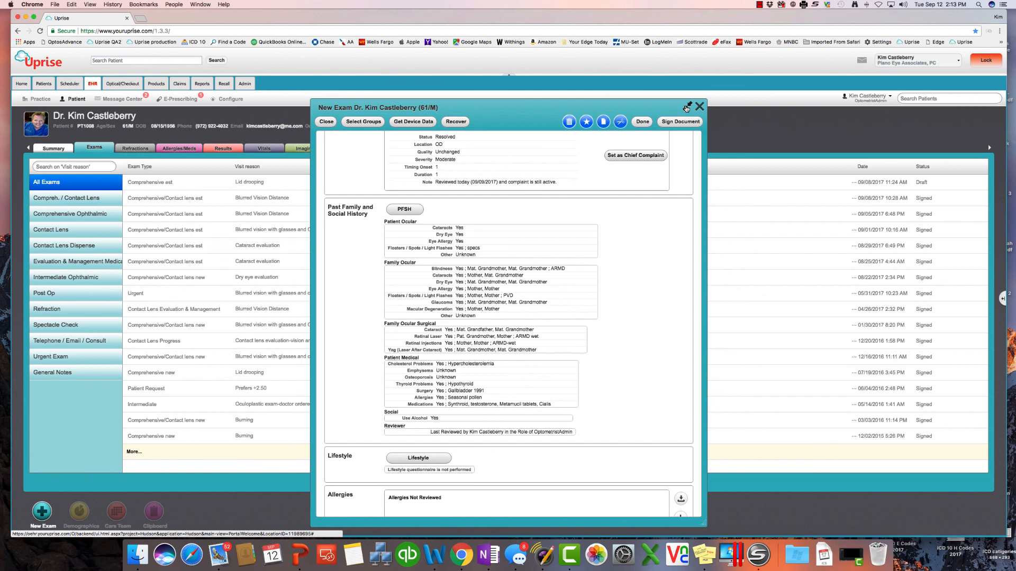
# Step: Minimize the exam and view the patient's History Problems and Procedures lists
pyautogui.click(686, 106)
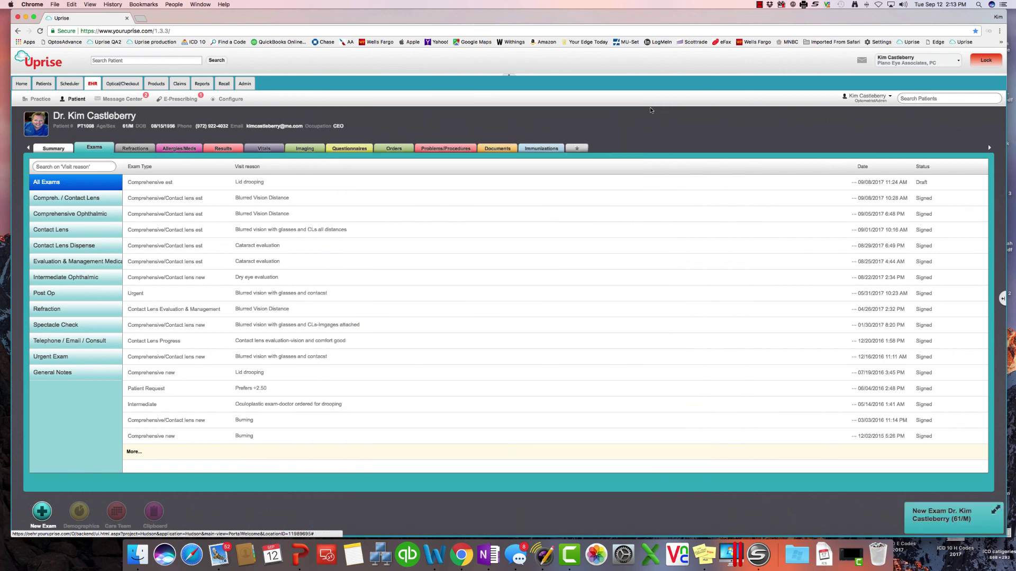
pyautogui.click(445, 148)
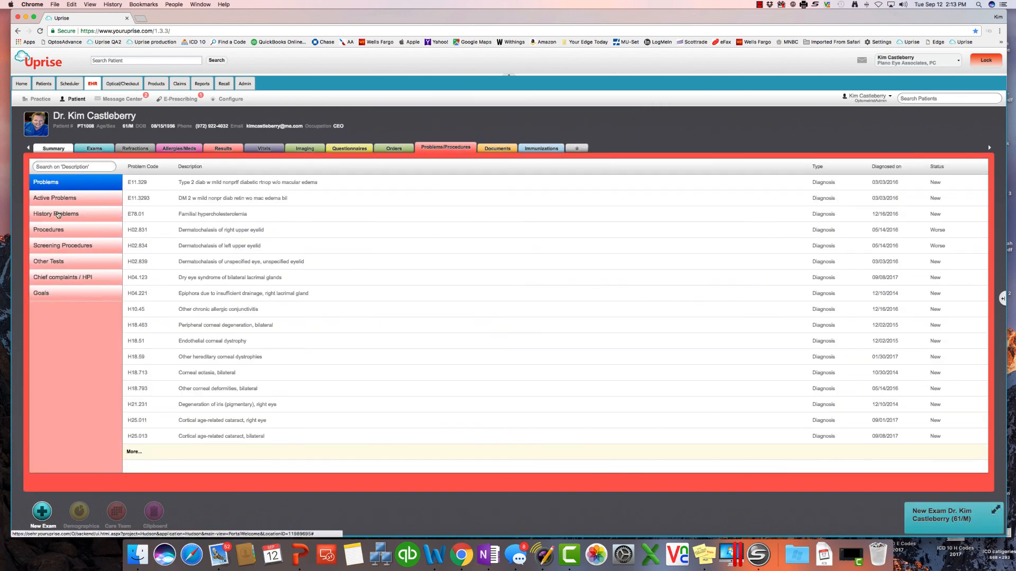
pyautogui.click(56, 213)
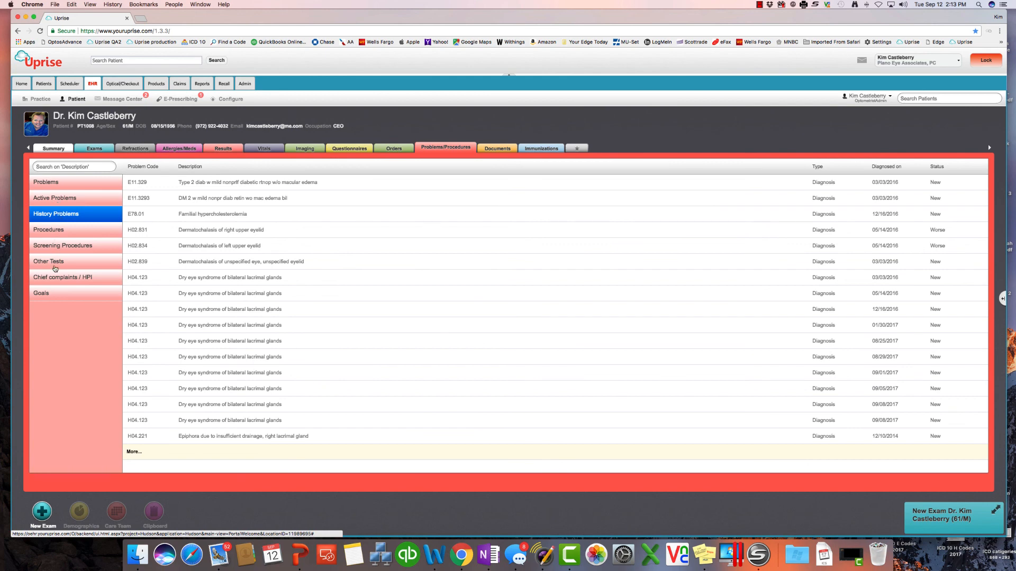
pyautogui.click(48, 230)
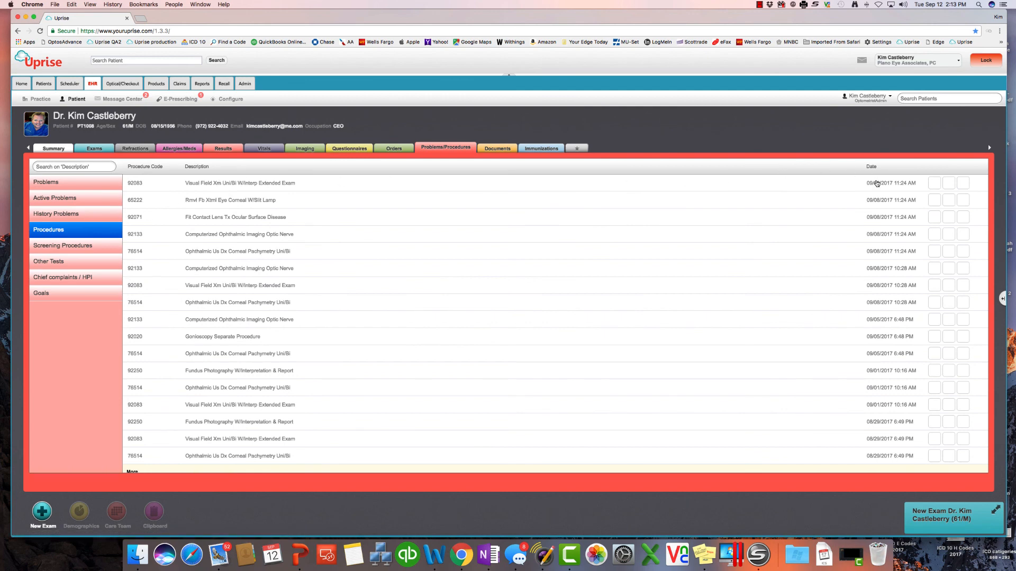
# Step: Restore the minimized New Exam window to its PFSH section
pyautogui.click(42, 511)
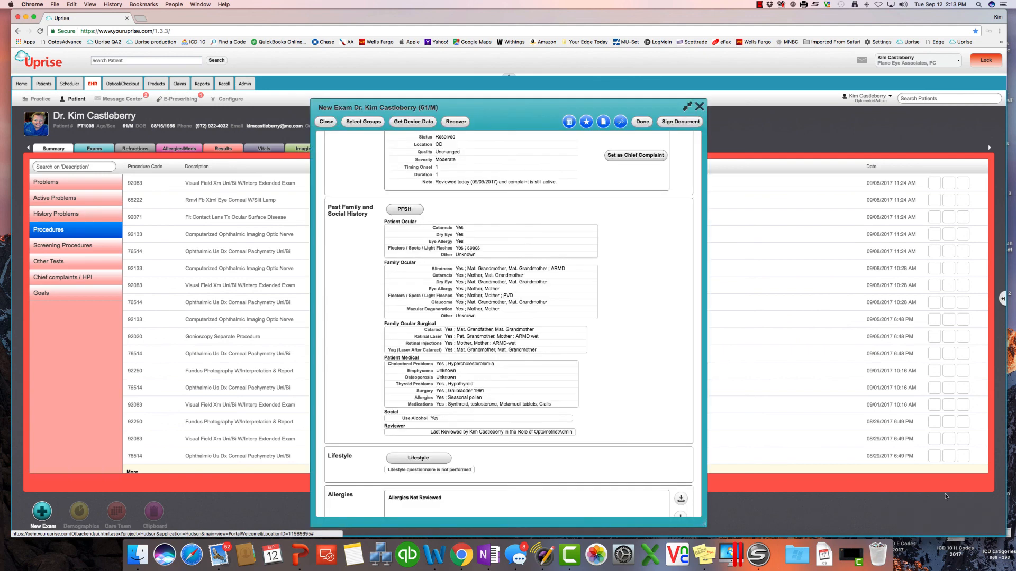
pyautogui.scroll(-3)
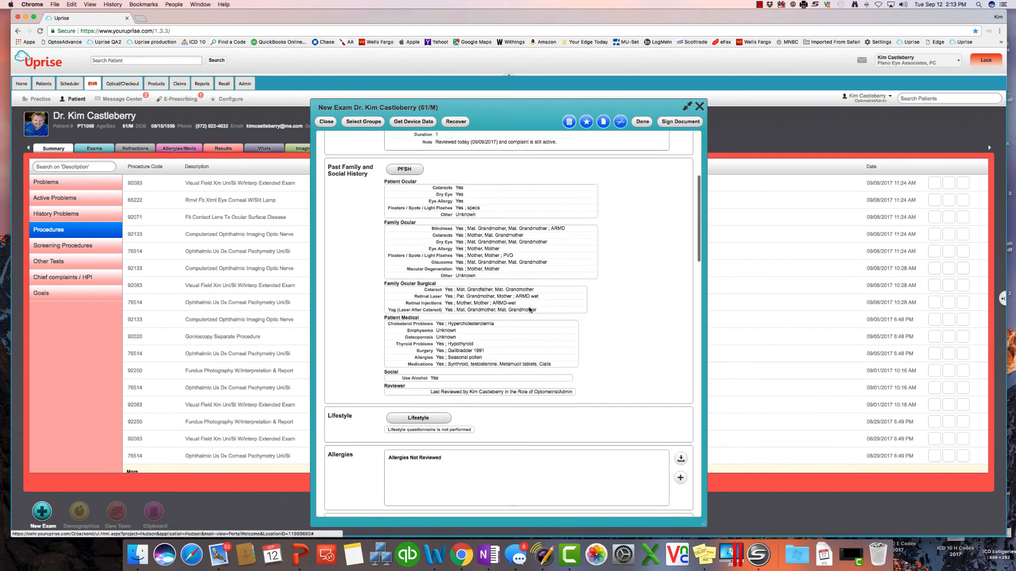
# Step: Open the exam's Lifestyle questionnaire and prepopulate it from the patient's earlier form
pyautogui.click(418, 418)
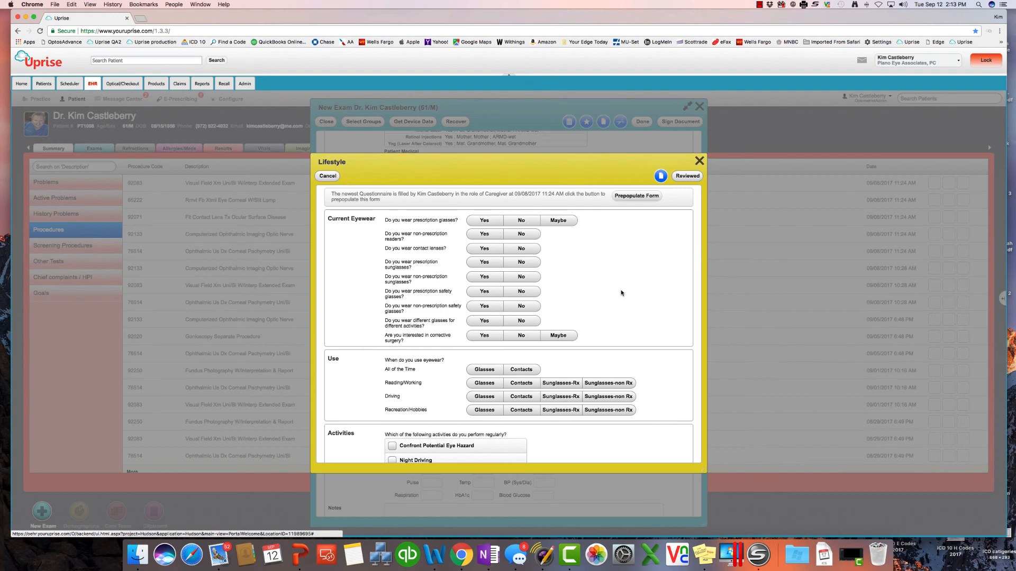
pyautogui.moveTo(632, 197)
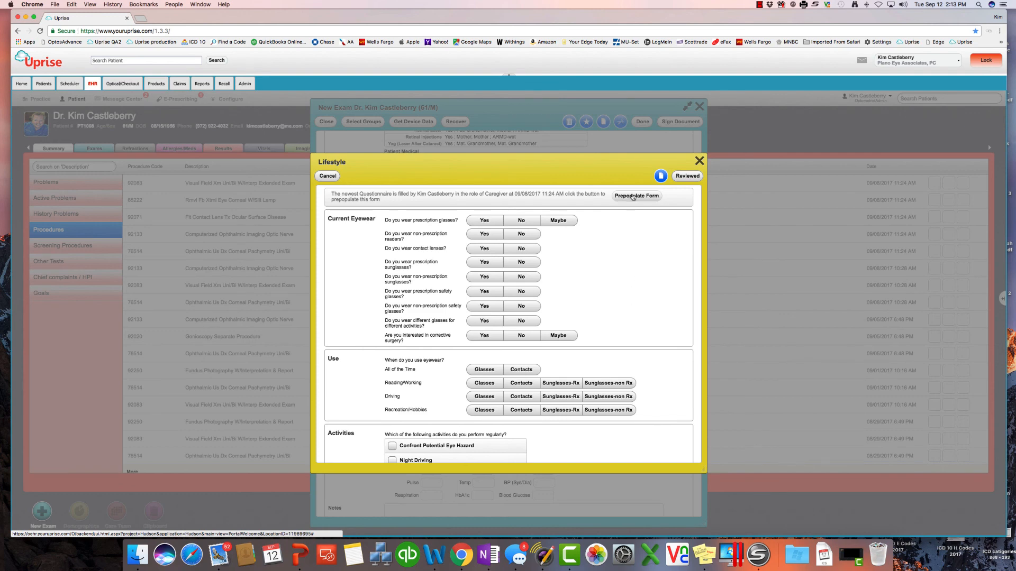
pyautogui.click(636, 195)
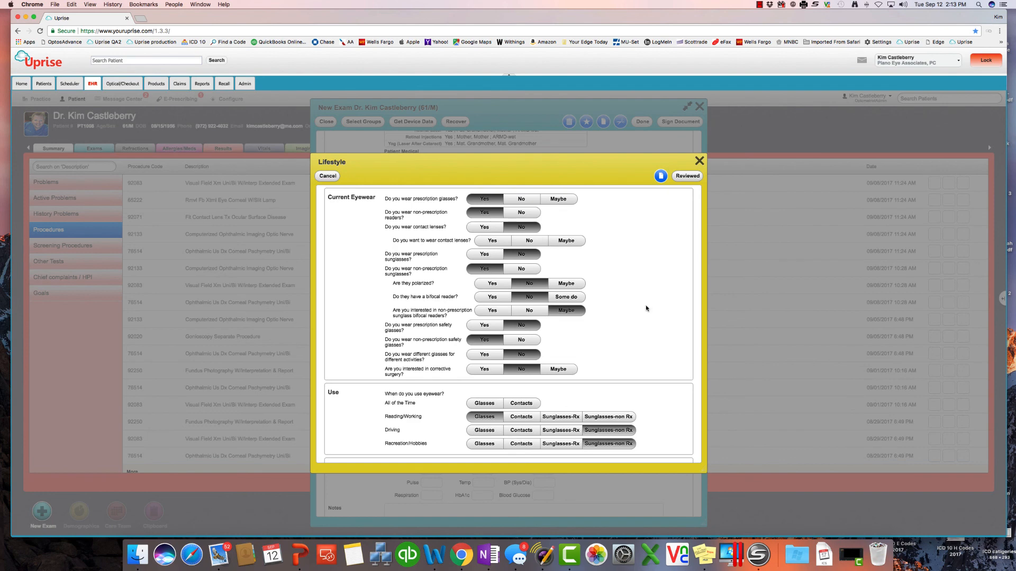
pyautogui.moveTo(648, 312)
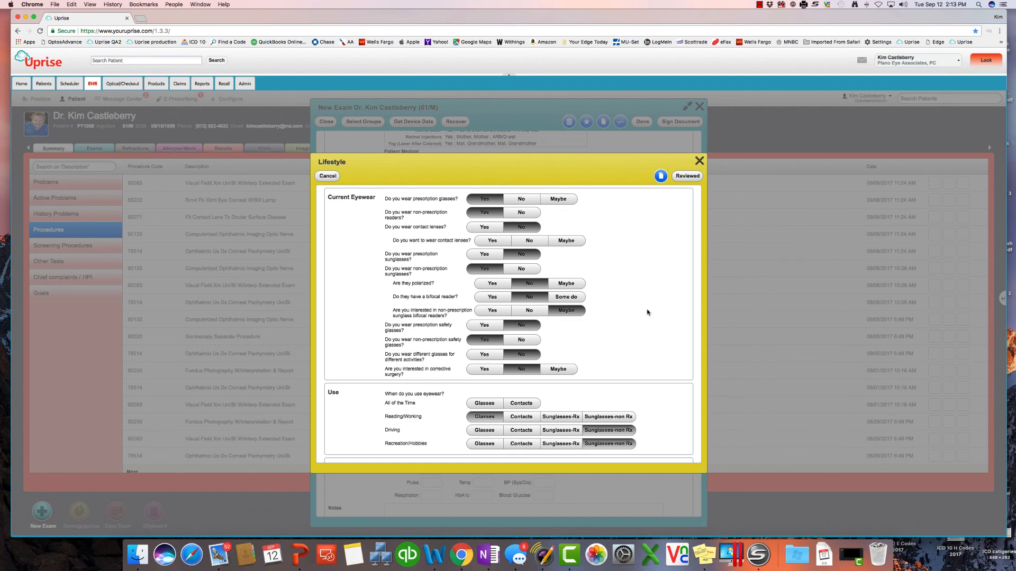
pyautogui.moveTo(436, 177)
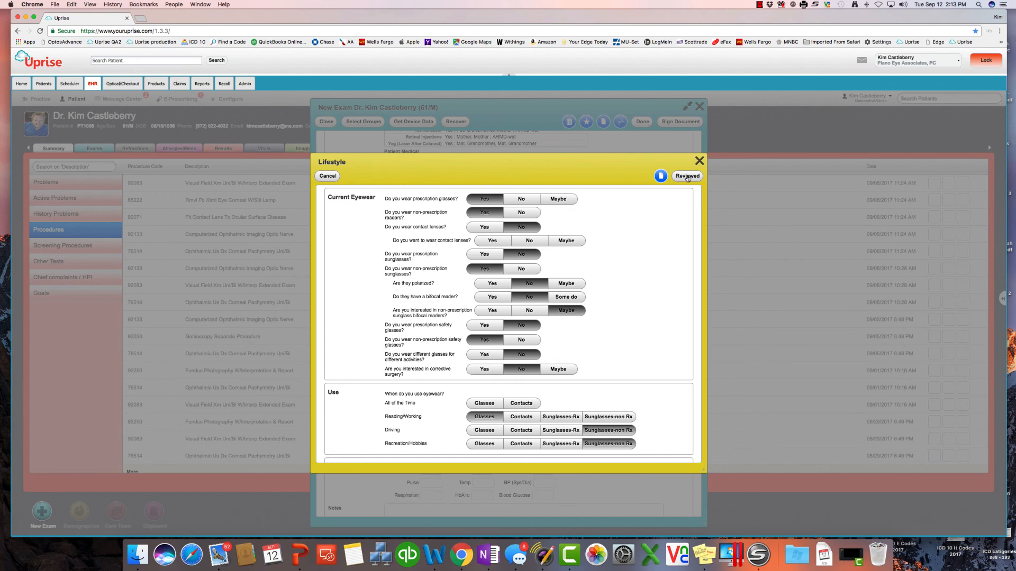
# Step: Mark the lifestyle questionnaire as reviewed and move down to the Allergies and Medications lists
pyautogui.click(686, 176)
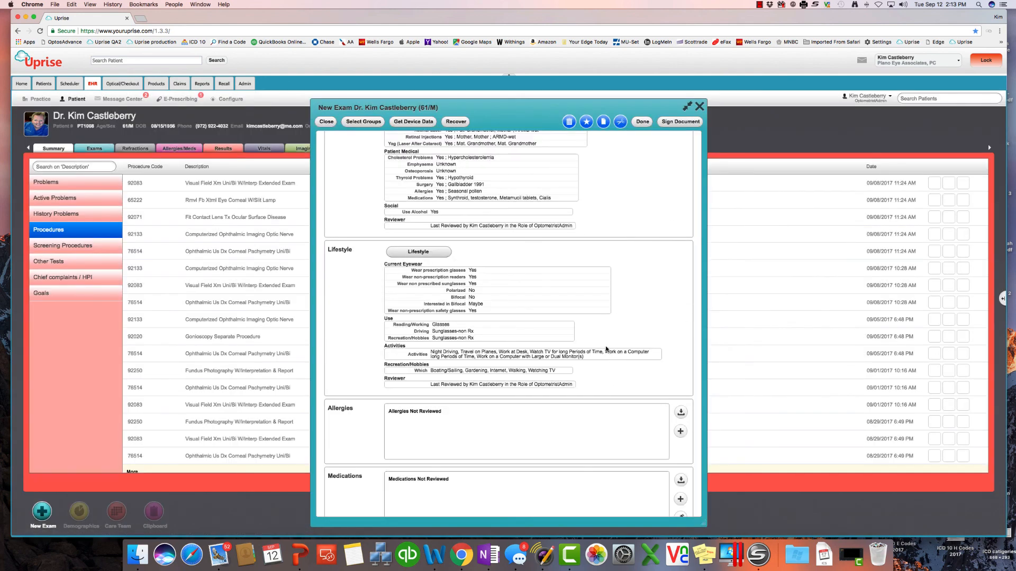
pyautogui.moveTo(603, 349)
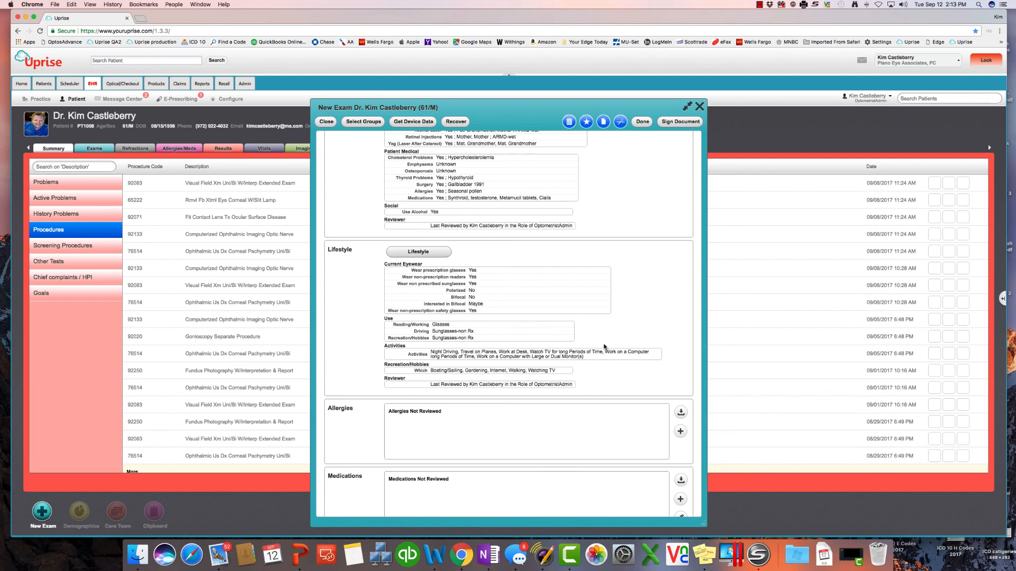
pyautogui.moveTo(605, 357)
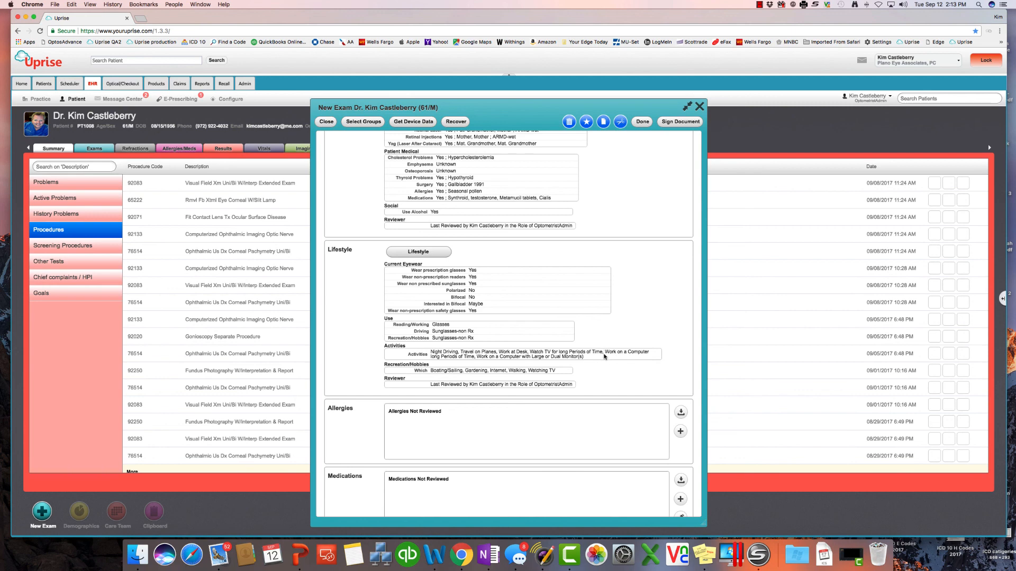
pyautogui.scroll(-3)
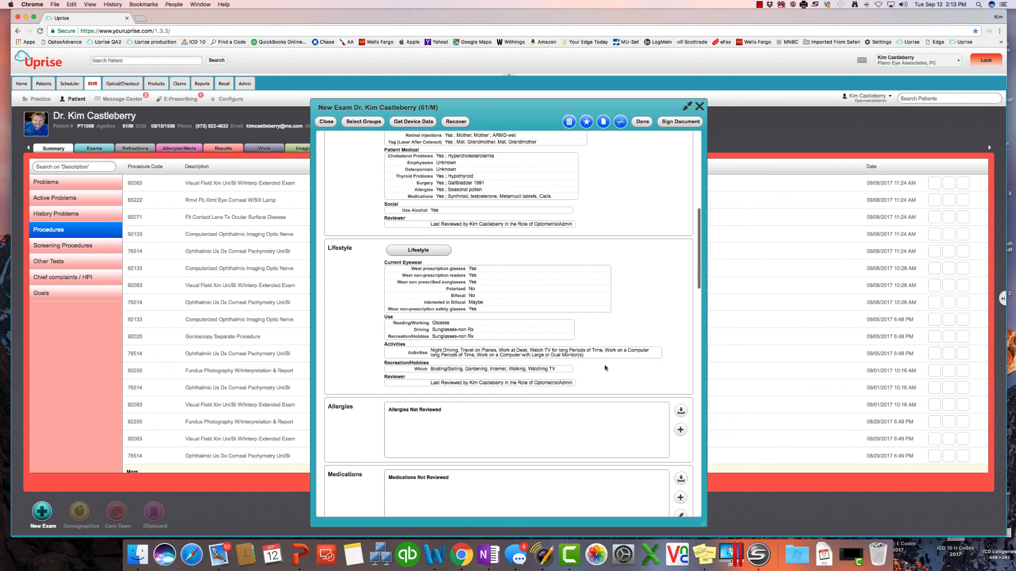
pyautogui.scroll(-3)
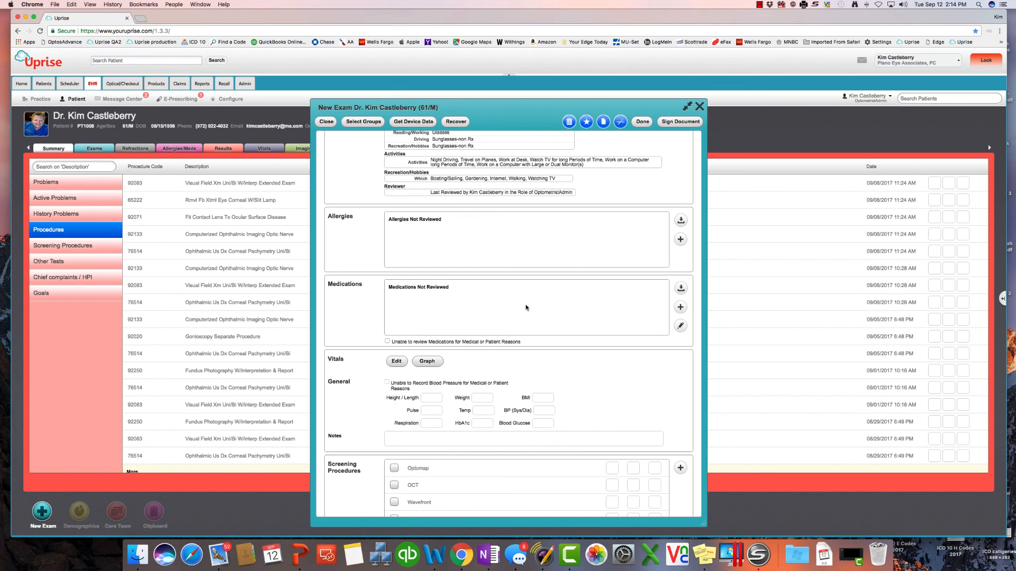
pyautogui.moveTo(531, 306)
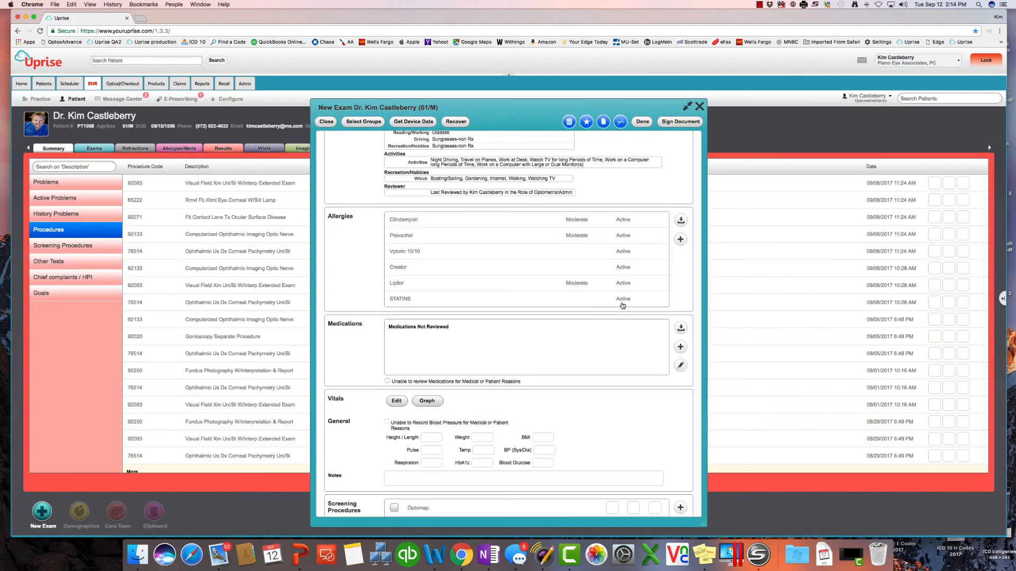
pyautogui.moveTo(487, 264)
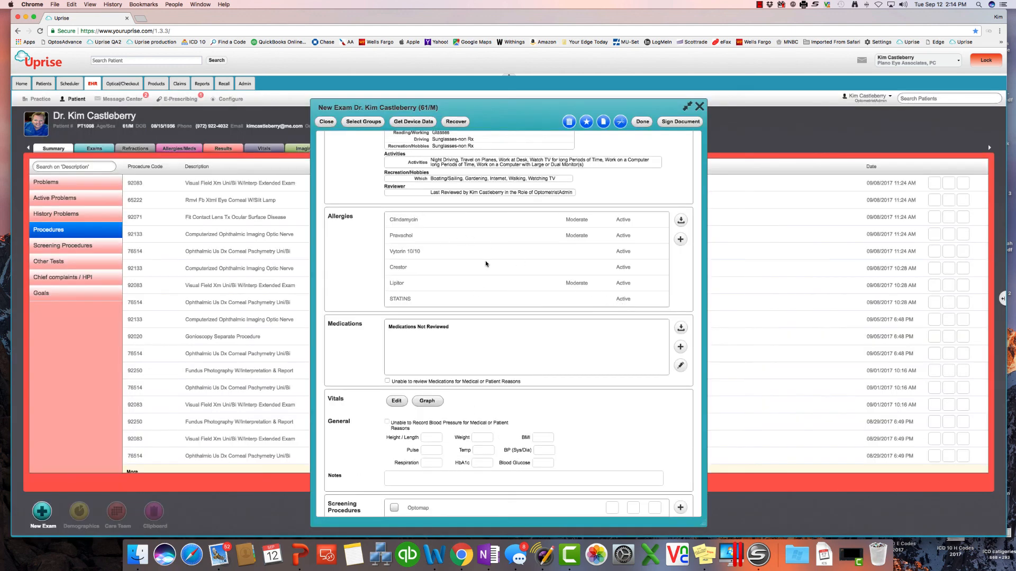
pyautogui.moveTo(501, 258)
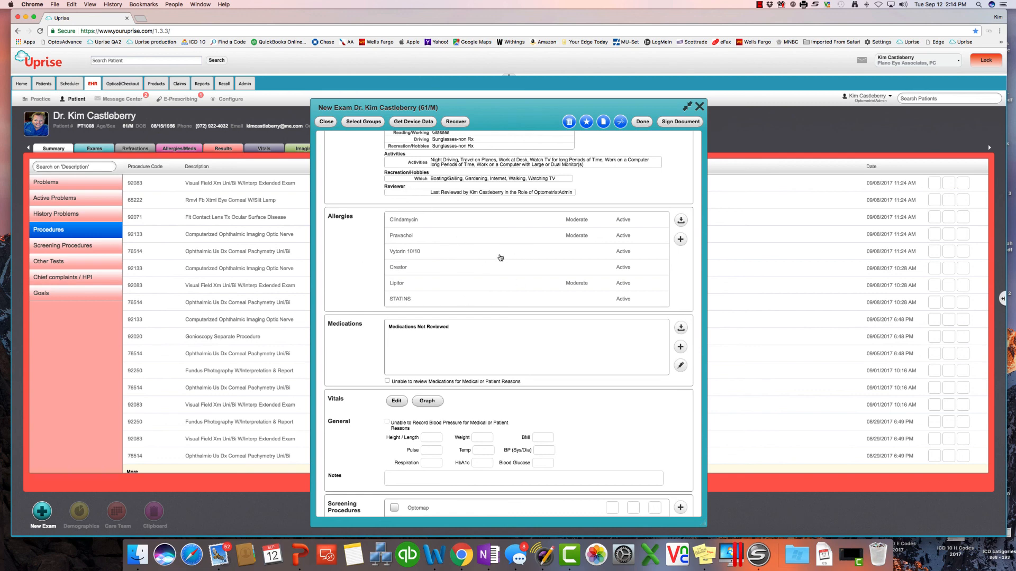
pyautogui.moveTo(502, 261)
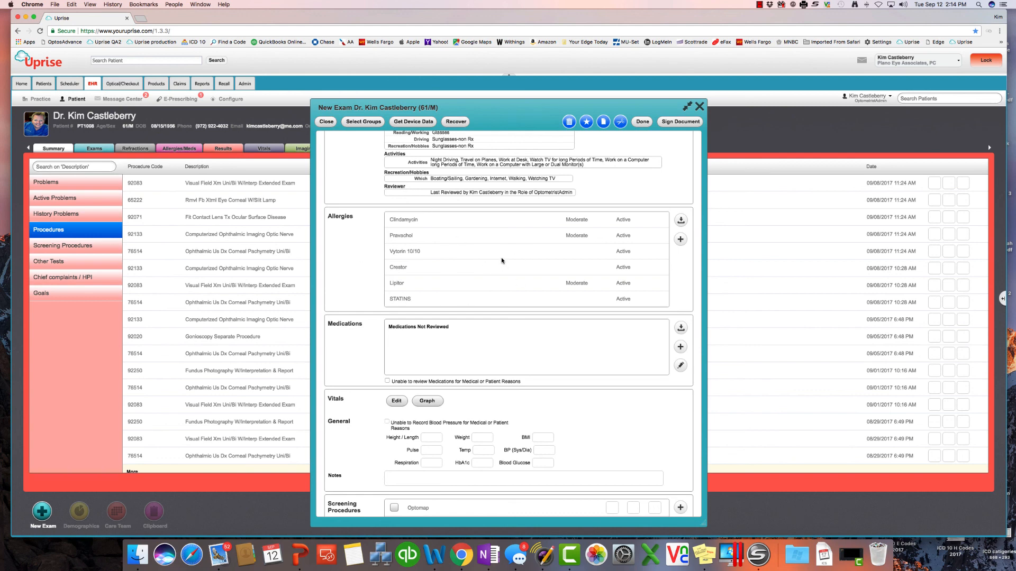
pyautogui.moveTo(595, 348)
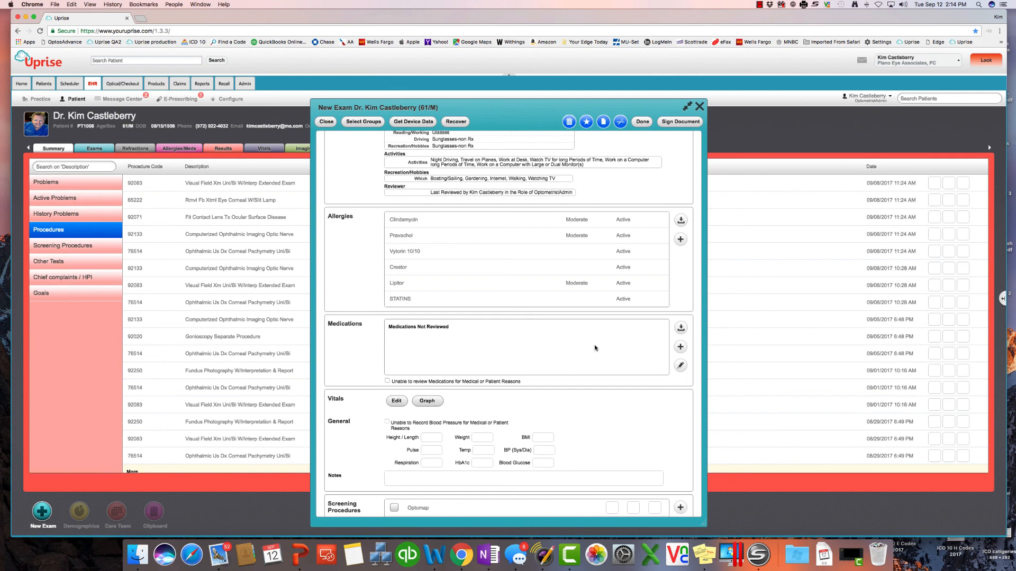
pyautogui.moveTo(629, 340)
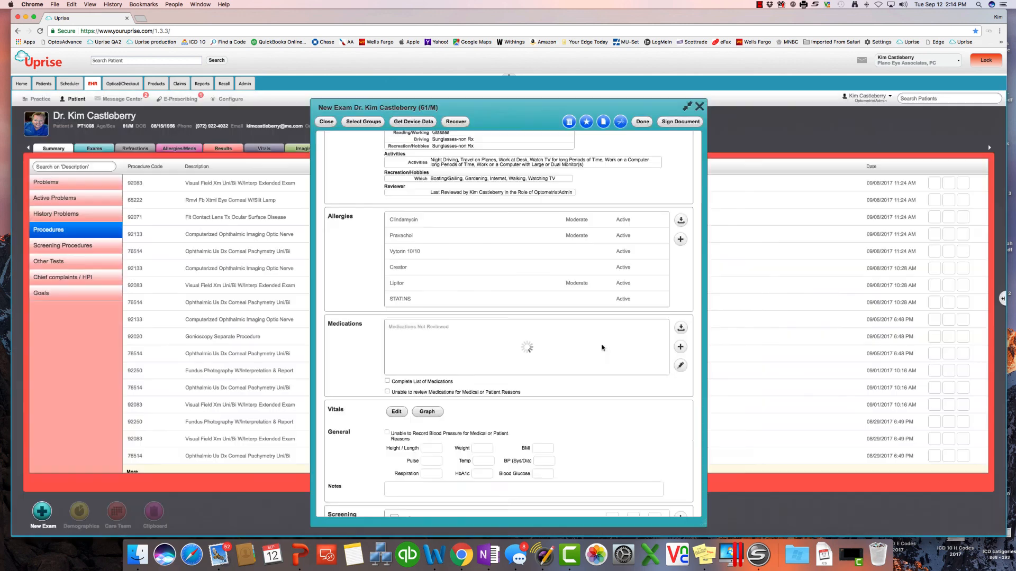
pyautogui.scroll(-3)
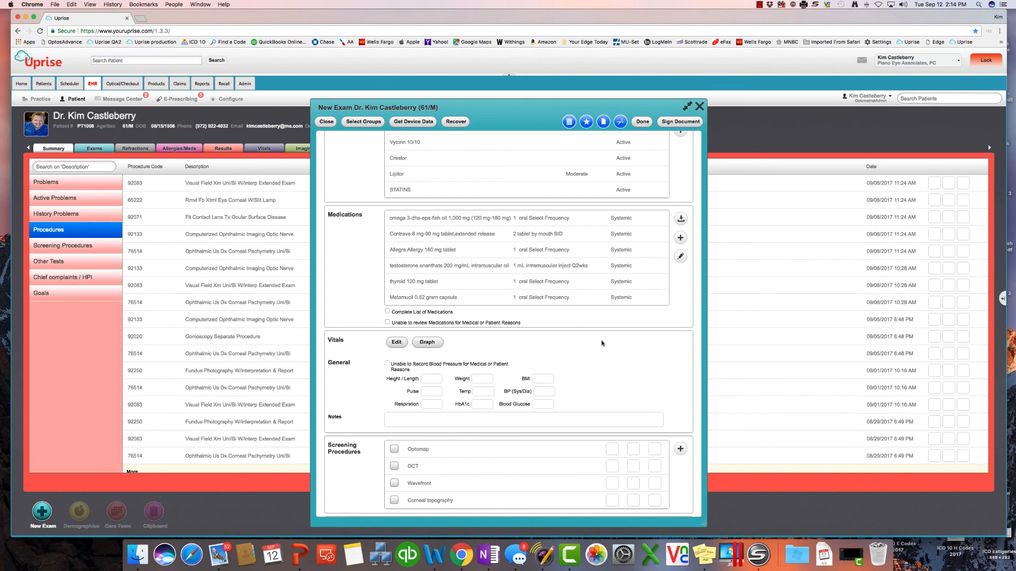
# Step: Open the Vitals form and start entering right-eye distance acuity 20/30
pyautogui.click(396, 342)
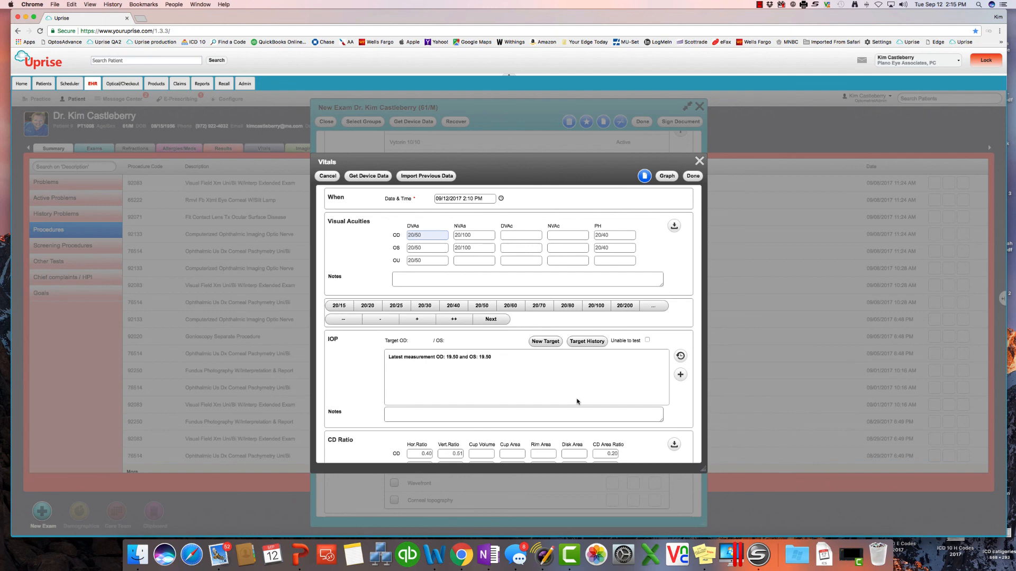
pyautogui.moveTo(376, 267)
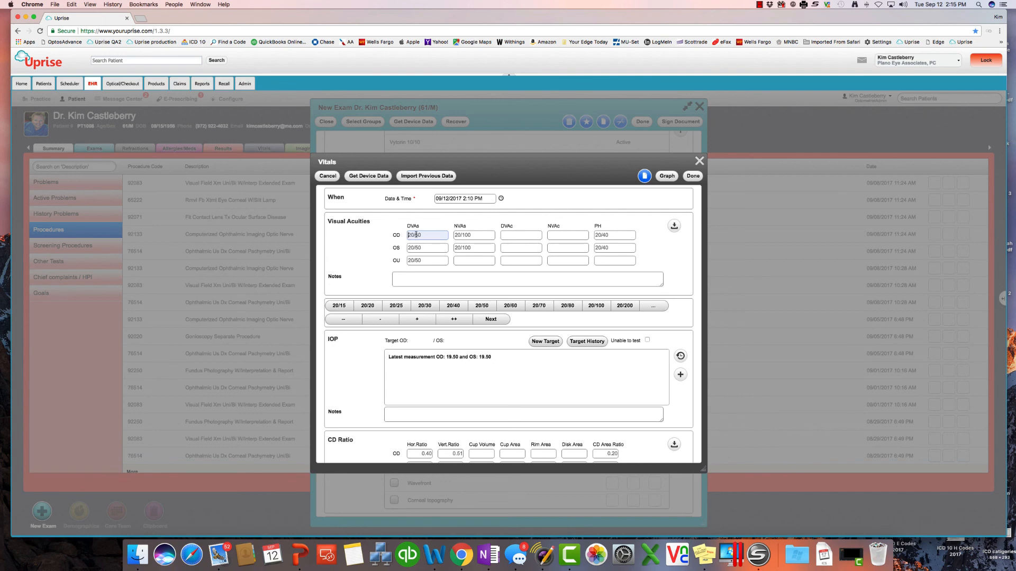
pyautogui.click(424, 305)
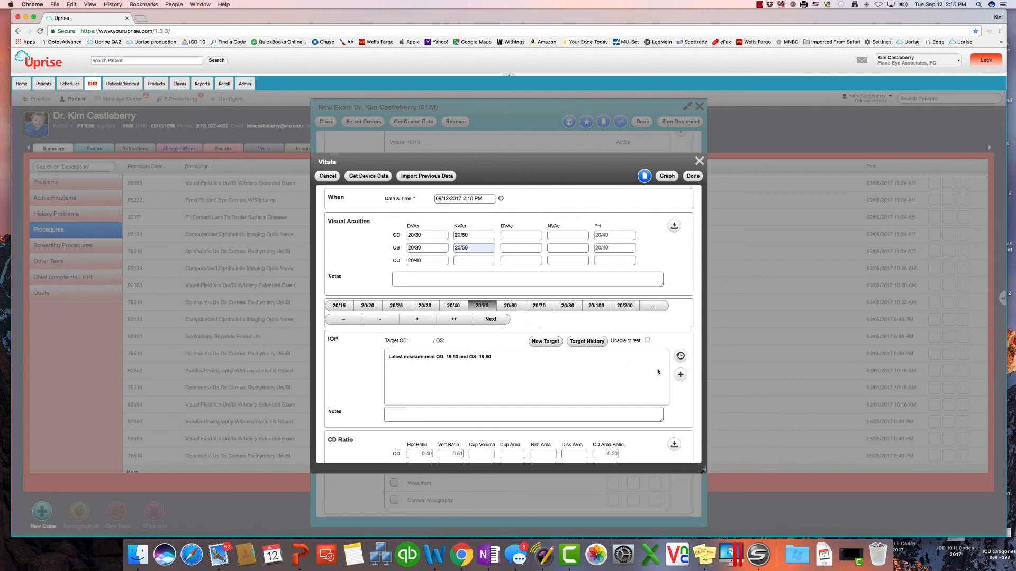
pyautogui.moveTo(680, 374)
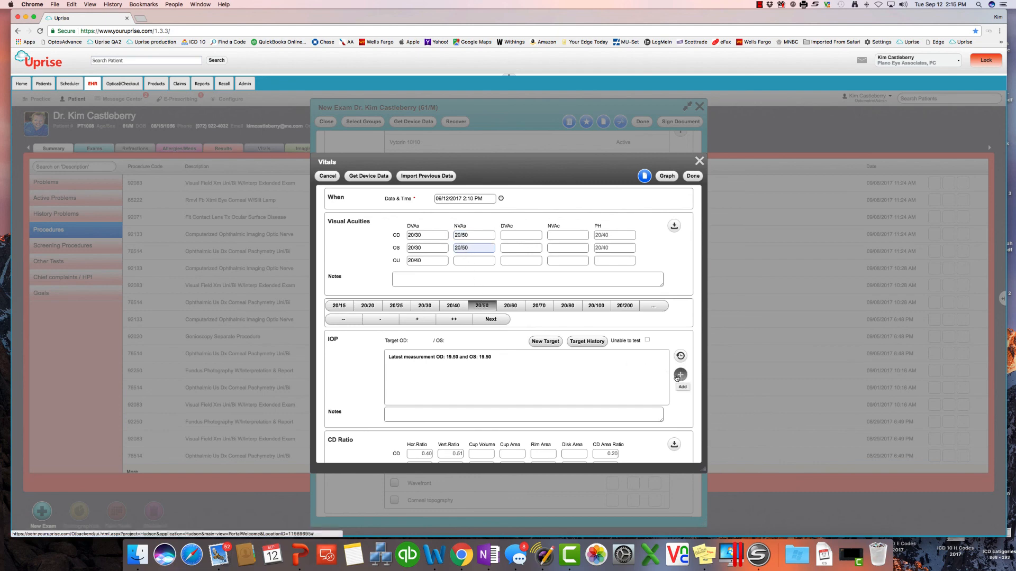
pyautogui.moveTo(680, 356)
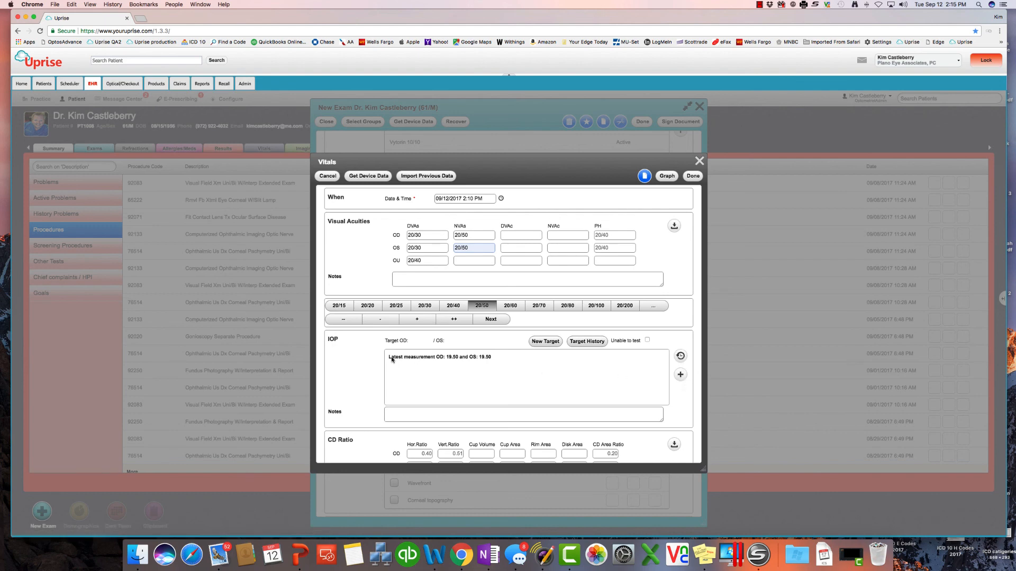
pyautogui.moveTo(488, 361)
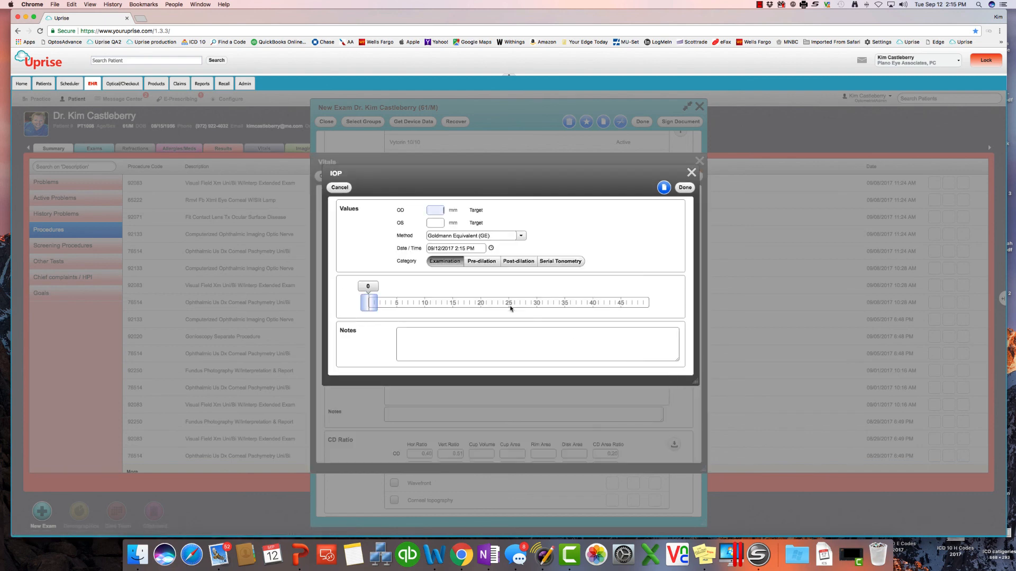
# Step: Record an IOP reading of 15.00 in both eyes measured by NCT
pyautogui.moveTo(369, 303); pyautogui.dragTo(452, 303)
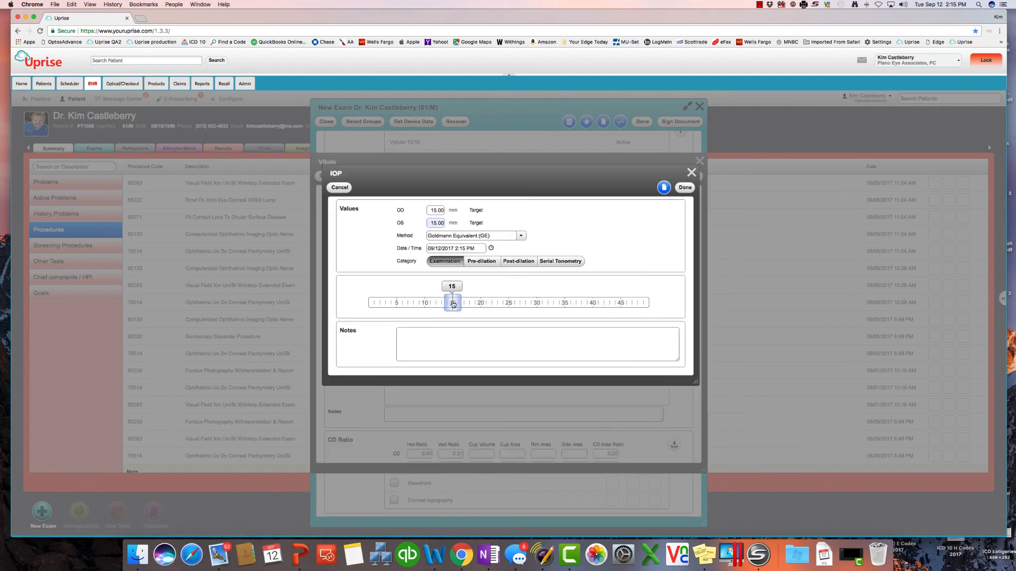
pyautogui.click(520, 236)
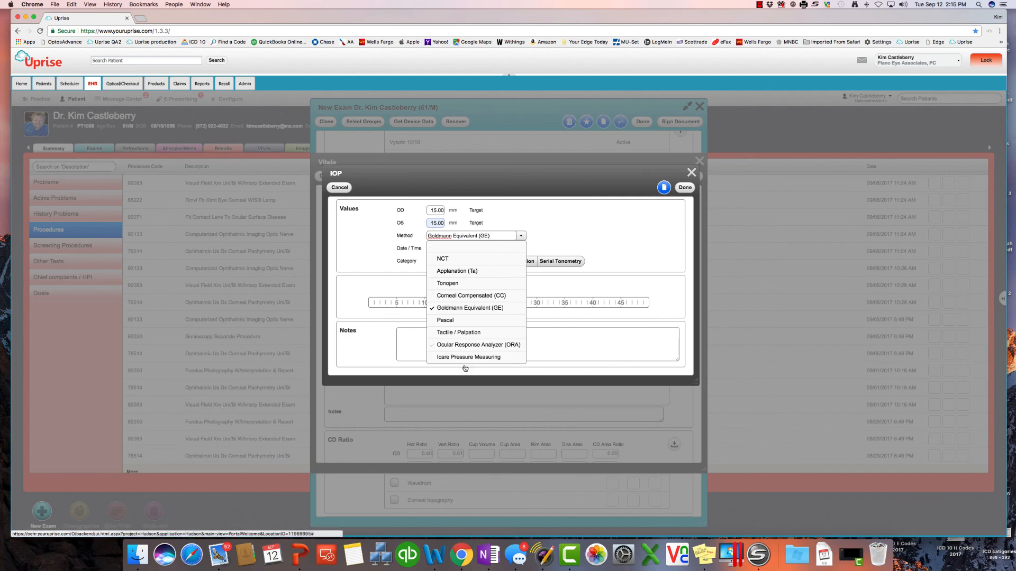
pyautogui.click(442, 259)
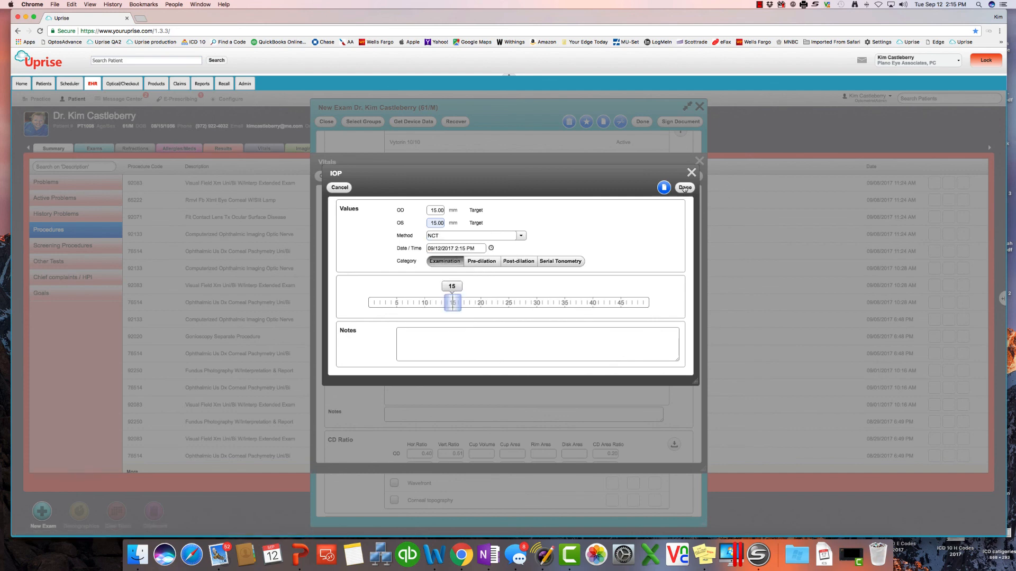
pyautogui.click(685, 187)
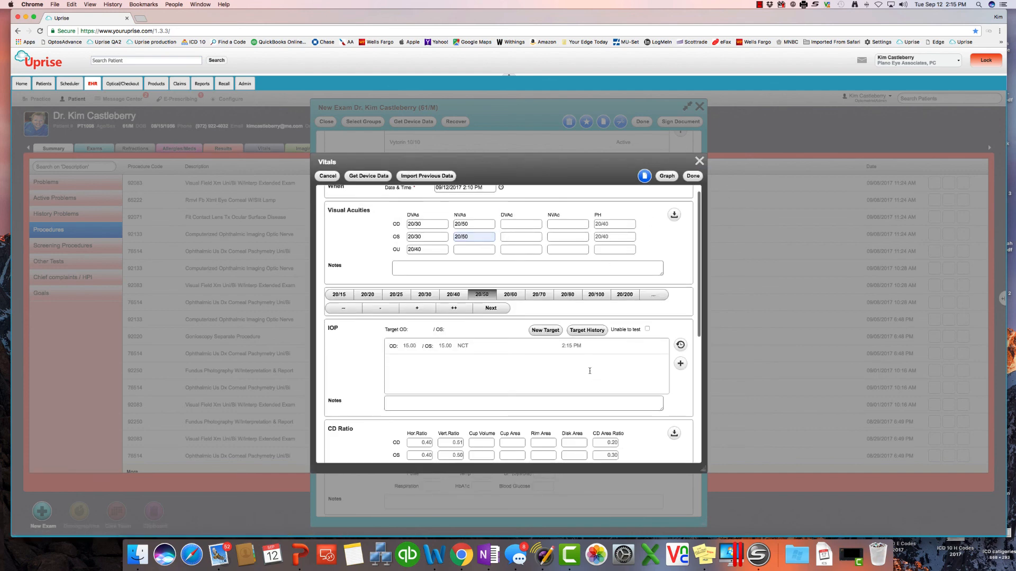
# Step: Check the Vitals form for connected-device readings and dismiss the empty device data list
pyautogui.scroll(-3)
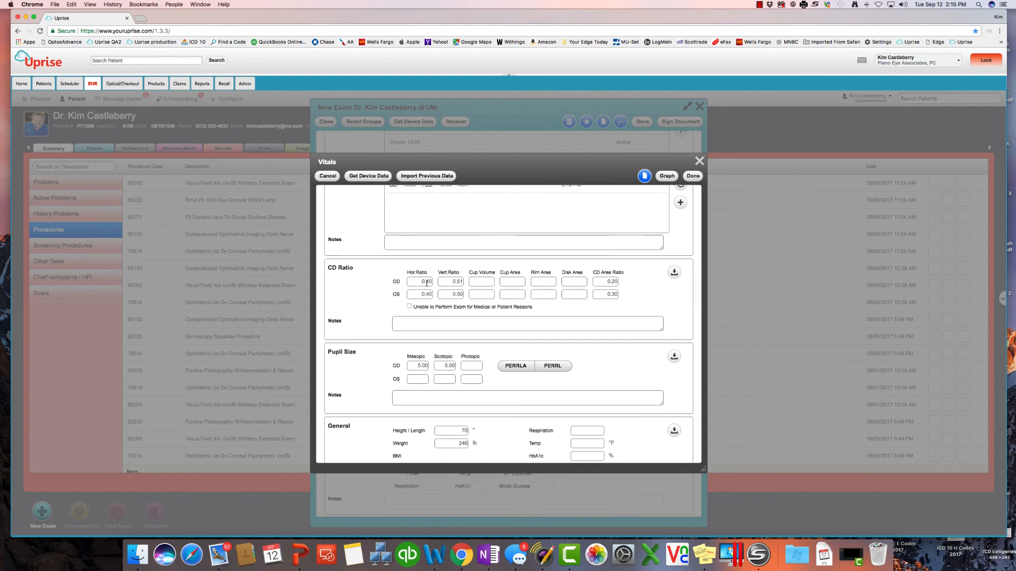
pyautogui.scroll(-3)
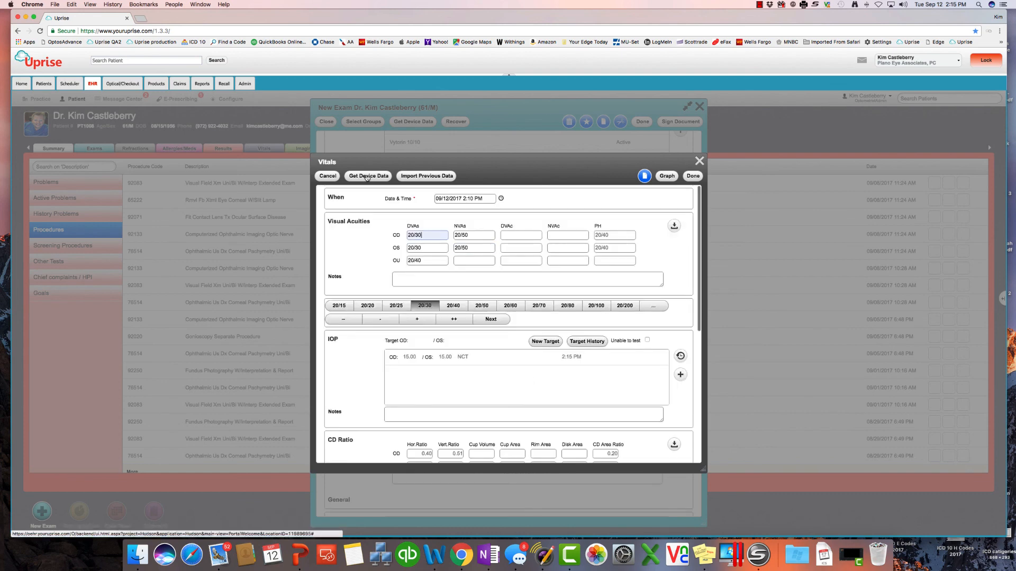
pyautogui.click(368, 175)
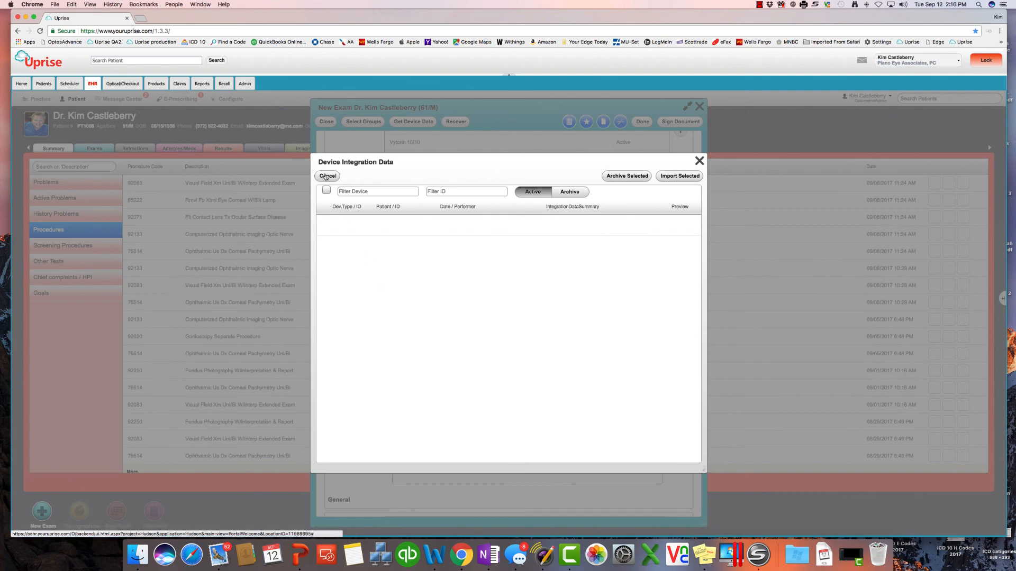
pyautogui.click(327, 176)
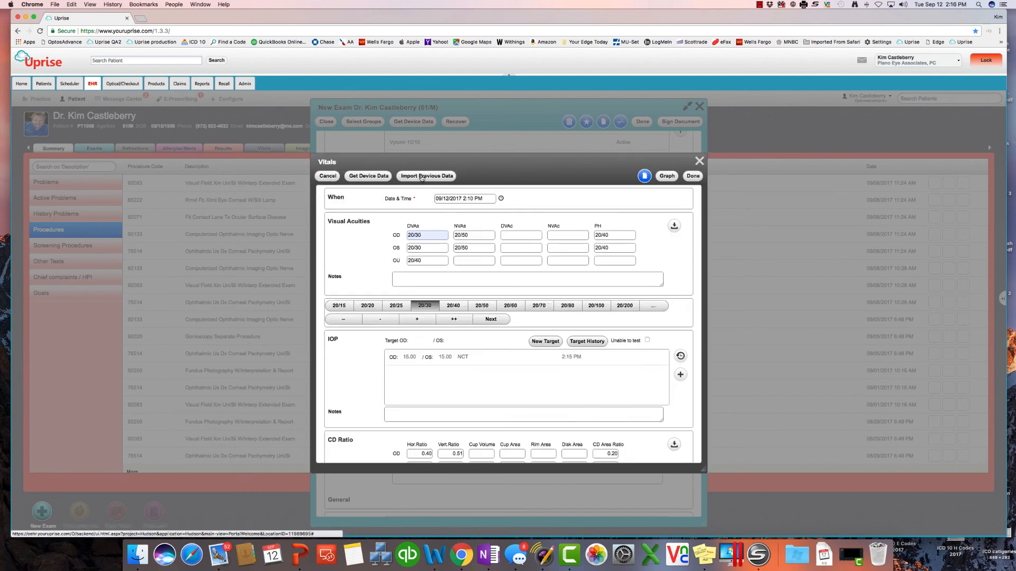
pyautogui.moveTo(420, 184)
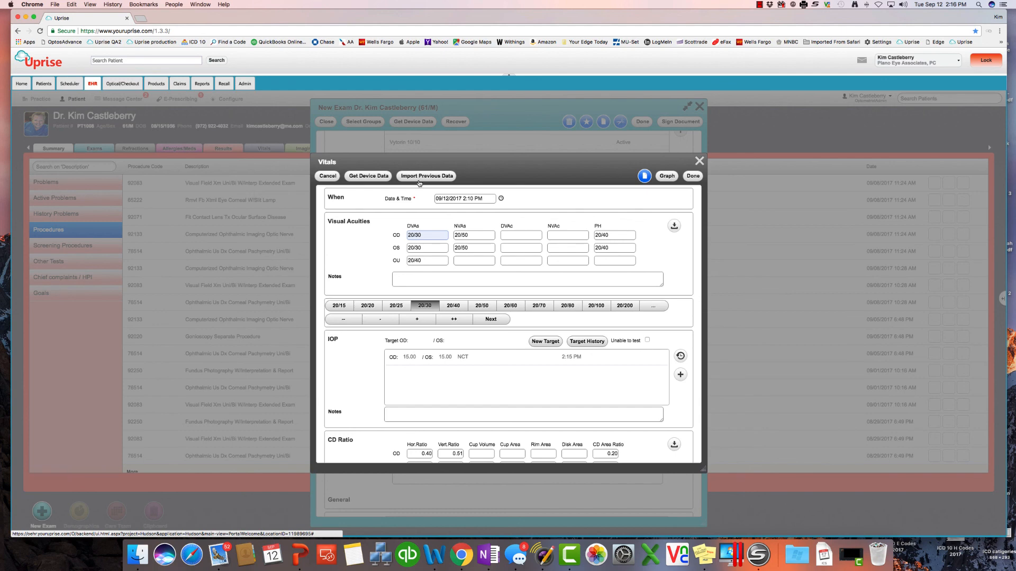
pyautogui.moveTo(495, 327)
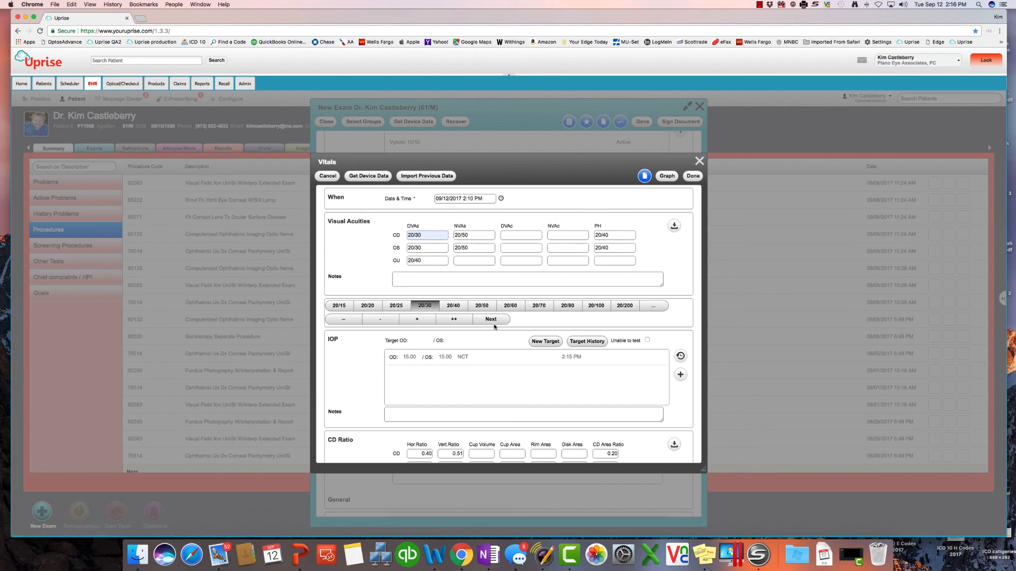
pyautogui.moveTo(689, 207)
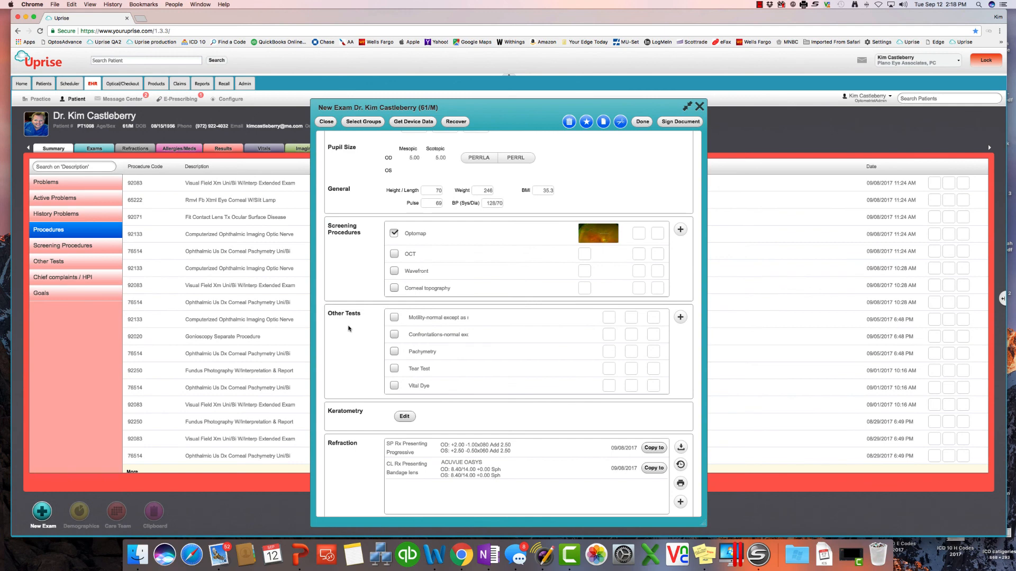
pyautogui.moveTo(348, 328)
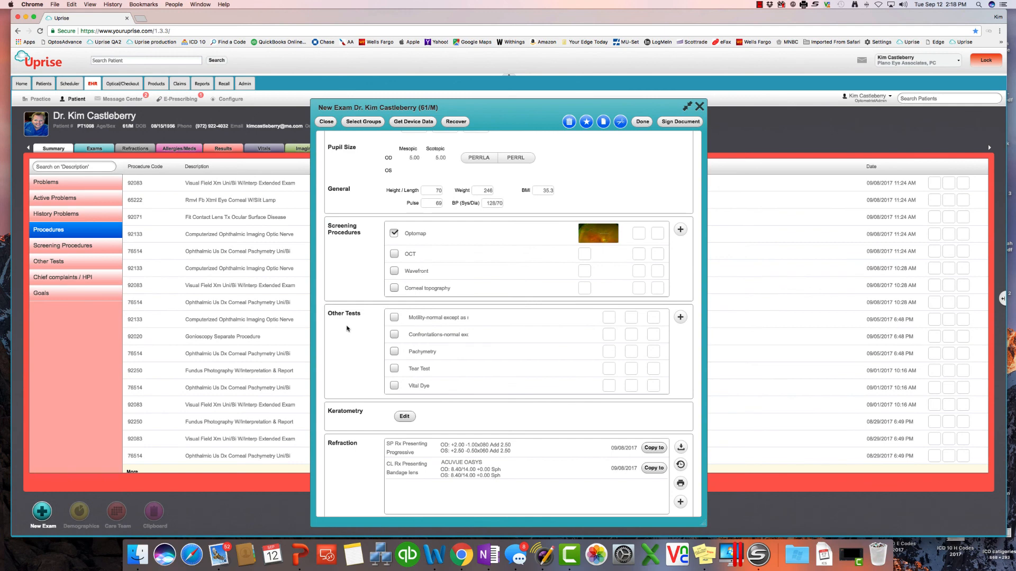
pyautogui.moveTo(404, 358)
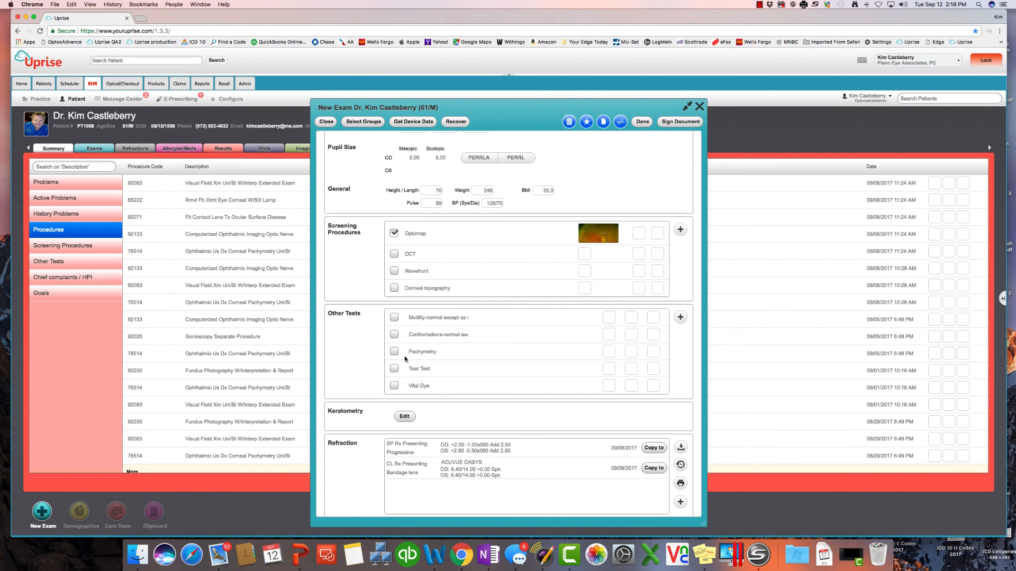
pyautogui.moveTo(420, 371)
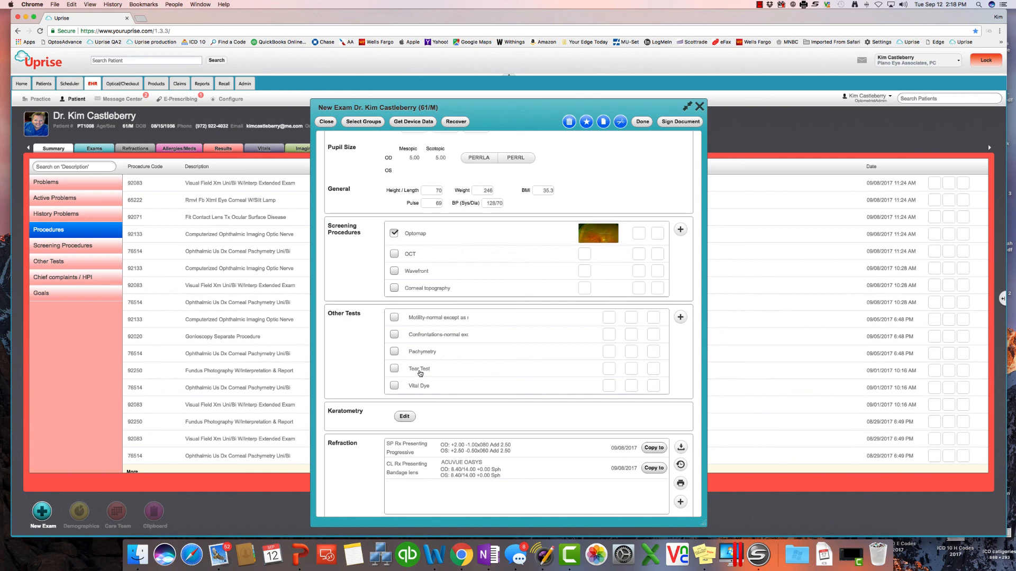
# Step: Open the Tear Test entry under Other Tests
pyautogui.click(419, 369)
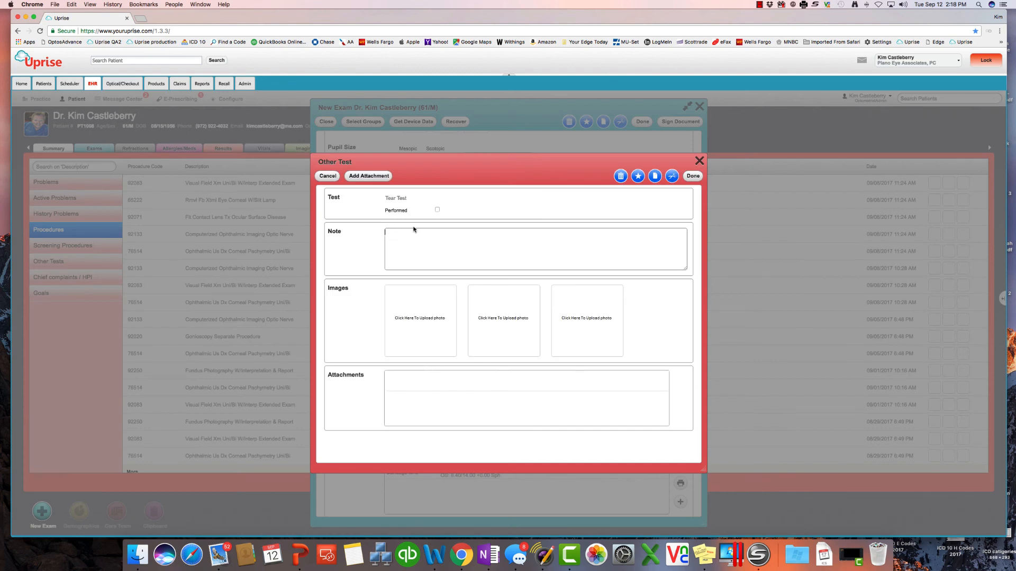
# Step: Save the Tear Test note '.5mm tear prism' and note '2+ SP' on Vital Dye
pyautogui.write('.5mm tear')
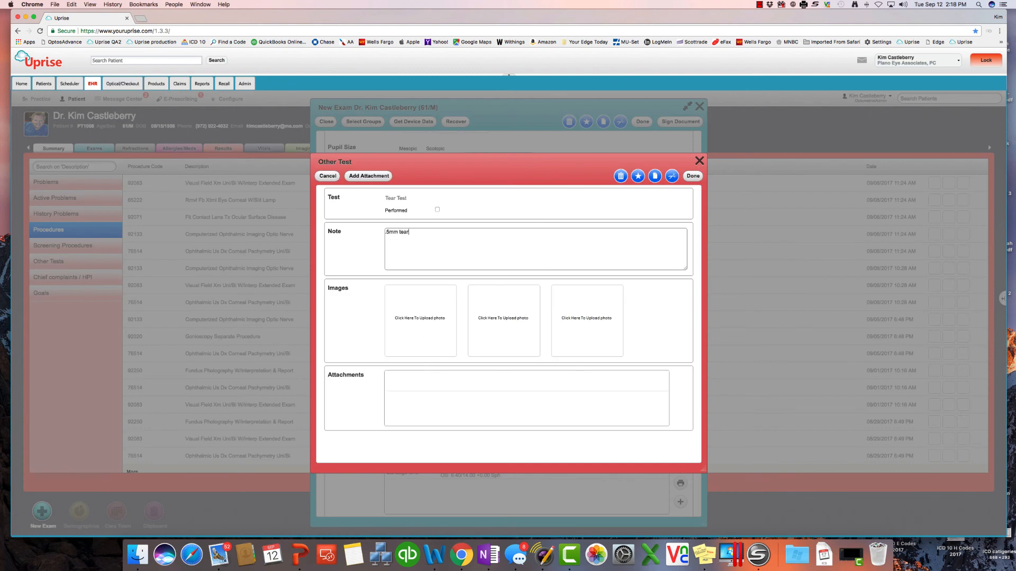
pyautogui.write('prism')
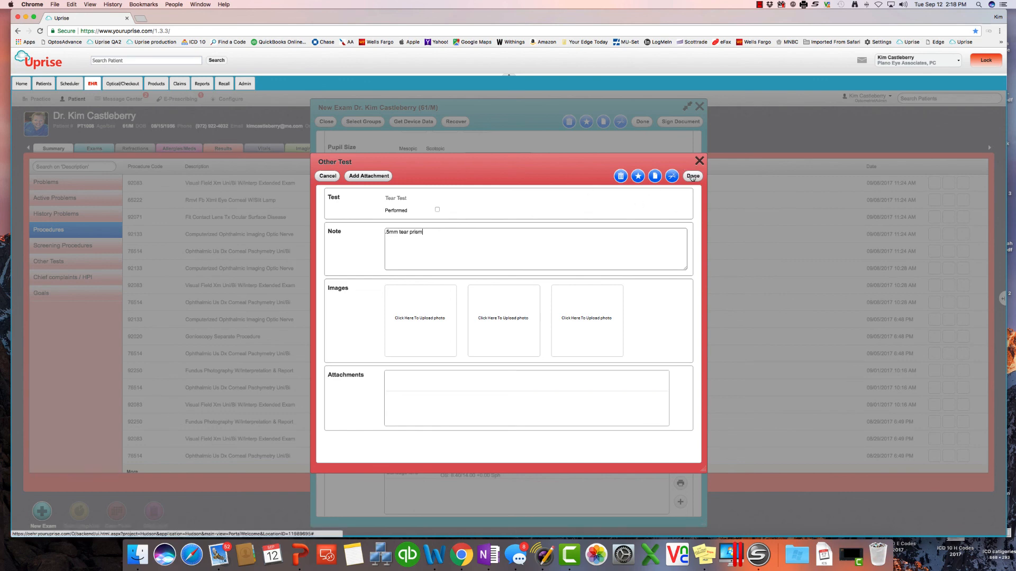
pyautogui.click(692, 175)
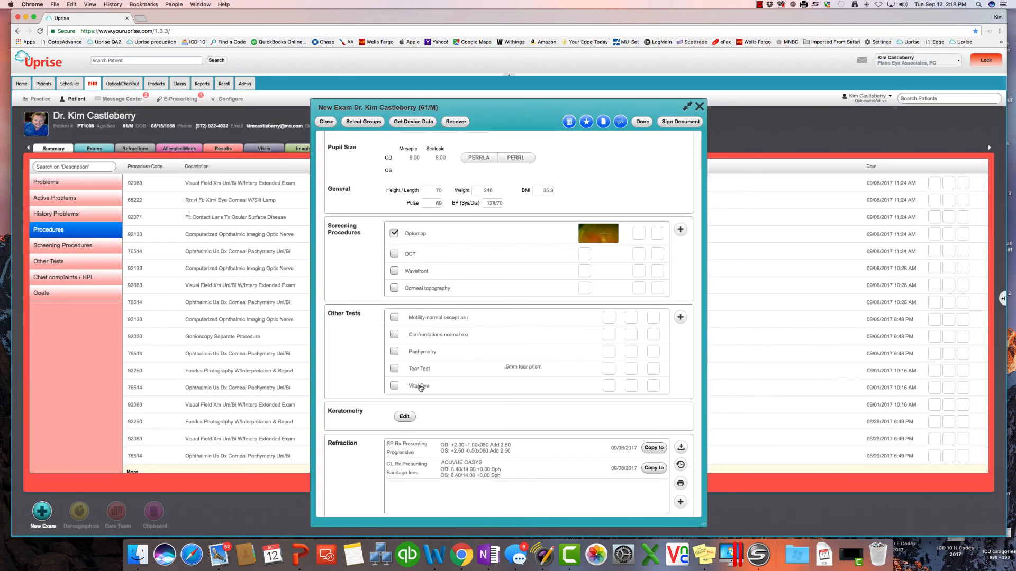
pyautogui.click(419, 386)
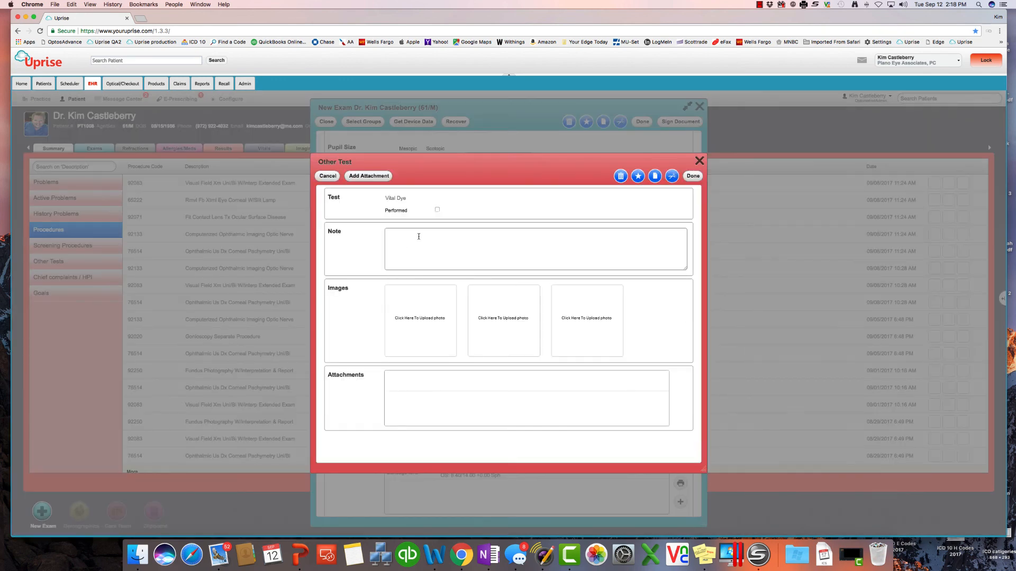
pyautogui.write('2+ SP')
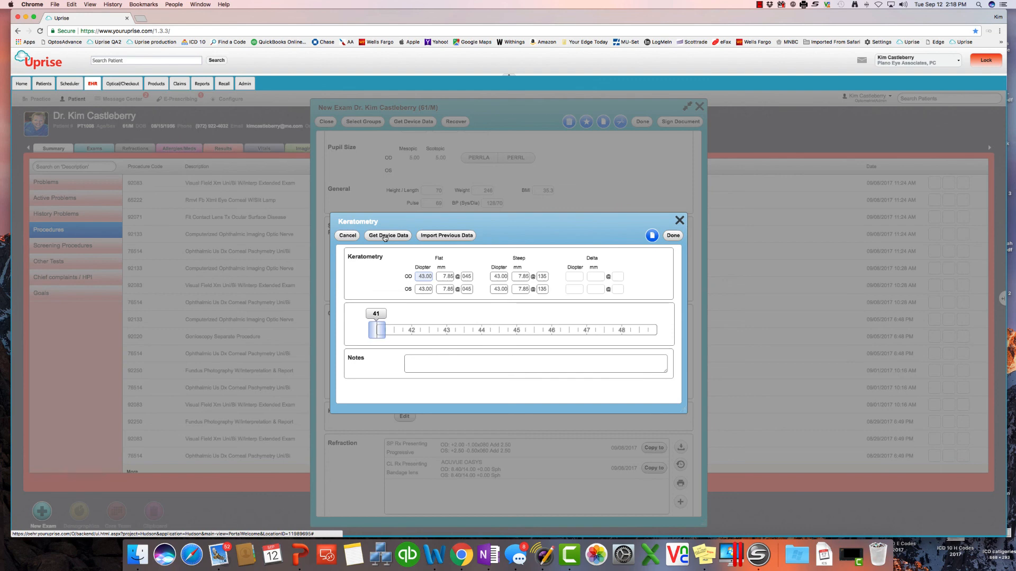
# Step: Pull keratometry flat, steep and delta readings for both eyes from the device
pyautogui.click(446, 236)
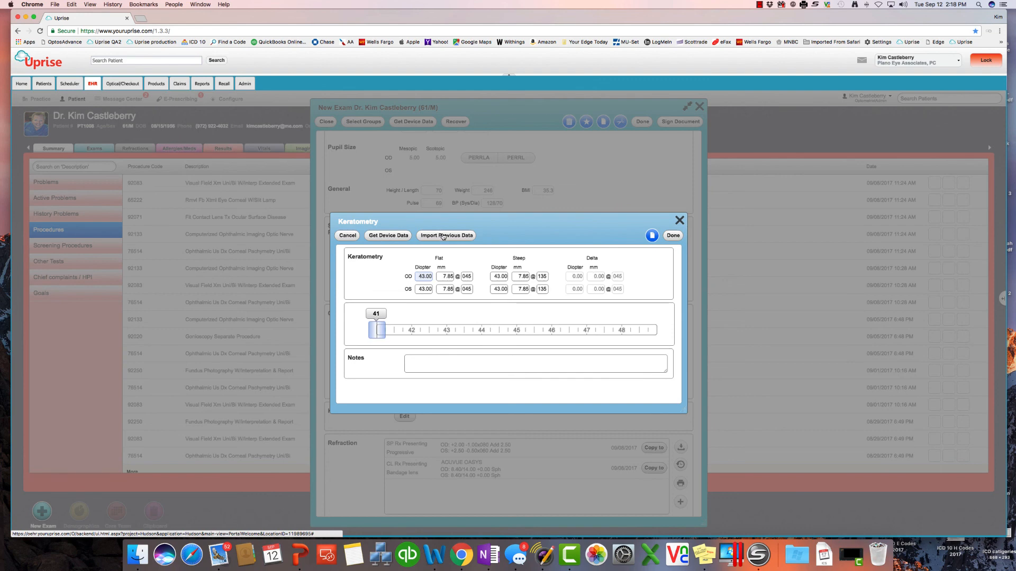
pyautogui.moveTo(376, 330); pyautogui.dragTo(445, 329)
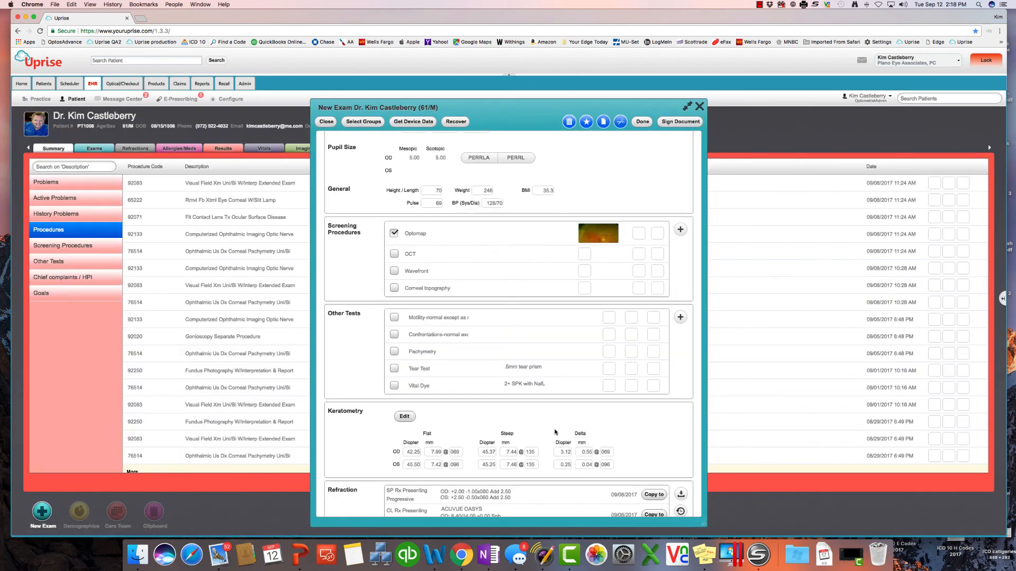
pyautogui.scroll(-3)
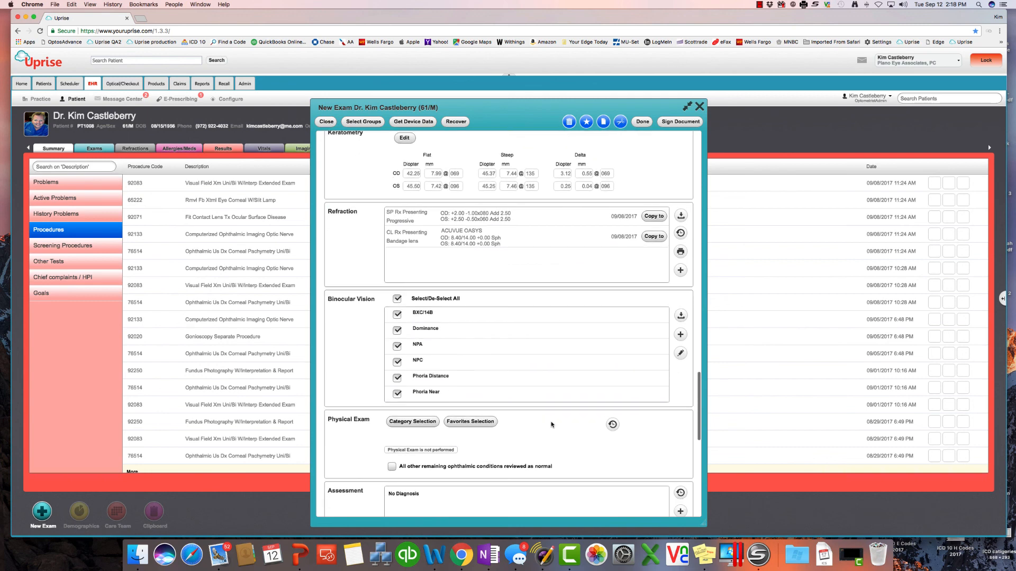
pyautogui.moveTo(646, 147)
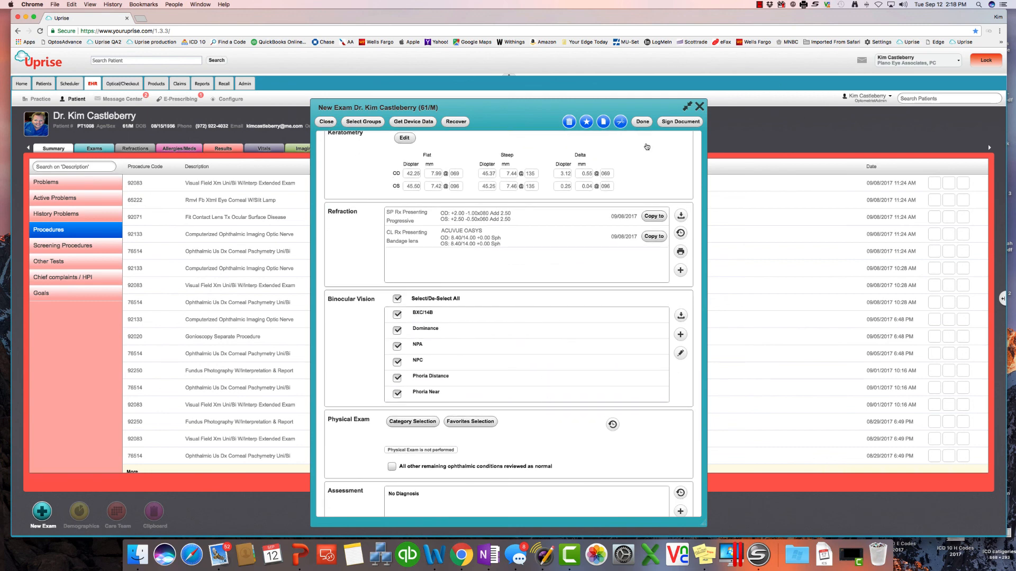
pyautogui.moveTo(435, 237)
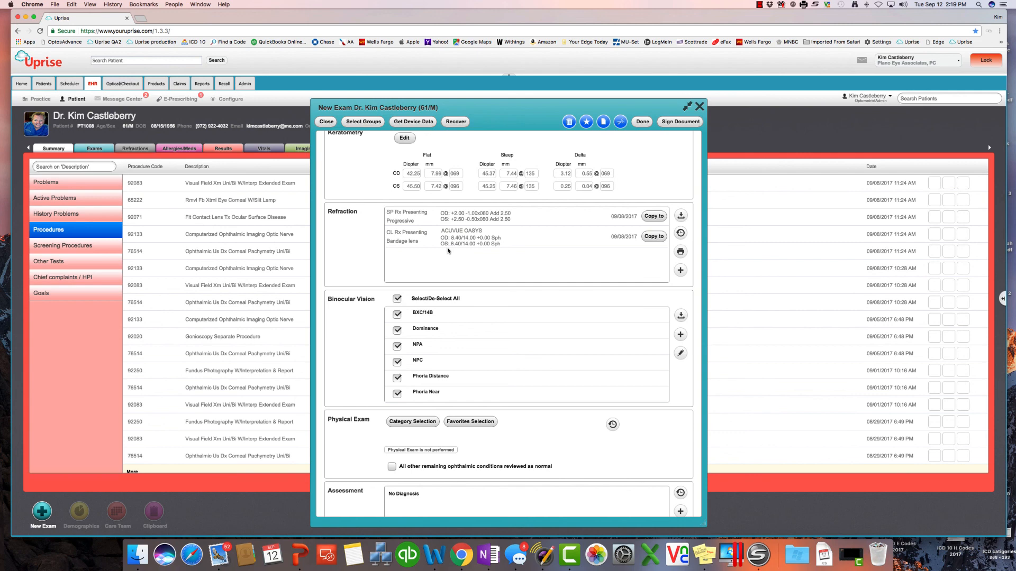
pyautogui.moveTo(450, 249)
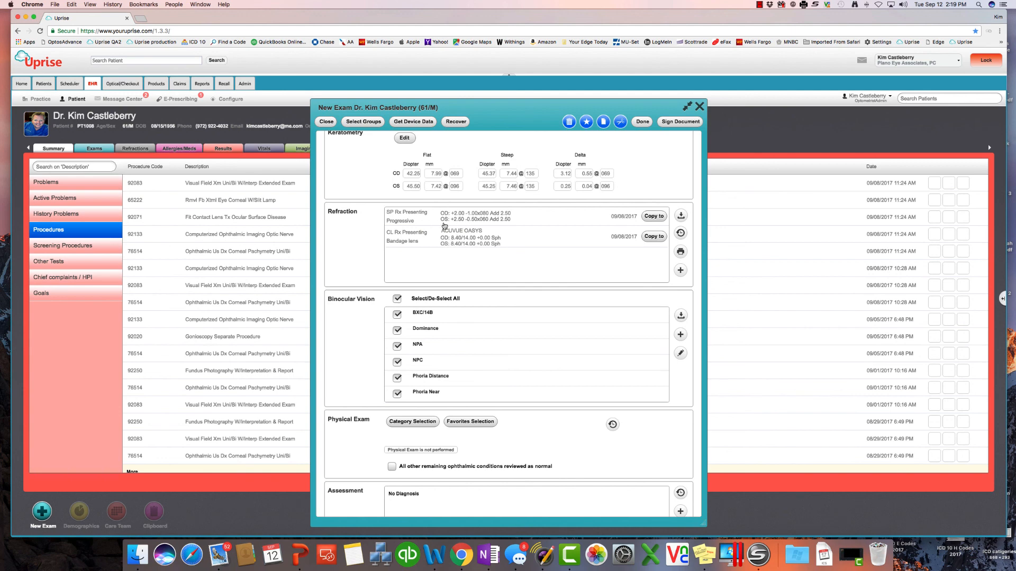
pyautogui.moveTo(466, 264)
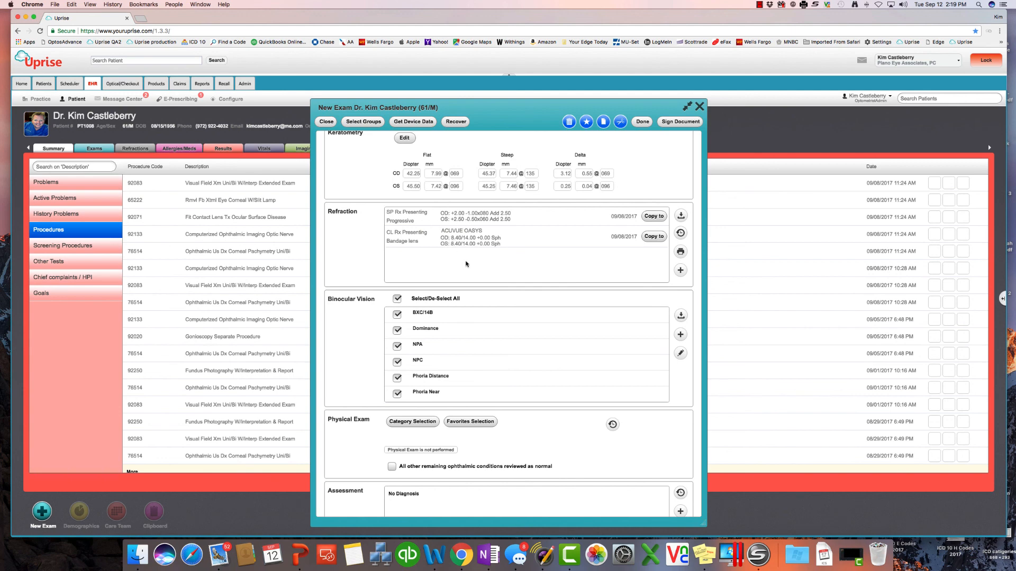
pyautogui.moveTo(463, 258)
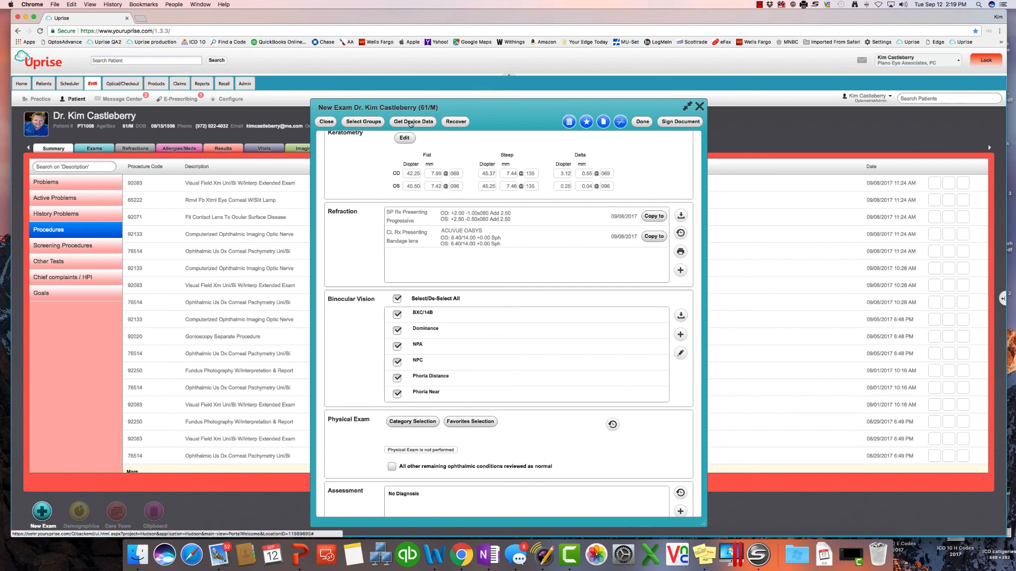
pyautogui.click(413, 121)
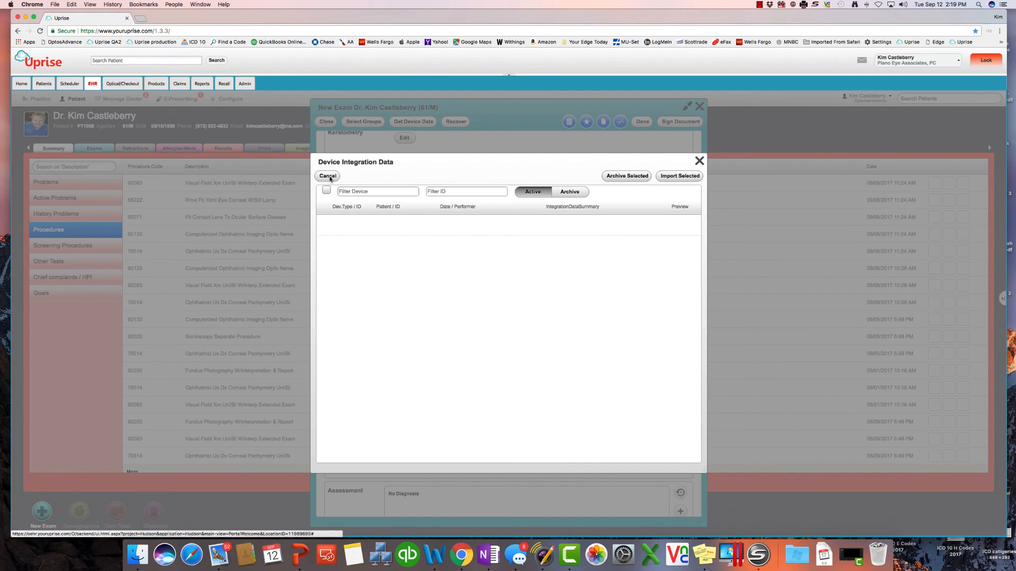
pyautogui.click(327, 176)
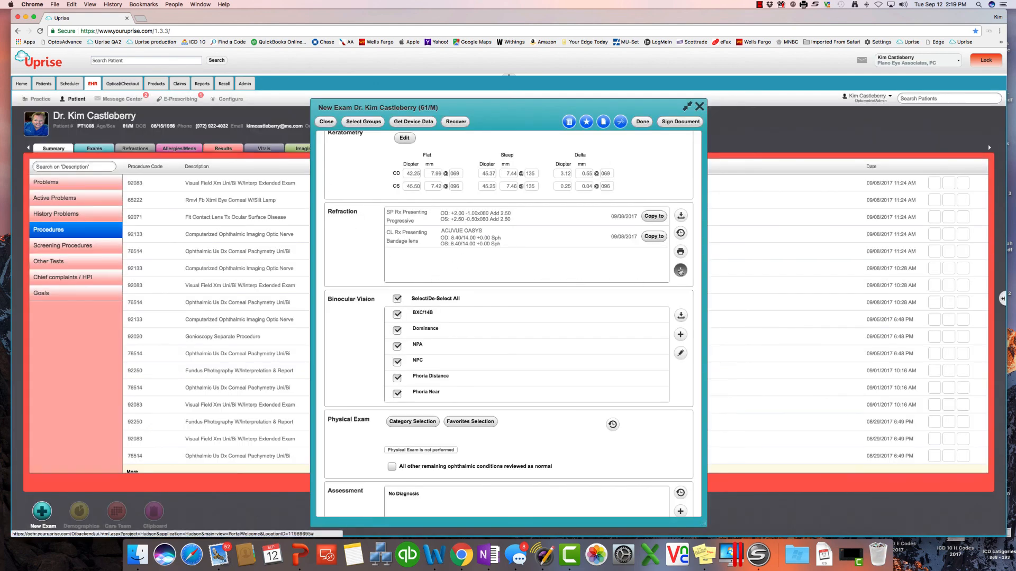
# Step: Add an autorefraction: OD +2.00 -0.50x080 Add 2.50, OS -2.25 -0.50x055 Add 1.50
pyautogui.click(680, 271)
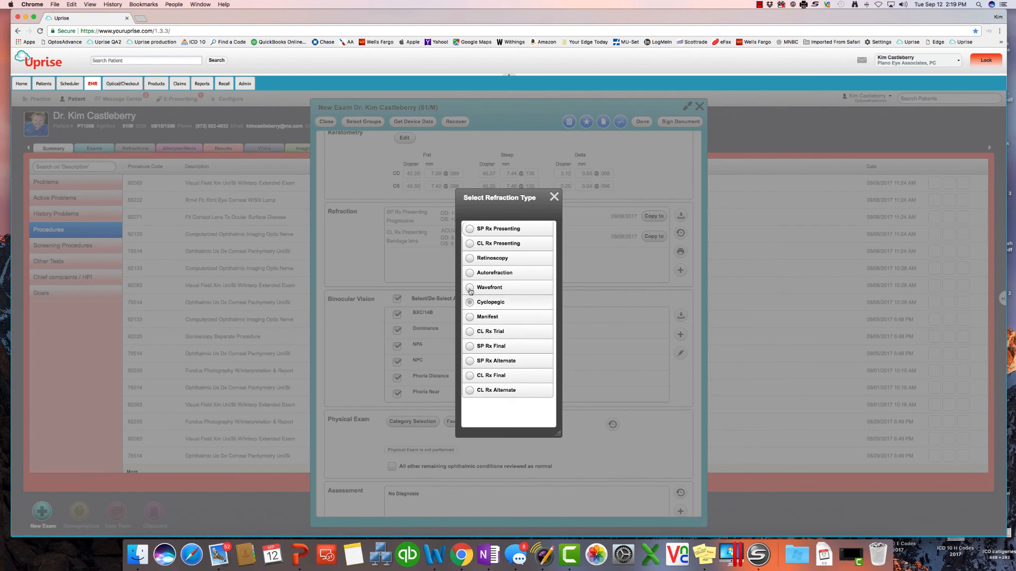
pyautogui.click(494, 273)
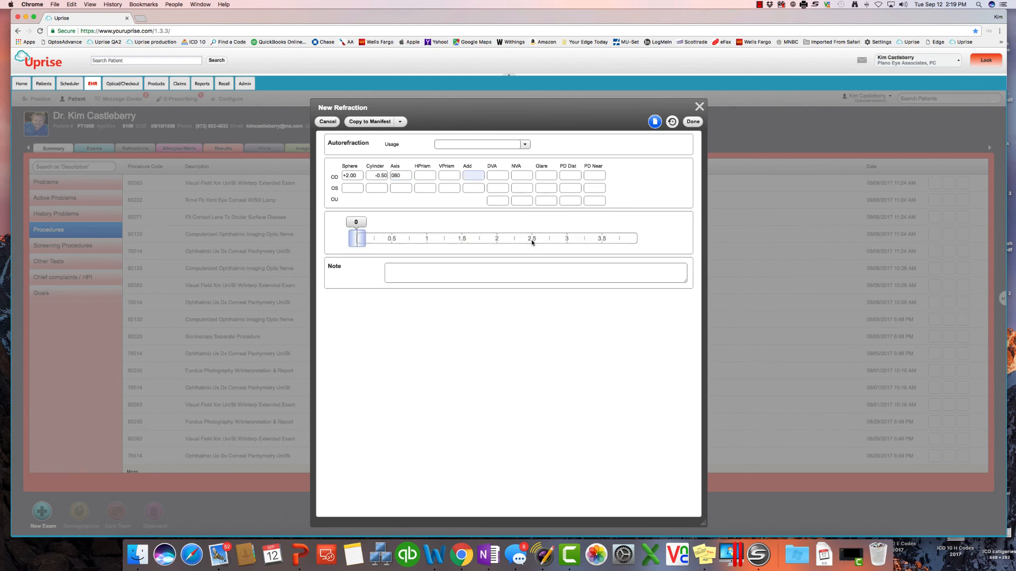
pyautogui.moveTo(355, 237); pyautogui.dragTo(446, 238)
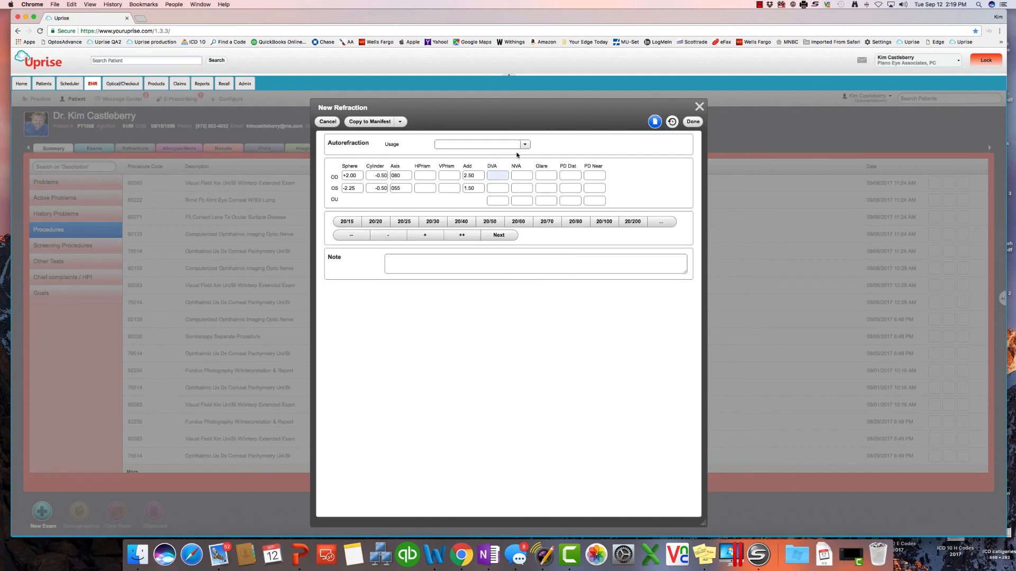
pyautogui.click(692, 122)
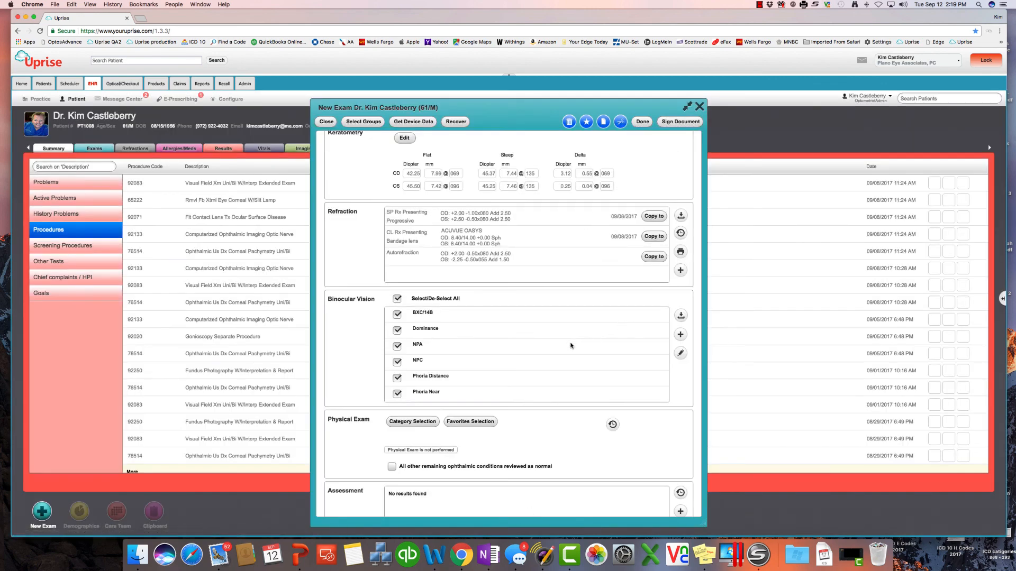
pyautogui.moveTo(483, 245)
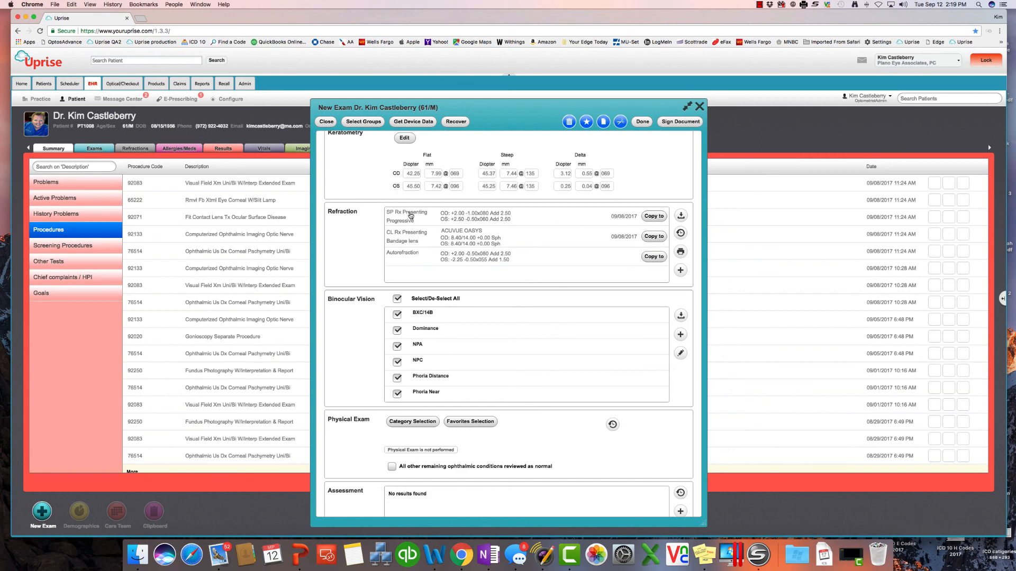
pyautogui.moveTo(400, 249)
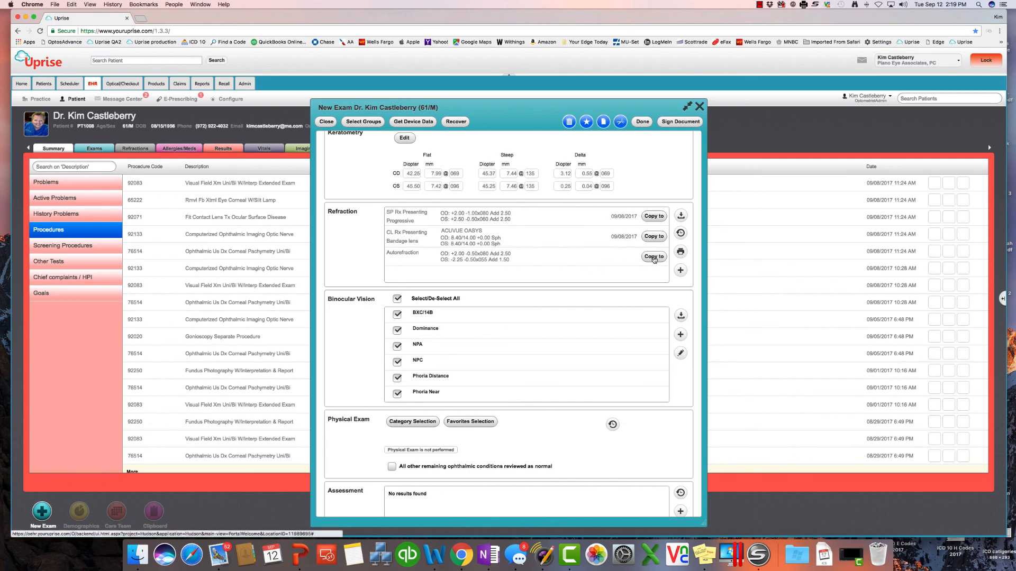
# Step: Copy the autorefraction to a Manifest with 20/25 distance acuity
pyautogui.click(653, 257)
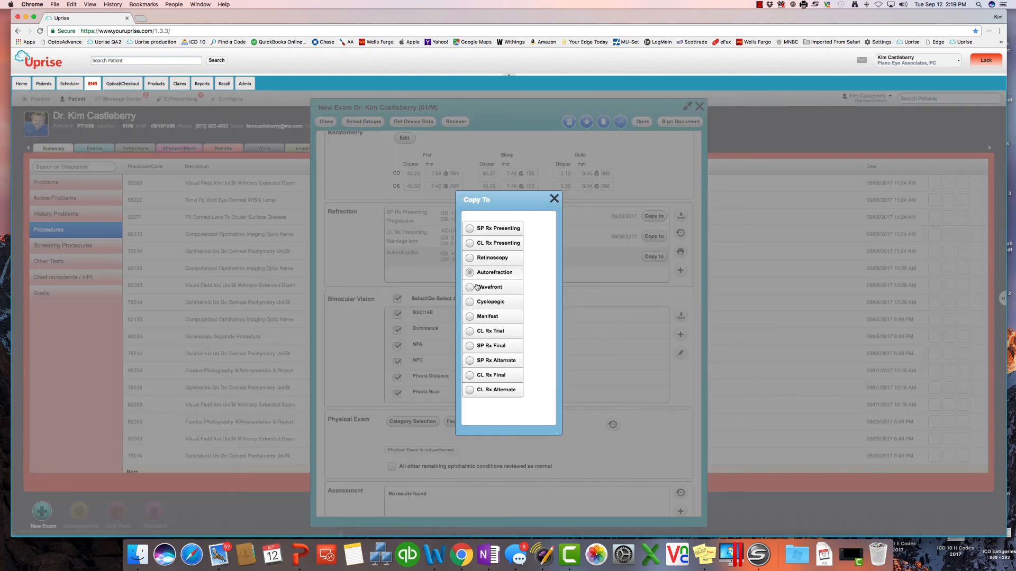
pyautogui.click(488, 316)
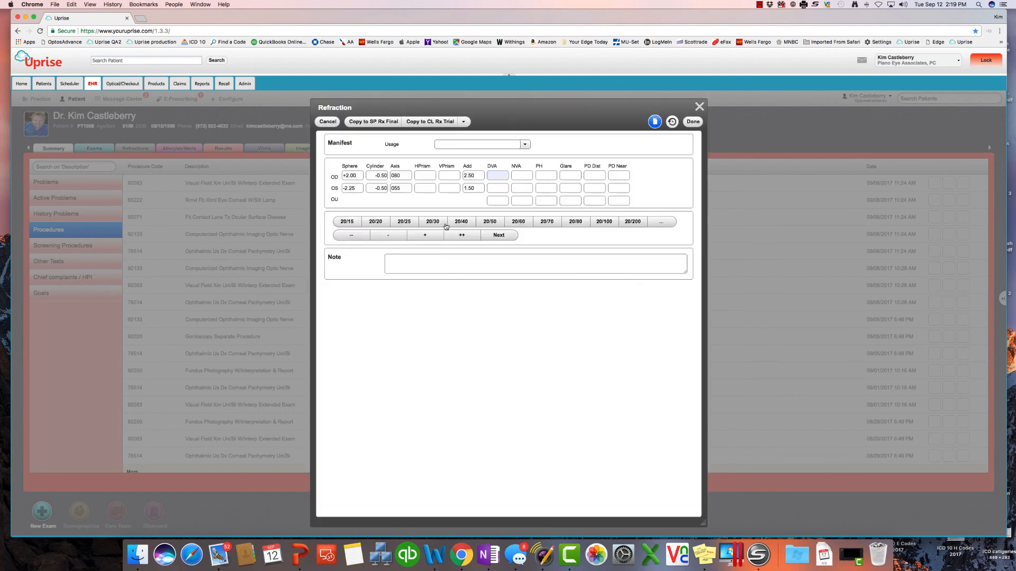
pyautogui.click(403, 221)
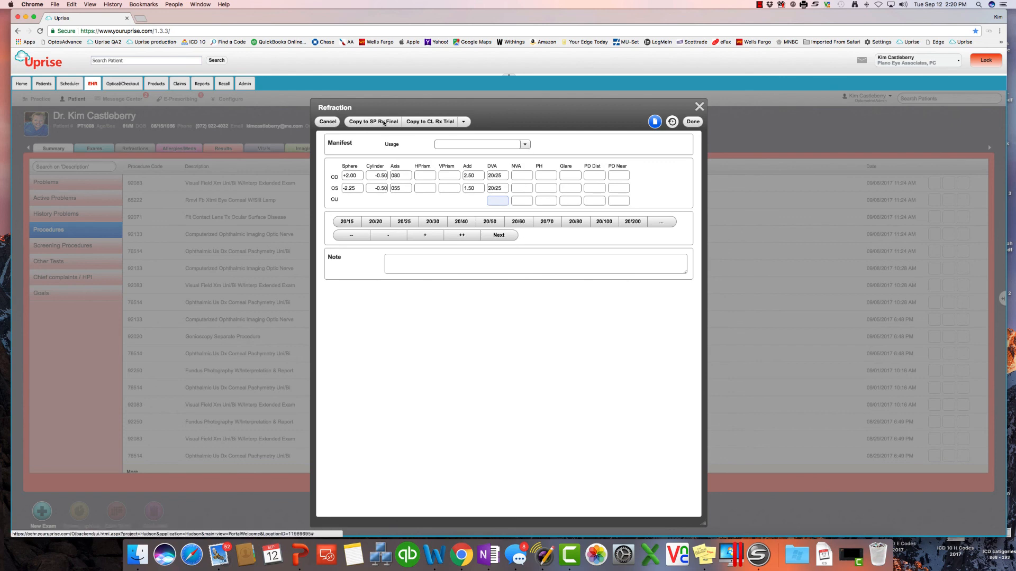
# Step: Copy the manifest to a General Purpose final spectacle Rx
pyautogui.click(372, 122)
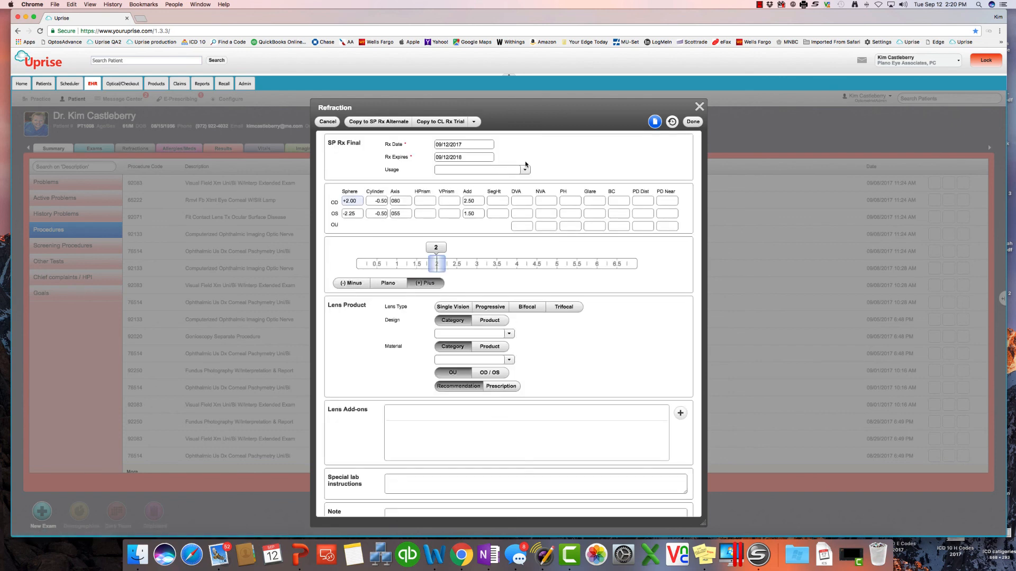
pyautogui.click(525, 169)
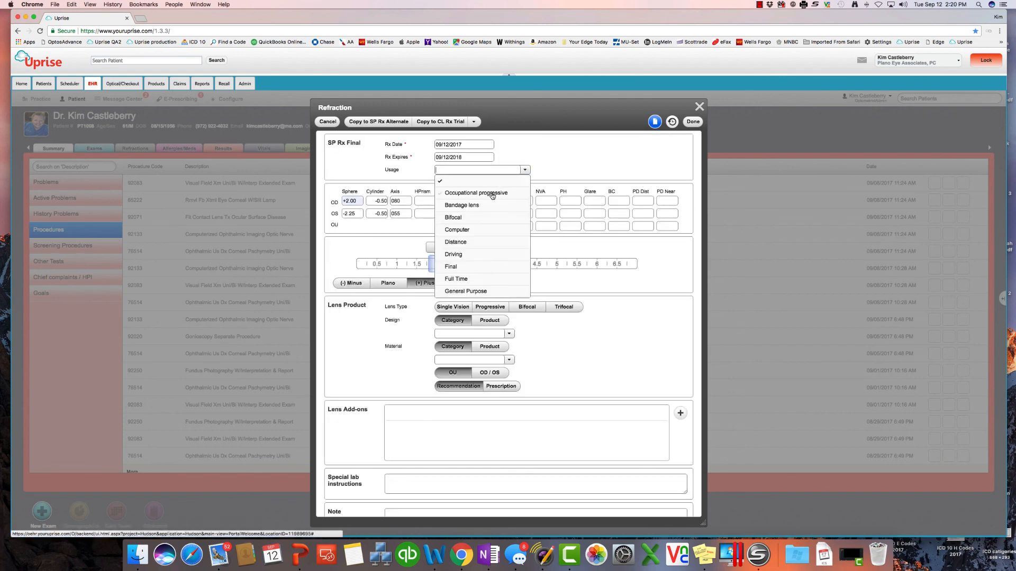
pyautogui.click(465, 290)
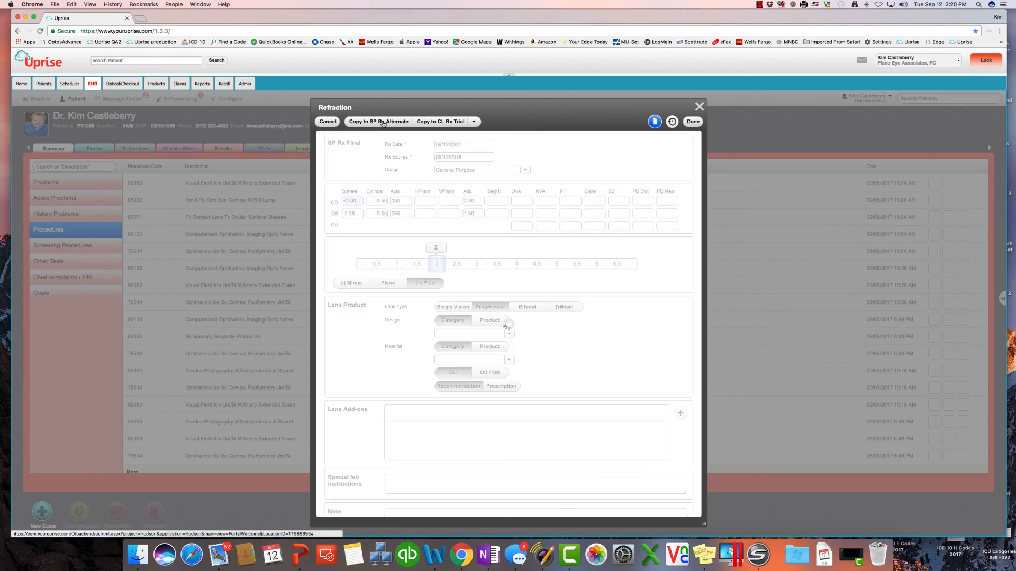
# Step: Add an Occupational progressive alternate spectacle Rx with PDs and save it
pyautogui.click(525, 170)
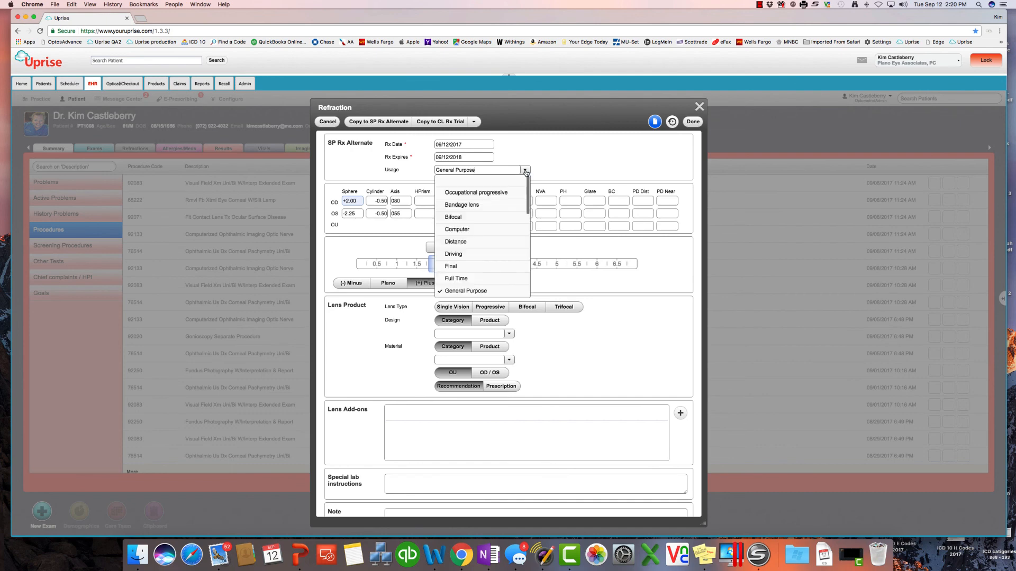
pyautogui.click(473, 192)
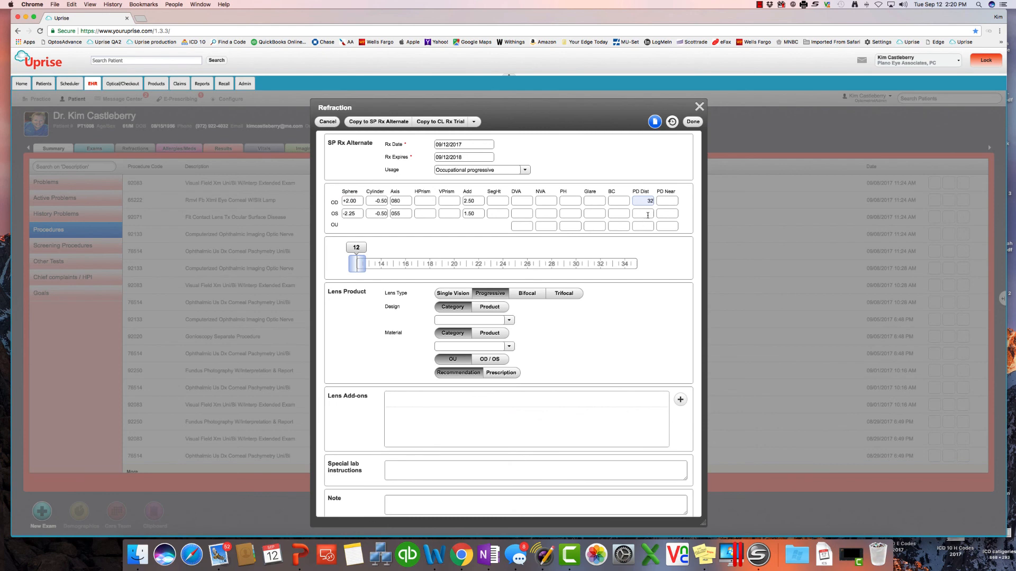
pyautogui.click(692, 122)
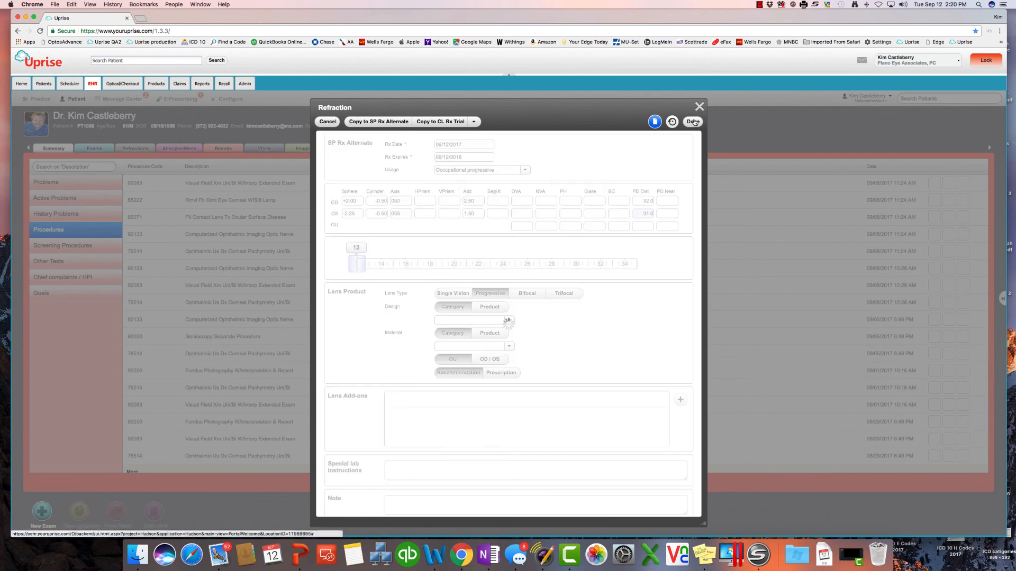
pyautogui.click(692, 122)
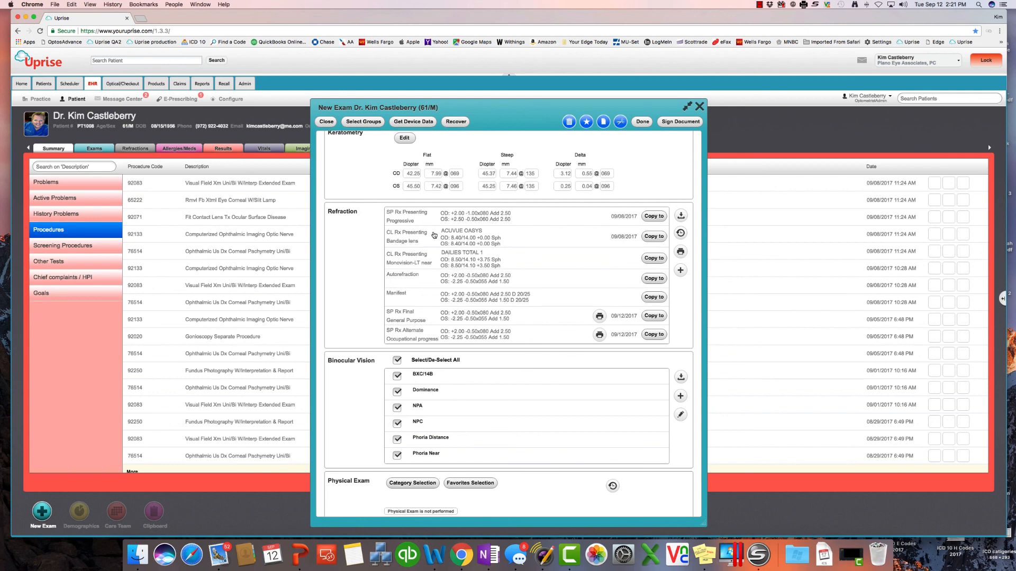
pyautogui.moveTo(428, 246)
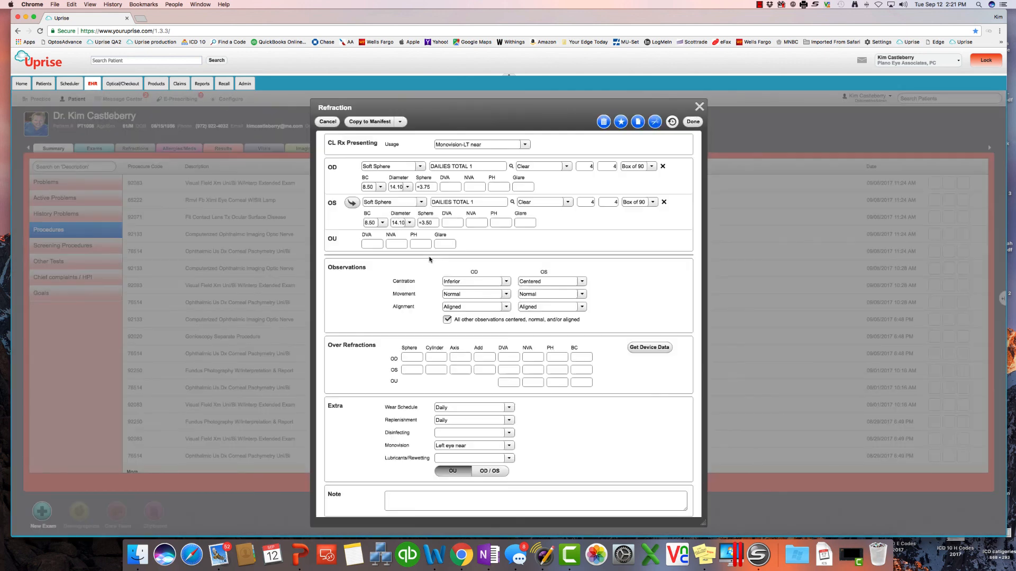
# Step: Set the left-eye over-refraction to -0.25 and keep all other lens observations marked normal
pyautogui.click(426, 186)
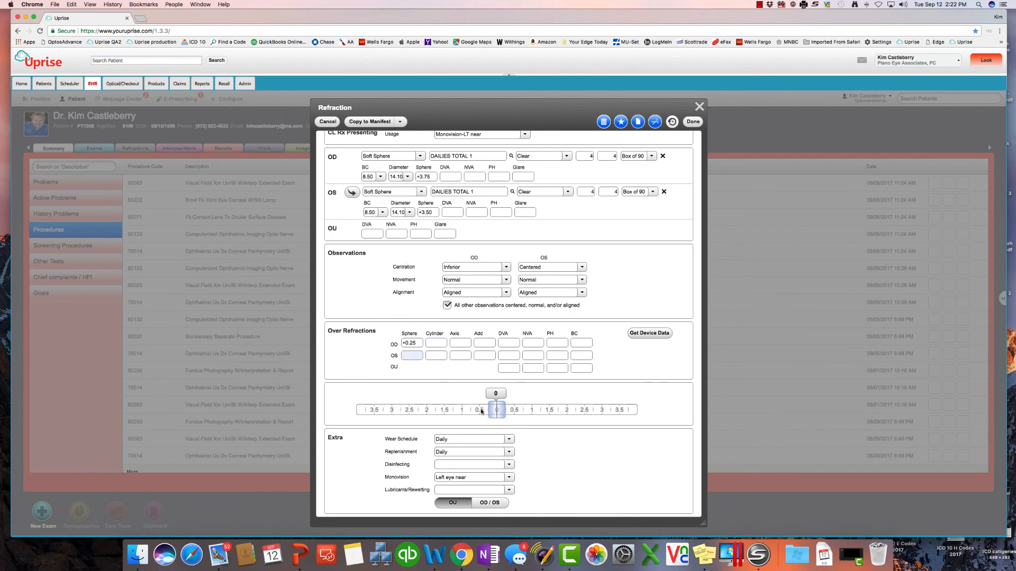
pyautogui.moveTo(496, 410); pyautogui.dragTo(355, 409)
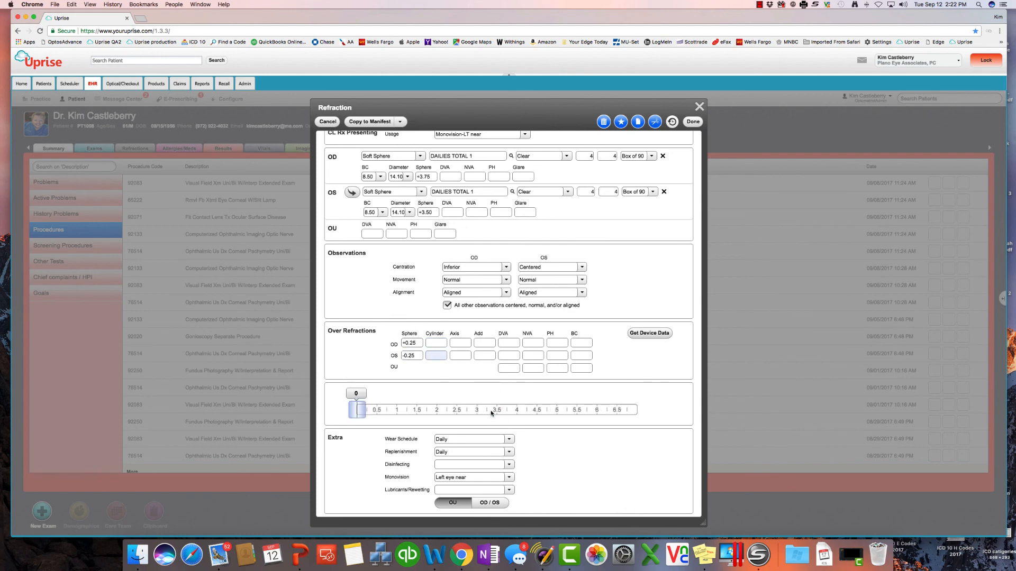
pyautogui.click(447, 306)
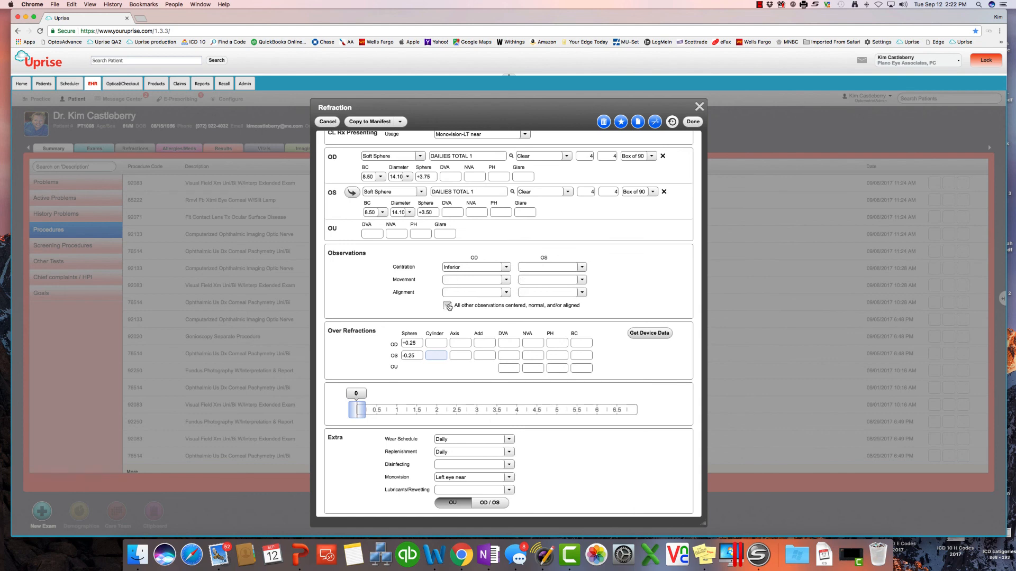
pyautogui.click(447, 305)
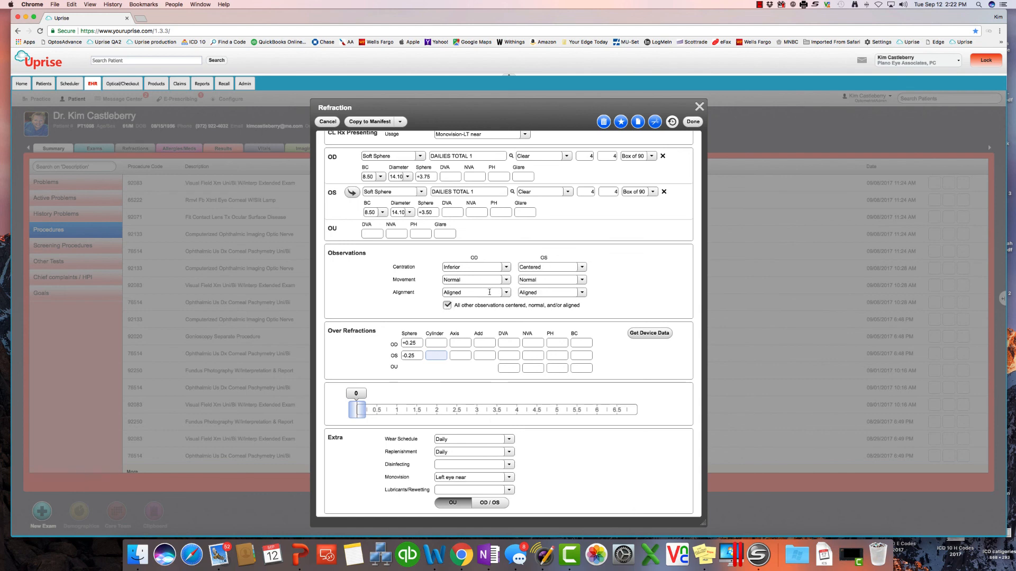
pyautogui.scroll(-3)
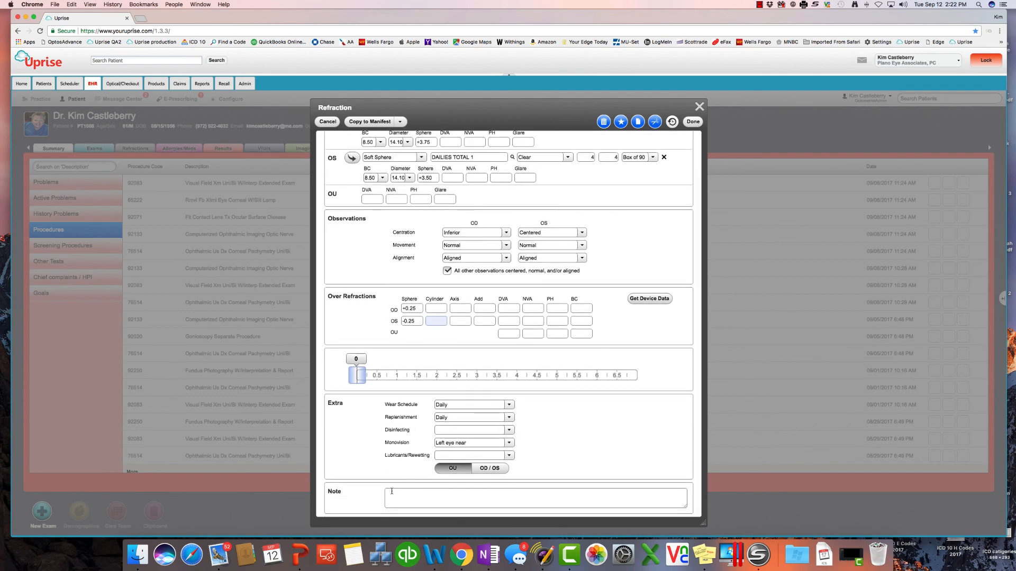
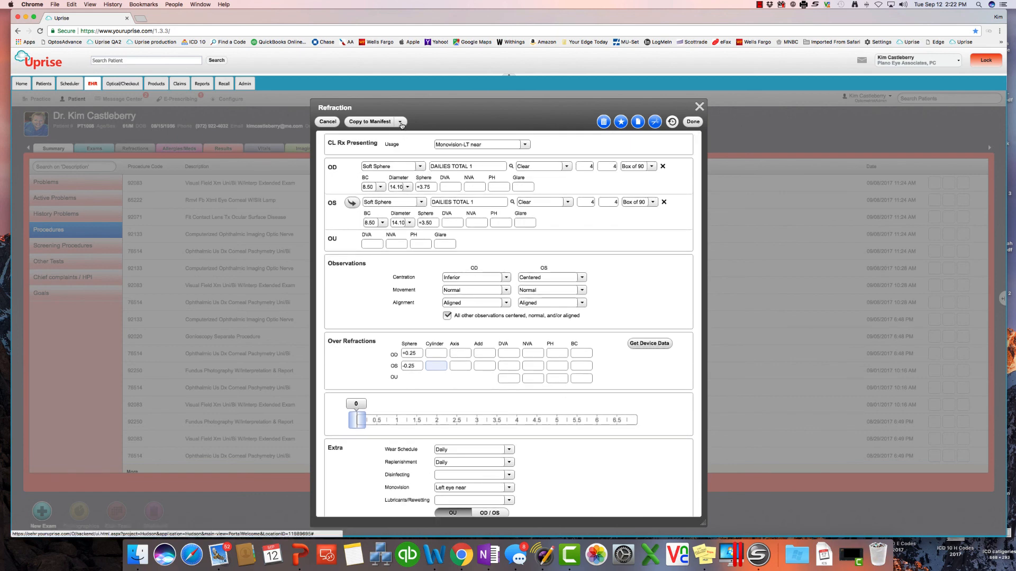
# Step: Copy the presenting lenses into a CL Rx Final (OD +4.00, OS +3.25) and save it
pyautogui.click(401, 122)
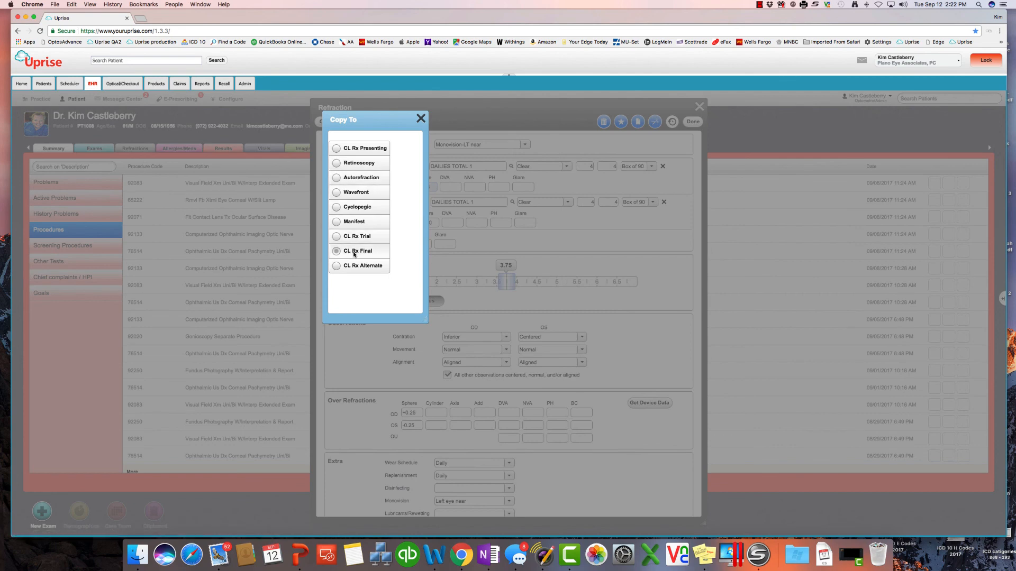
pyautogui.click(333, 266)
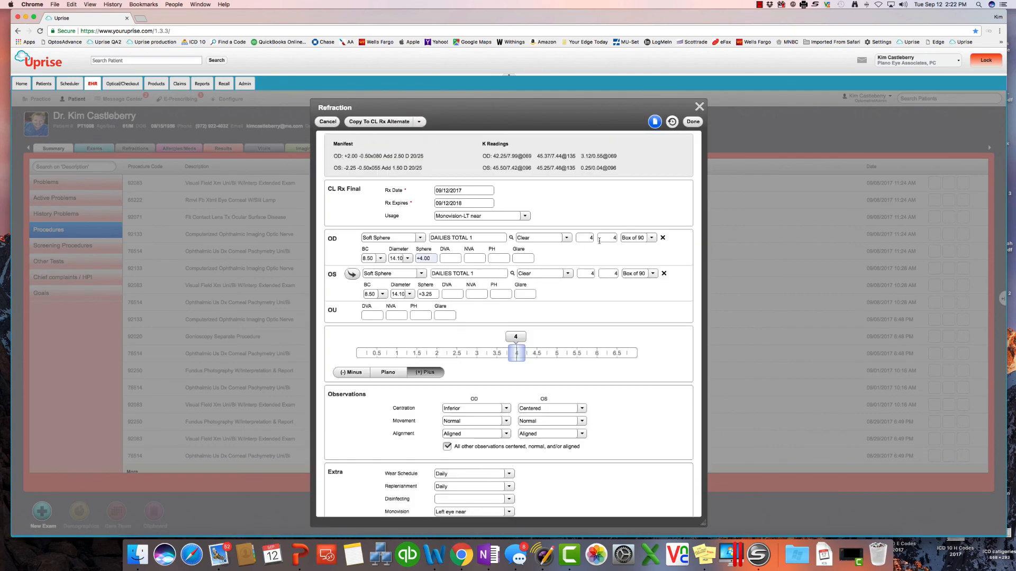
pyautogui.moveTo(639, 407)
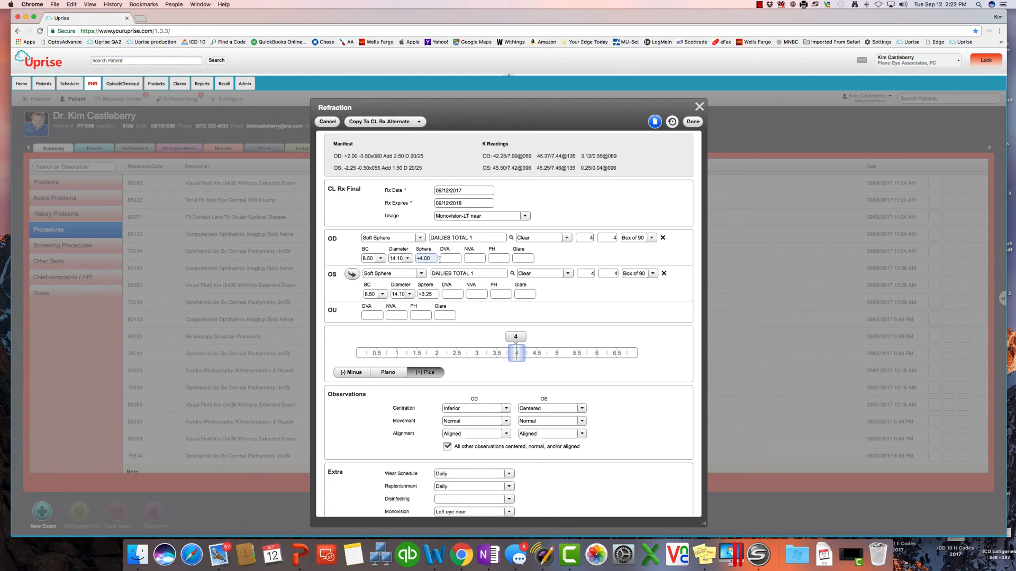
pyautogui.moveTo(422, 303)
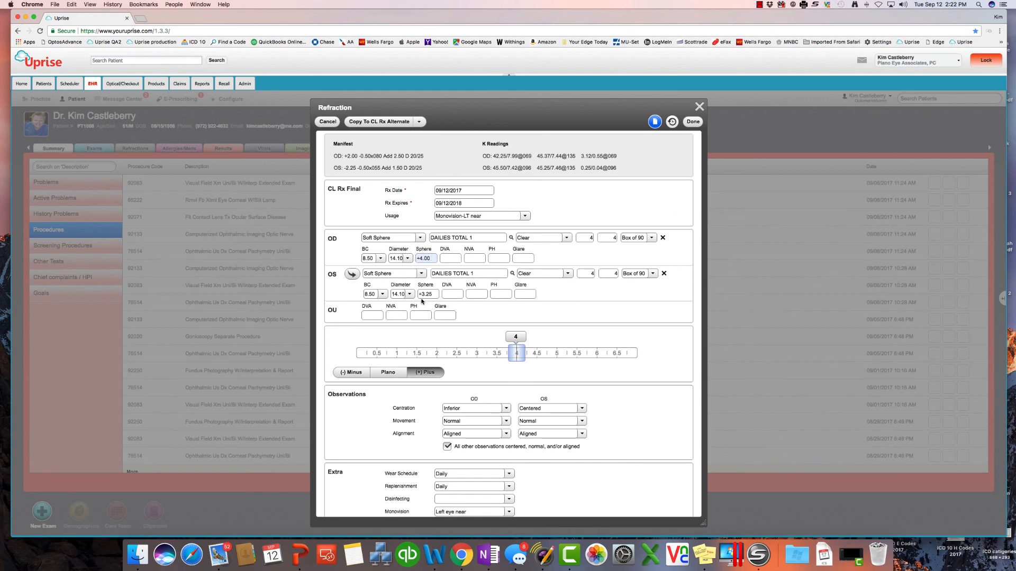
pyautogui.moveTo(544, 295)
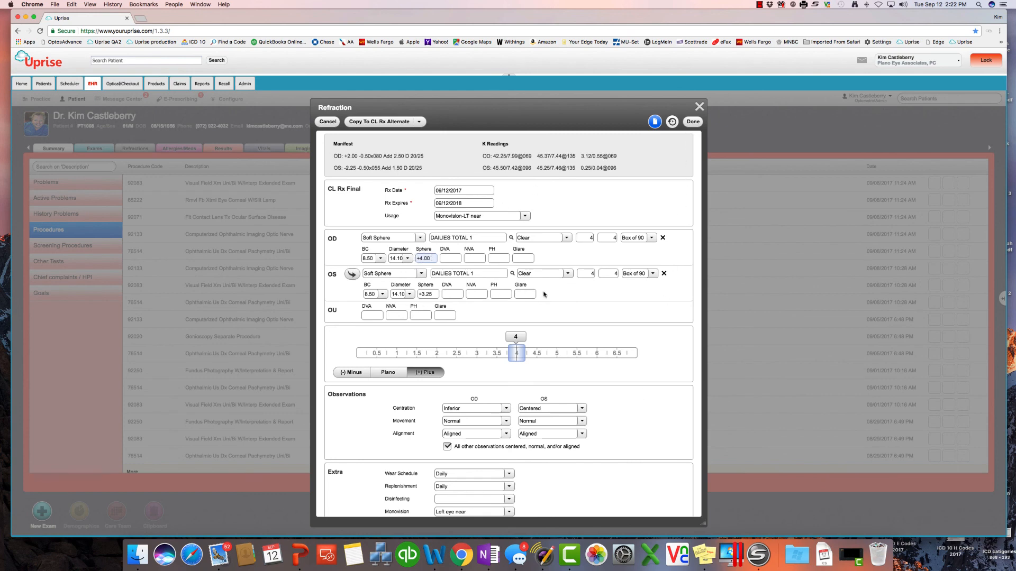
pyautogui.click(692, 121)
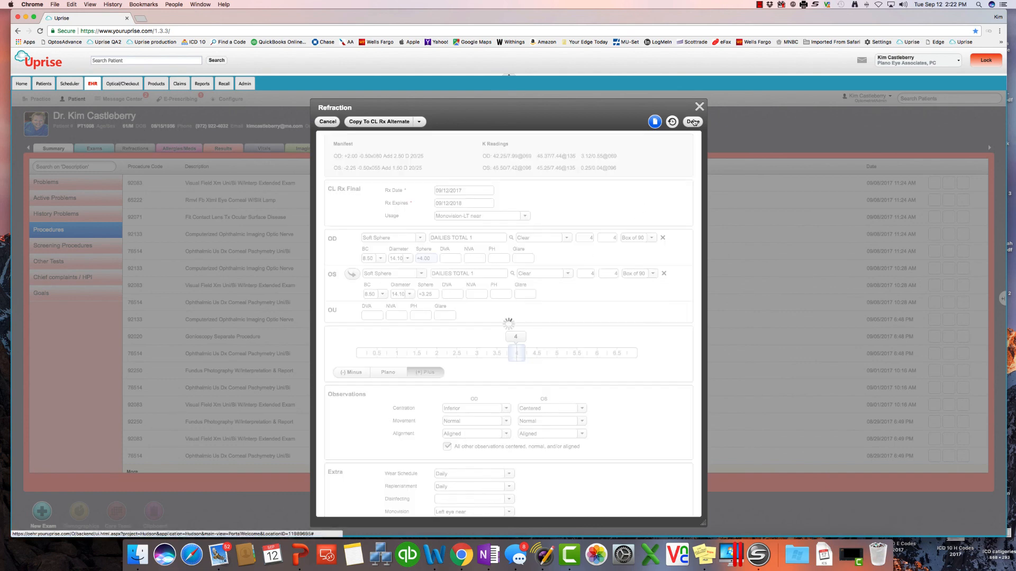
pyautogui.click(692, 122)
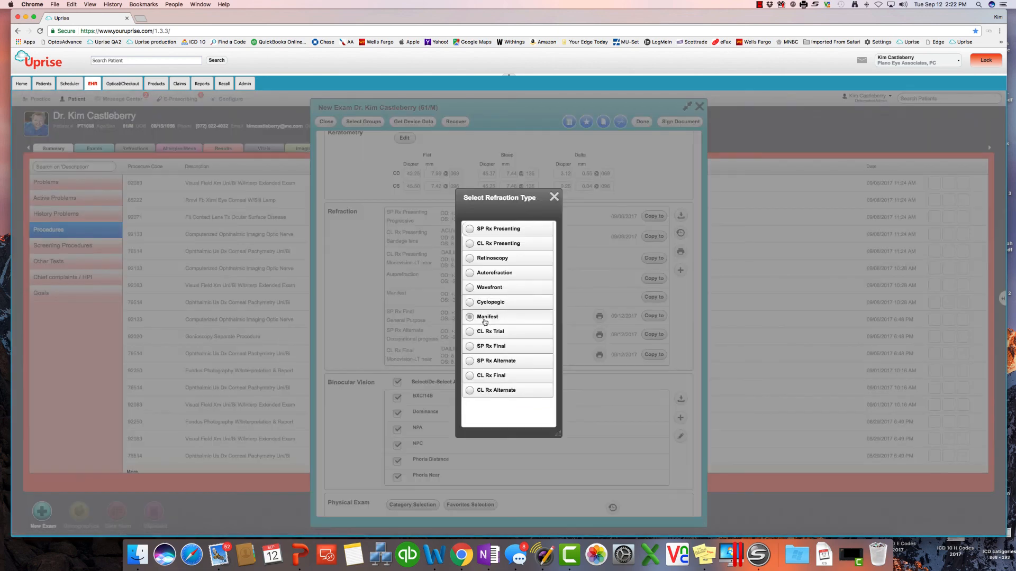
# Step: Create CL Rx Trial #1 with the right-eye lens type set to Rigid Multifocal Bitoric
pyautogui.click(484, 317)
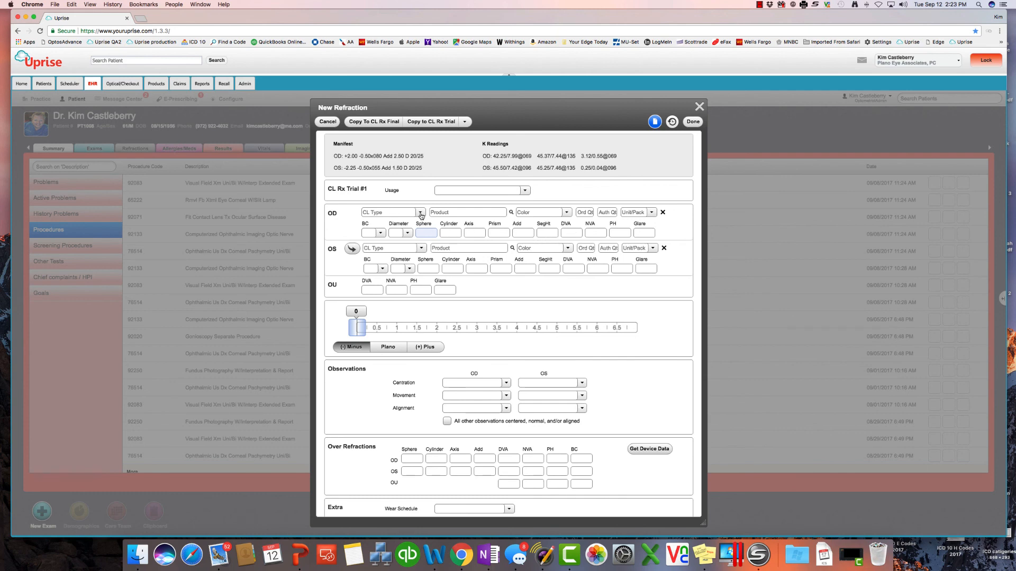
pyautogui.click(419, 212)
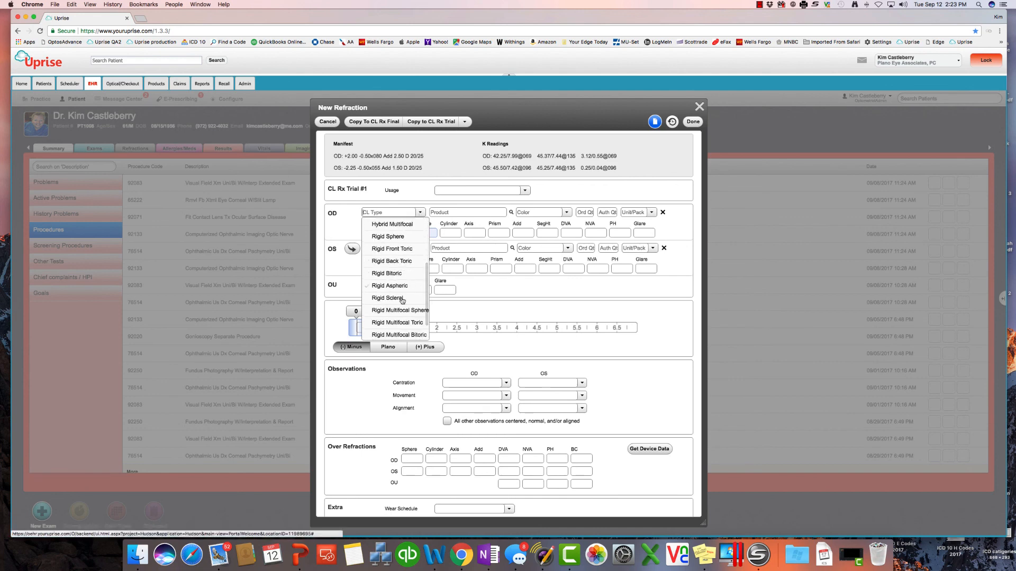
pyautogui.click(399, 310)
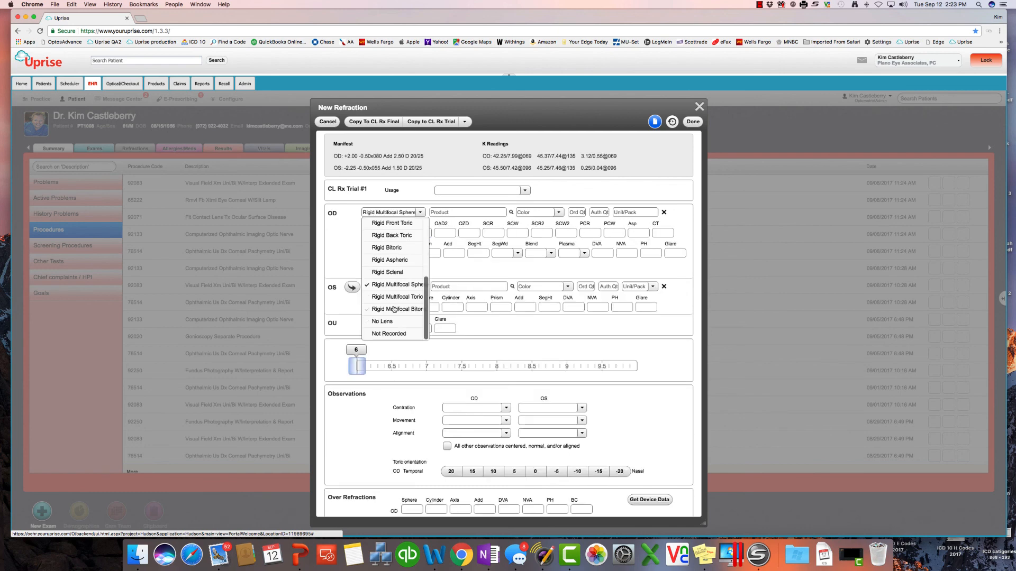
pyautogui.click(396, 308)
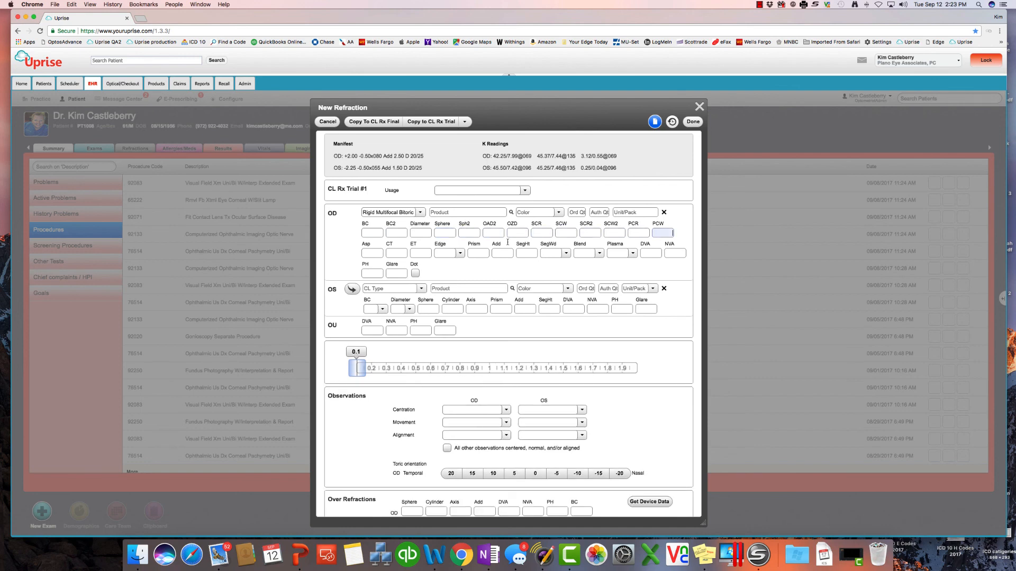
pyautogui.click(458, 253)
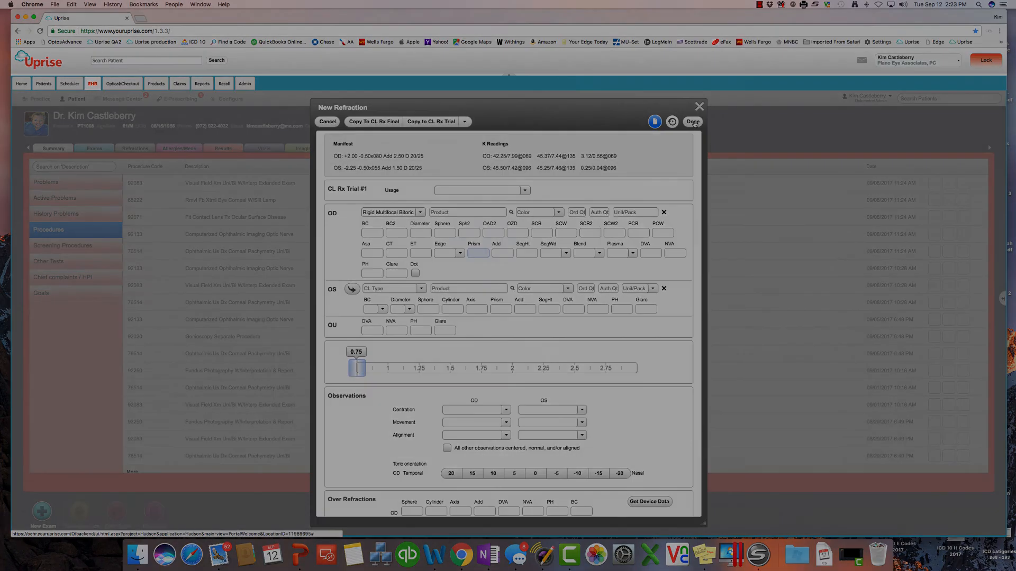
# Step: Close the trial refraction and scroll the exam down to Binocular Vision and Assessment
pyautogui.click(692, 122)
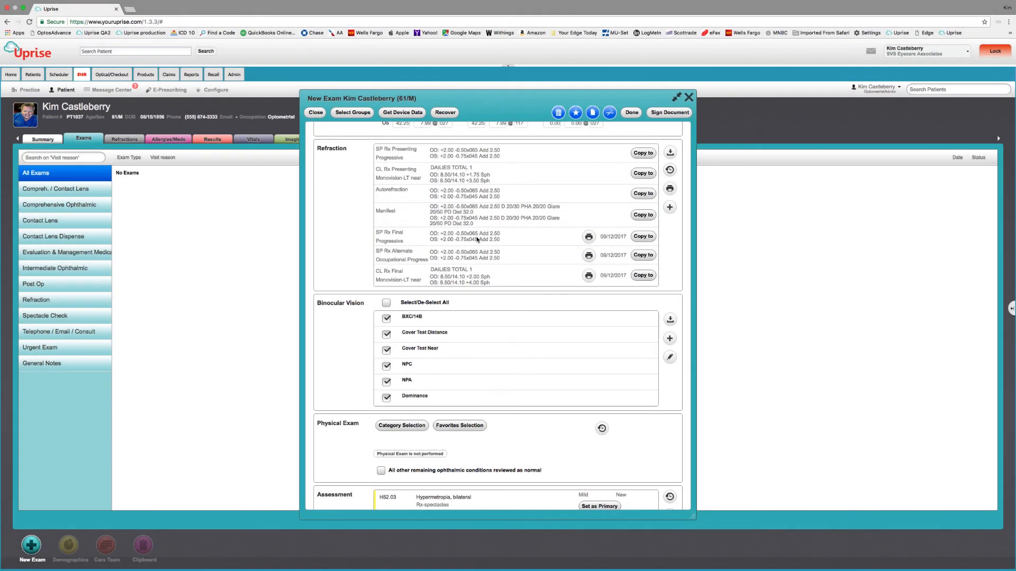
pyautogui.moveTo(606, 210)
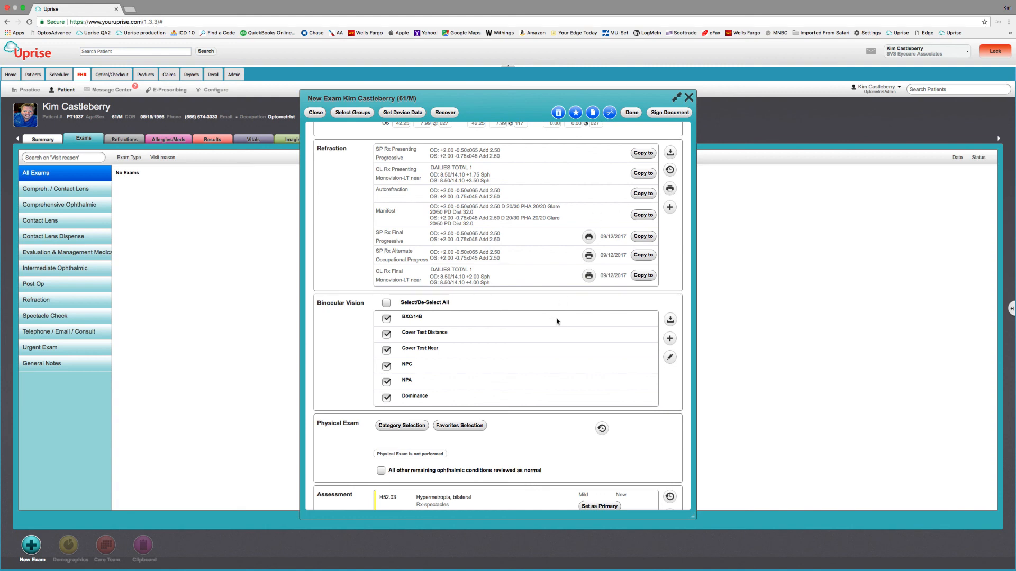
pyautogui.moveTo(557, 330)
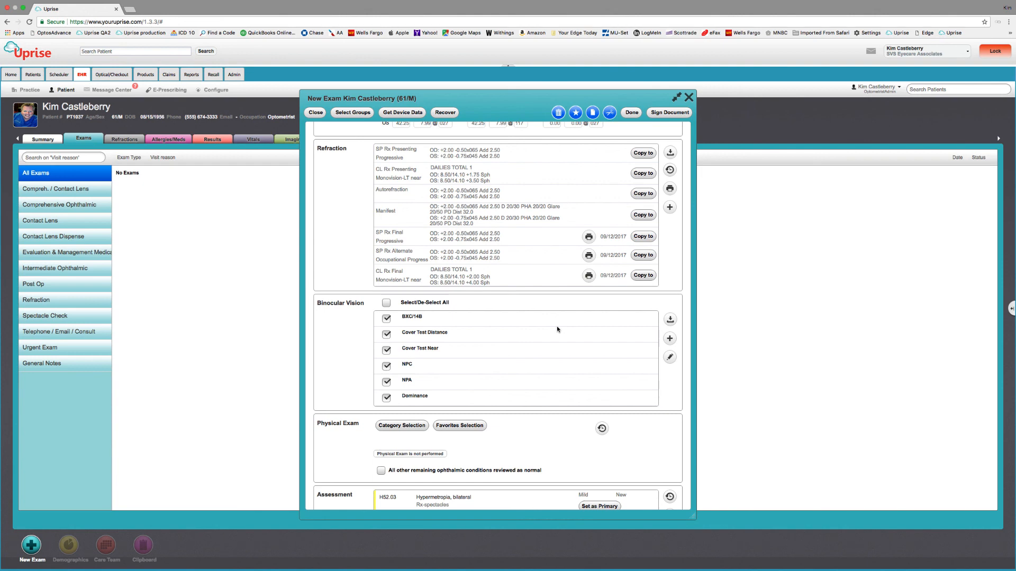
pyautogui.scroll(-3)
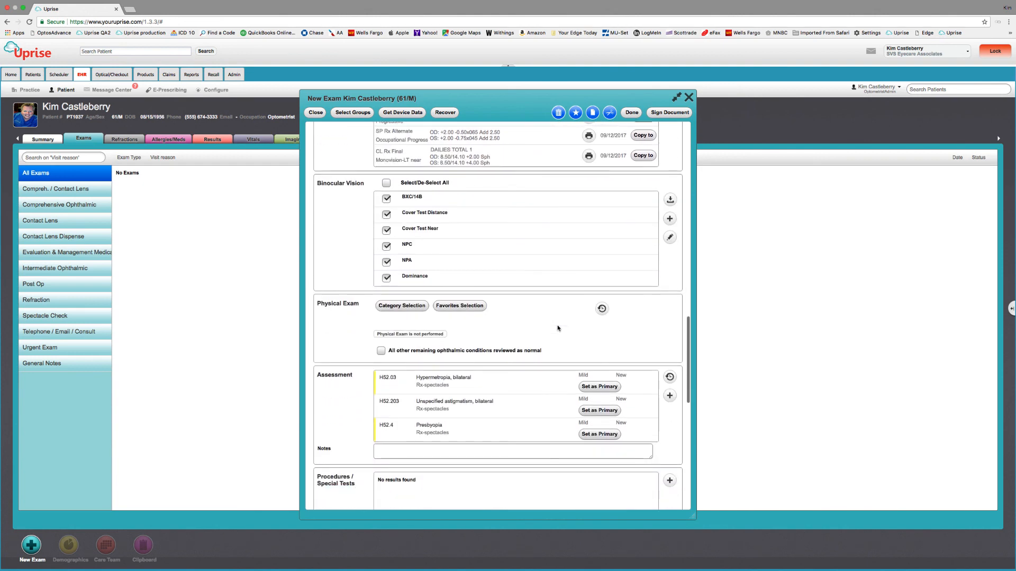
pyautogui.scroll(-3)
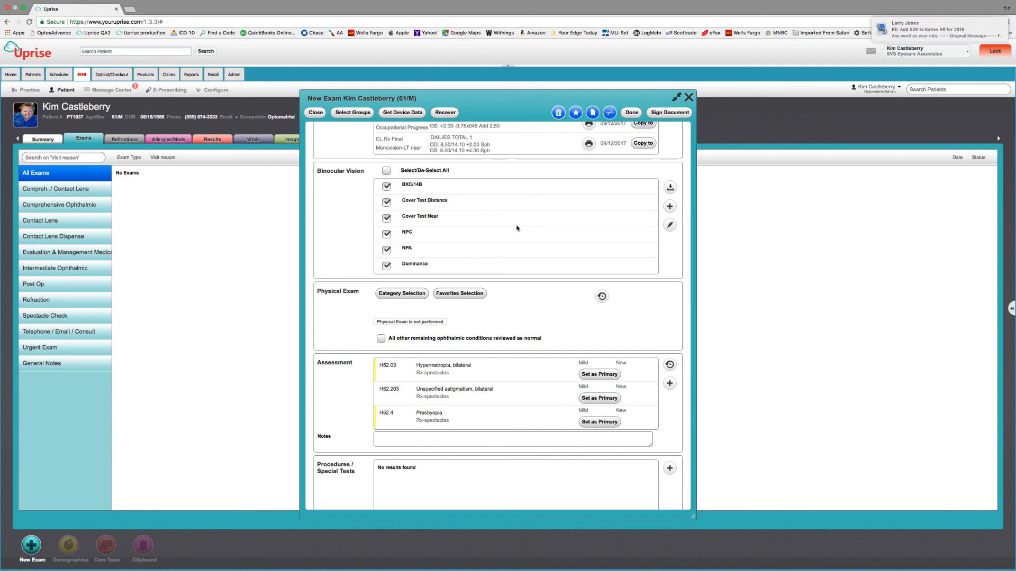
pyautogui.moveTo(473, 212)
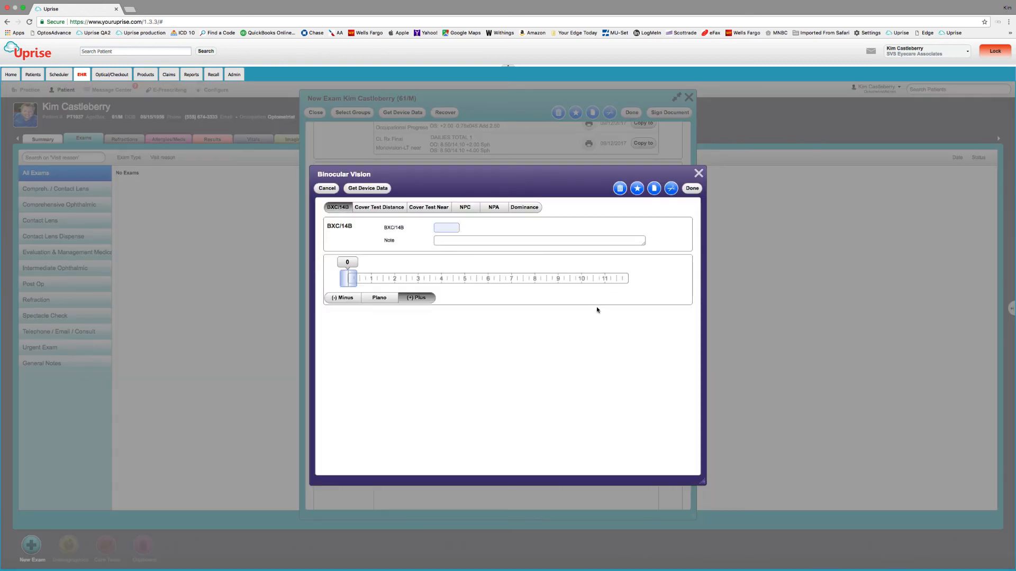
pyautogui.moveTo(487, 308)
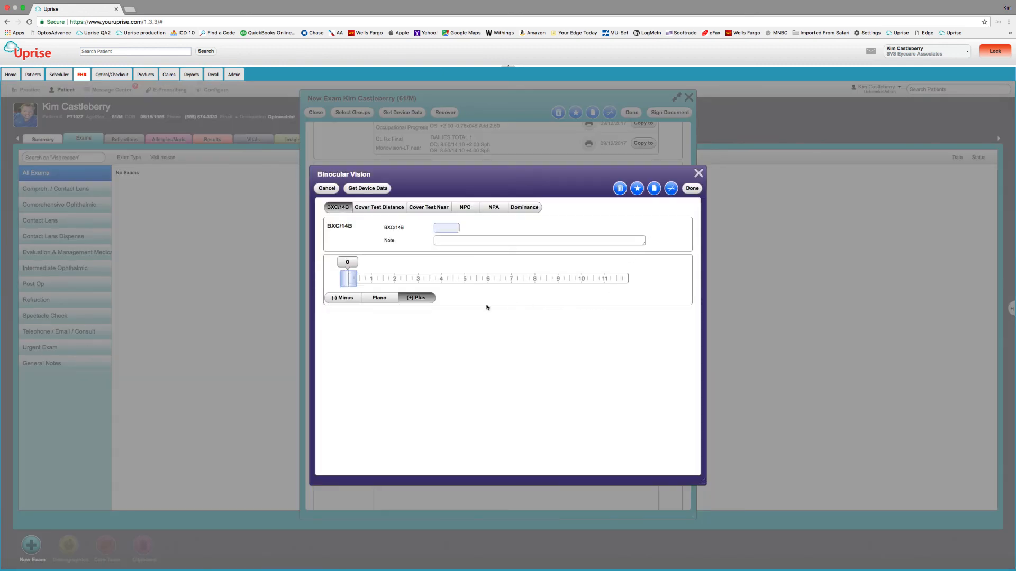
# Step: Enter BXC/14B +2.50, distance phoria ortho, near phoria base in, and NPC break 10
pyautogui.moveTo(348, 278); pyautogui.dragTo(406, 278)
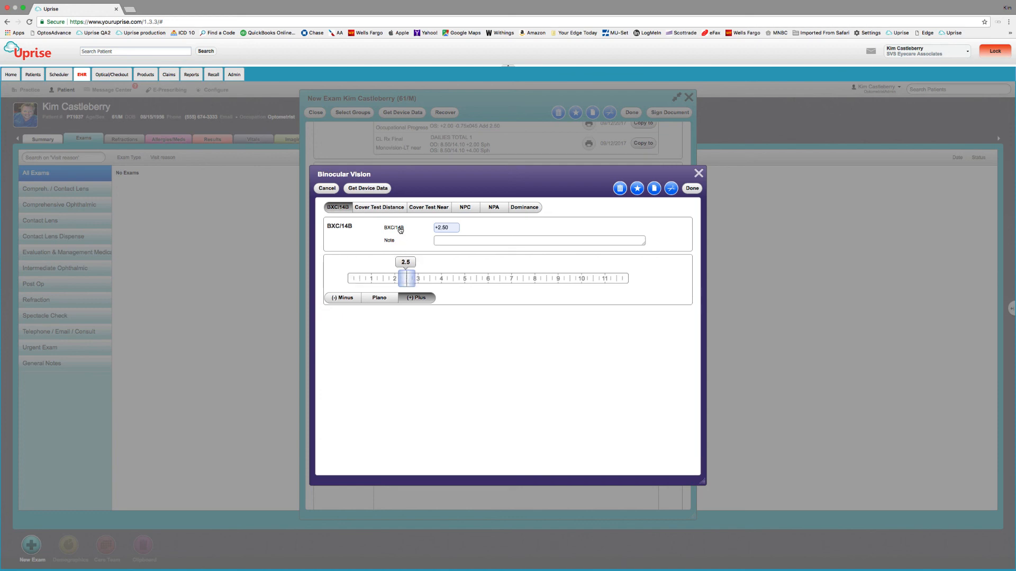
pyautogui.click(380, 207)
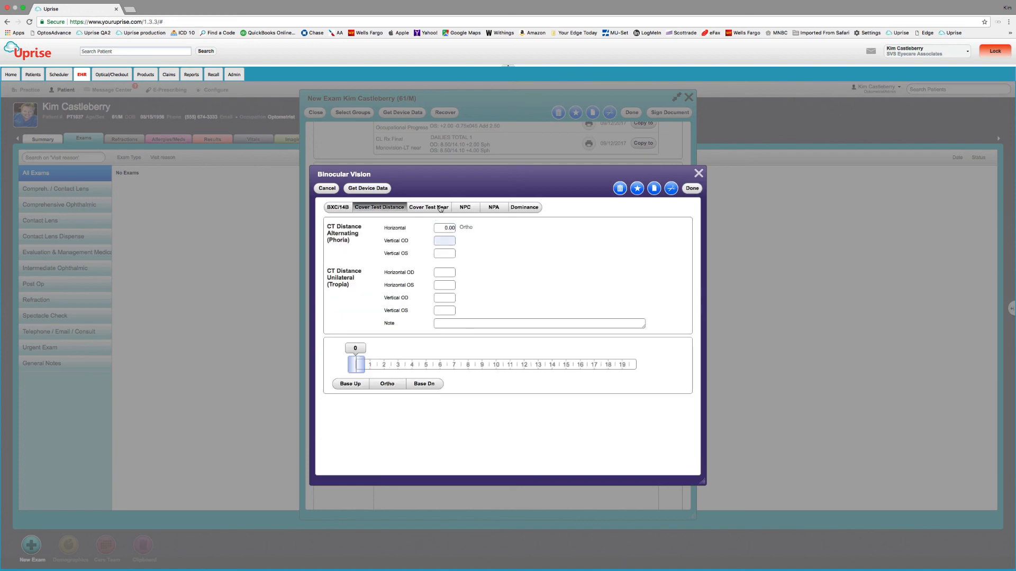
pyautogui.click(428, 207)
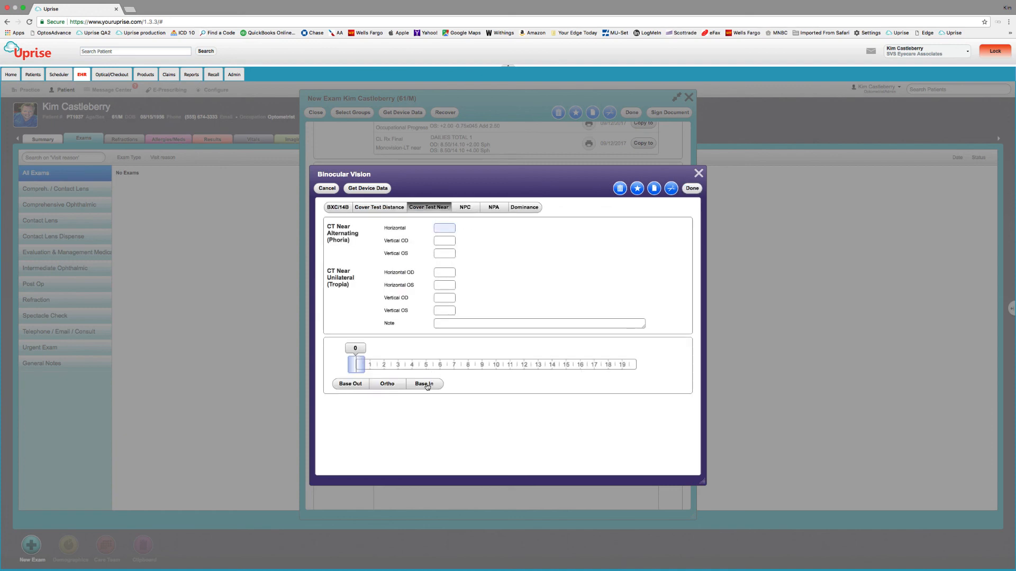
pyautogui.click(425, 383)
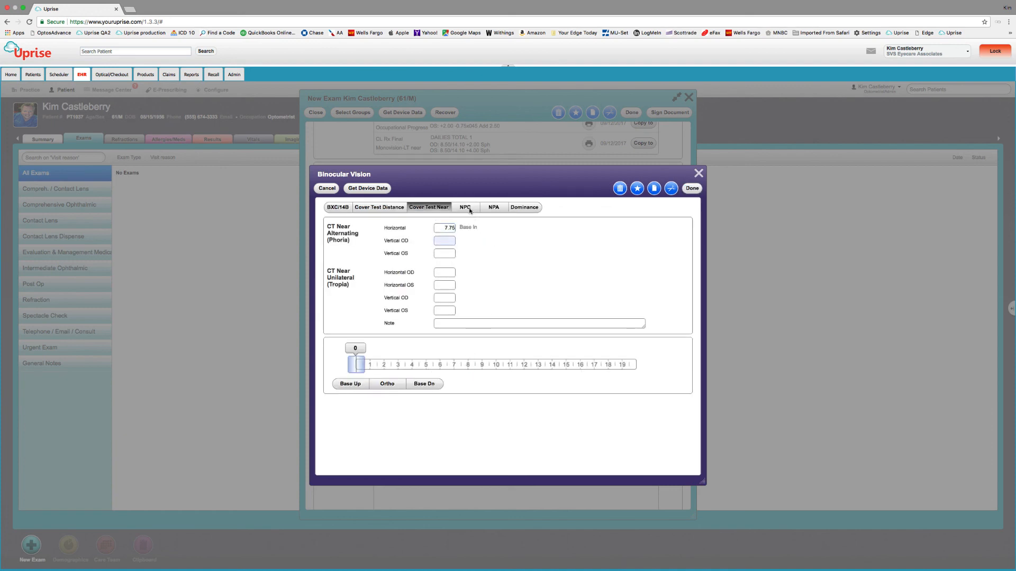
pyautogui.click(465, 207)
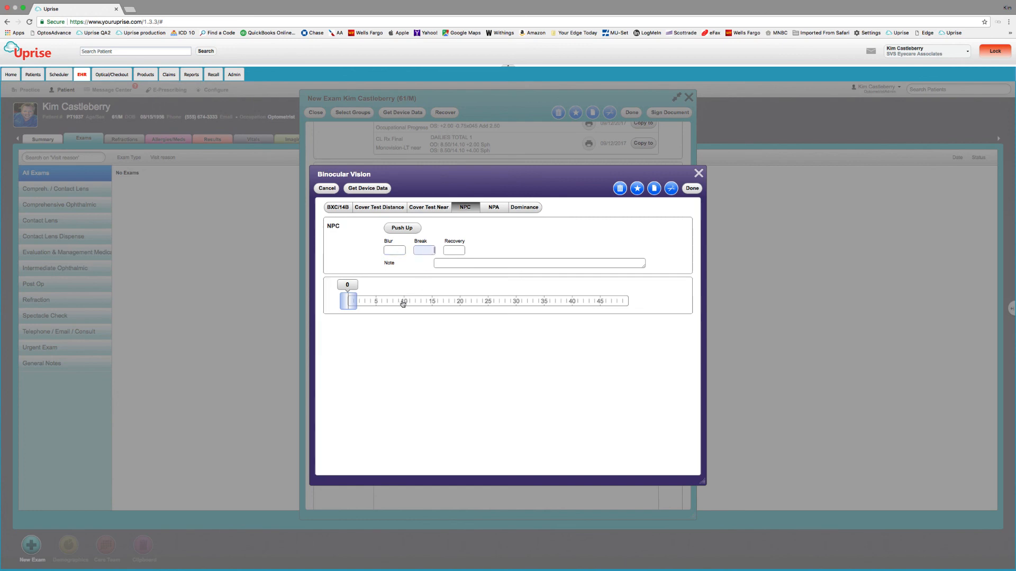
pyautogui.click(493, 207)
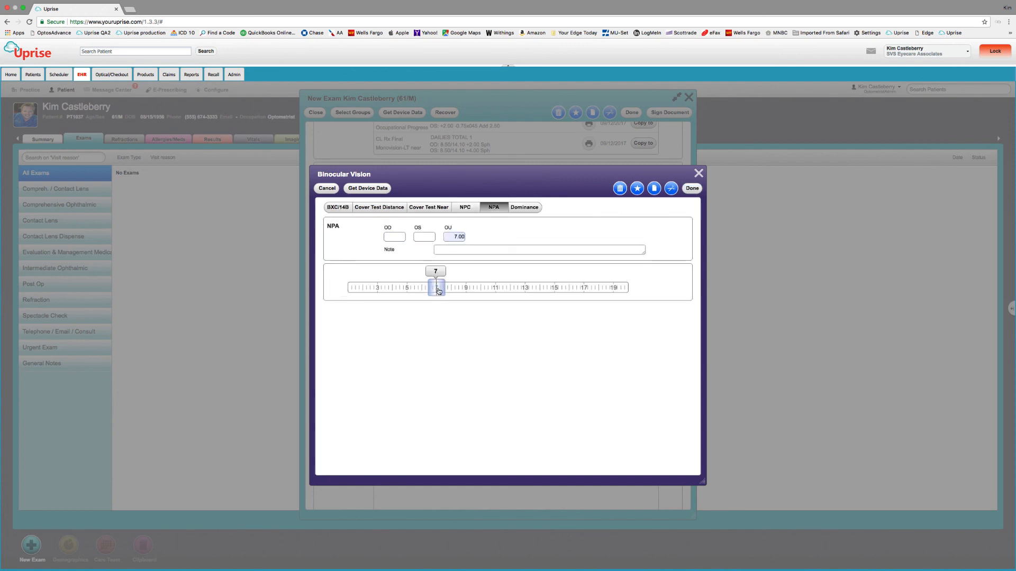
pyautogui.click(524, 207)
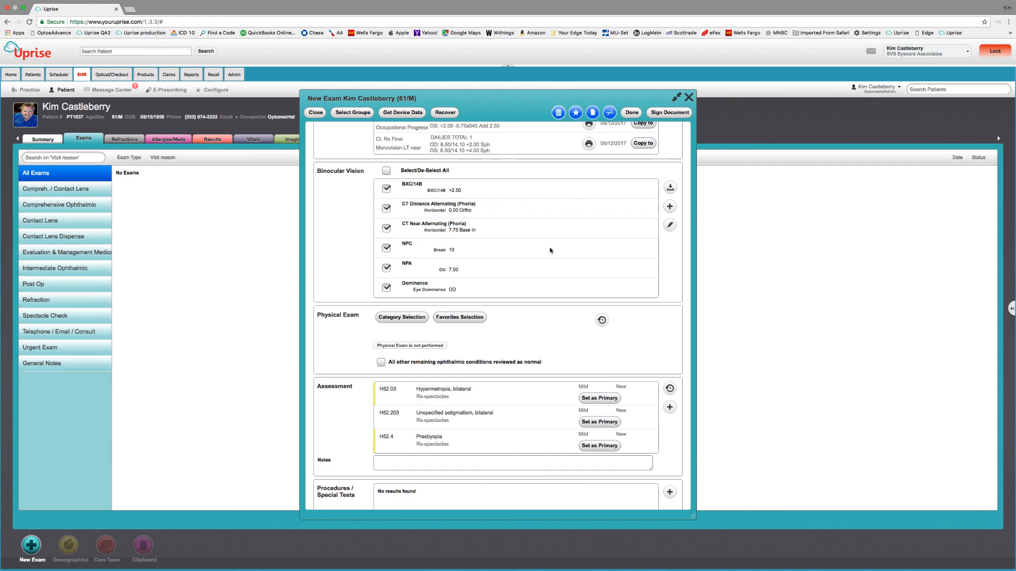
pyautogui.moveTo(533, 341)
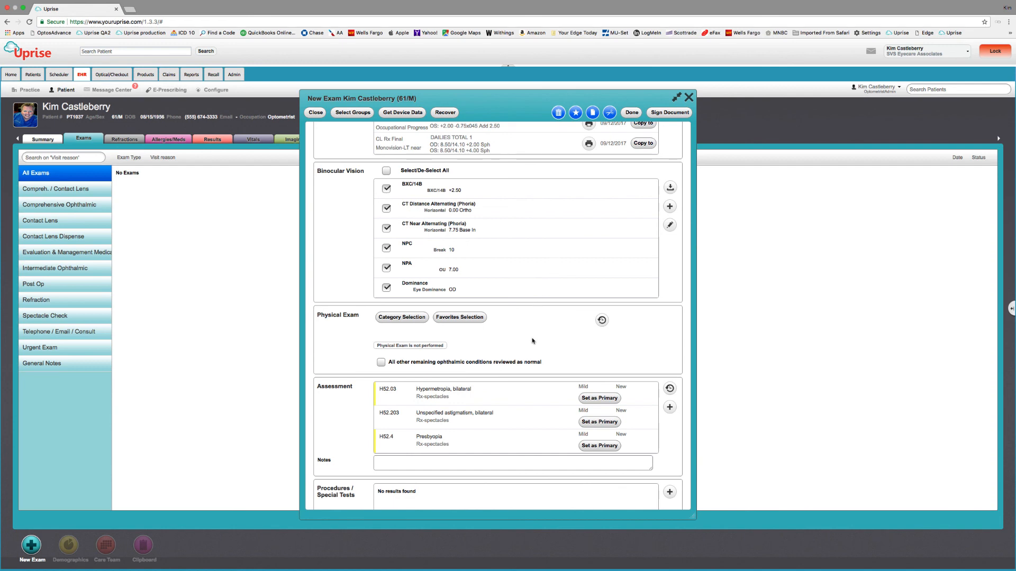
pyautogui.scroll(-3)
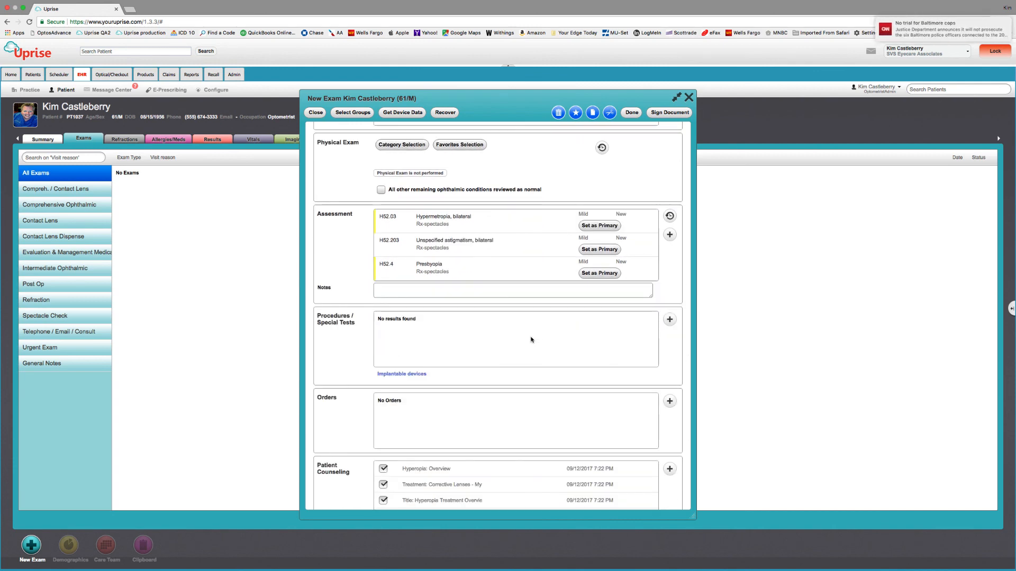
pyautogui.moveTo(535, 334)
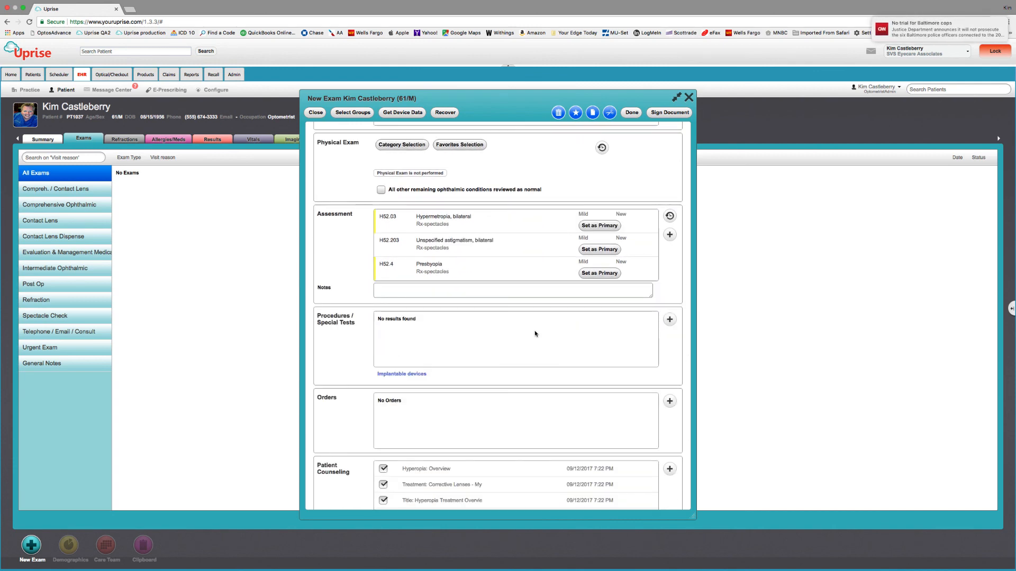
pyautogui.moveTo(495, 189)
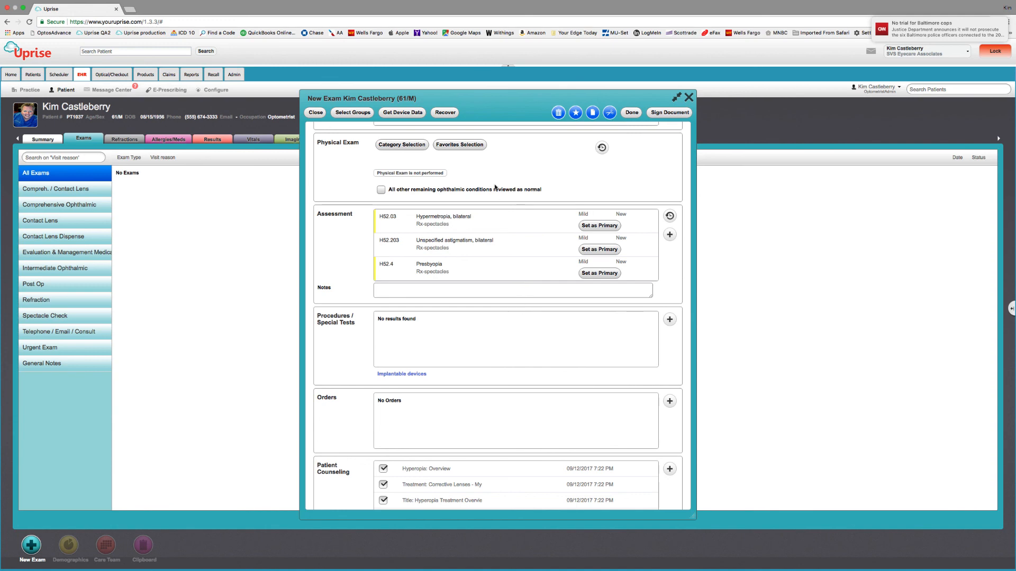
# Step: Flag Lens, Dry Eye and Glaucoma abnormal, mark remaining conditions normal, and continue
pyautogui.click(459, 145)
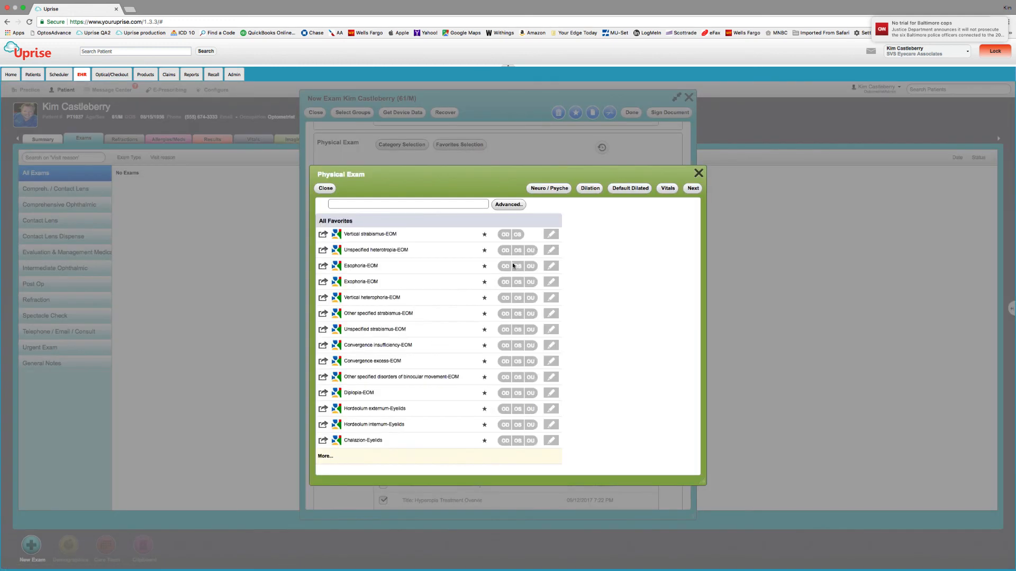
pyautogui.moveTo(457, 350)
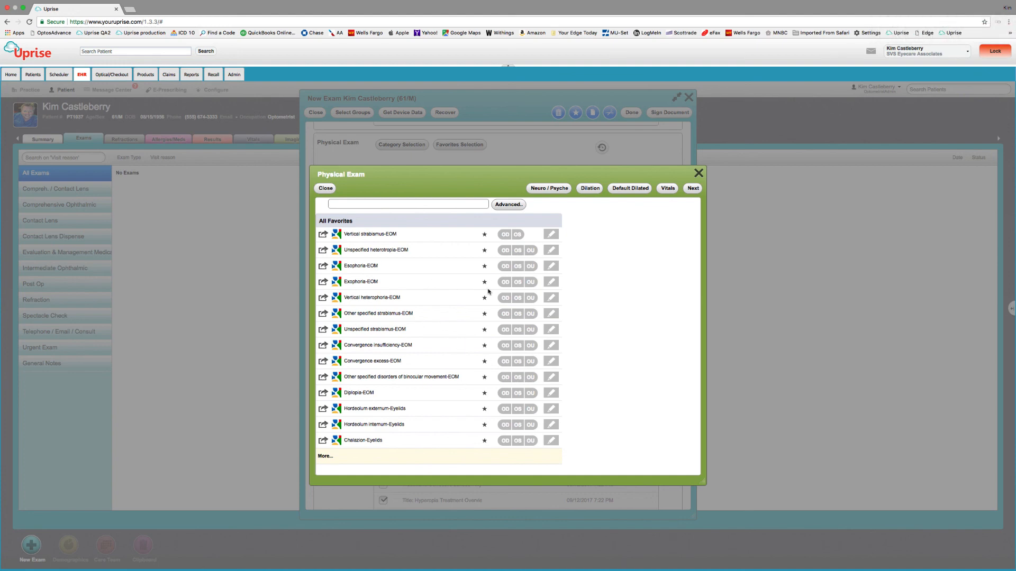
pyautogui.moveTo(461, 391)
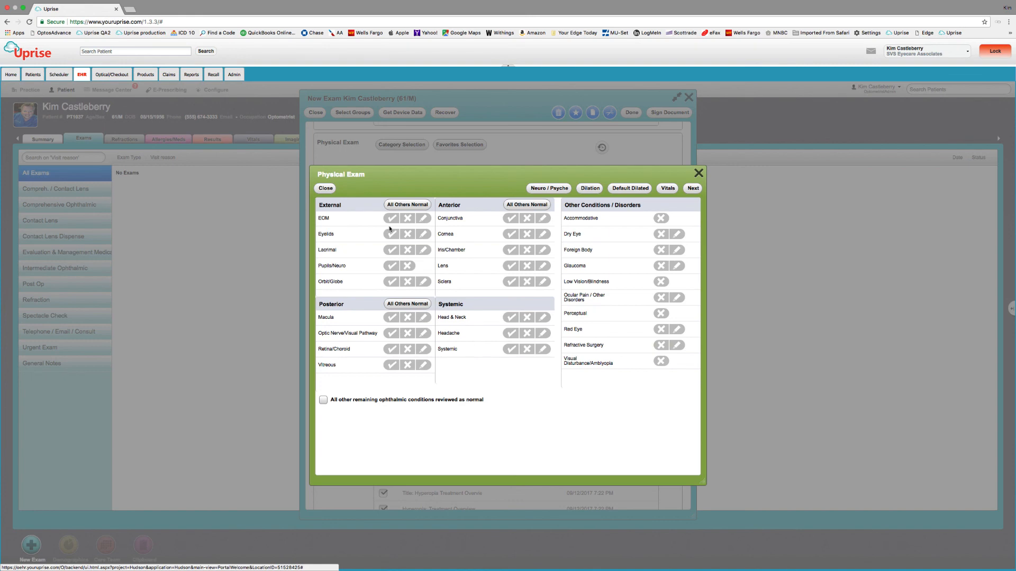
pyautogui.moveTo(525, 252)
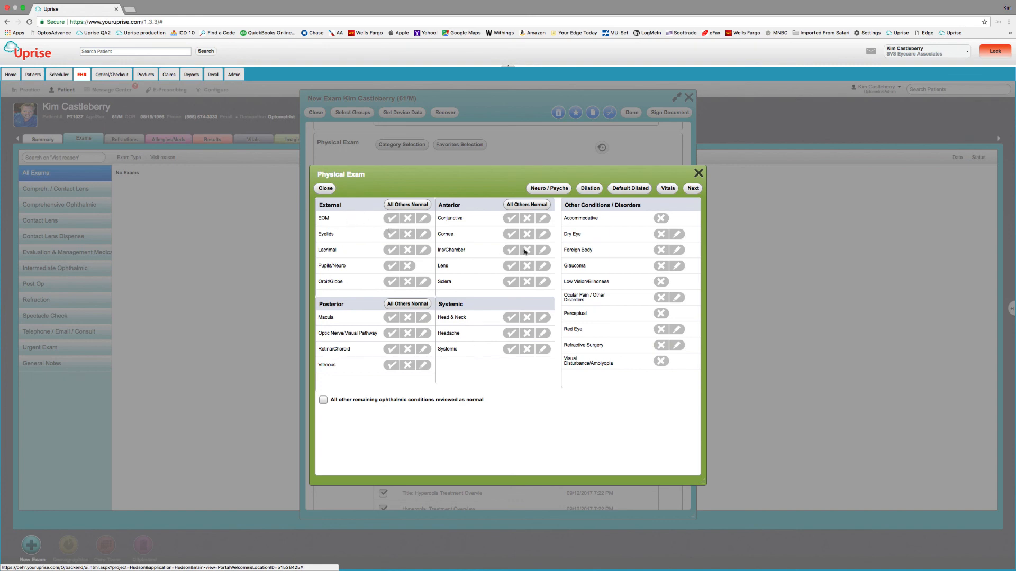
pyautogui.moveTo(358, 363)
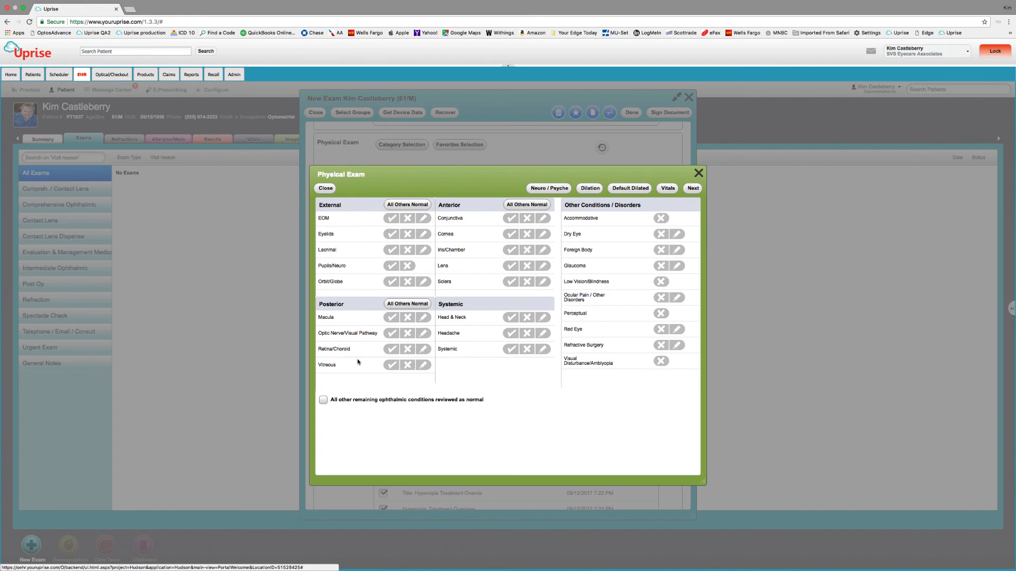
pyautogui.moveTo(589, 325)
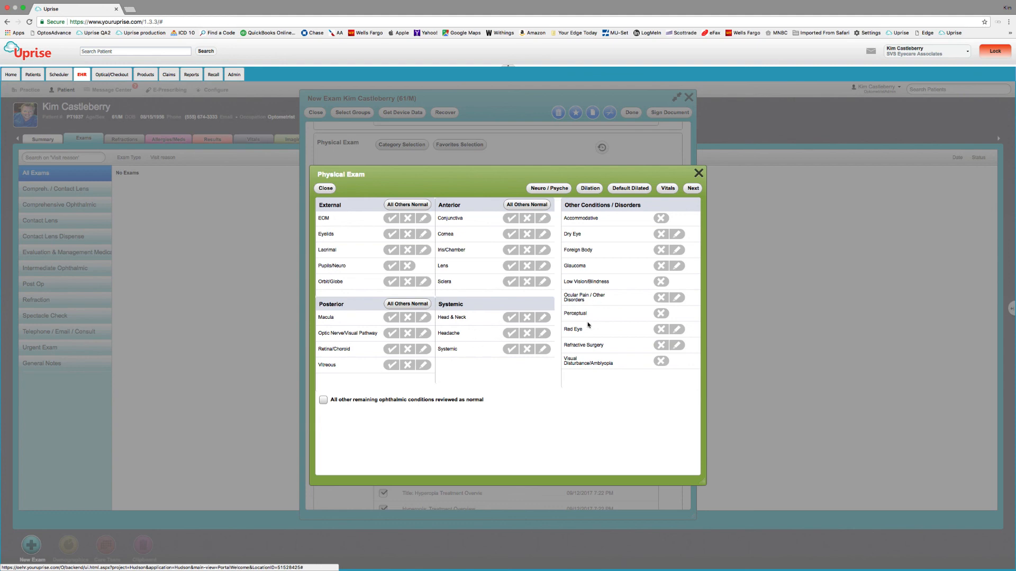
pyautogui.moveTo(581, 351)
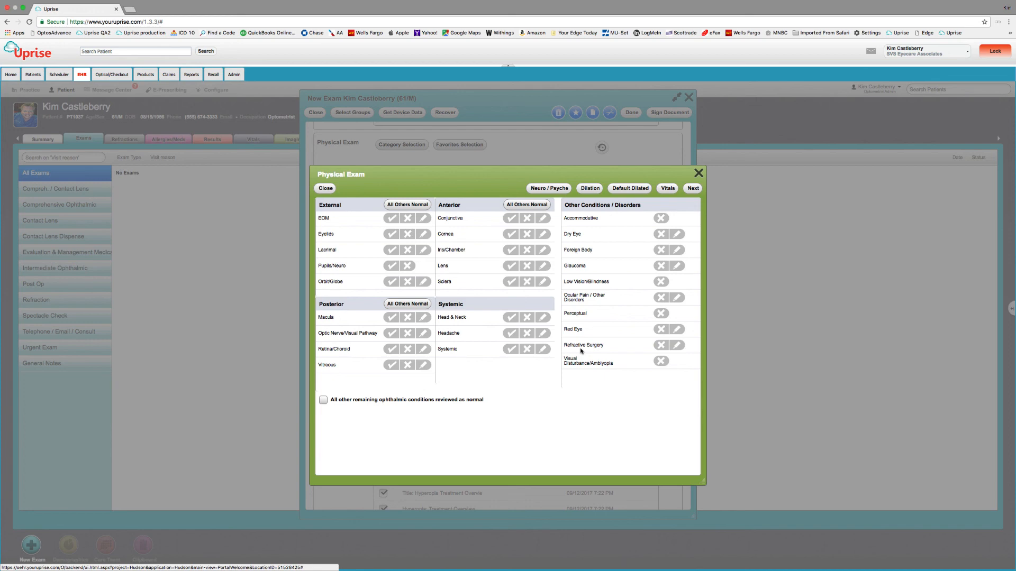
pyautogui.moveTo(588, 352)
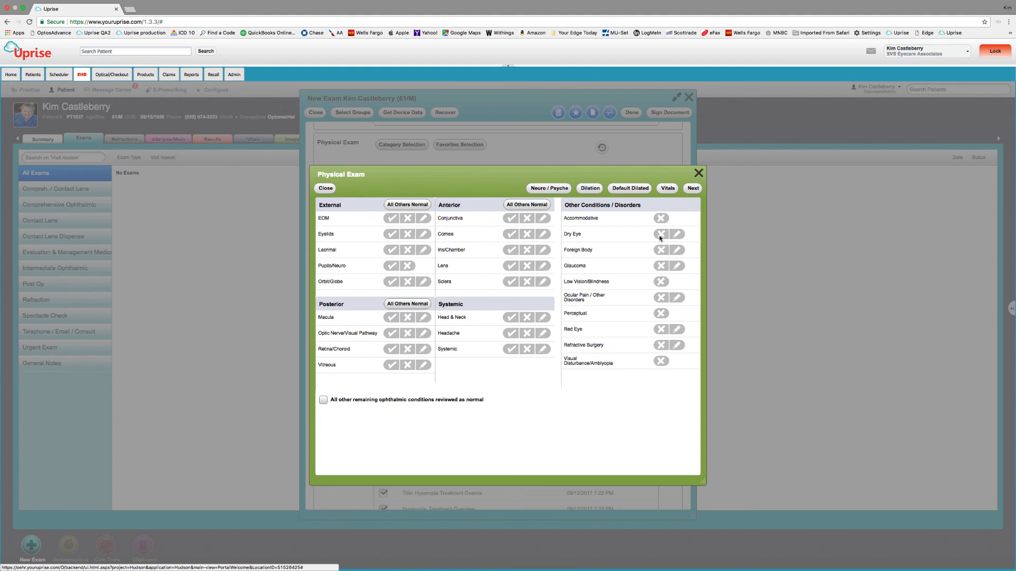
pyautogui.click(660, 234)
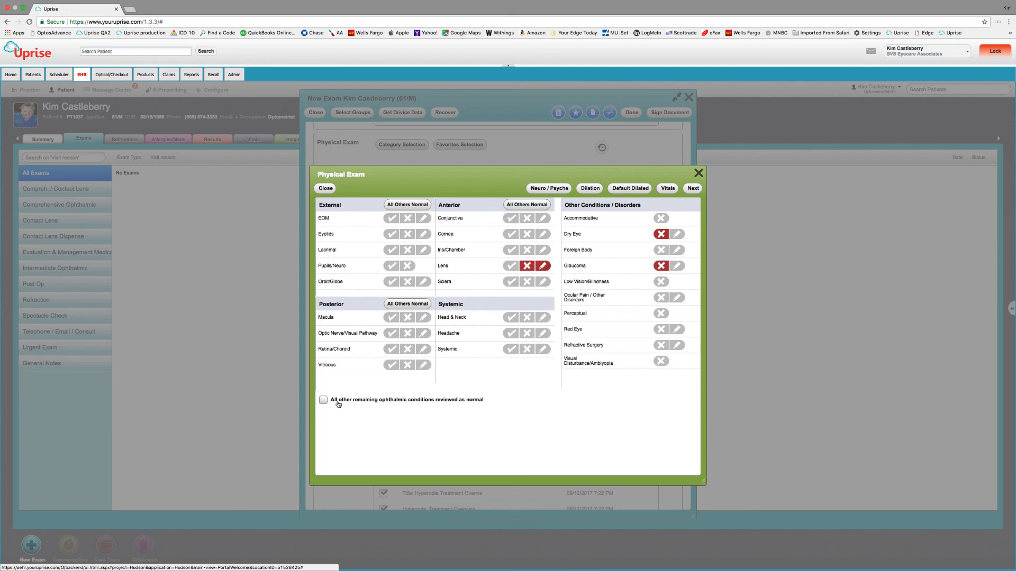
pyautogui.click(324, 399)
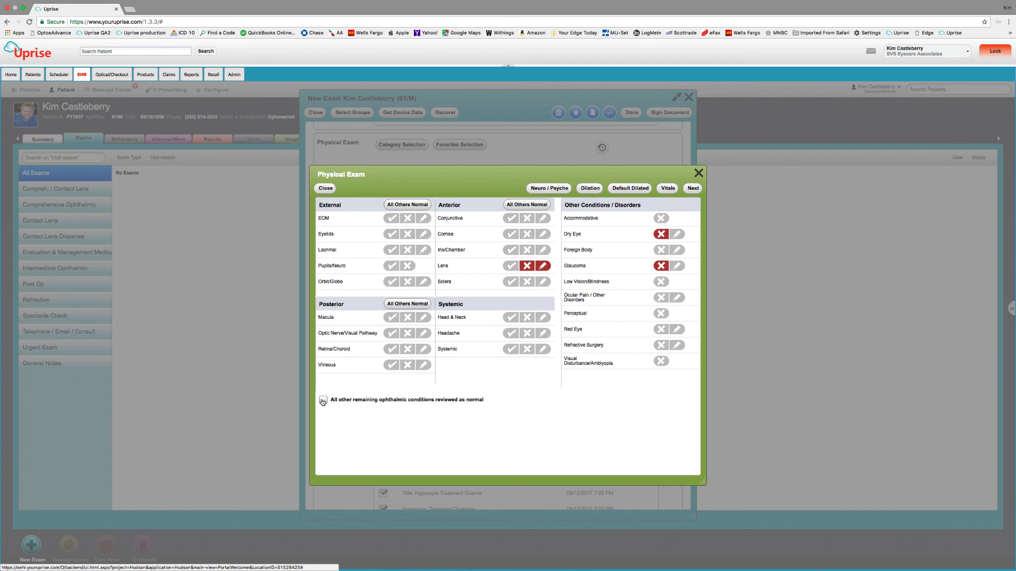
pyautogui.click(323, 400)
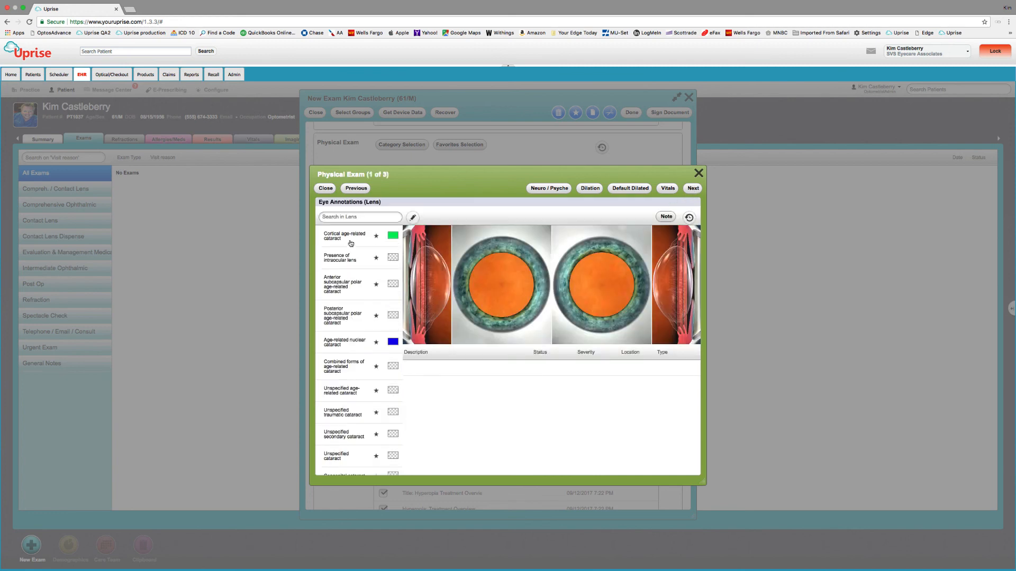
# Step: Mark cortical age-related cataract on the lens images, then advance to the Dry Eye page
pyautogui.click(498, 306)
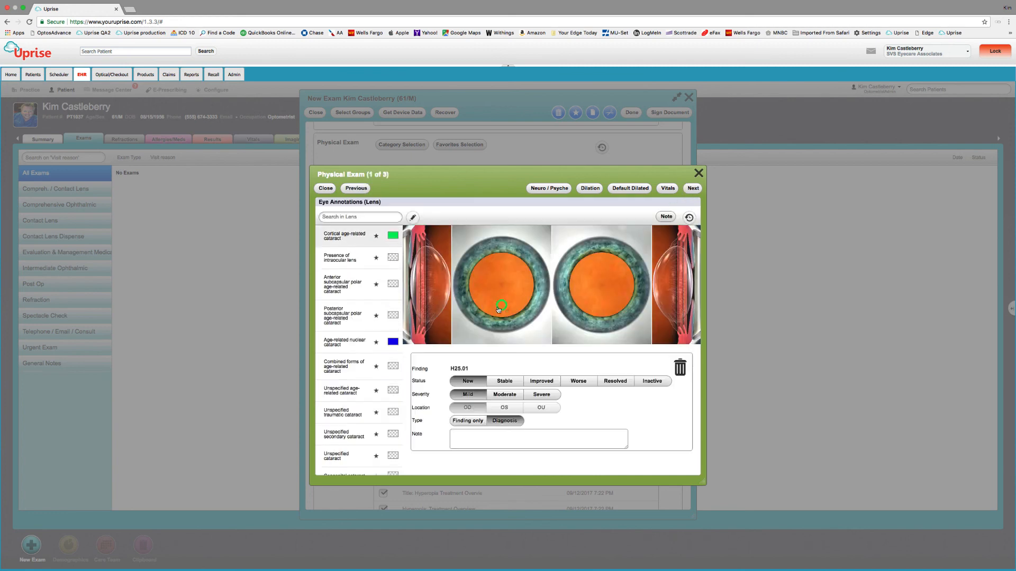
pyautogui.click(595, 309)
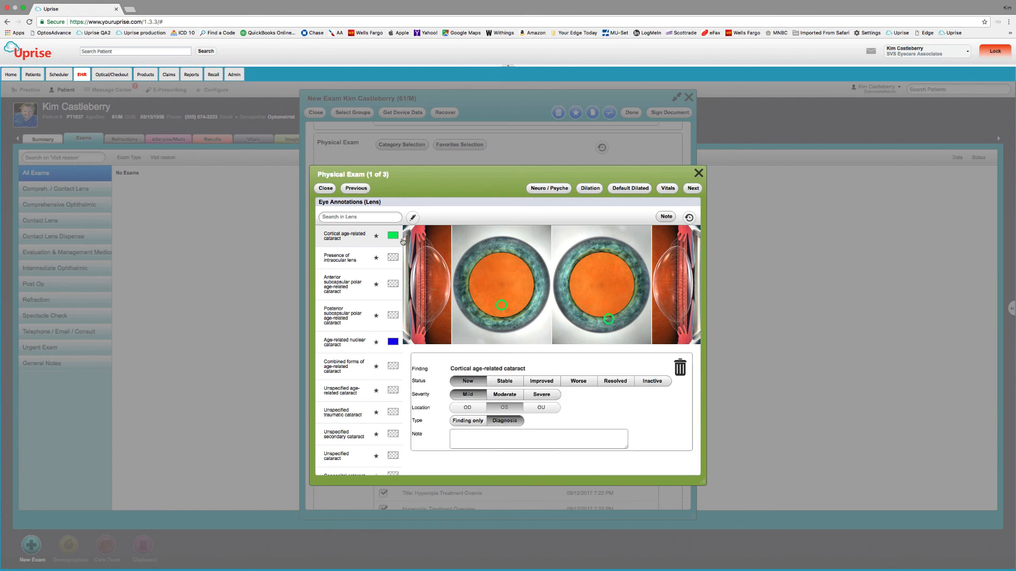
pyautogui.click(412, 217)
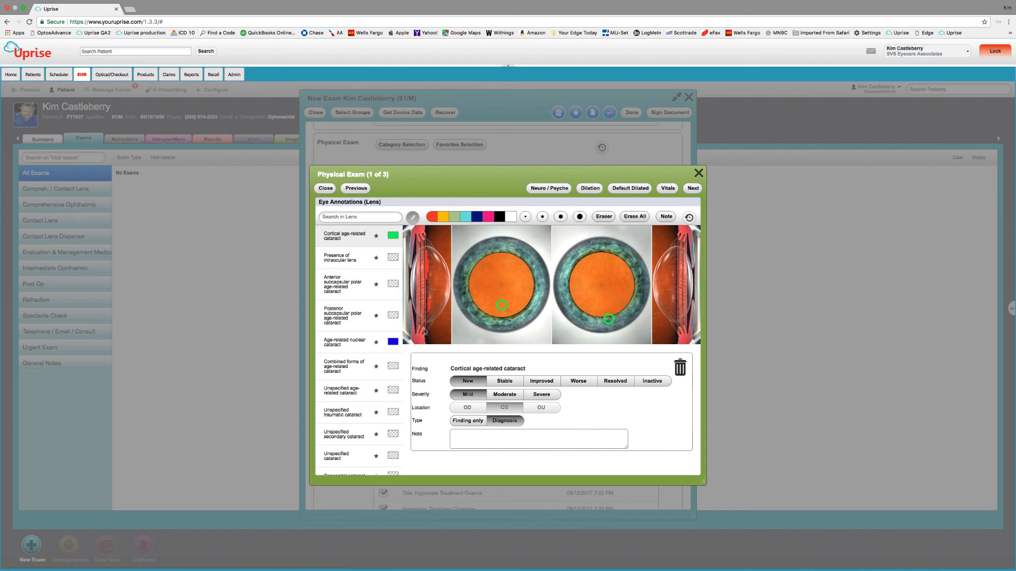
pyautogui.moveTo(447, 216)
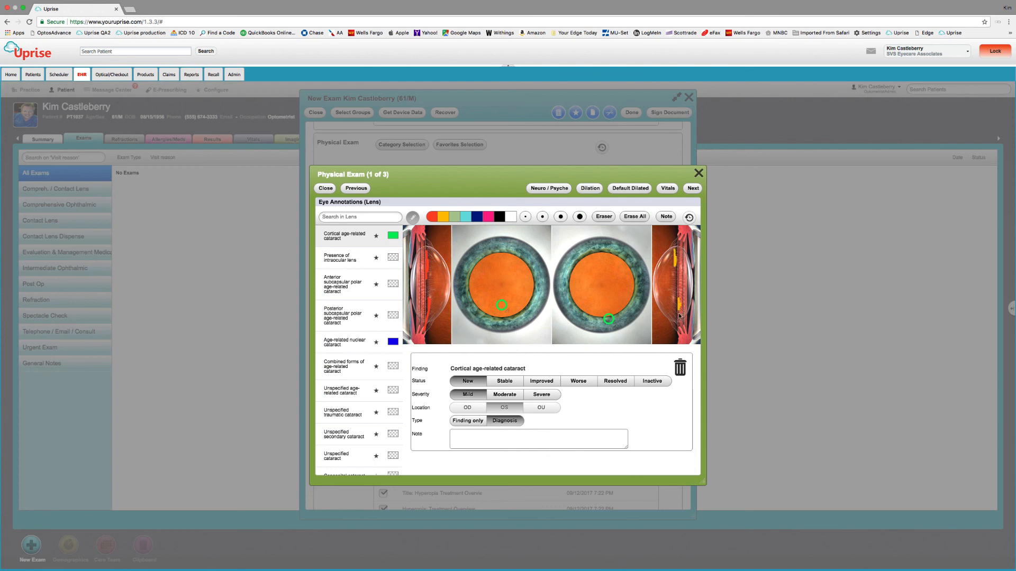
pyautogui.click(692, 189)
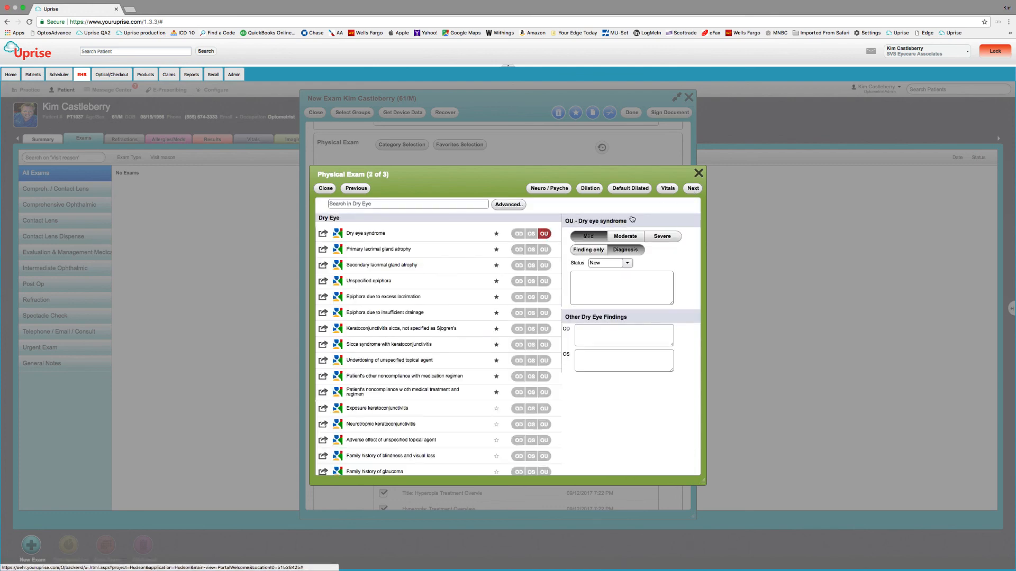
# Step: Record OU open angle with borderline findings, high risk, at Moderate severity
pyautogui.click(693, 188)
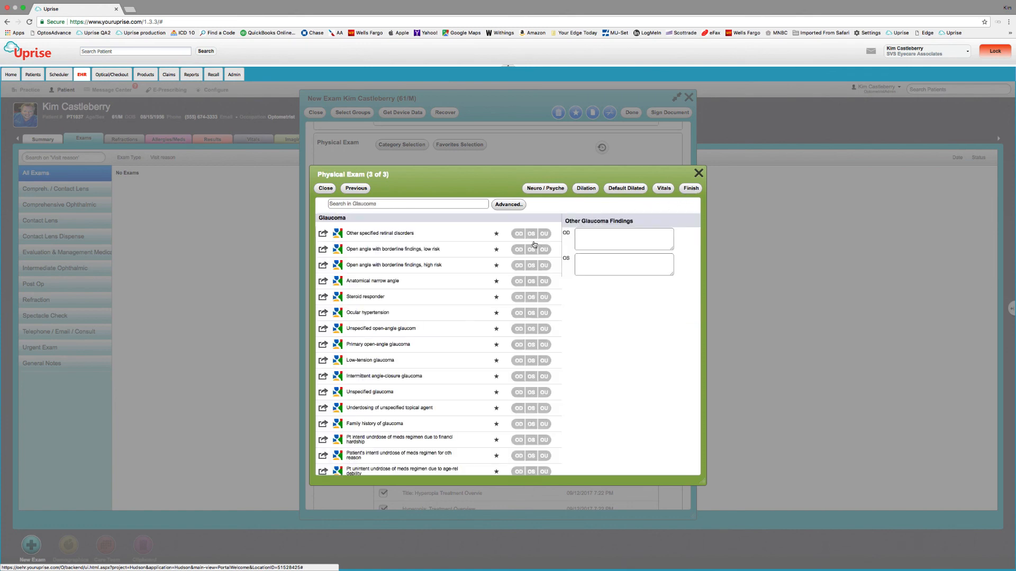
pyautogui.click(544, 265)
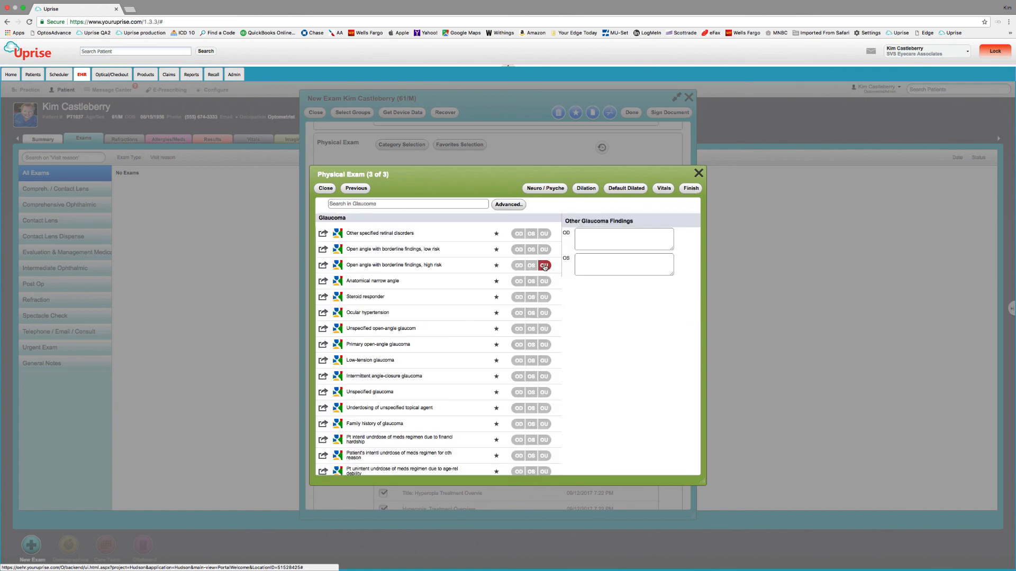
pyautogui.click(543, 265)
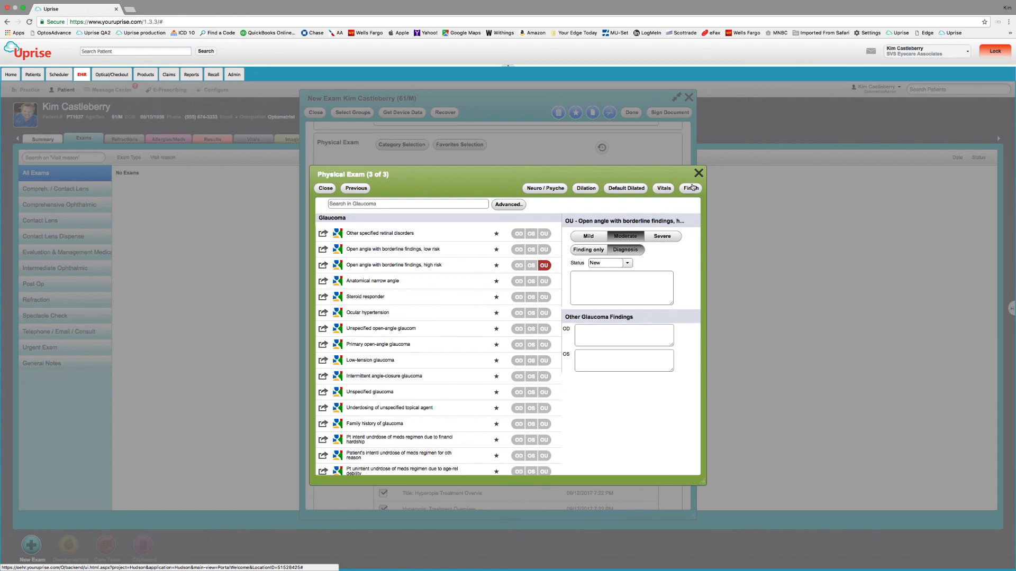
# Step: Save the physical findings and make bilateral cortical cataract the primary diagnosis
pyautogui.click(690, 188)
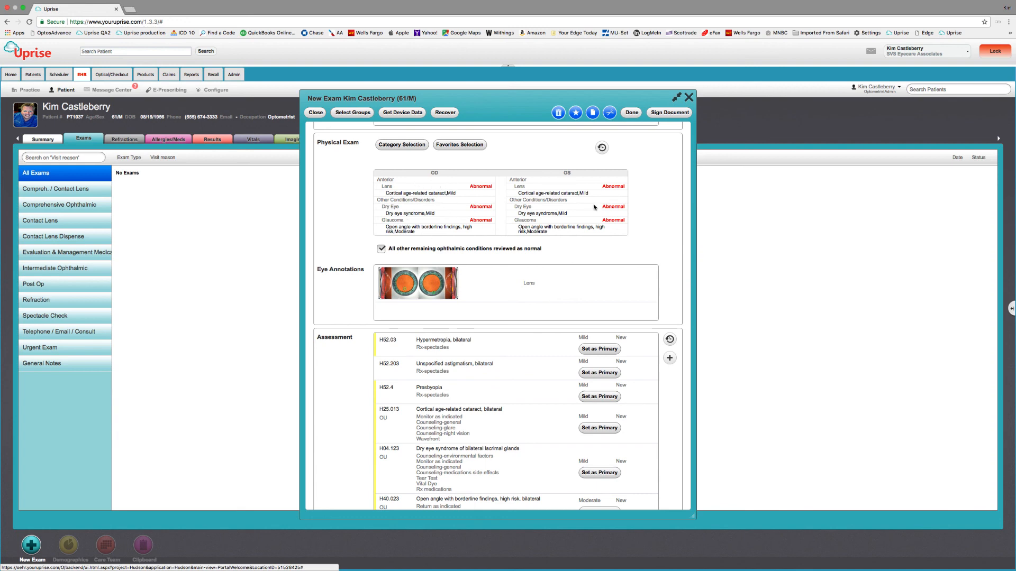
pyautogui.moveTo(485, 213)
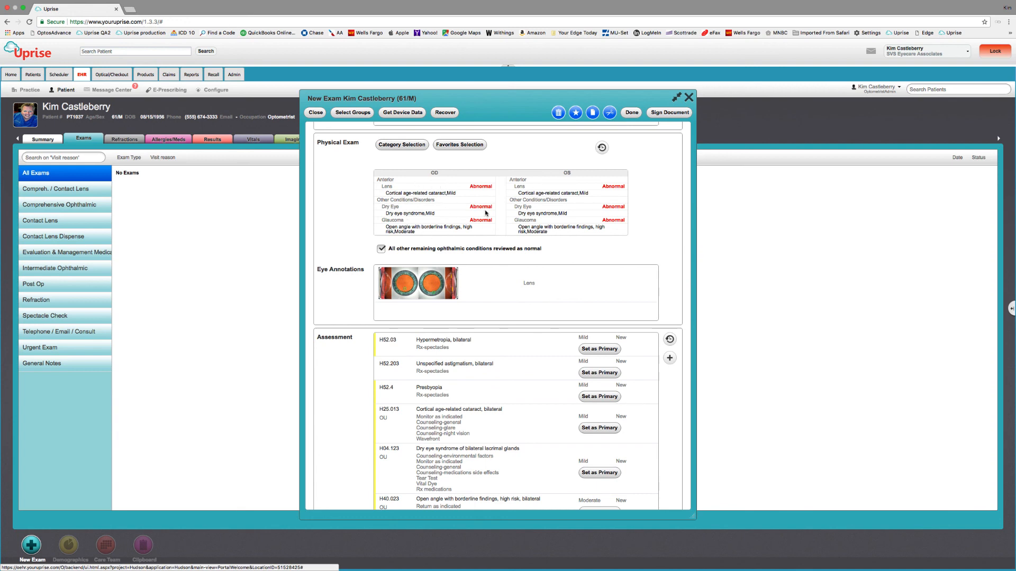
pyautogui.moveTo(504, 214)
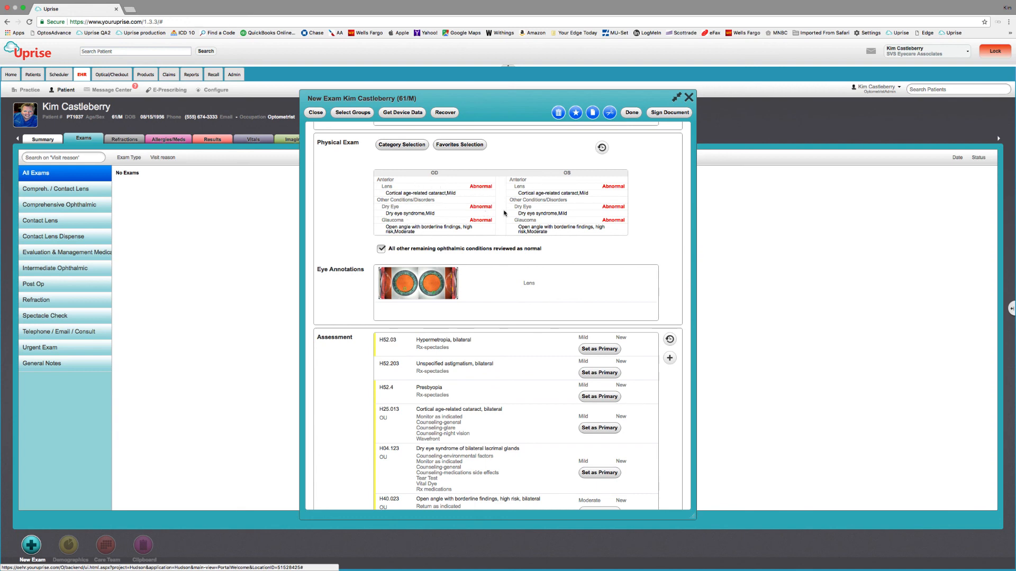
pyautogui.moveTo(549, 314)
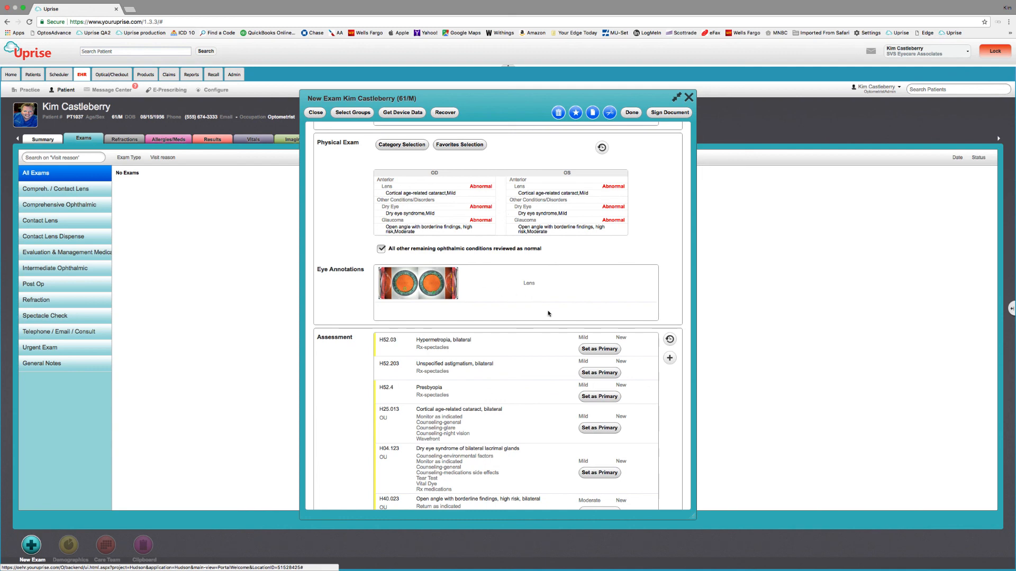
pyautogui.scroll(-3)
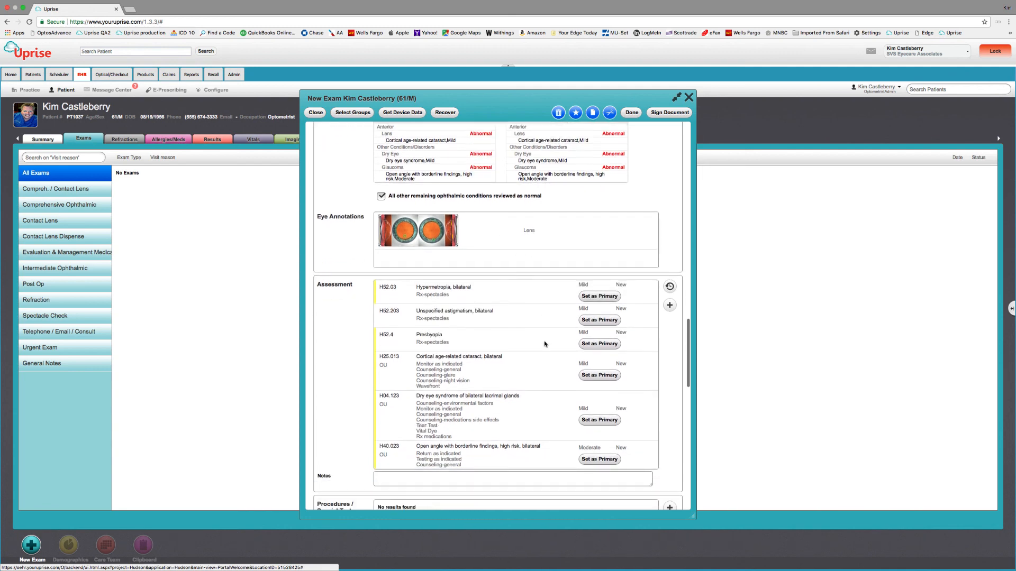
pyautogui.scroll(-3)
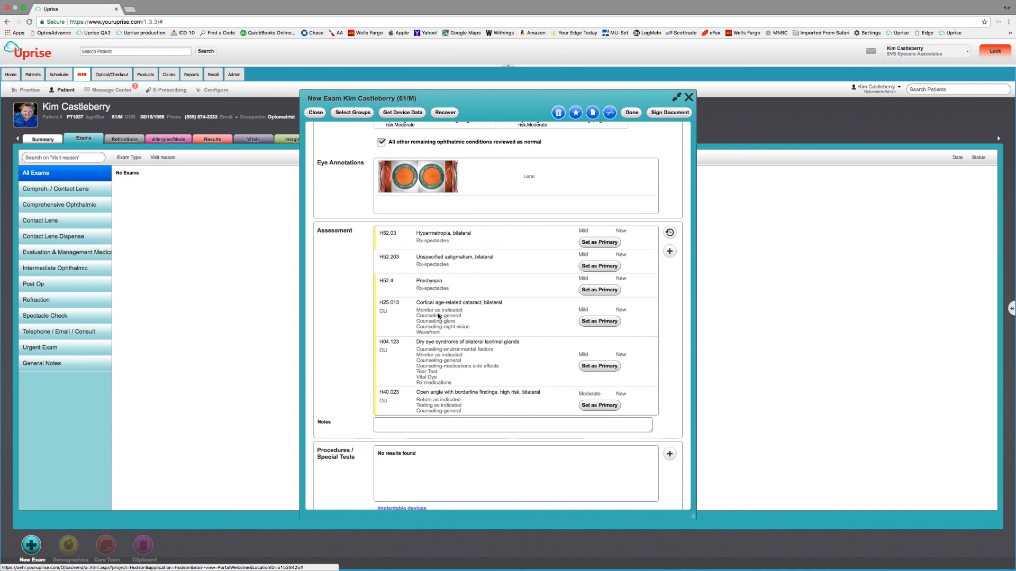
pyautogui.moveTo(585, 323)
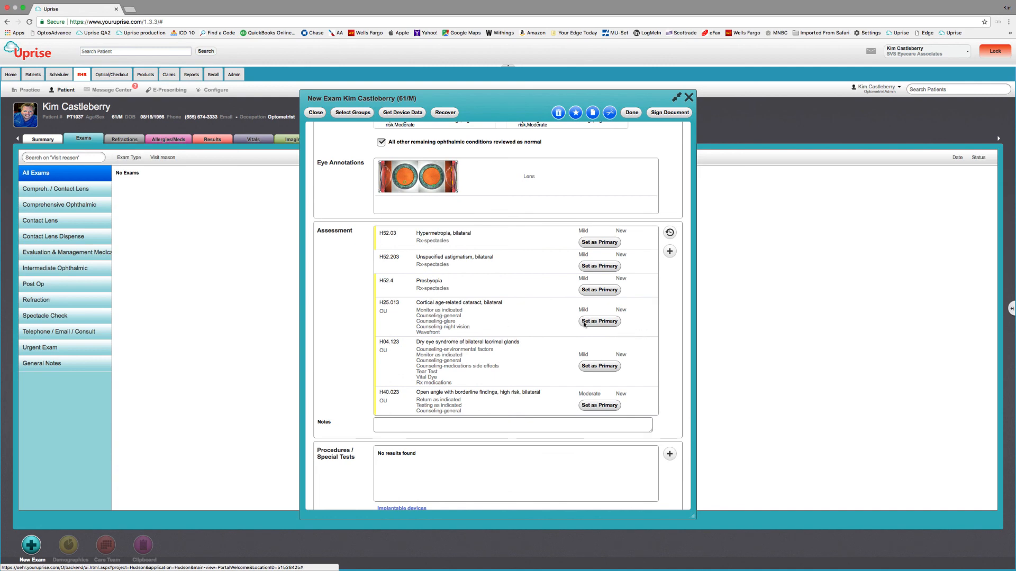
pyautogui.click(599, 321)
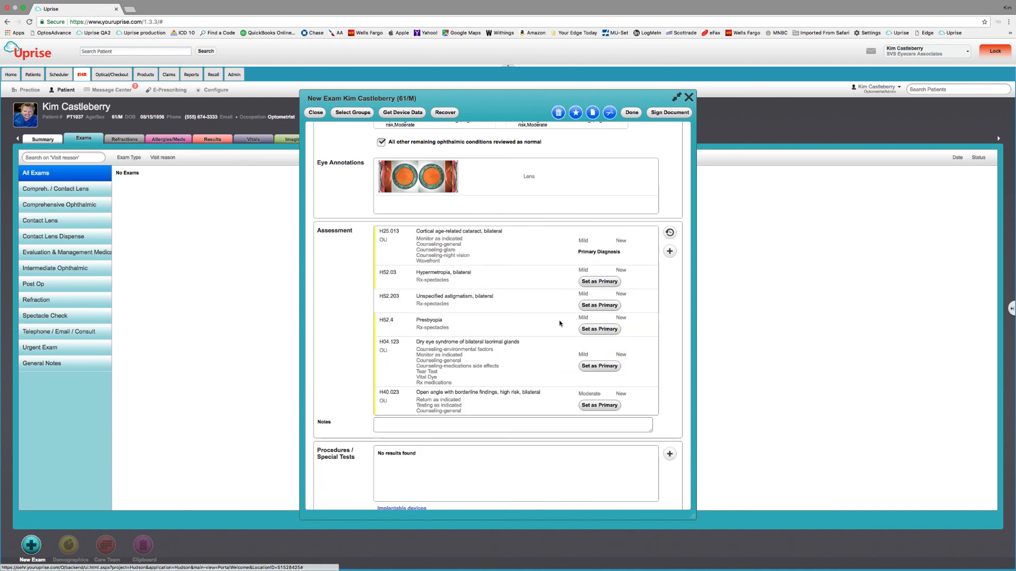
pyautogui.moveTo(429, 238)
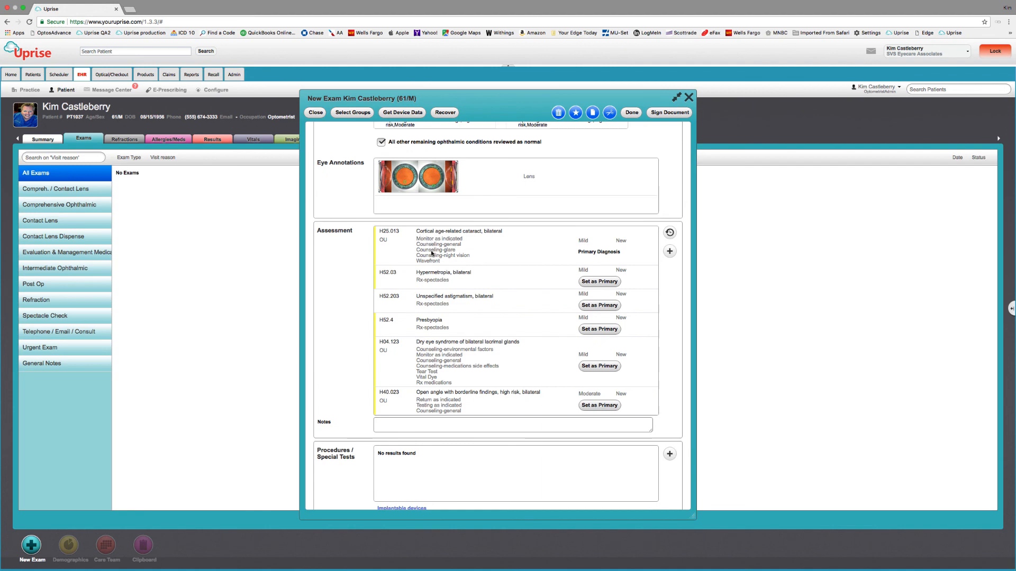
pyautogui.moveTo(593, 245)
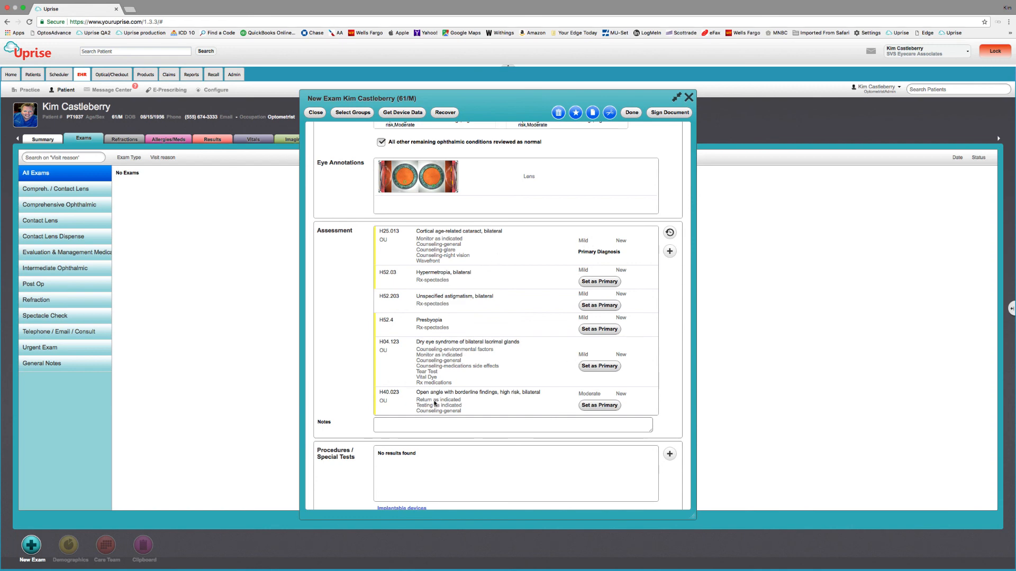
pyautogui.moveTo(467, 395)
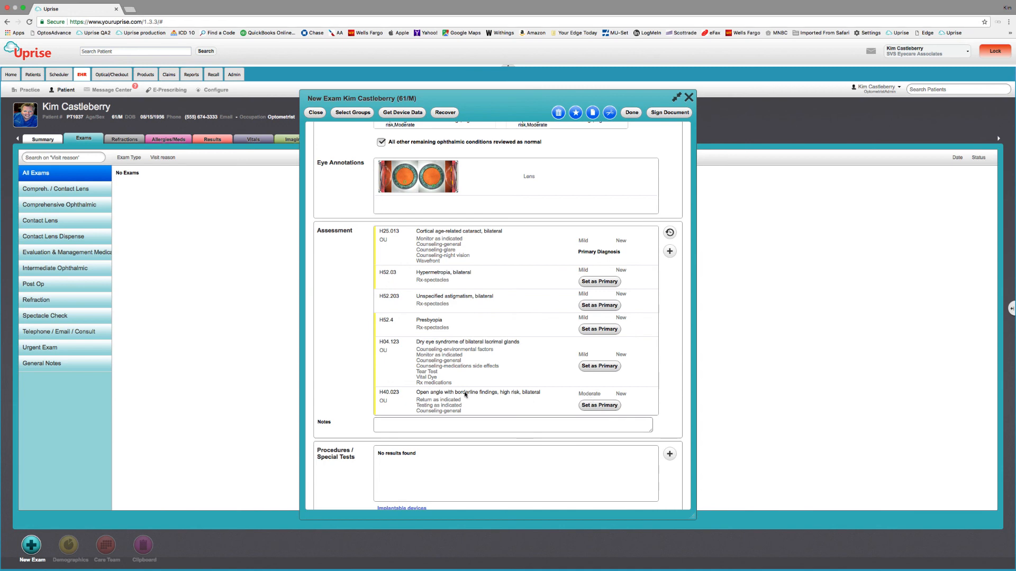
# Step: Add scheduled orders for anterior segment imaging (92132) and corneal pachymetry (76514)
pyautogui.scroll(-3)
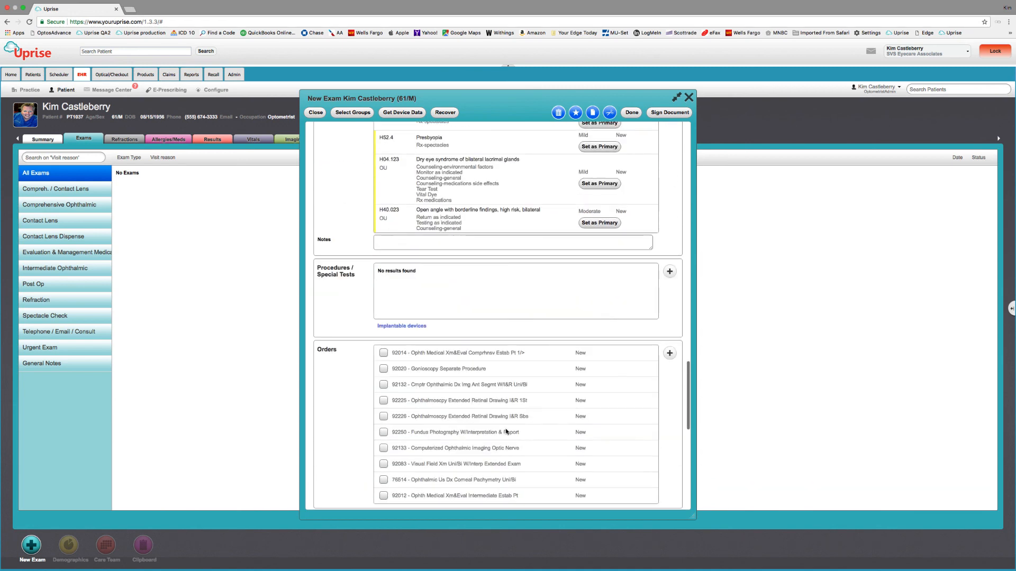
pyautogui.scroll(-3)
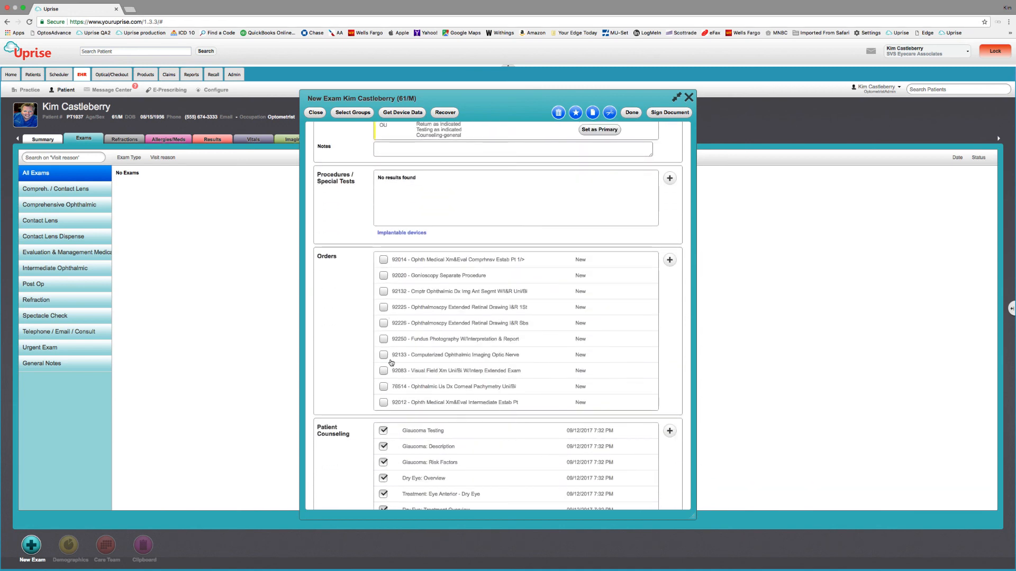
pyautogui.moveTo(435, 386)
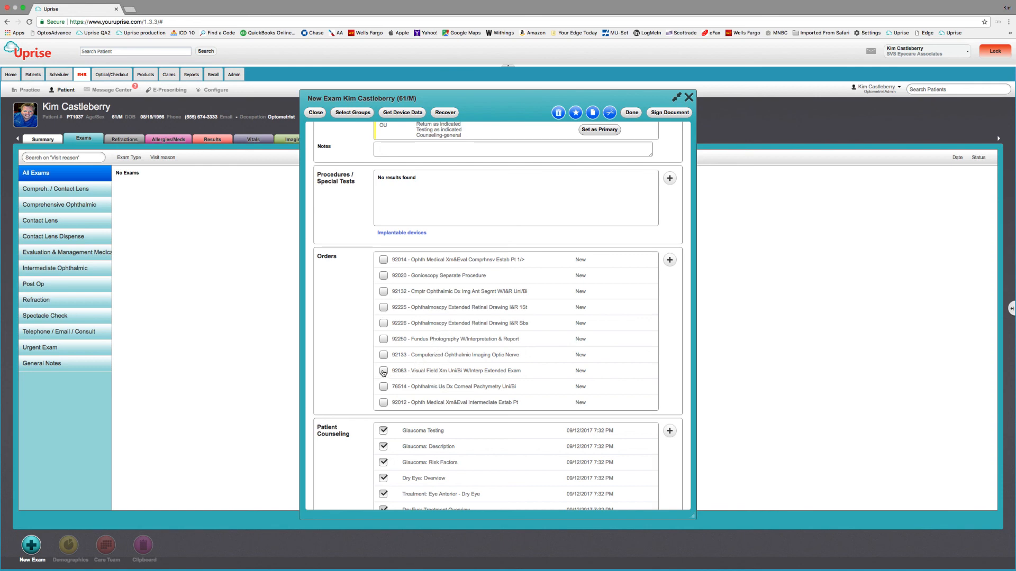
pyautogui.click(384, 355)
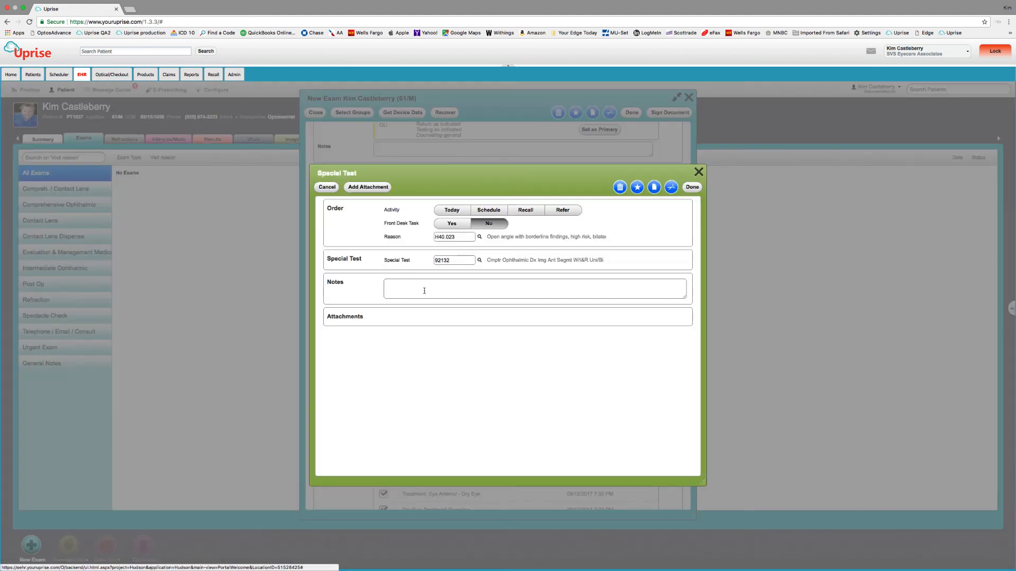
pyautogui.click(488, 209)
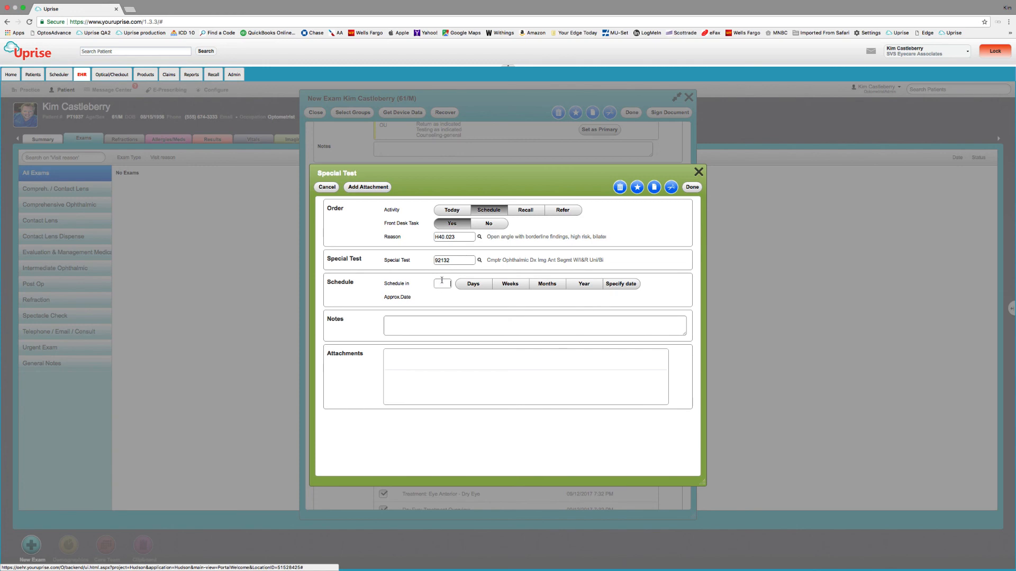
pyautogui.click(692, 187)
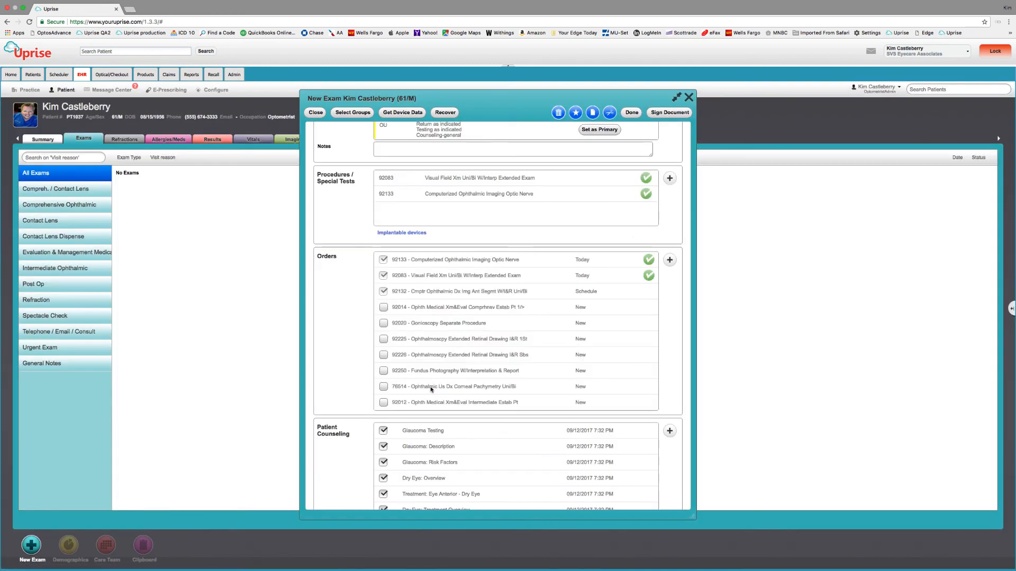
pyautogui.click(452, 386)
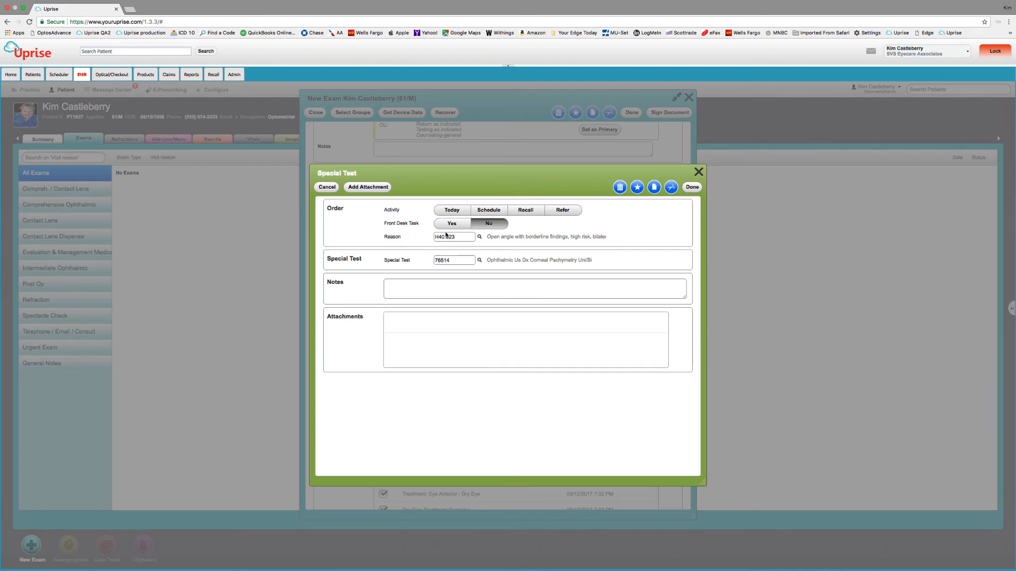
pyautogui.click(488, 210)
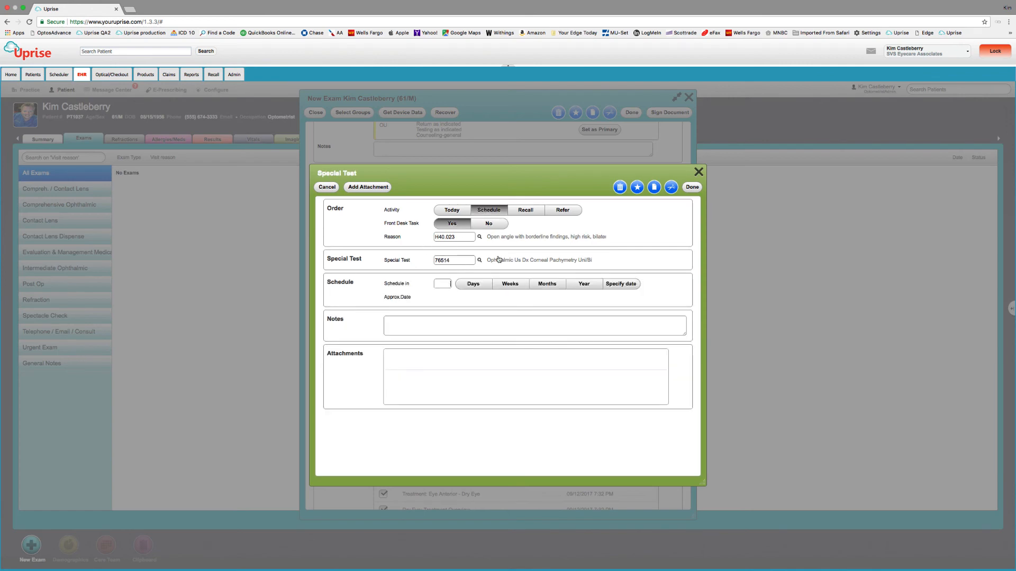
pyautogui.click(692, 187)
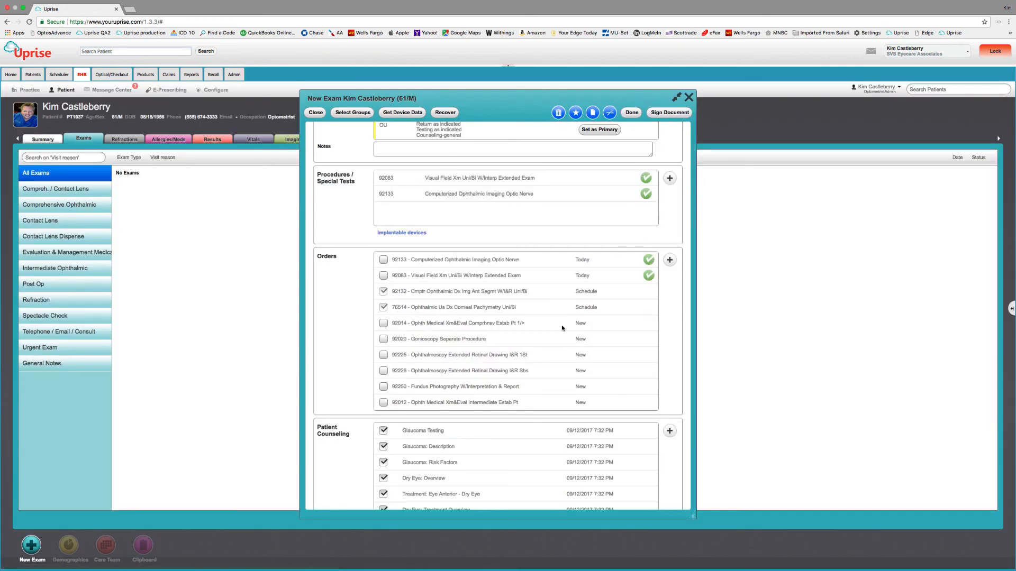
# Step: Uncheck Glaucoma: Description, Glaucoma: Risk Factors, tear film anatomy and Fundus Photography in Patient Counseling
pyautogui.scroll(-3)
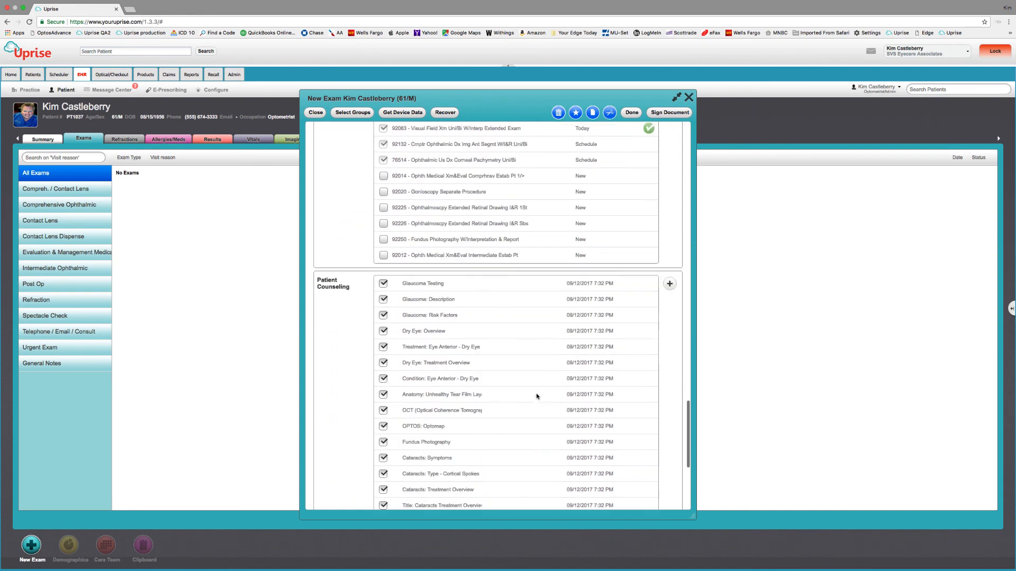
pyautogui.scroll(-3)
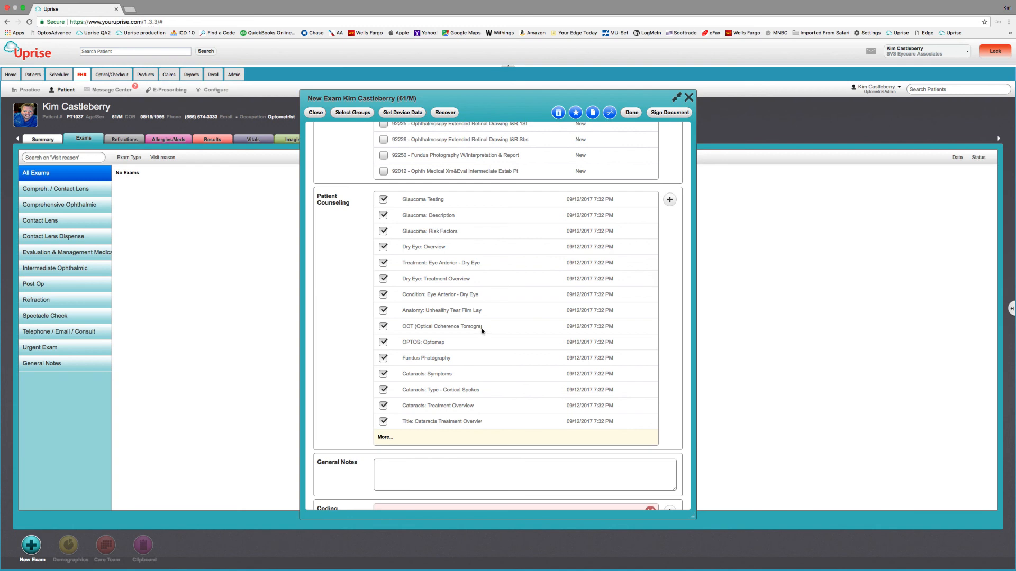
pyautogui.click(383, 215)
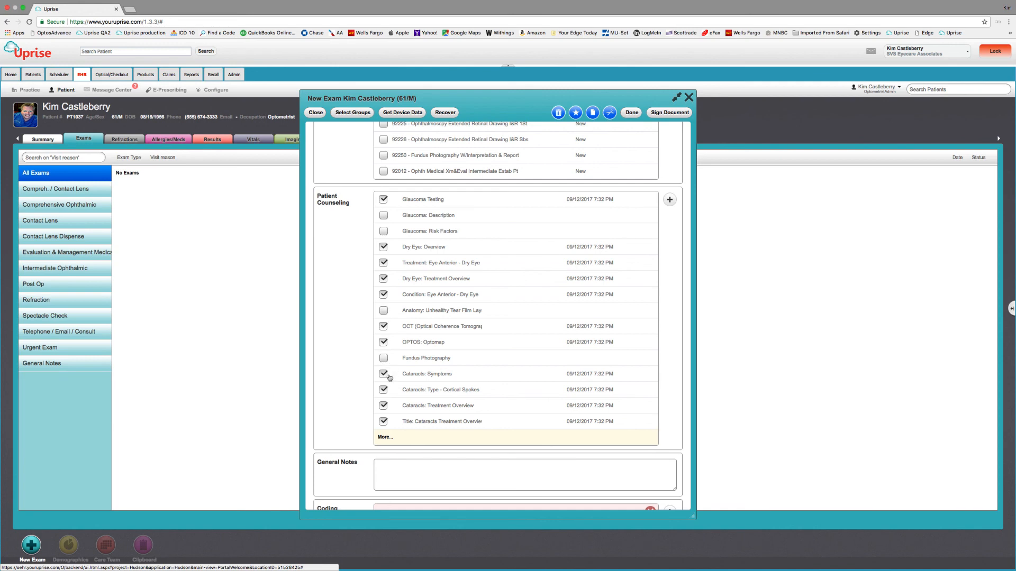
pyautogui.scroll(-3)
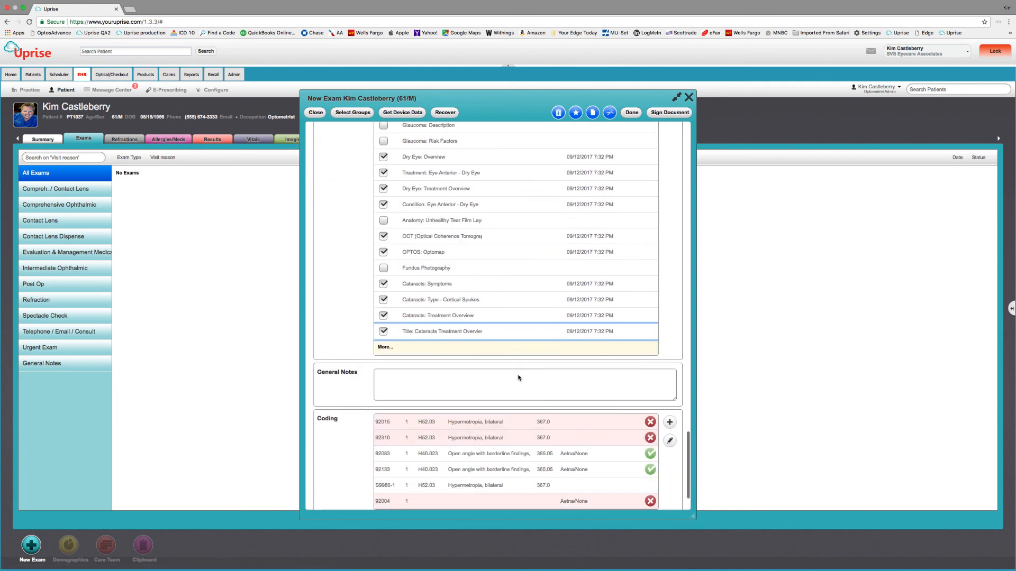
# Step: Review the details of the 92310 coding line
pyautogui.scroll(-3)
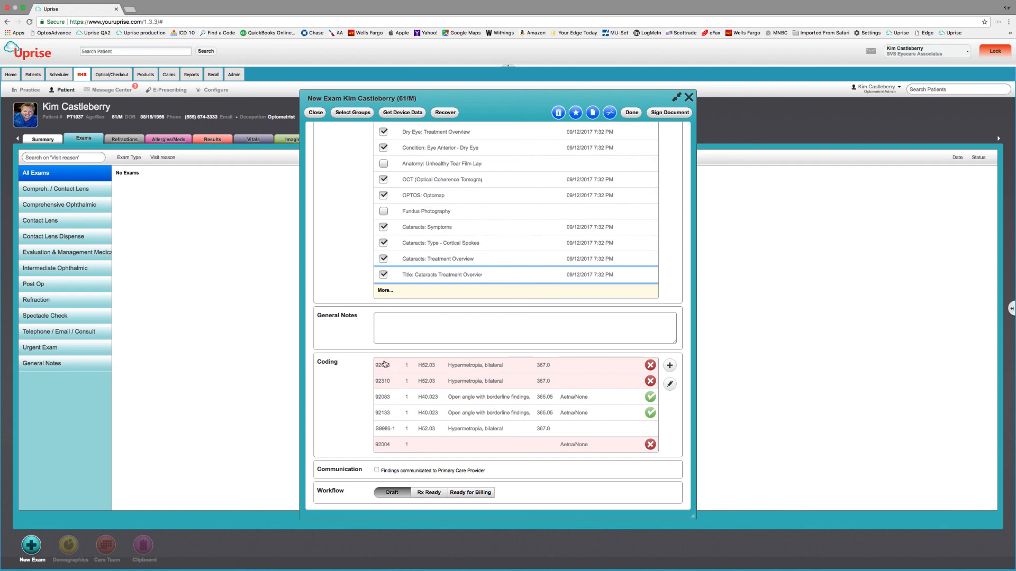
pyautogui.moveTo(457, 372)
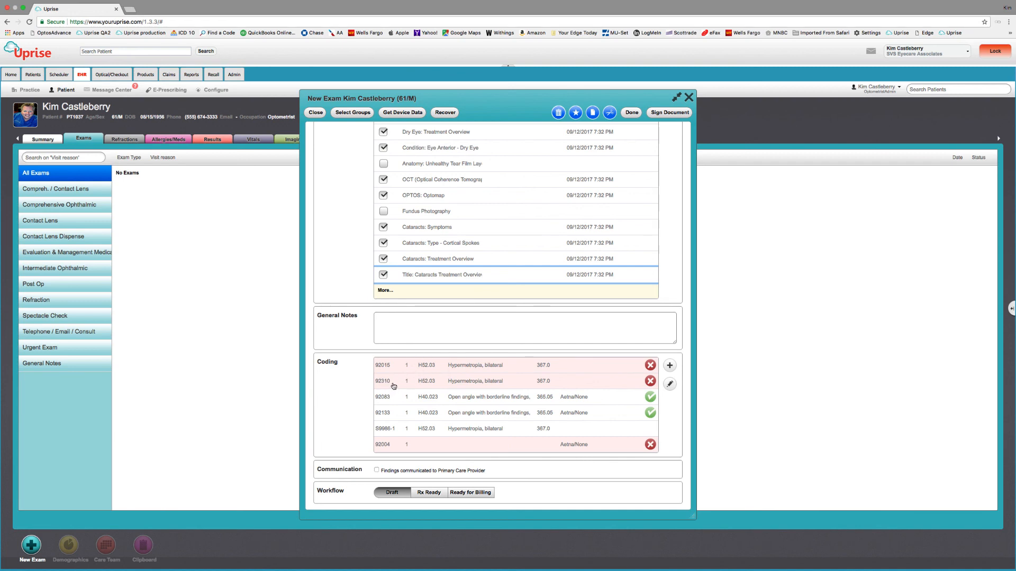
pyautogui.moveTo(472, 382)
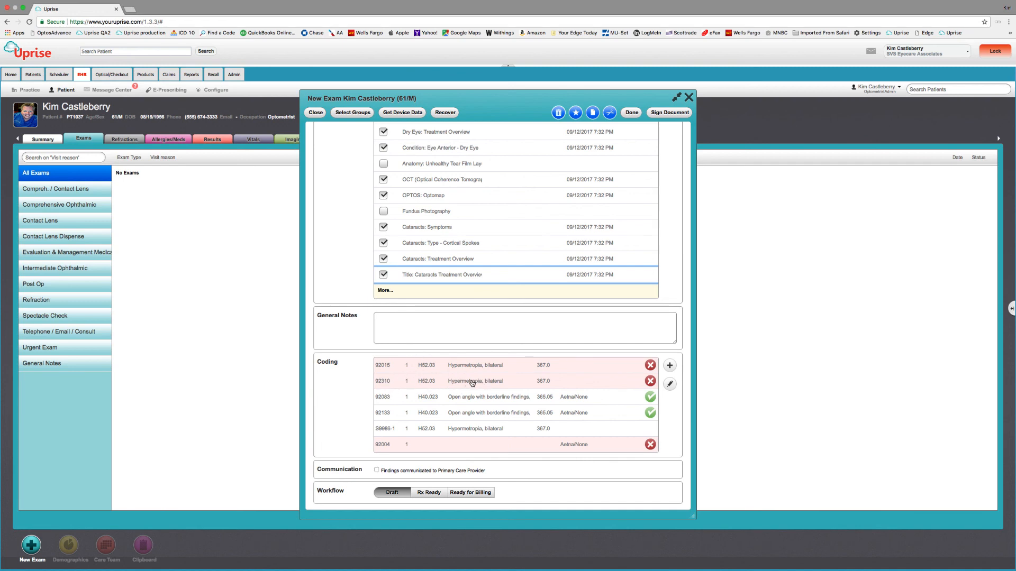
pyautogui.doubleClick(464, 381)
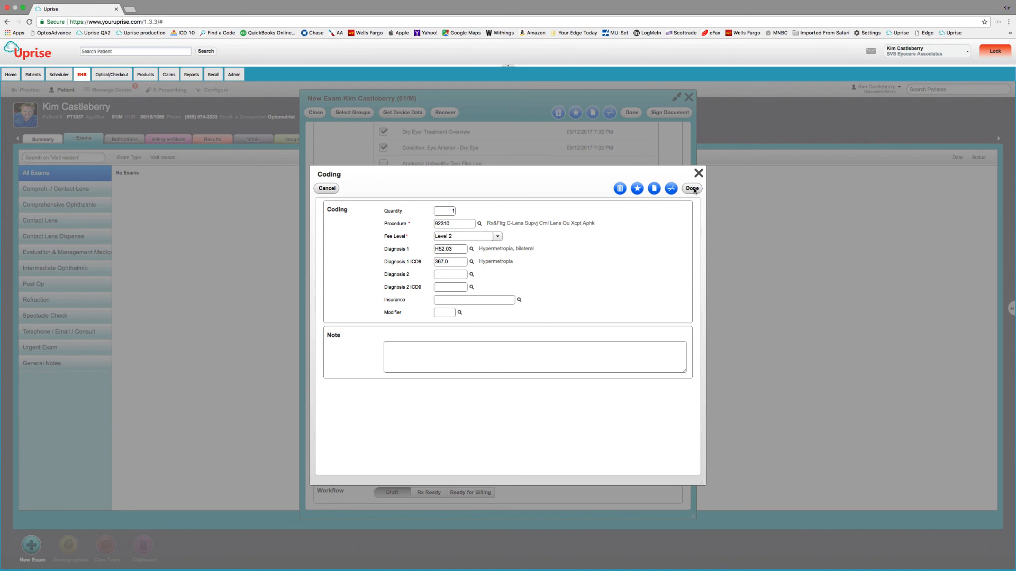
pyautogui.click(692, 188)
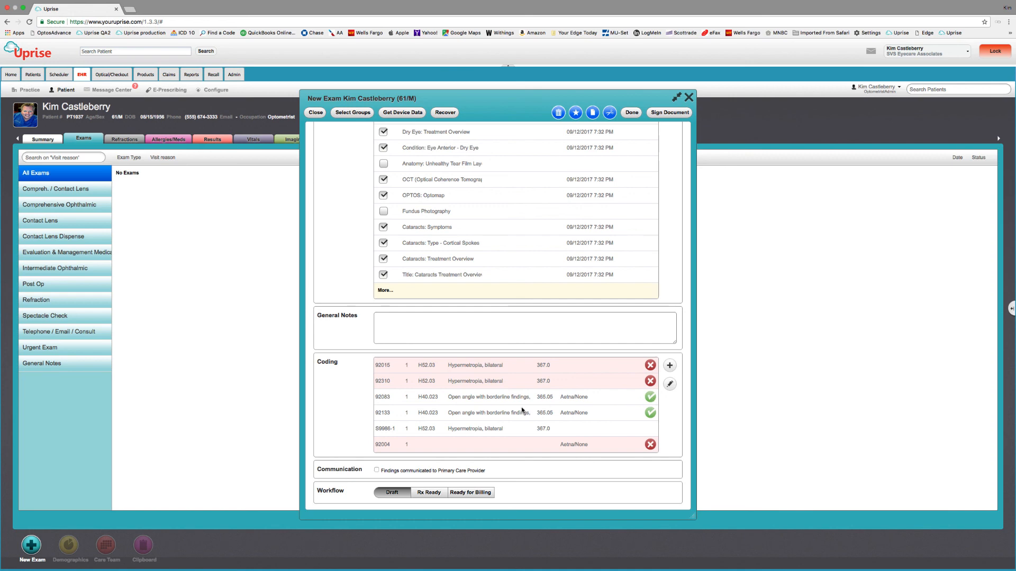
pyautogui.moveTo(586, 412)
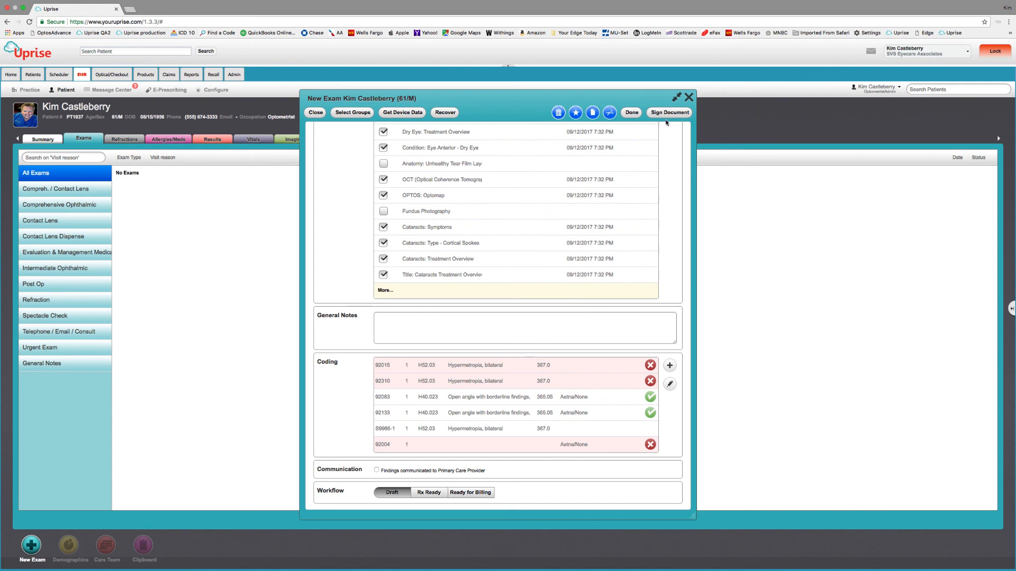
pyautogui.moveTo(661, 114)
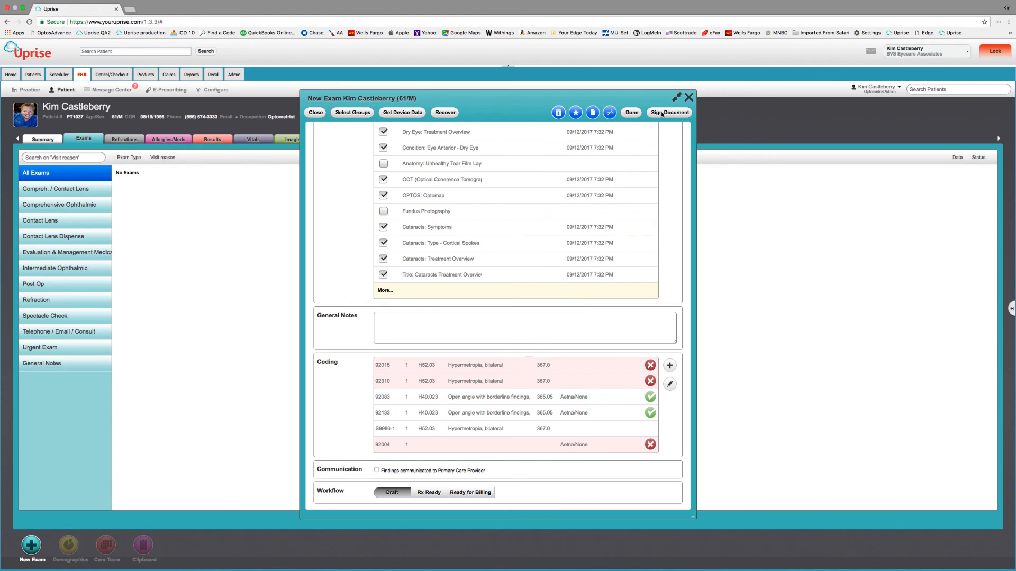
# Step: Sign the exam, dismiss Clinical Summaries, and go to Optical/Checkout
pyautogui.click(669, 112)
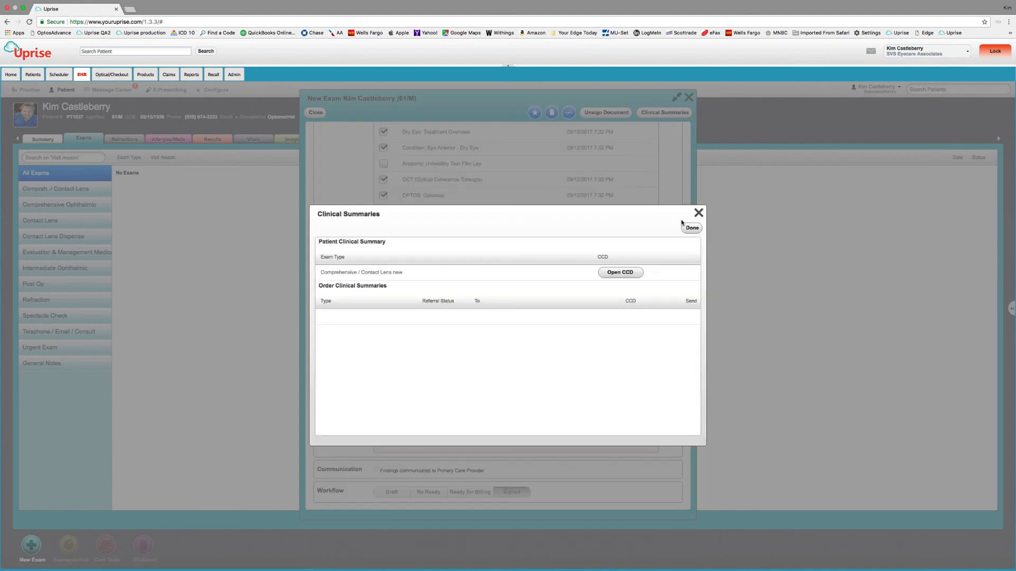
pyautogui.click(113, 74)
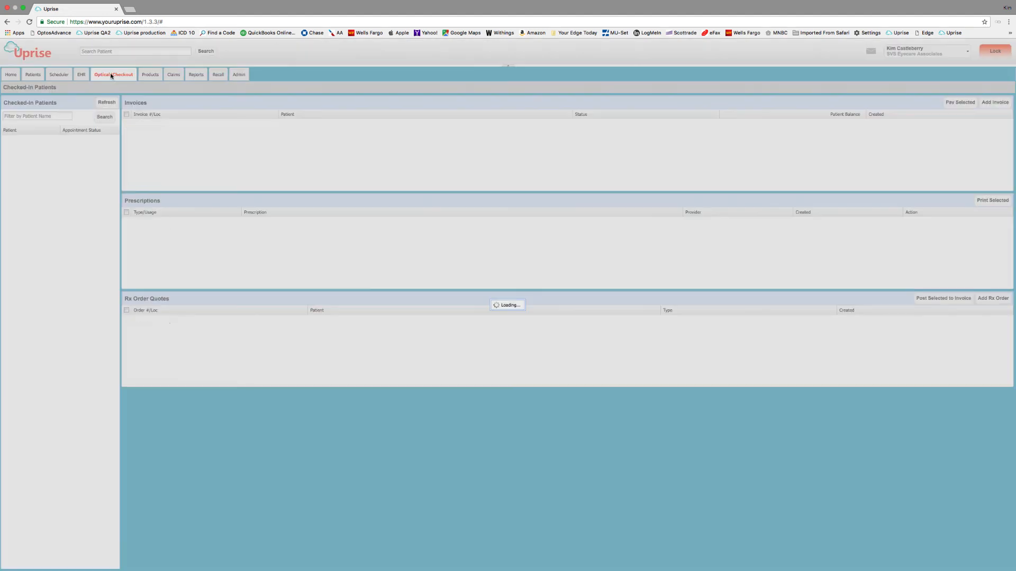
pyautogui.click(19, 142)
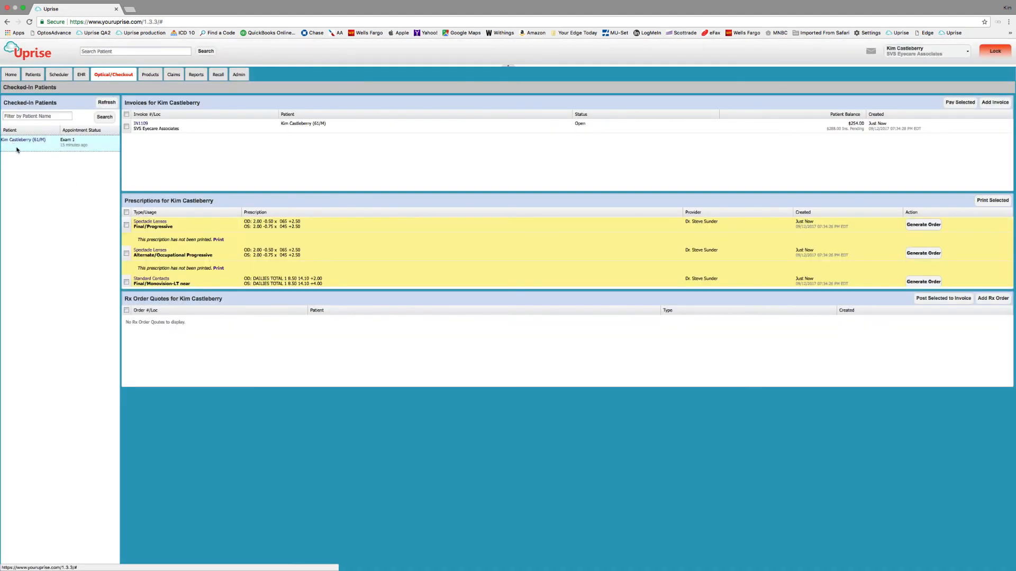
pyautogui.click(139, 121)
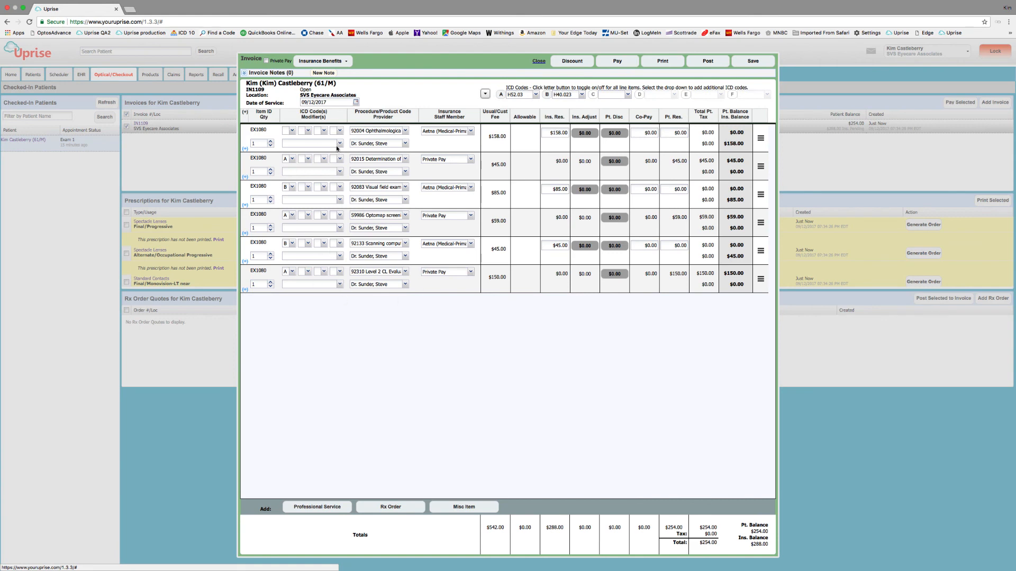
pyautogui.moveTo(376, 152)
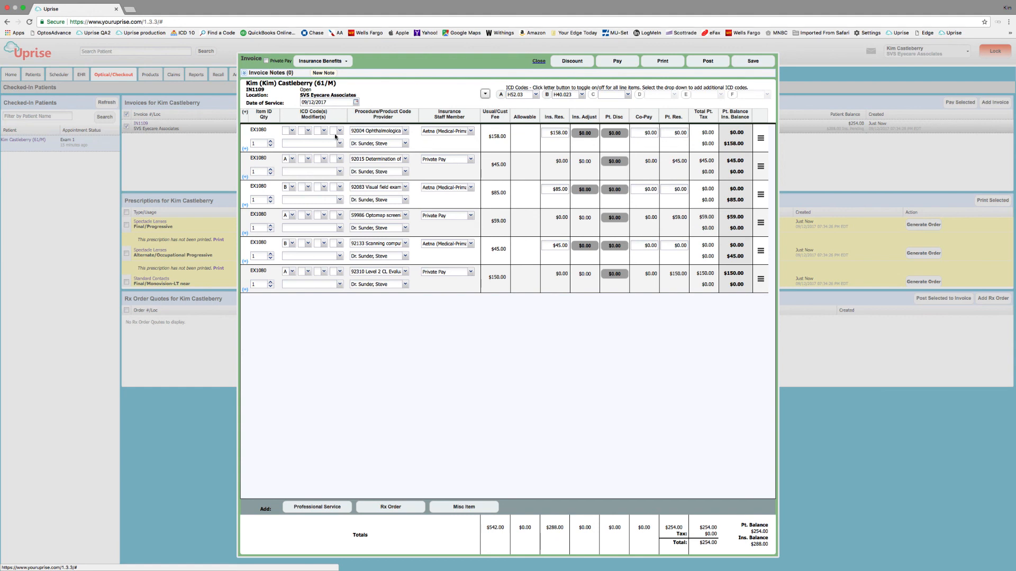
pyautogui.moveTo(459, 284)
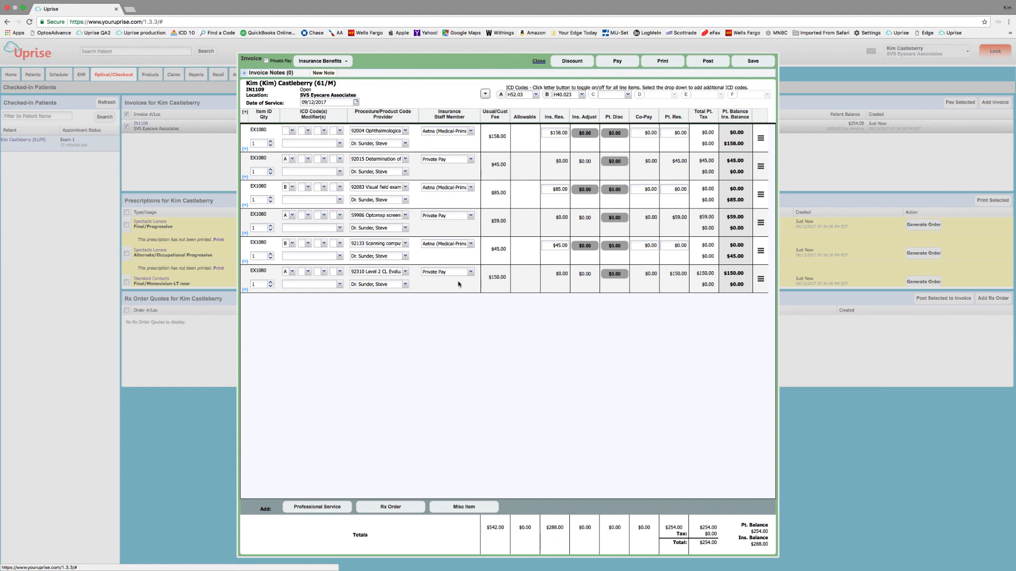
pyautogui.moveTo(439, 312)
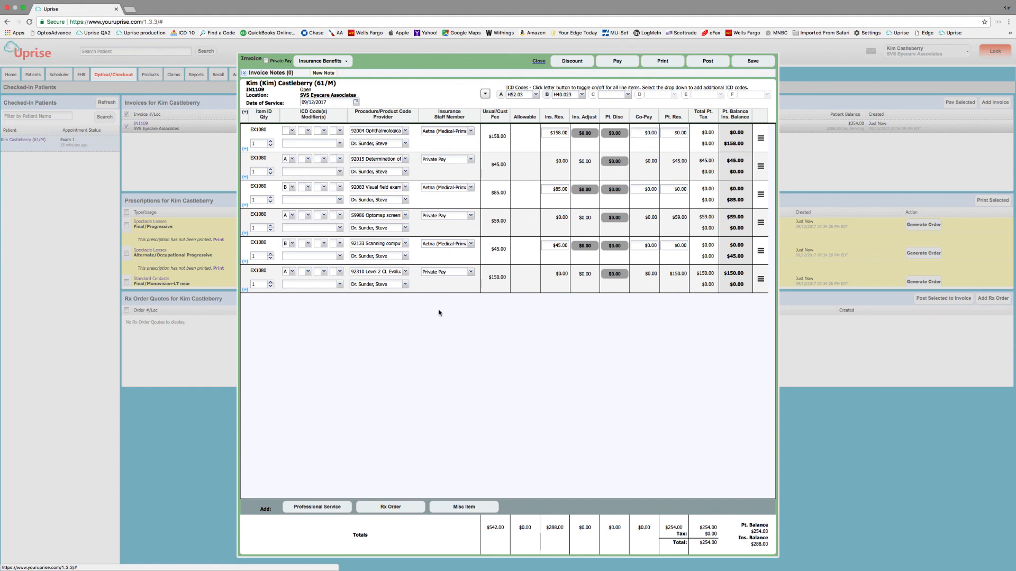